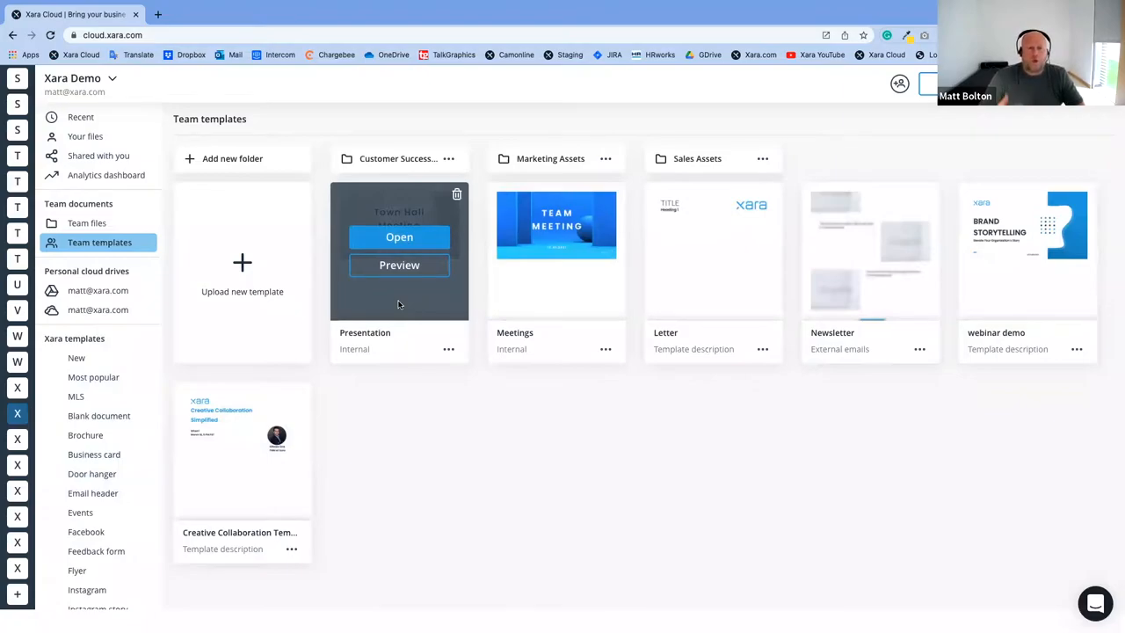
mouse_move(556, 237)
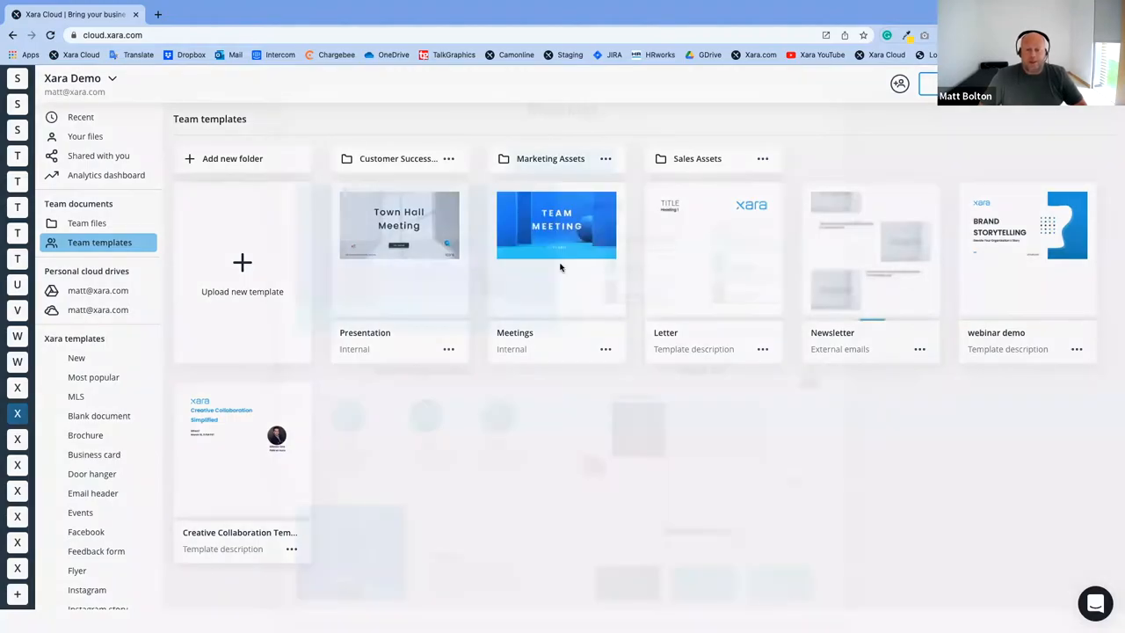
Preview the Meetings team template and open all 8 of its pages
click(556, 225)
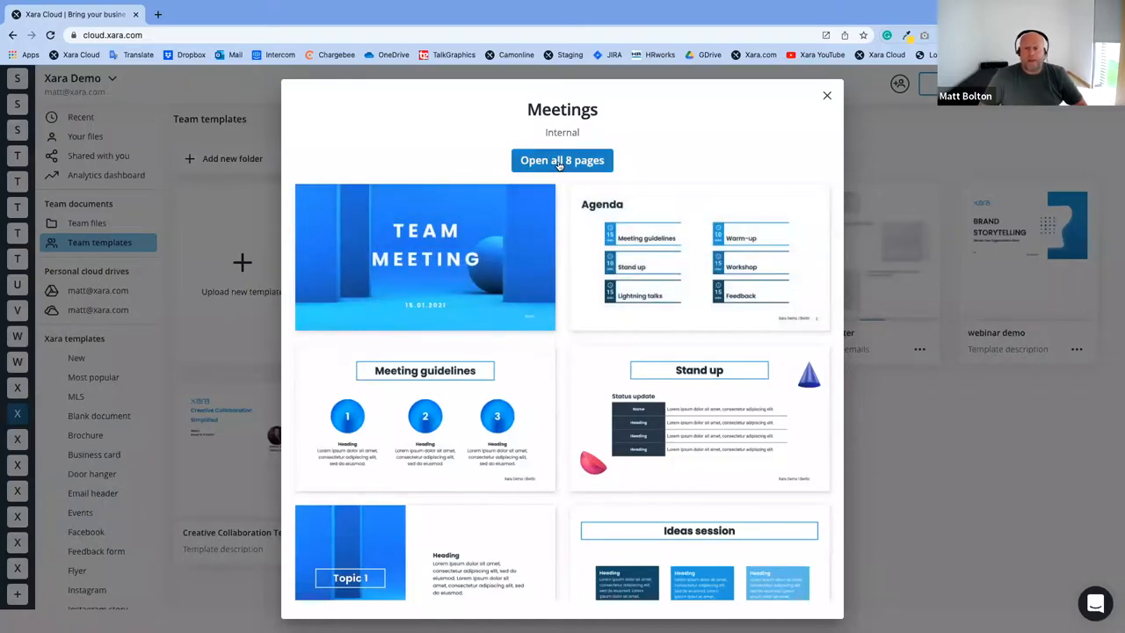
click(562, 160)
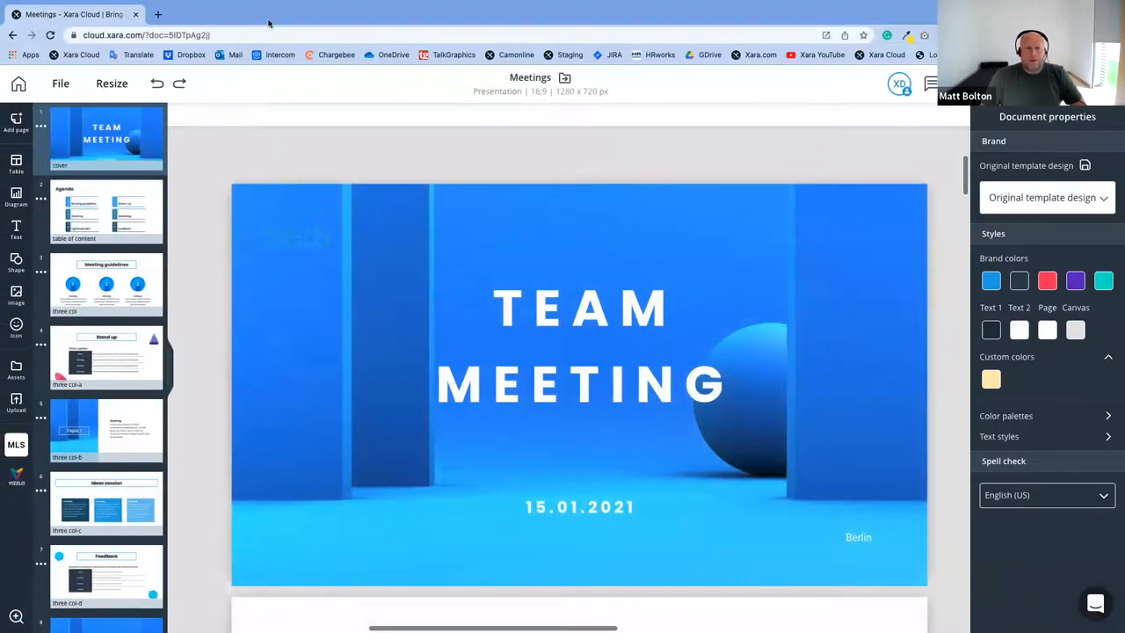
mouse_move(530, 77)
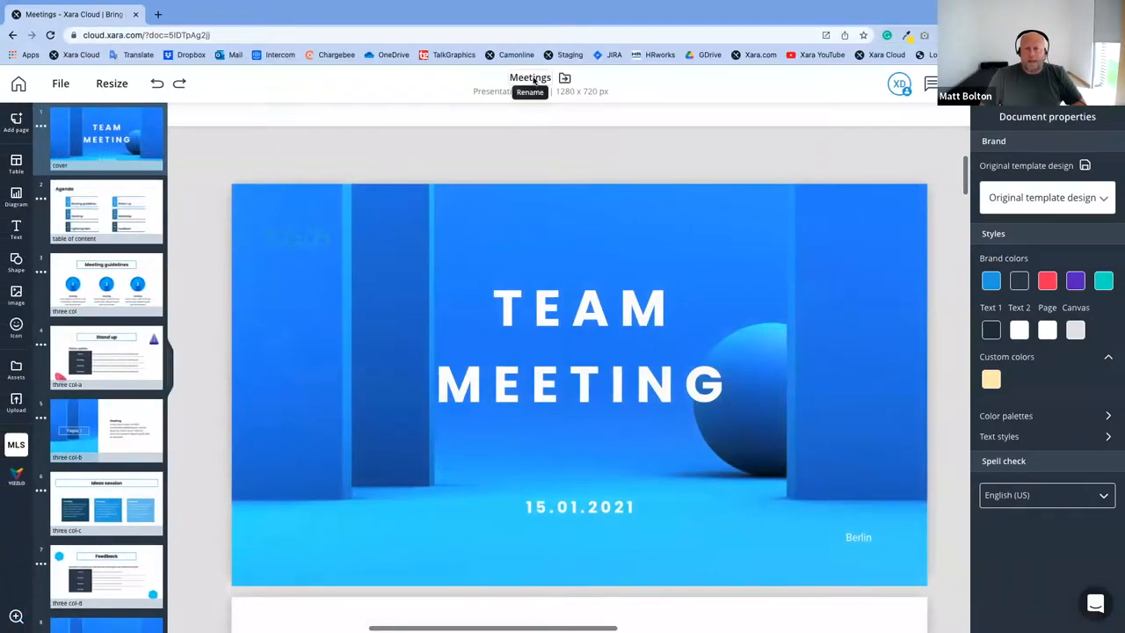
mouse_move(564, 78)
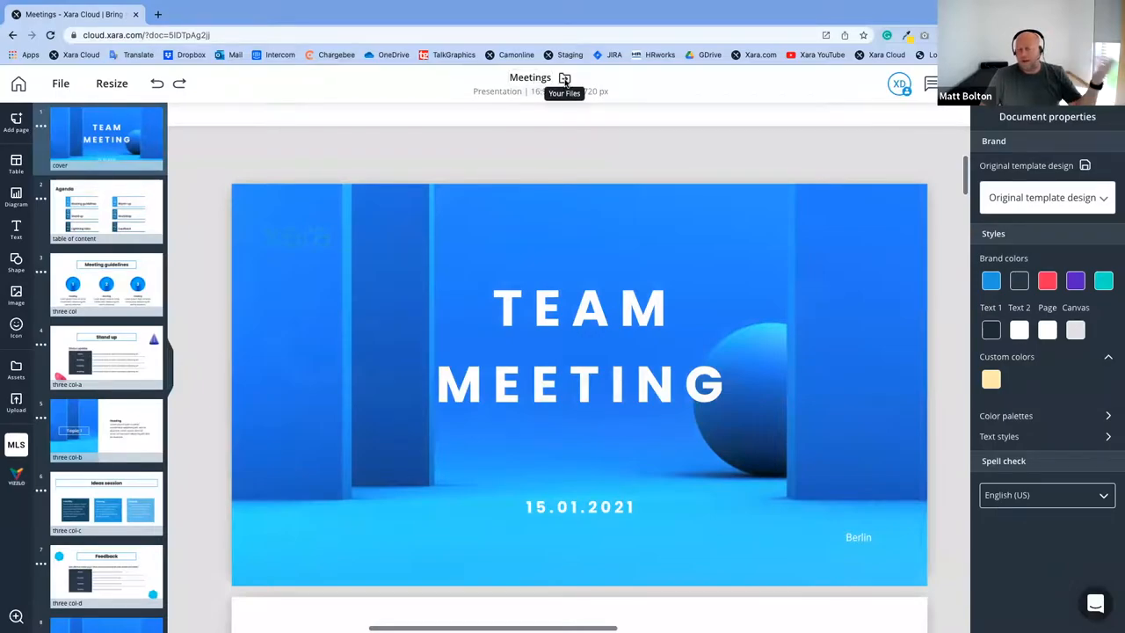
Retitle the Meetings document as 'Webinar May'
click(530, 77)
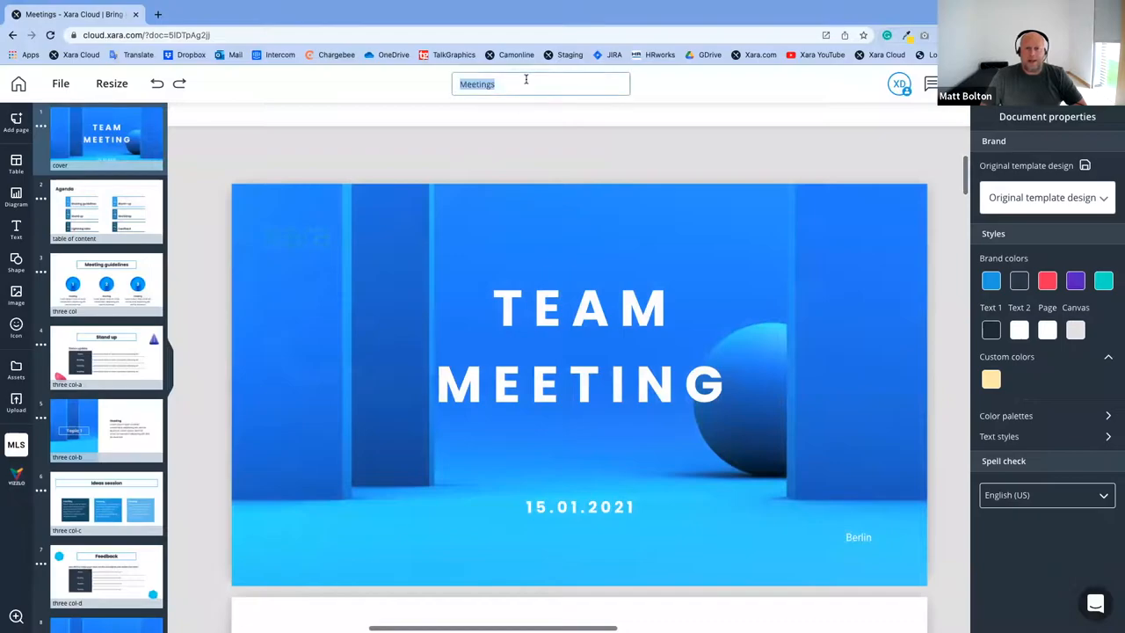
text(Webinar May)
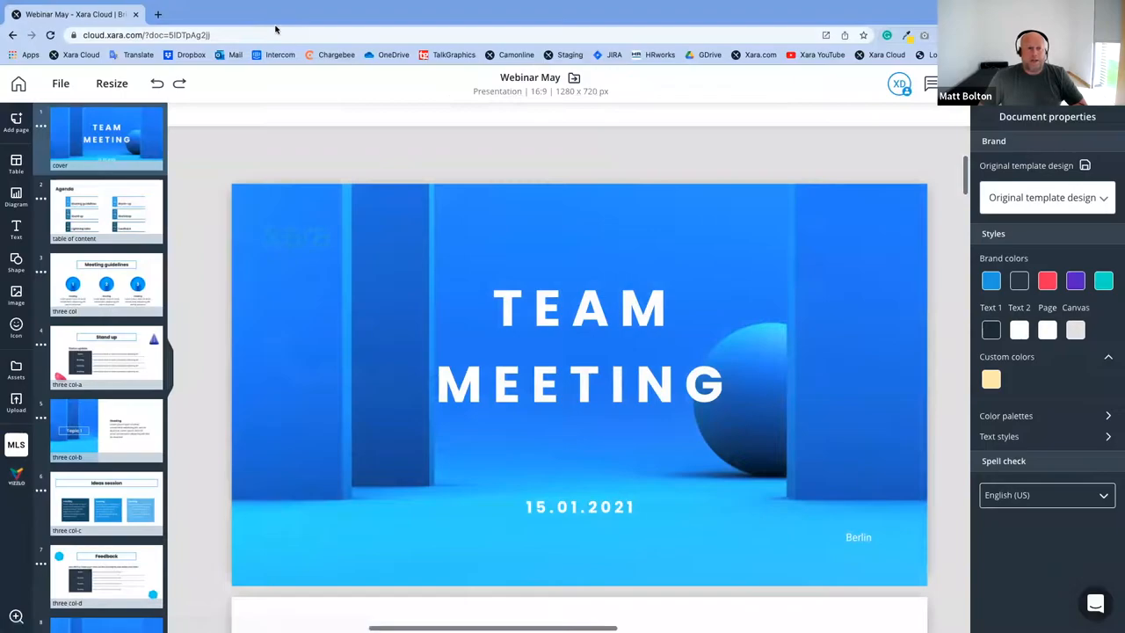
mouse_move(529, 77)
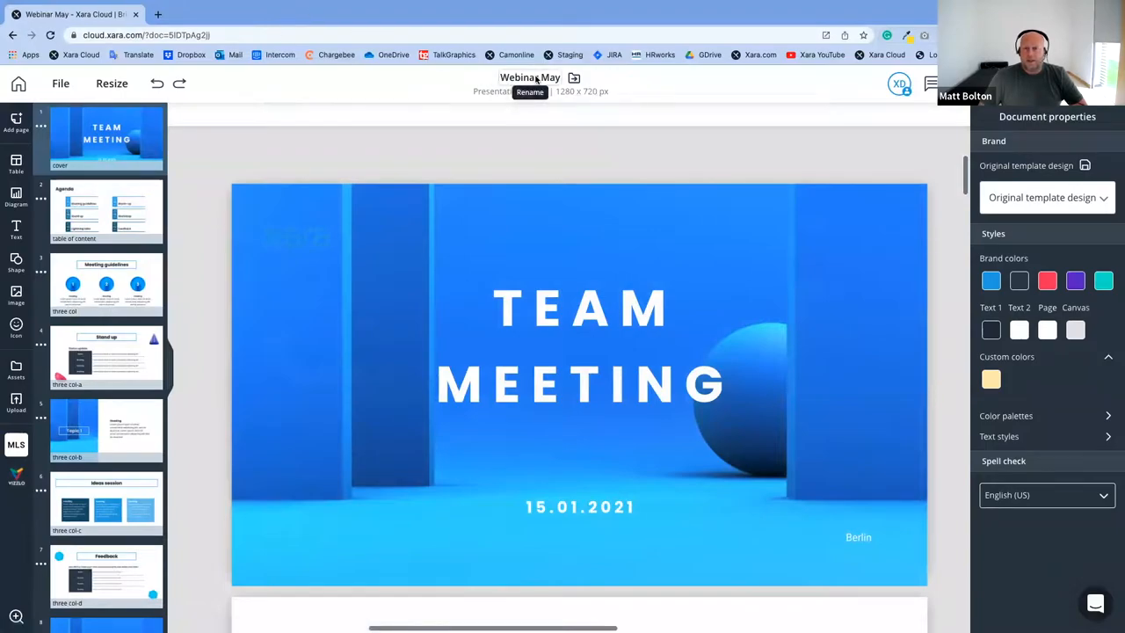
Pick Team files from All folders as Webinar May's destination and move it
click(574, 79)
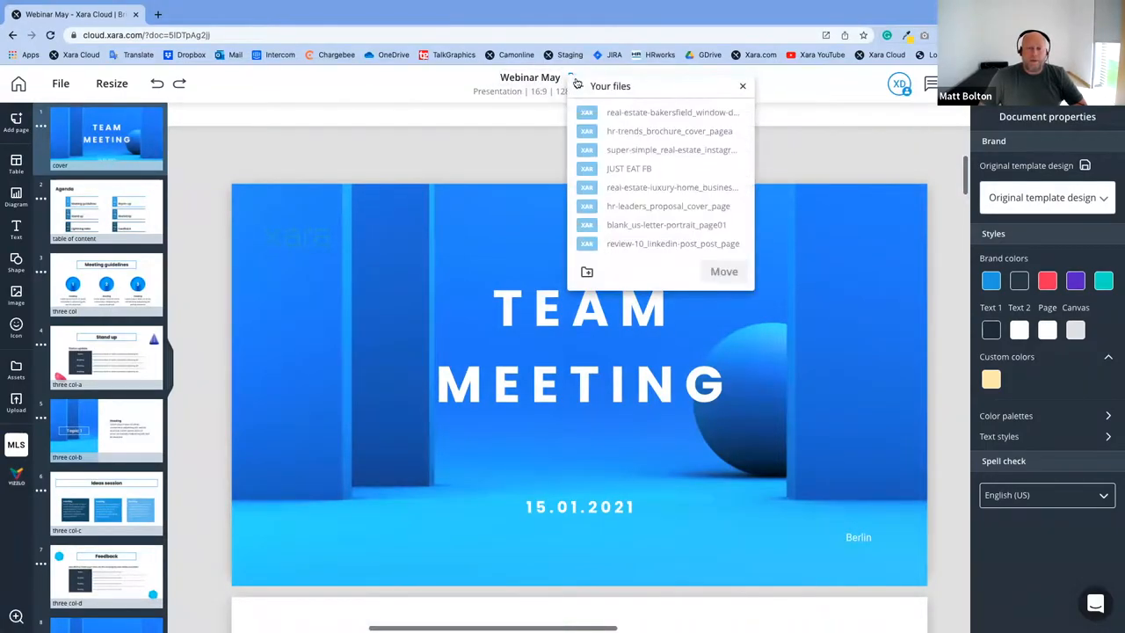
click(577, 86)
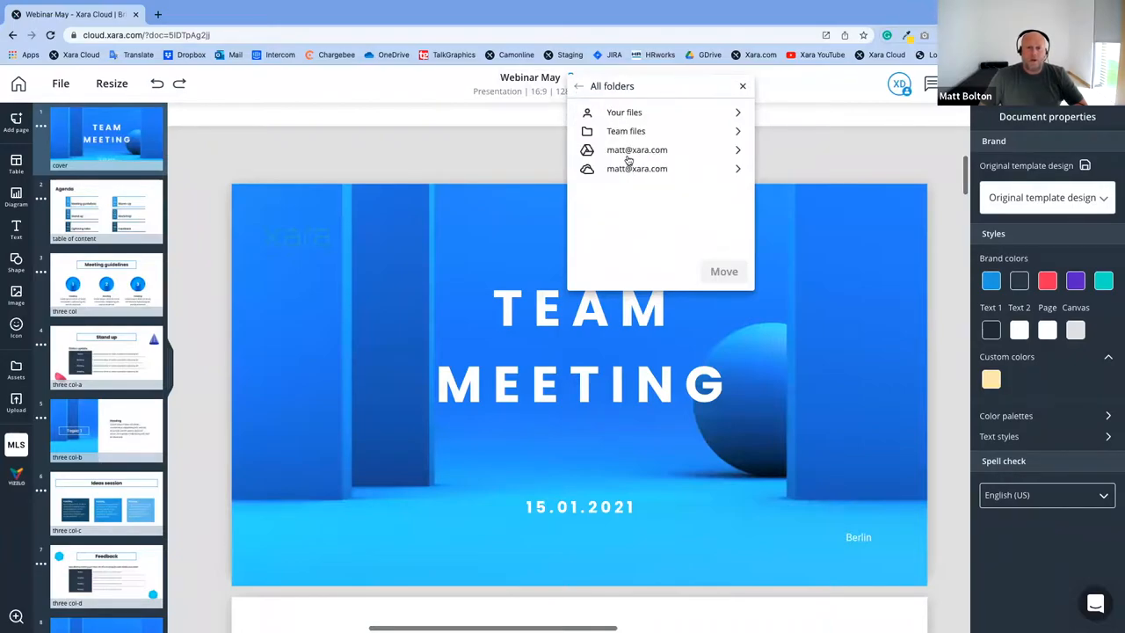
mouse_move(623, 131)
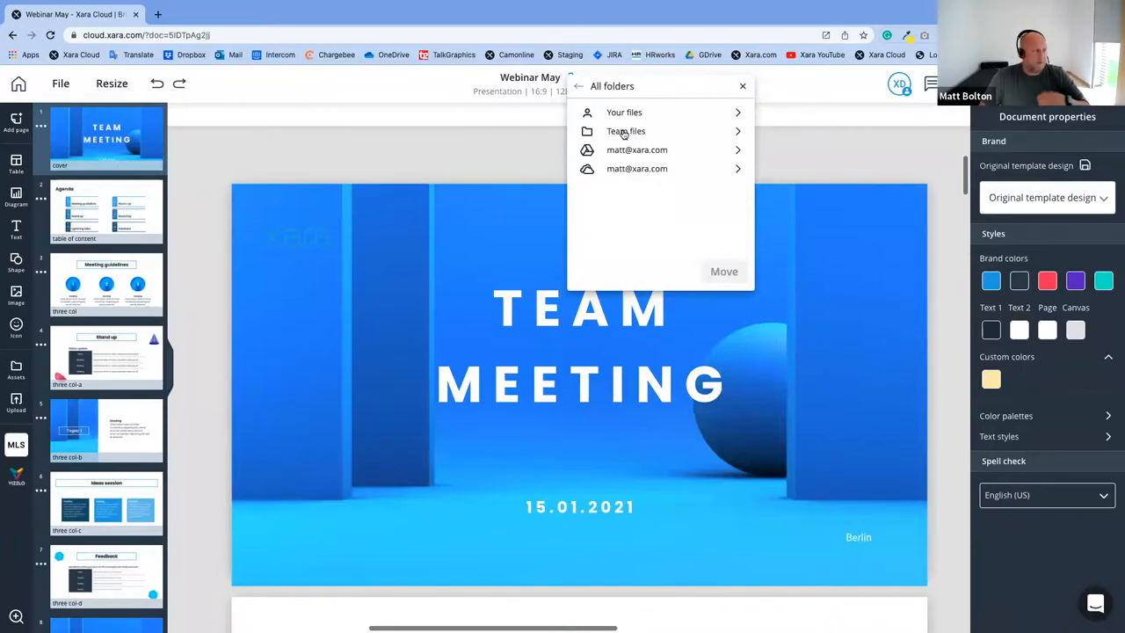
click(625, 130)
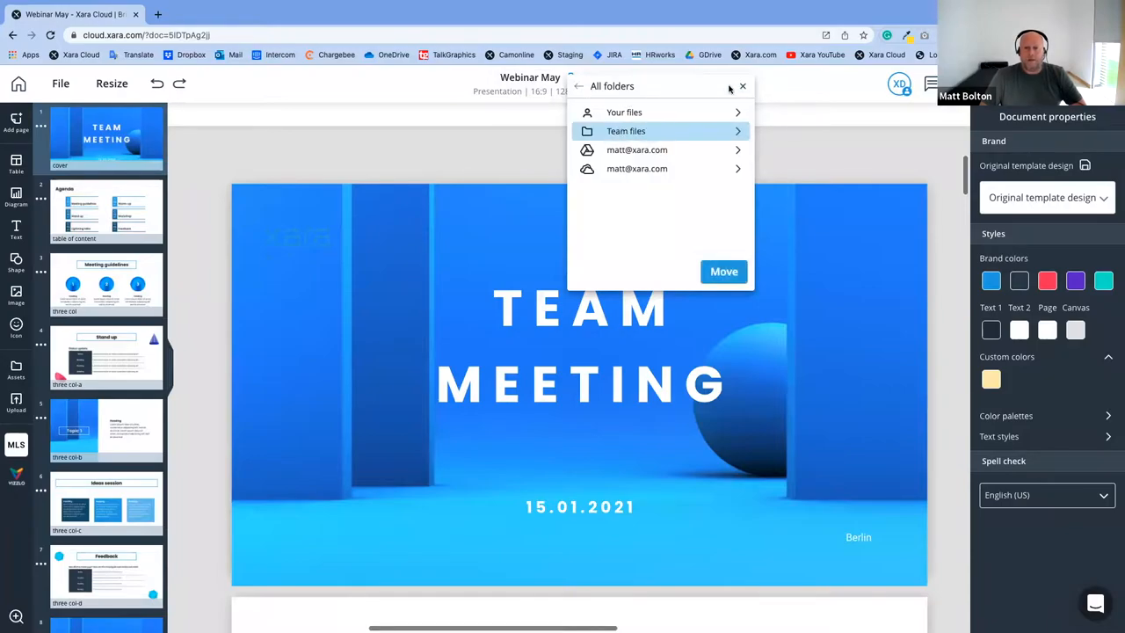
click(741, 86)
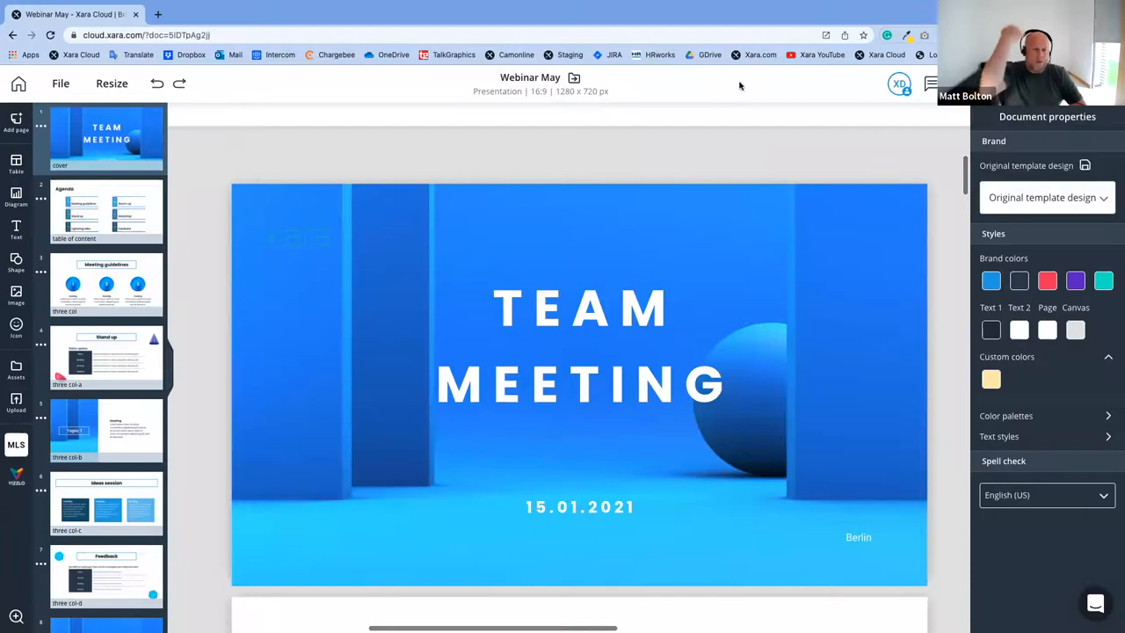
mouse_move(507, 299)
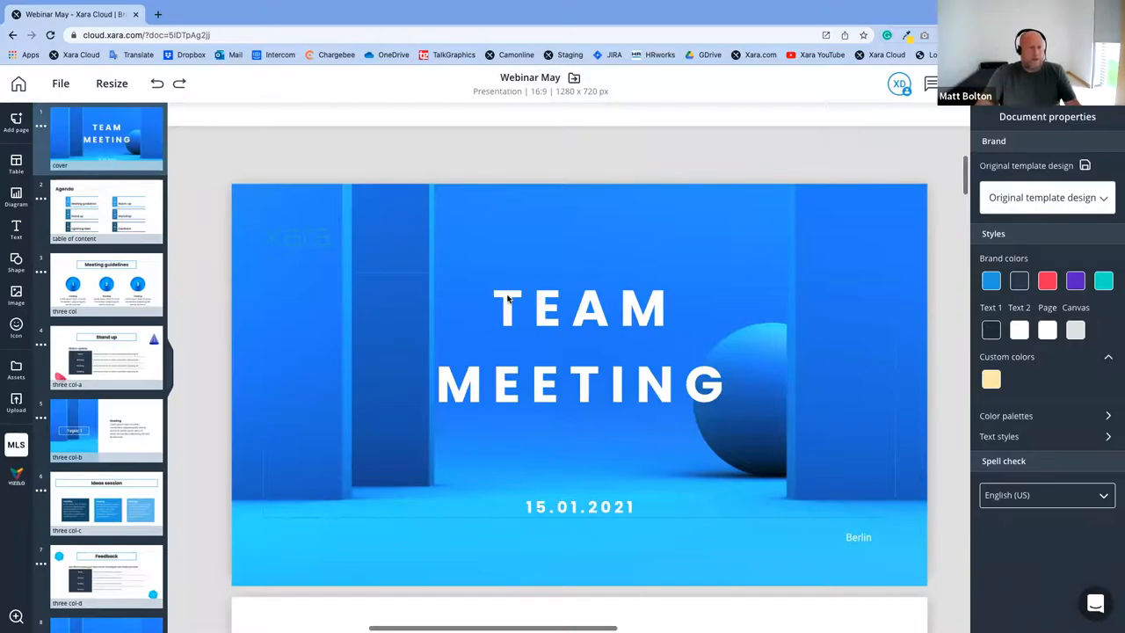
Open the Document properties Brand dropdown and close the Create a Brand dialog unused
scroll(down, 3)
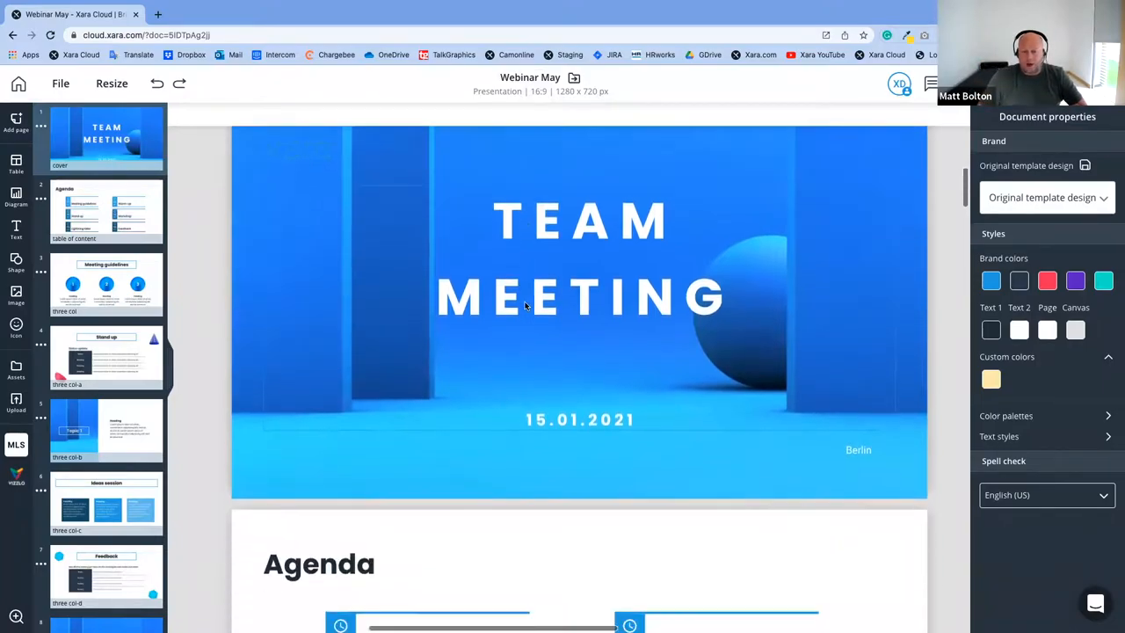
scroll(down, 3)
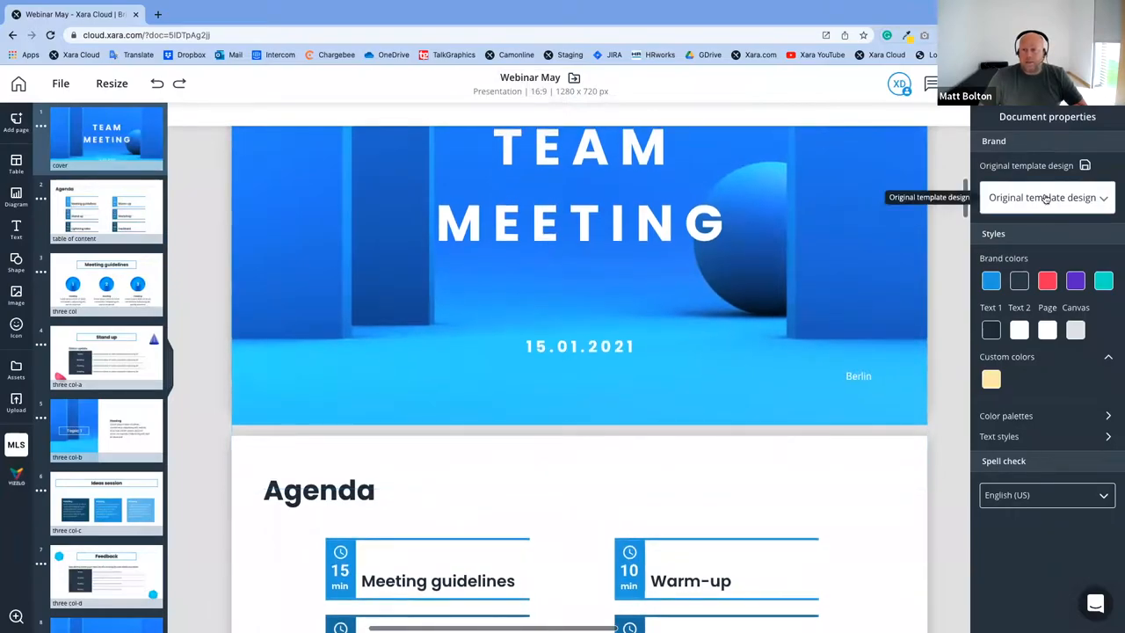
click(1045, 197)
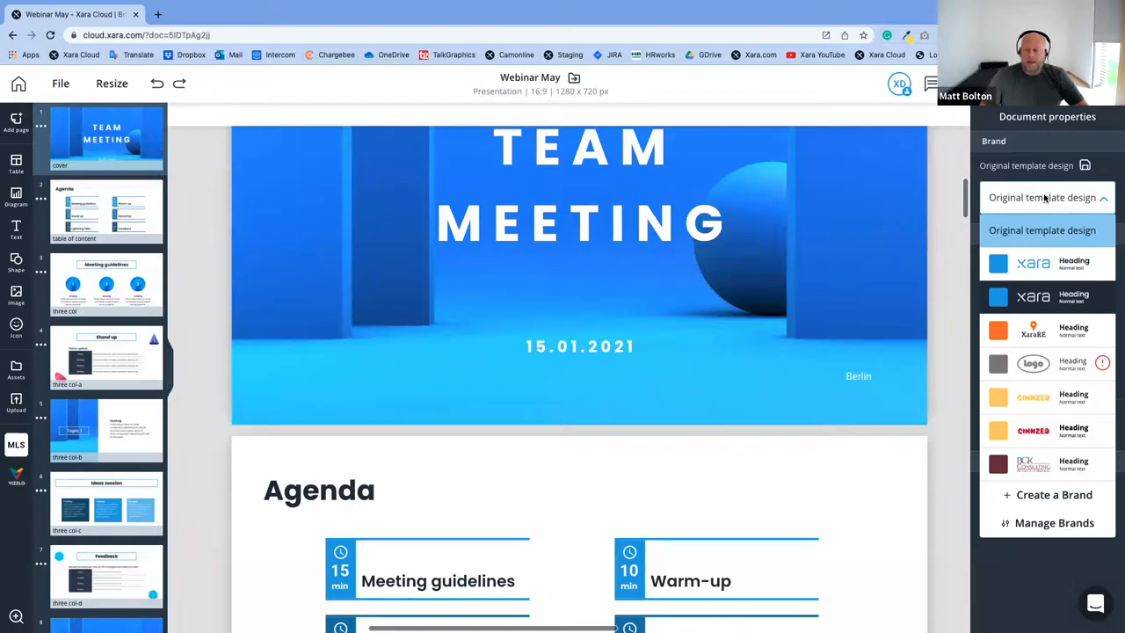
mouse_move(1010, 209)
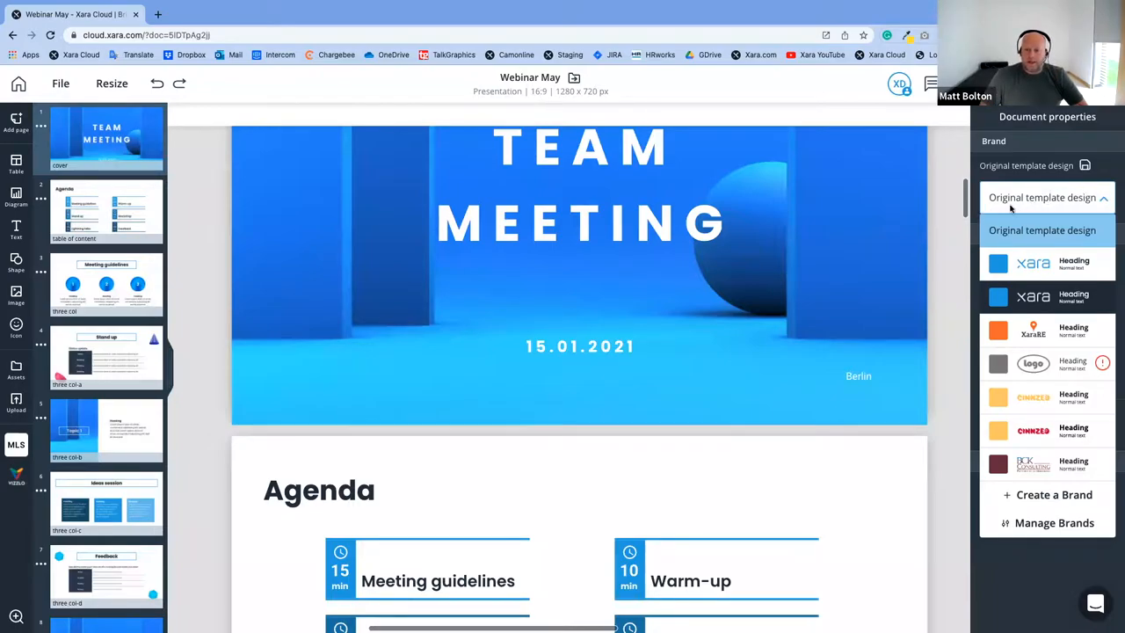
mouse_move(1054, 494)
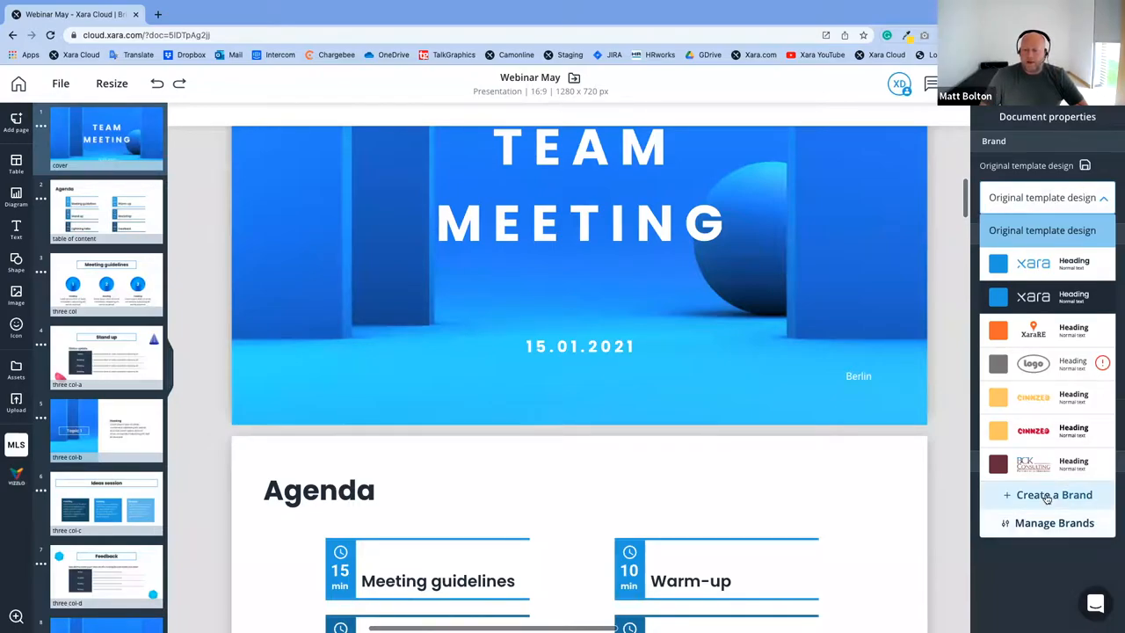
click(1053, 495)
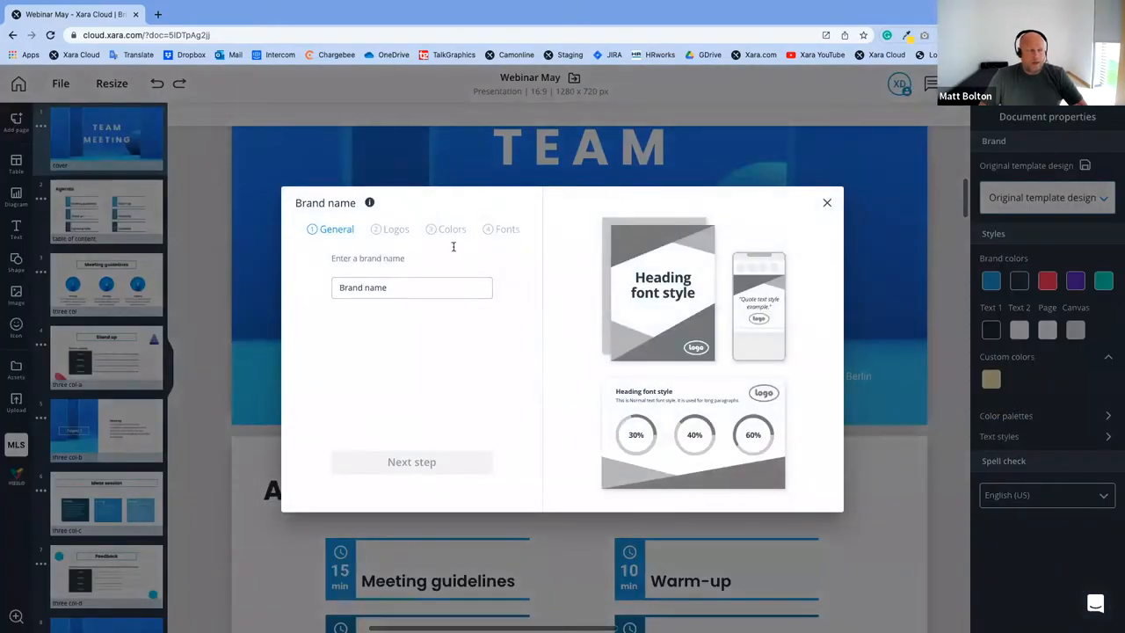
mouse_move(613, 413)
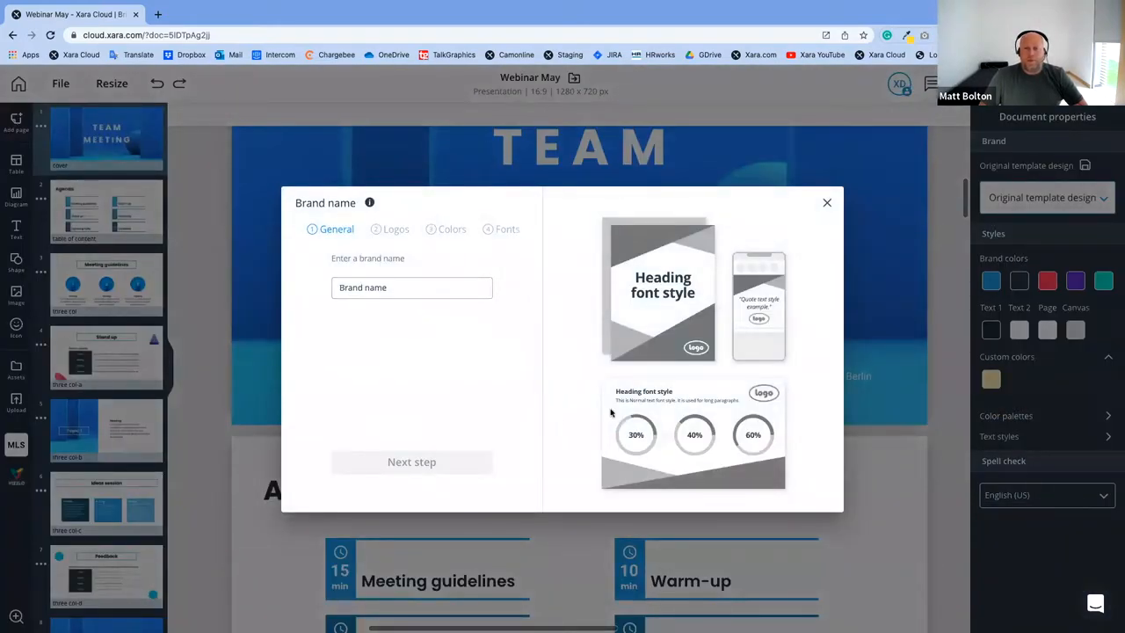
click(411, 288)
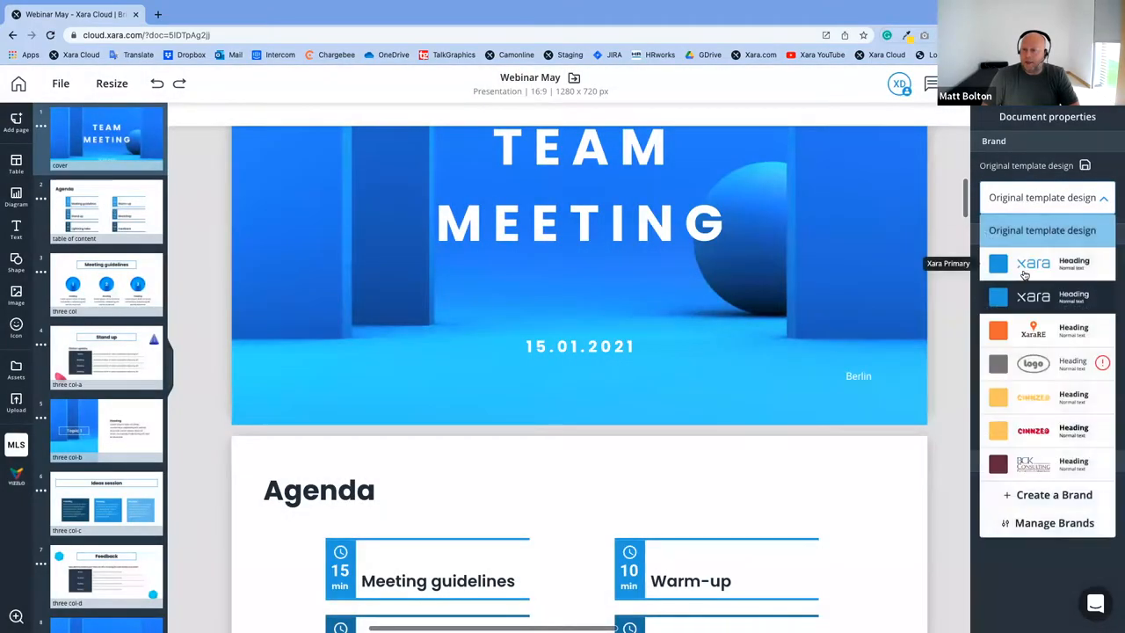
Apply Xara Primary, then the Xara Dark brand, and view Manage Brands
click(1032, 262)
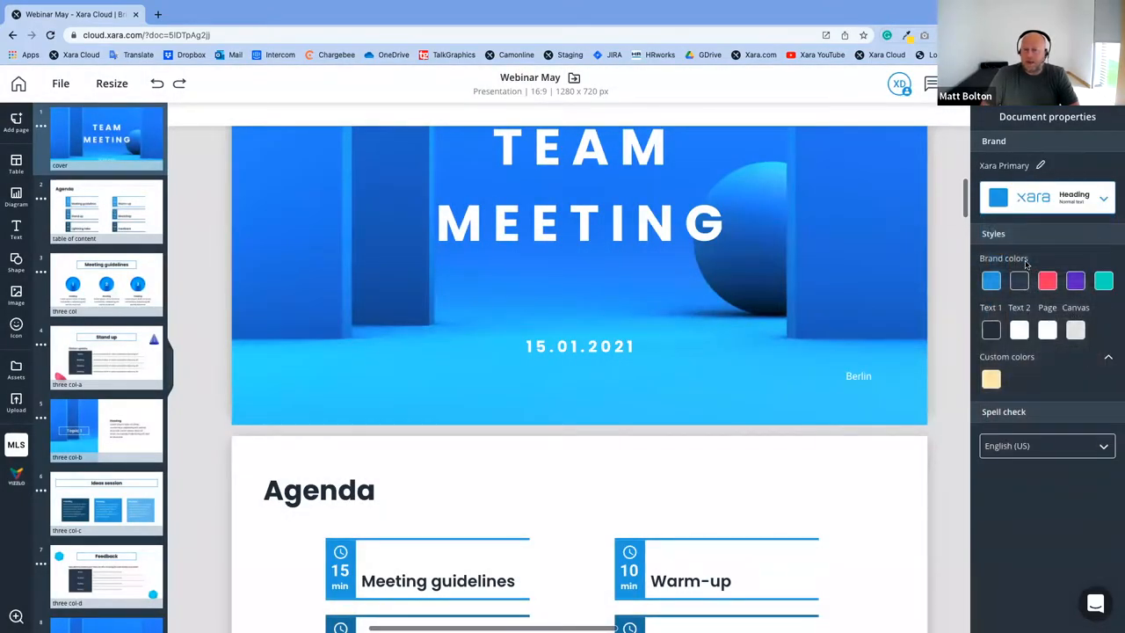
mouse_move(1018, 280)
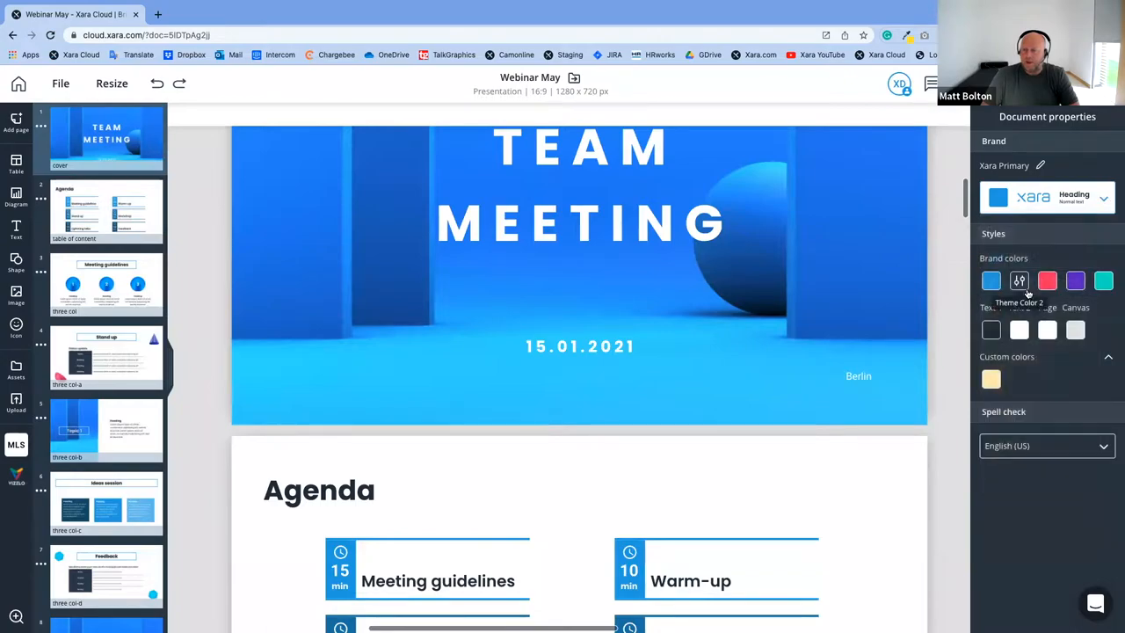
click(1018, 280)
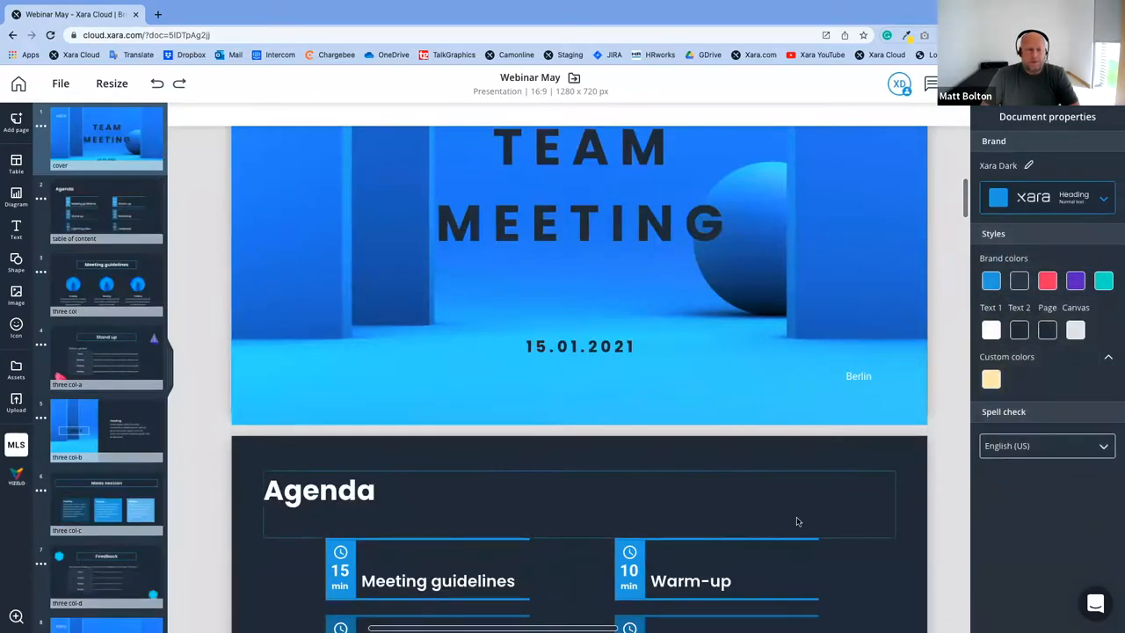
scroll(down, 3)
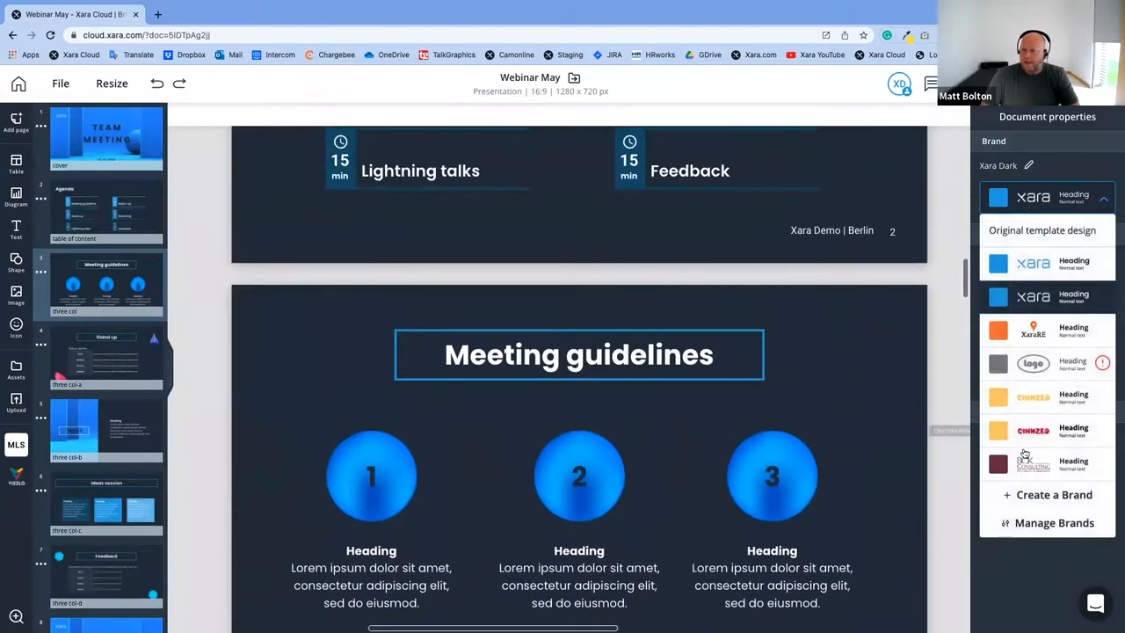
click(1053, 522)
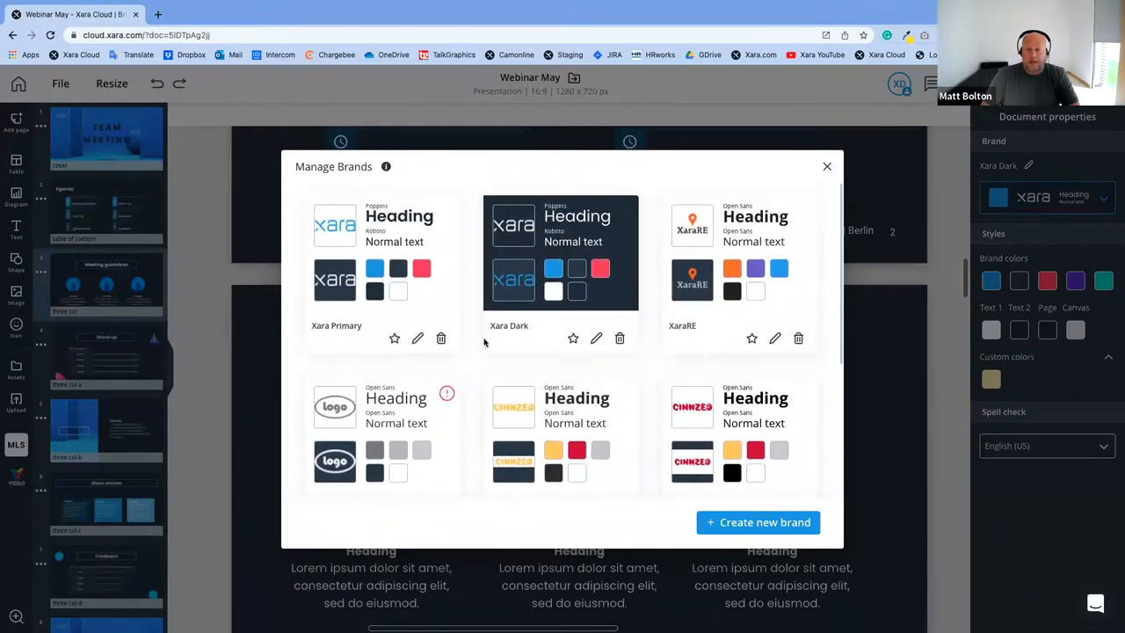
mouse_move(395, 337)
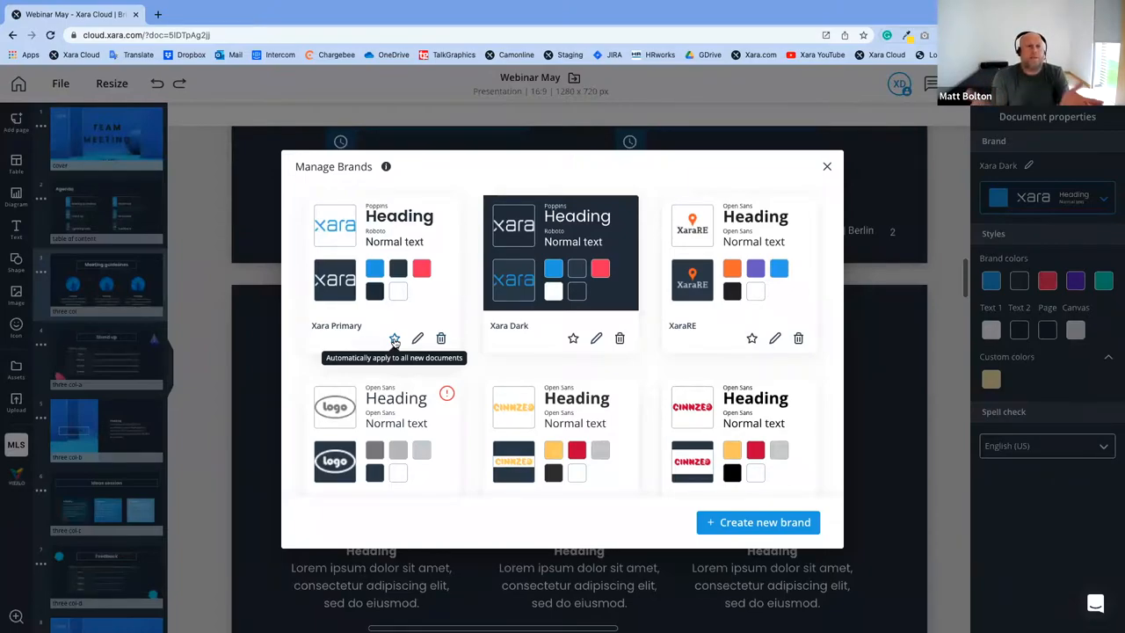
mouse_move(778, 193)
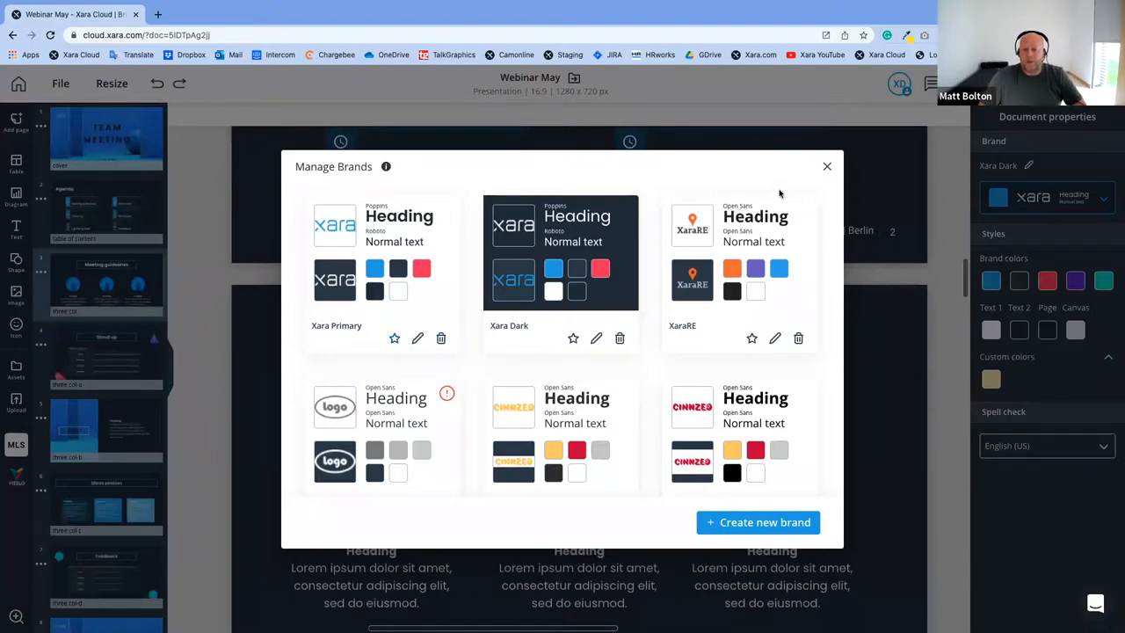
scroll(down, 3)
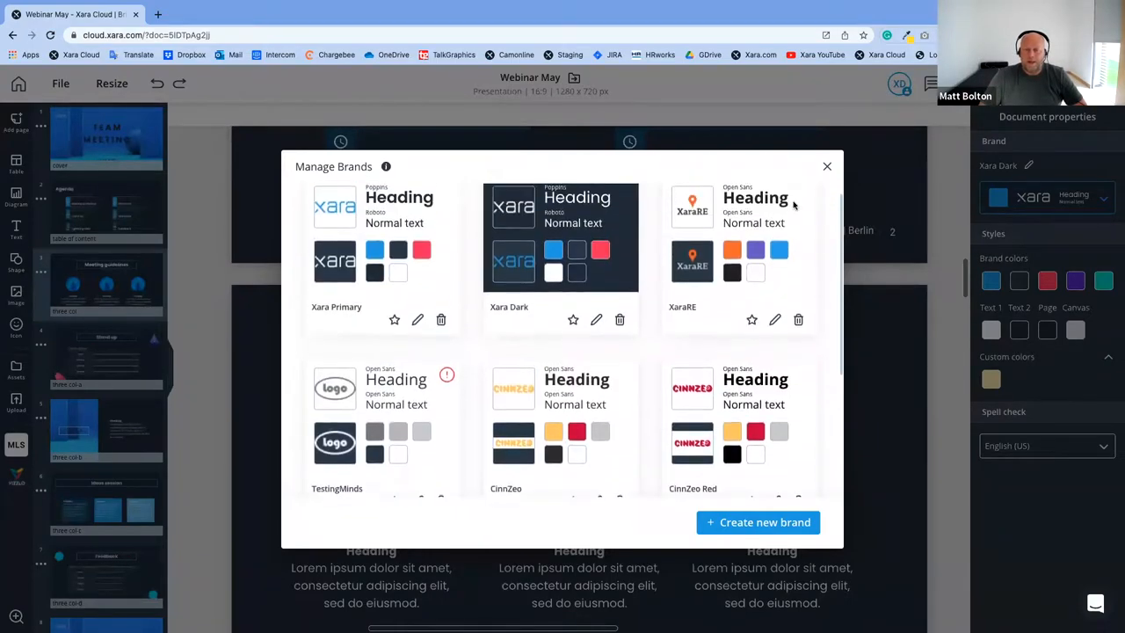
click(826, 166)
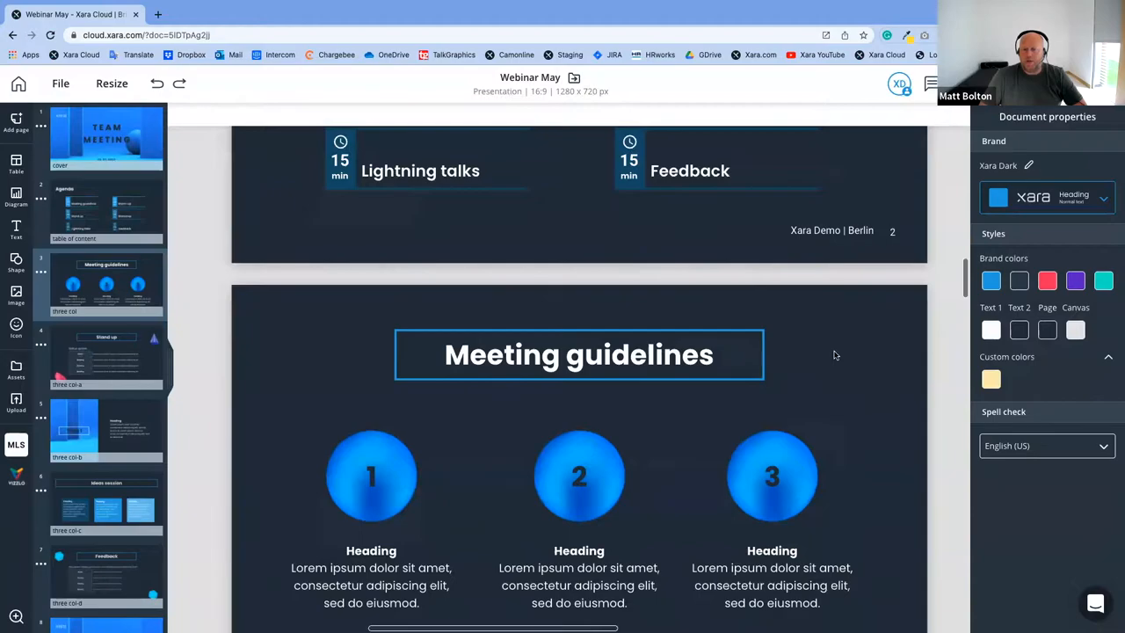
scroll(down, 3)
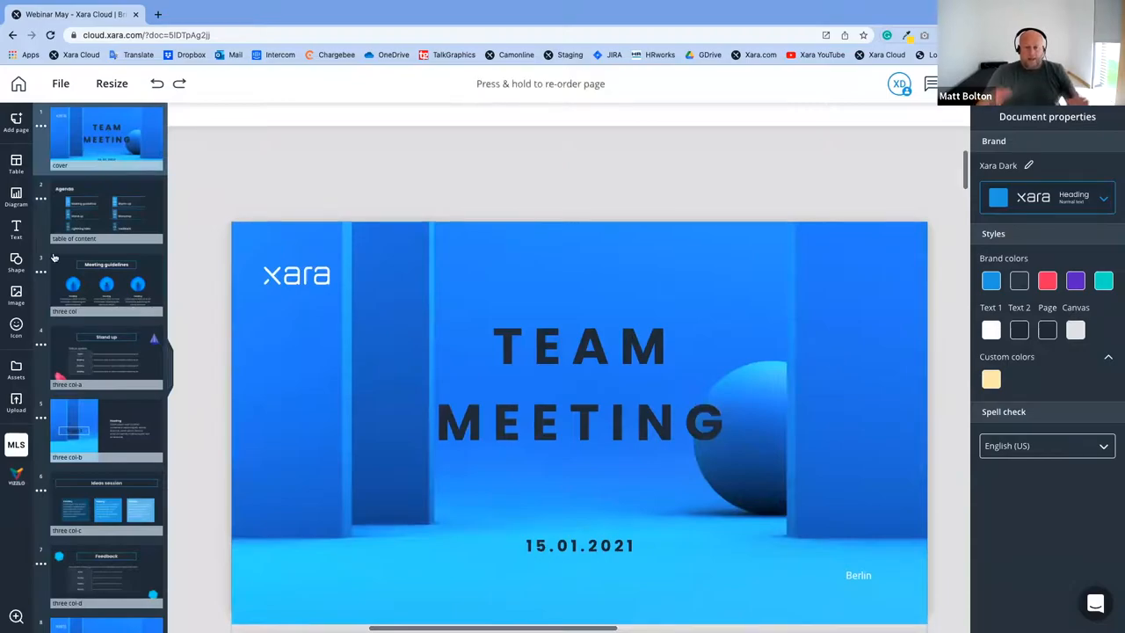
mouse_move(266, 224)
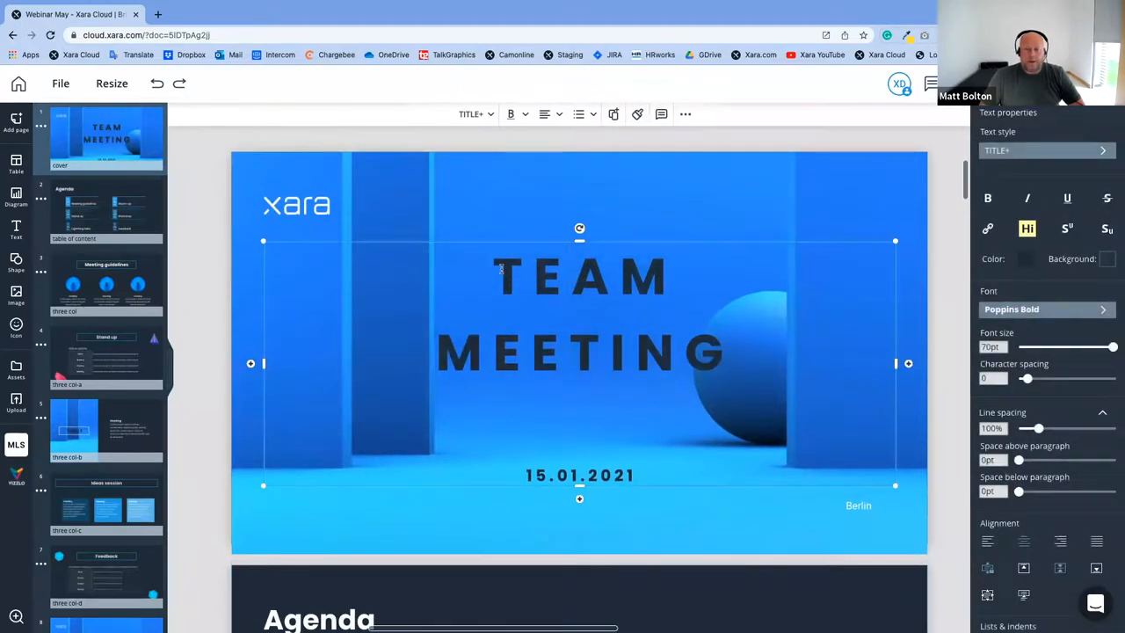
Add an 'S' after MEETING in the cover slide title
click(583, 351)
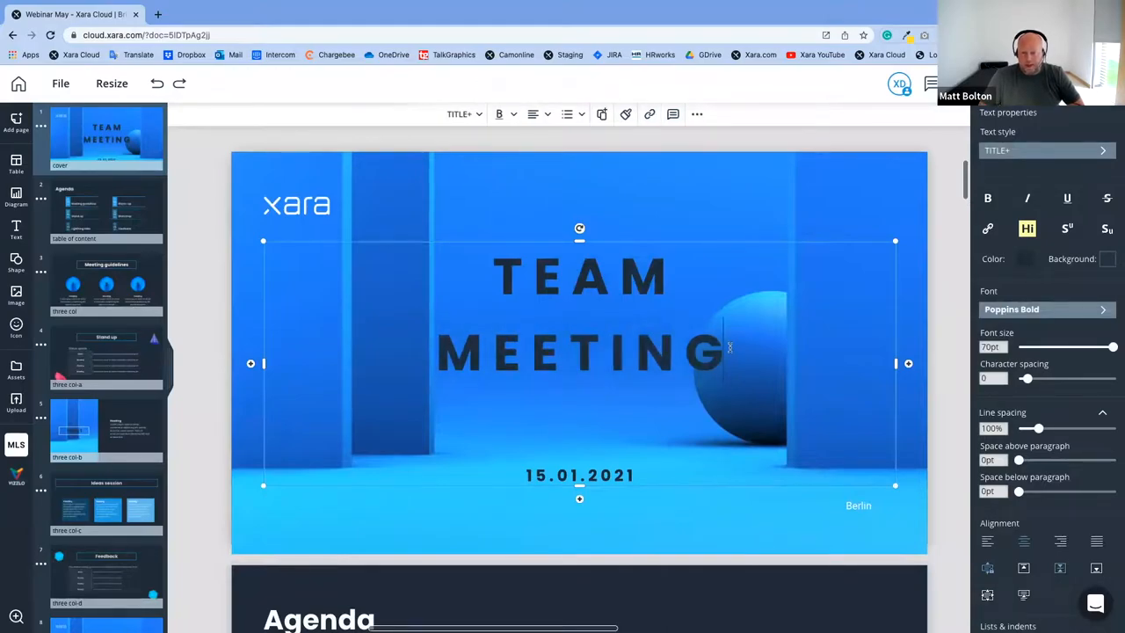
click(733, 352)
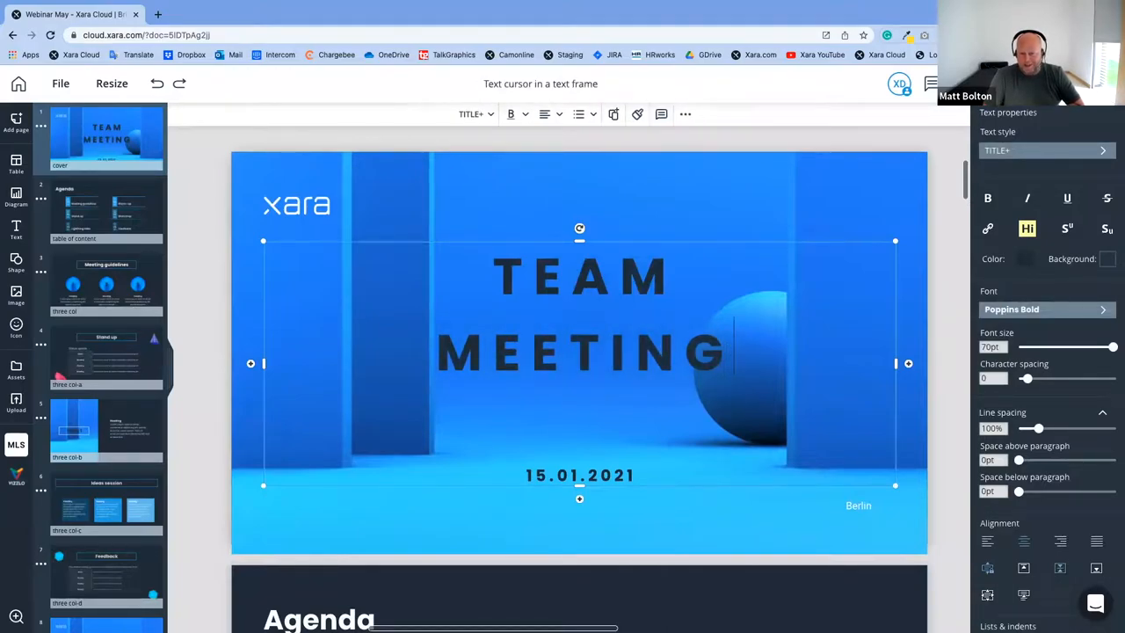
text(S)
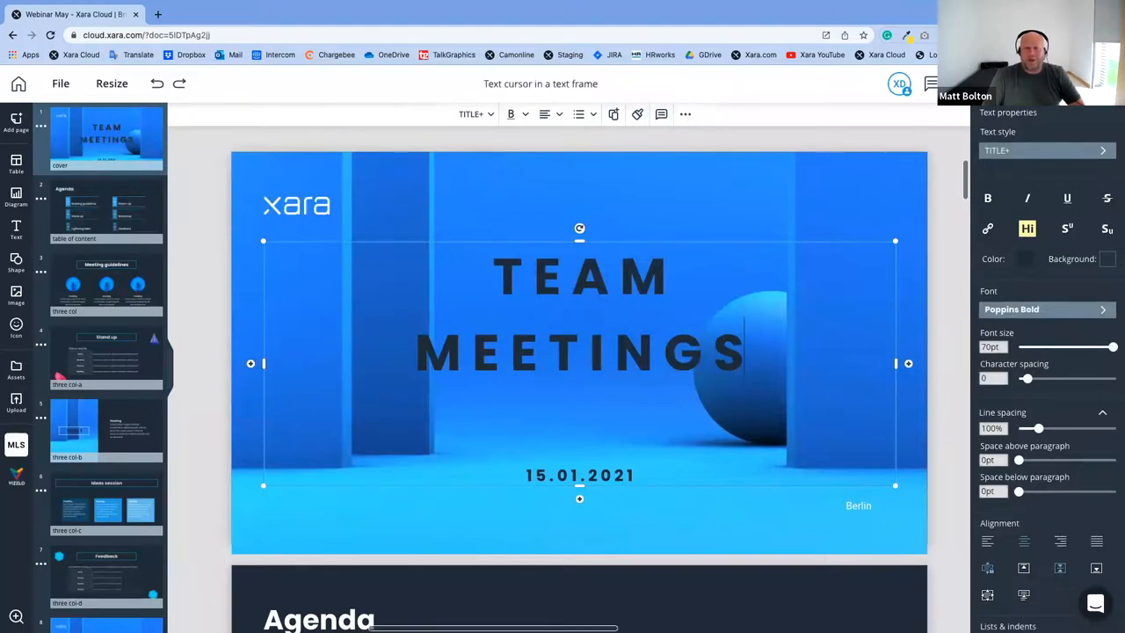
click(60, 83)
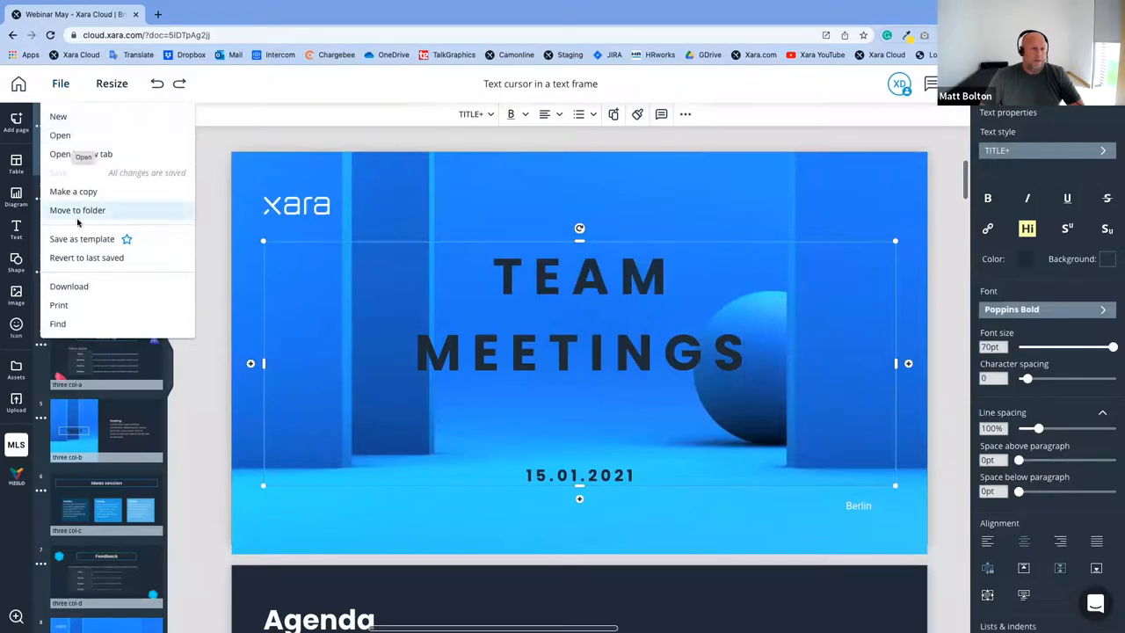
Save the presentation as a template, replacing the existing Meetings team template
click(82, 238)
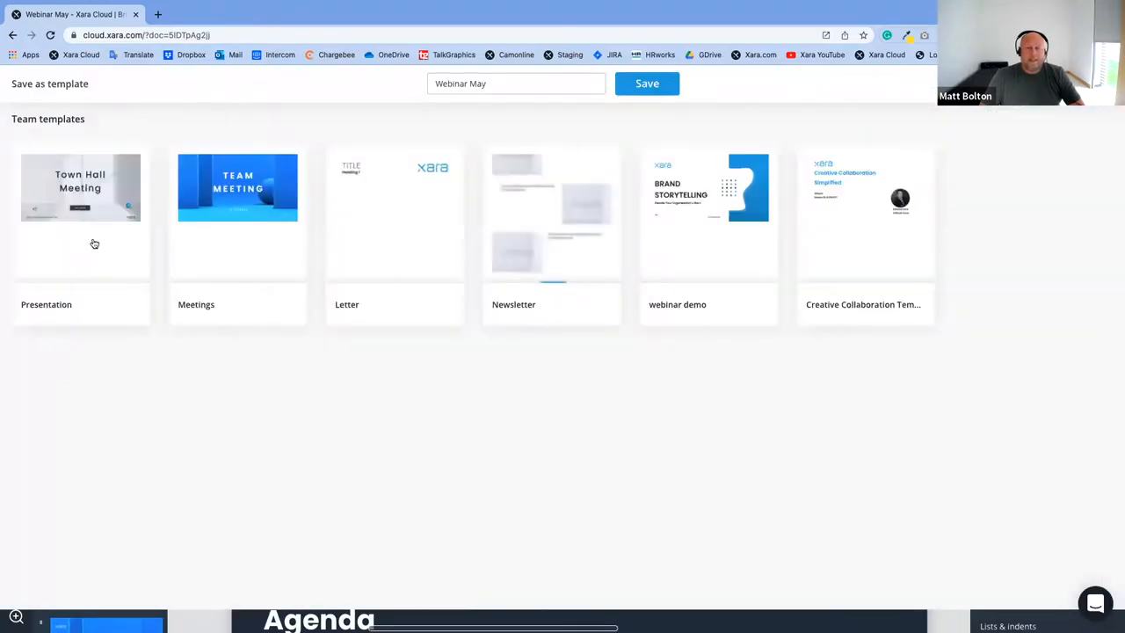
click(238, 187)
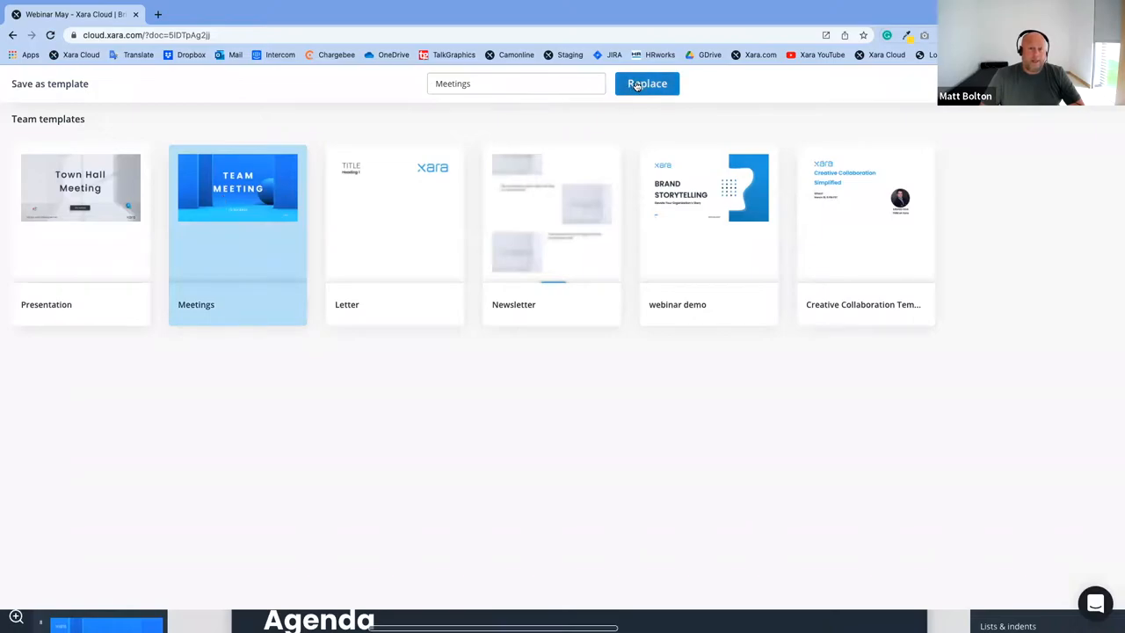
click(647, 84)
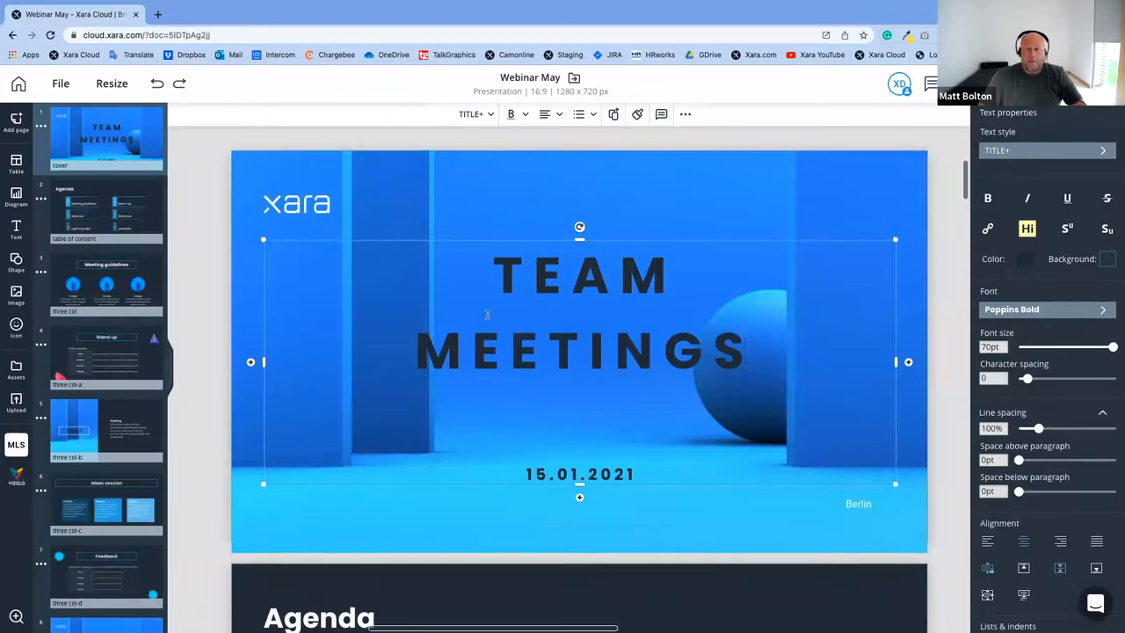
scroll(down, 3)
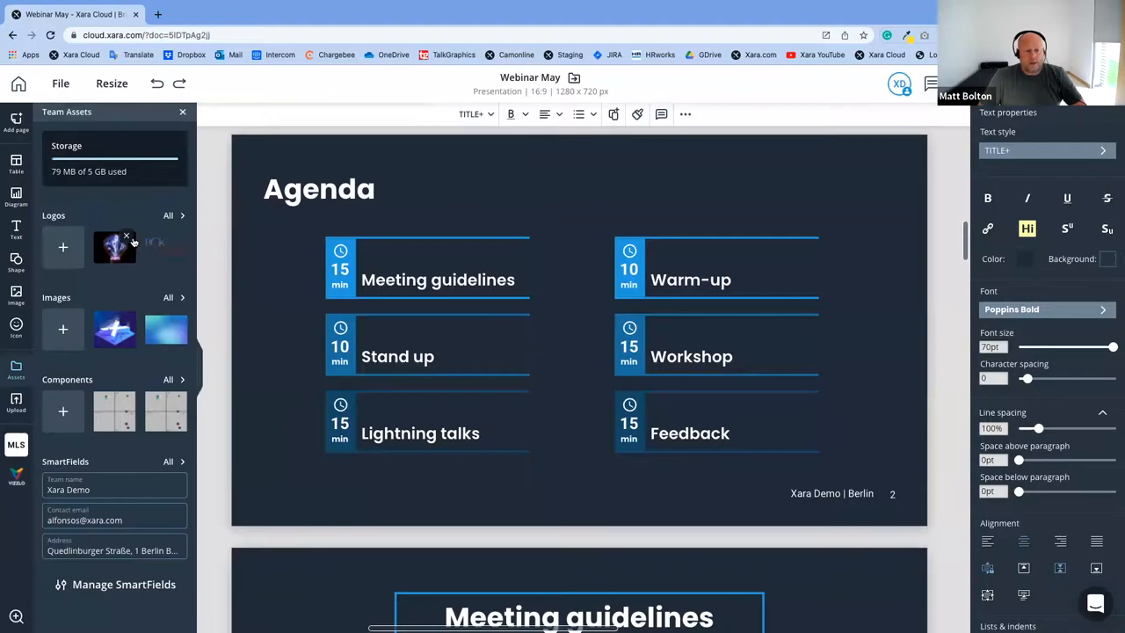
mouse_move(114, 247)
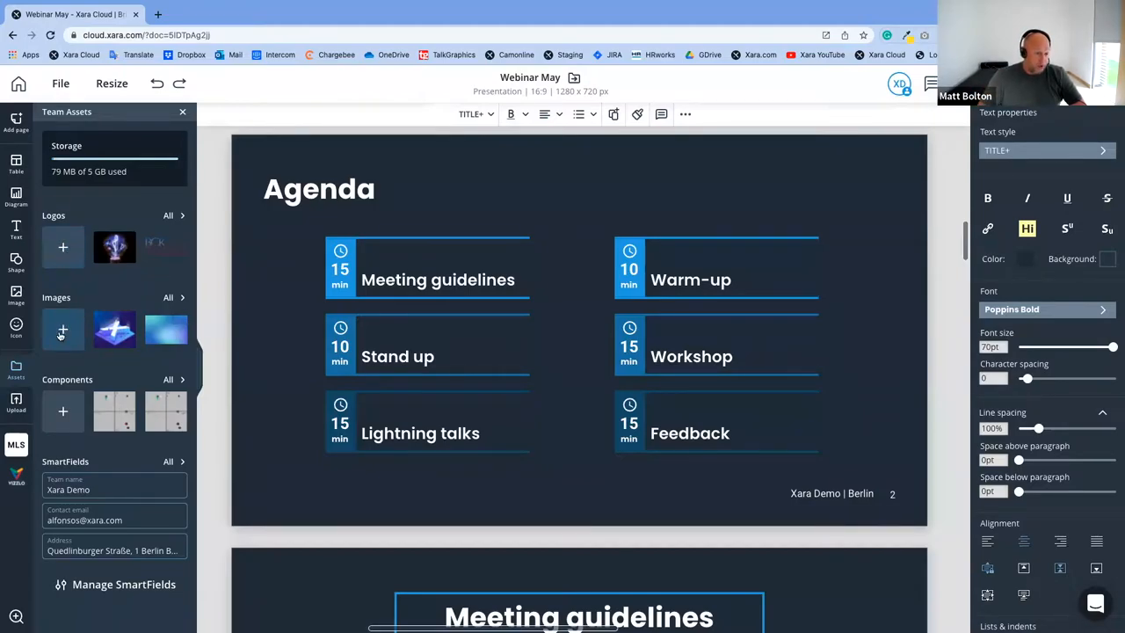
View the Images upload options in the Assets panel, then close the Upload assets dialog
click(62, 247)
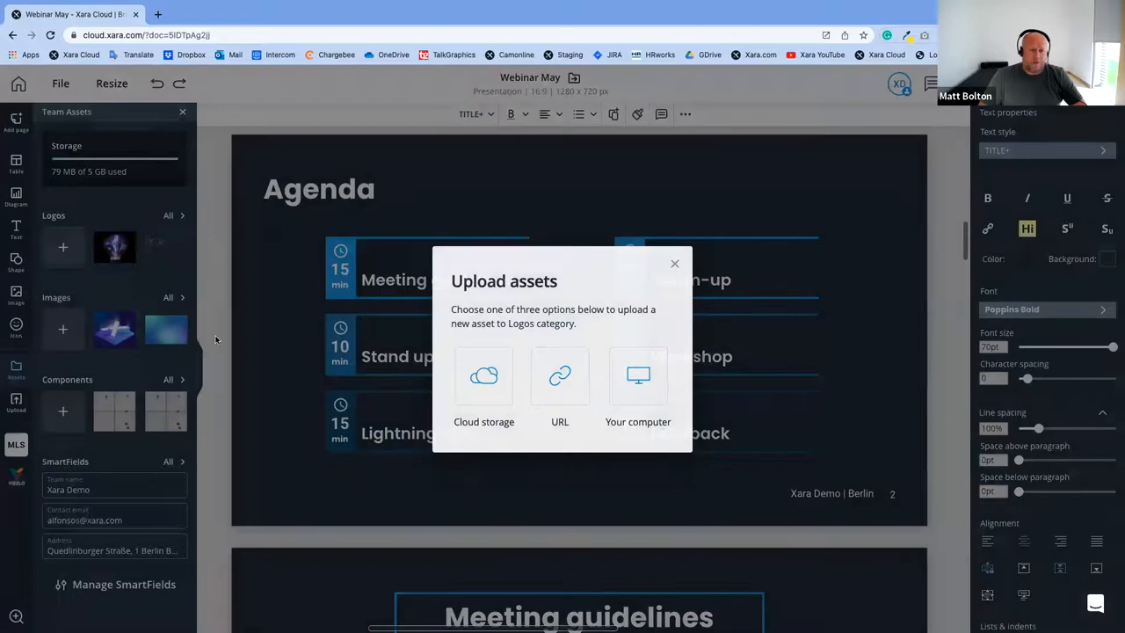
click(673, 263)
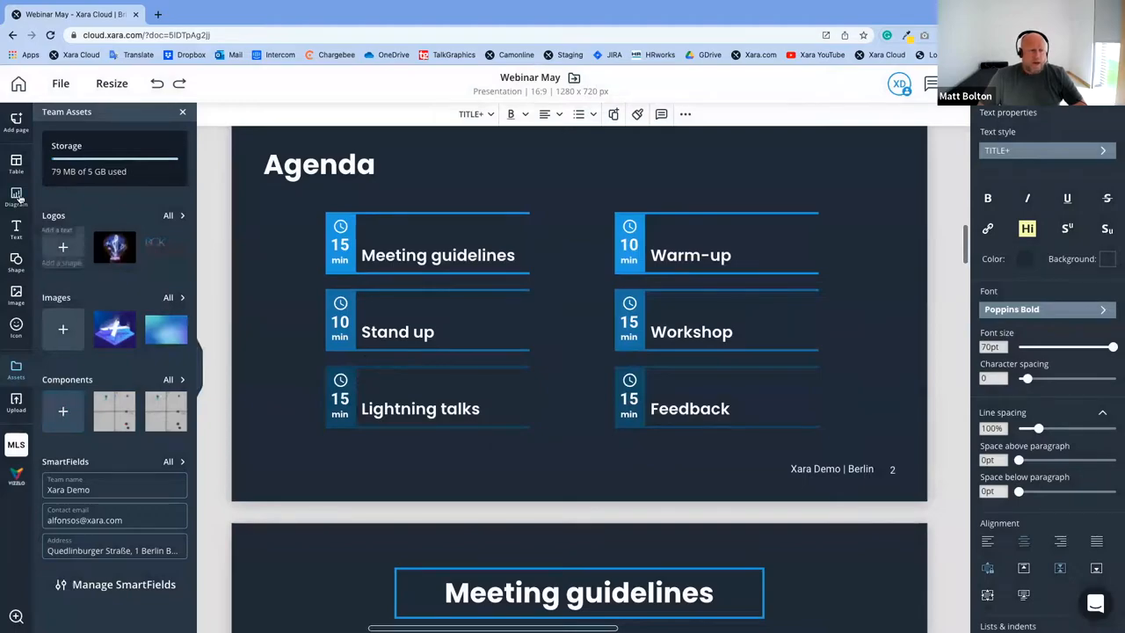
mouse_move(16, 165)
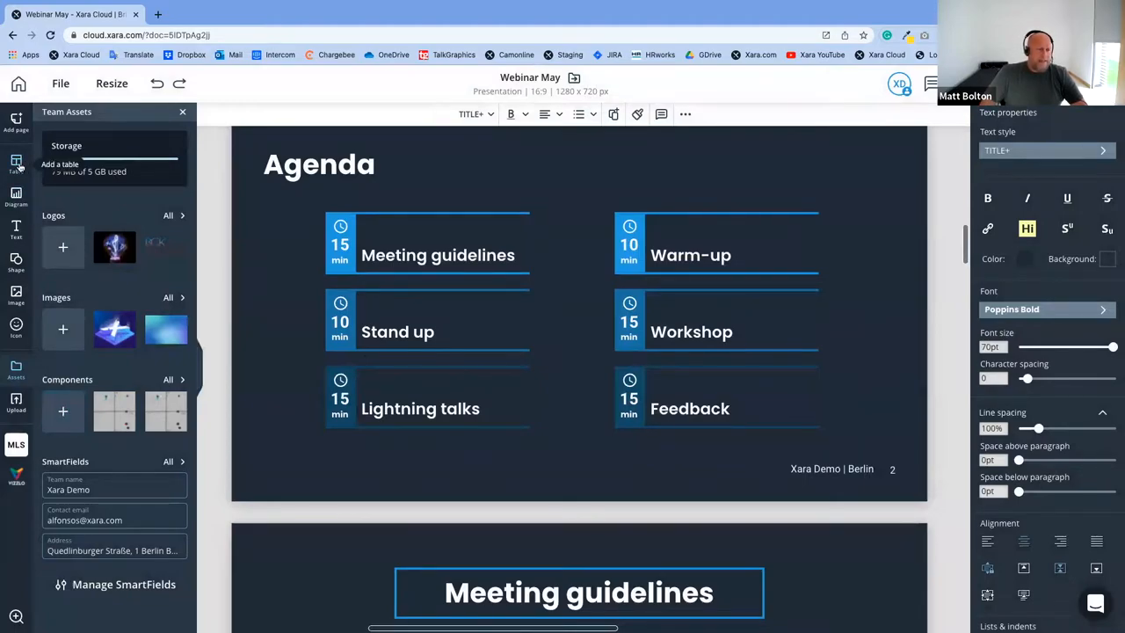
click(15, 165)
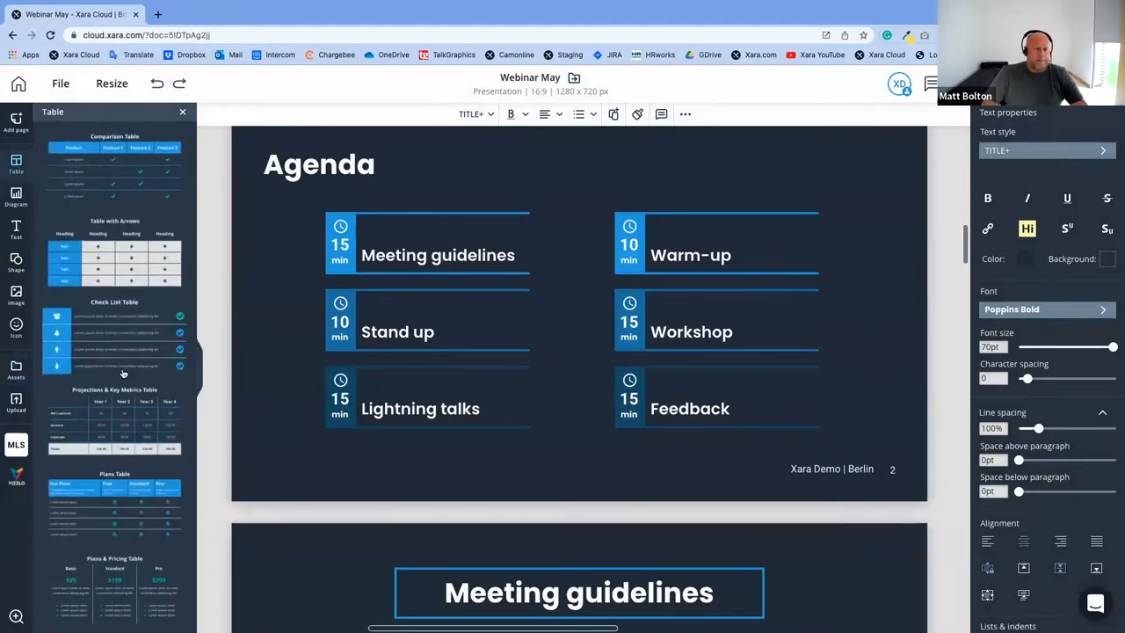
click(16, 191)
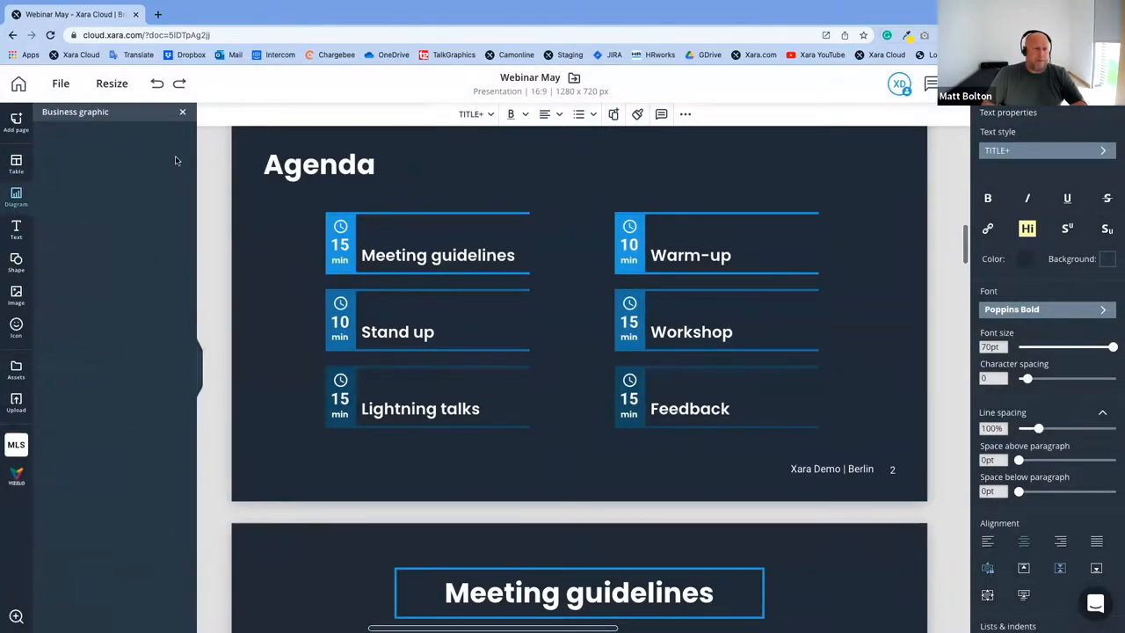
click(16, 196)
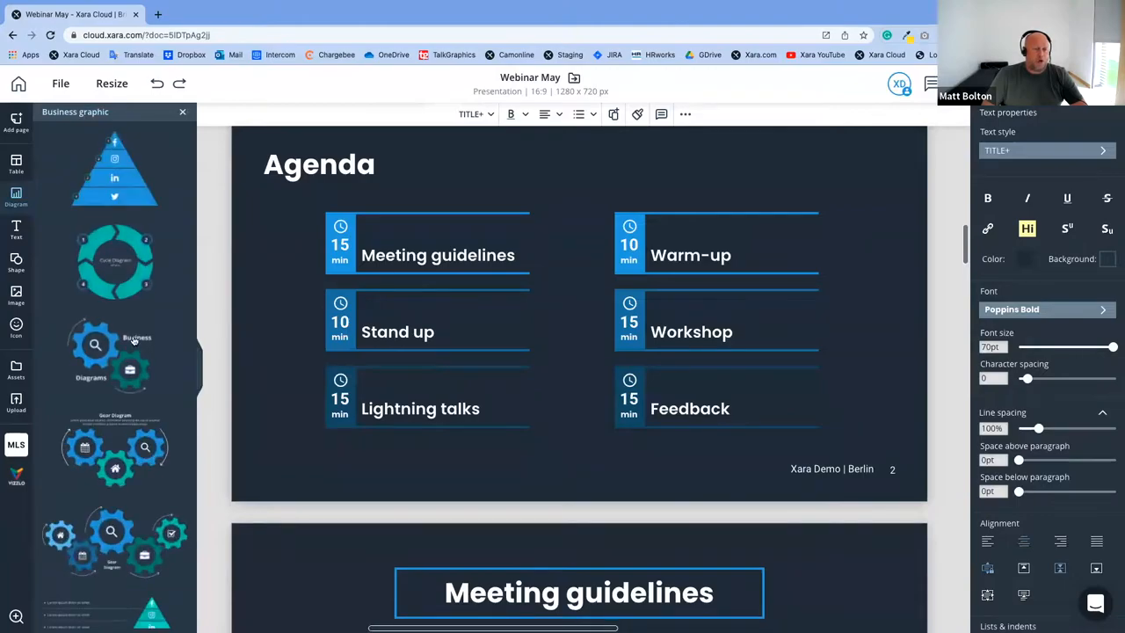
scroll(down, 3)
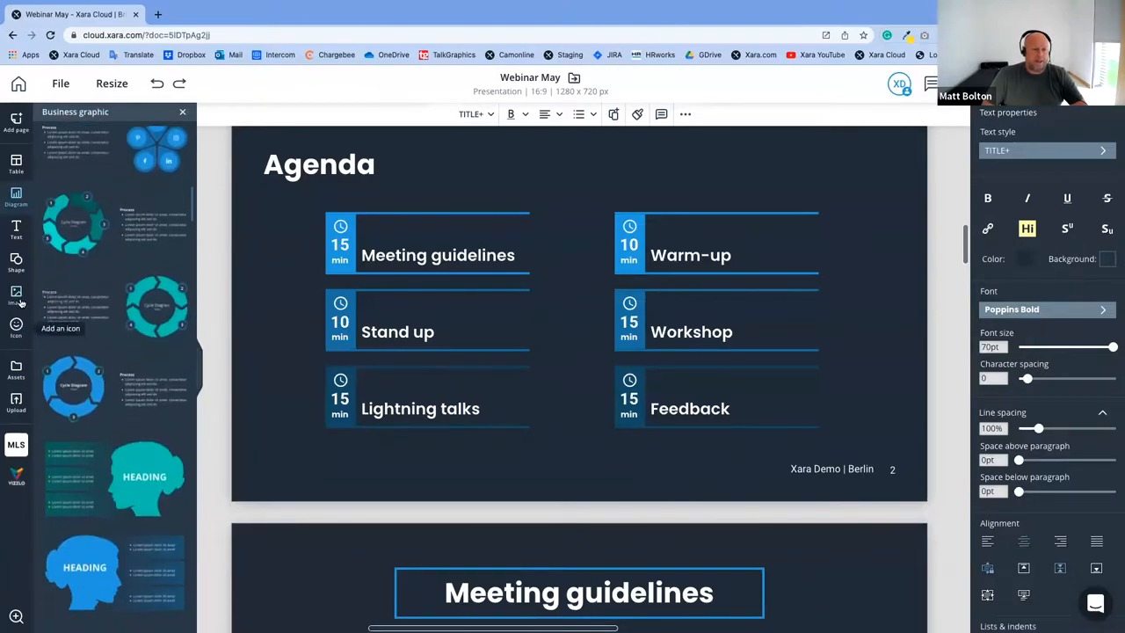
click(16, 263)
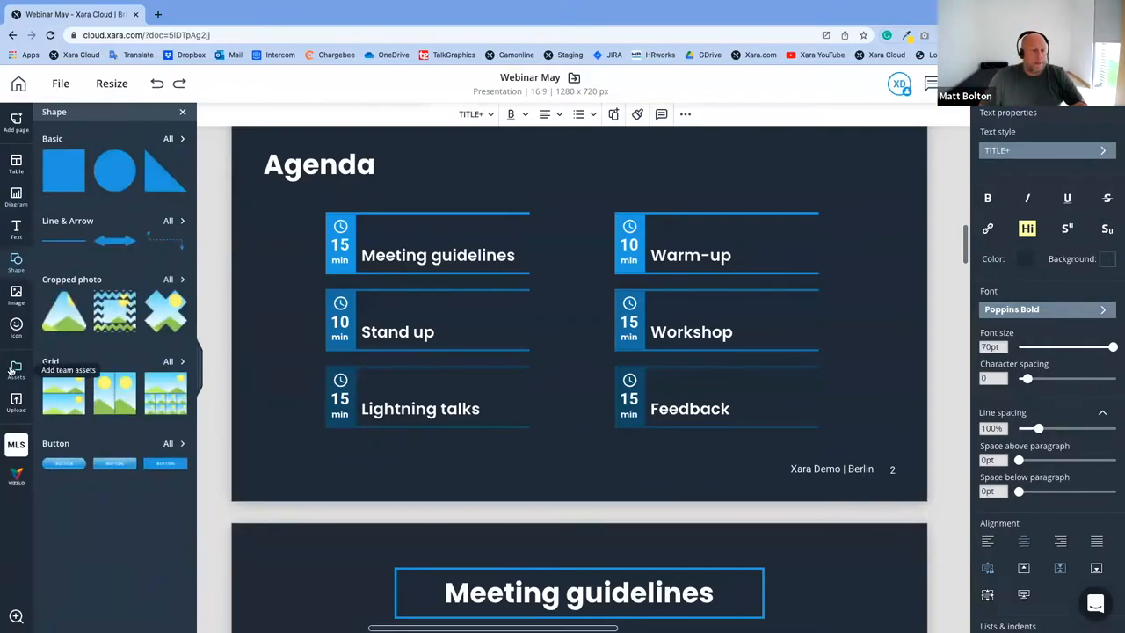
click(16, 372)
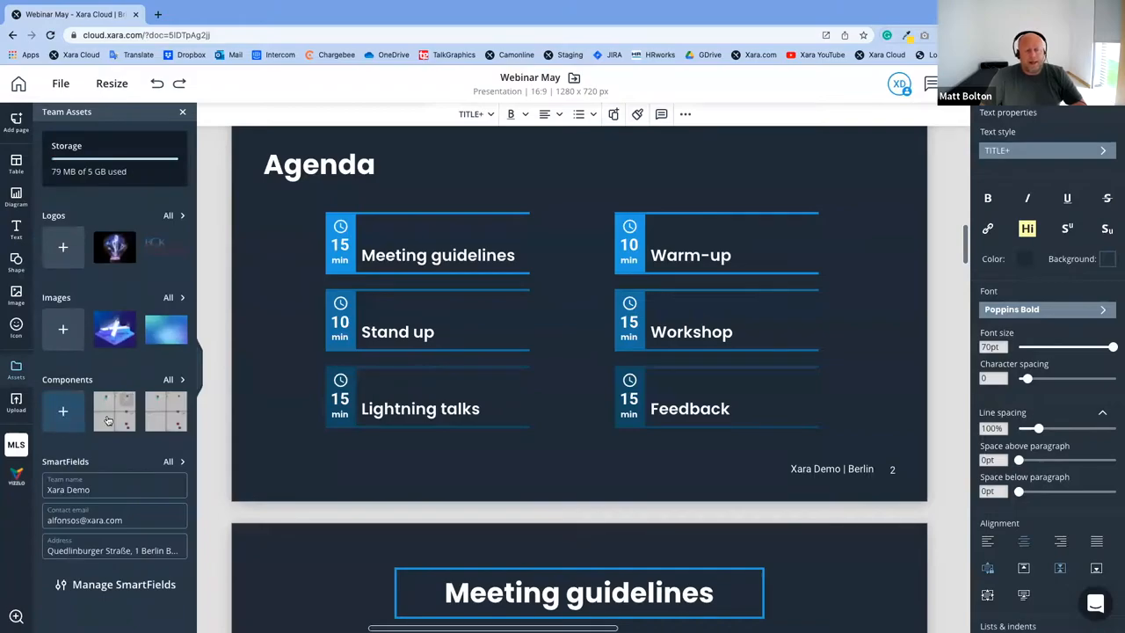
scroll(down, 3)
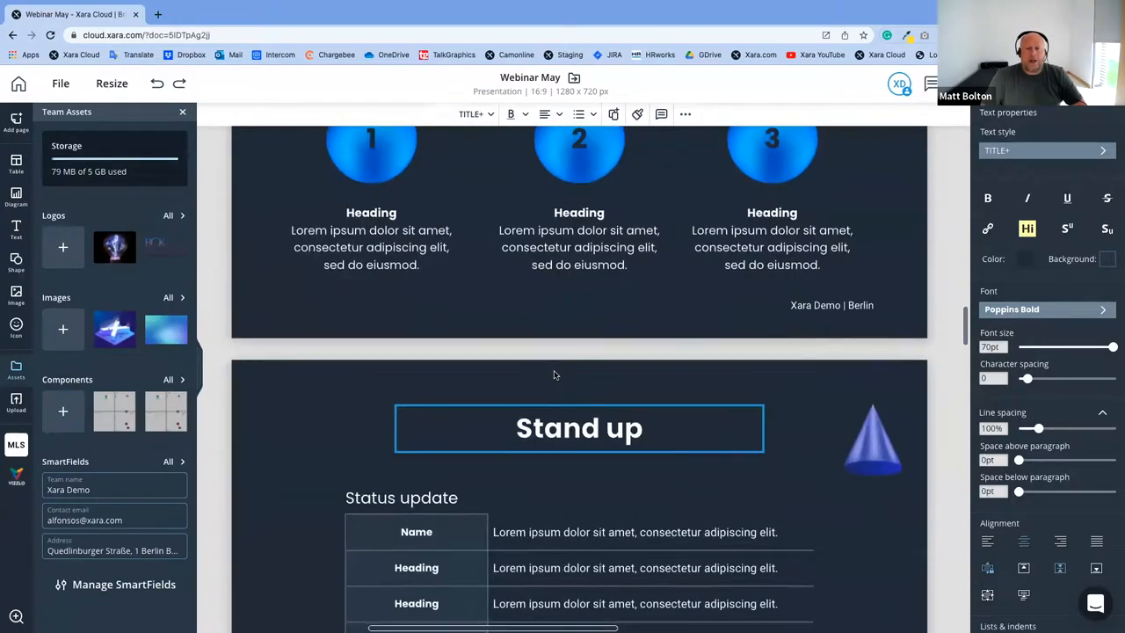
scroll(down, 3)
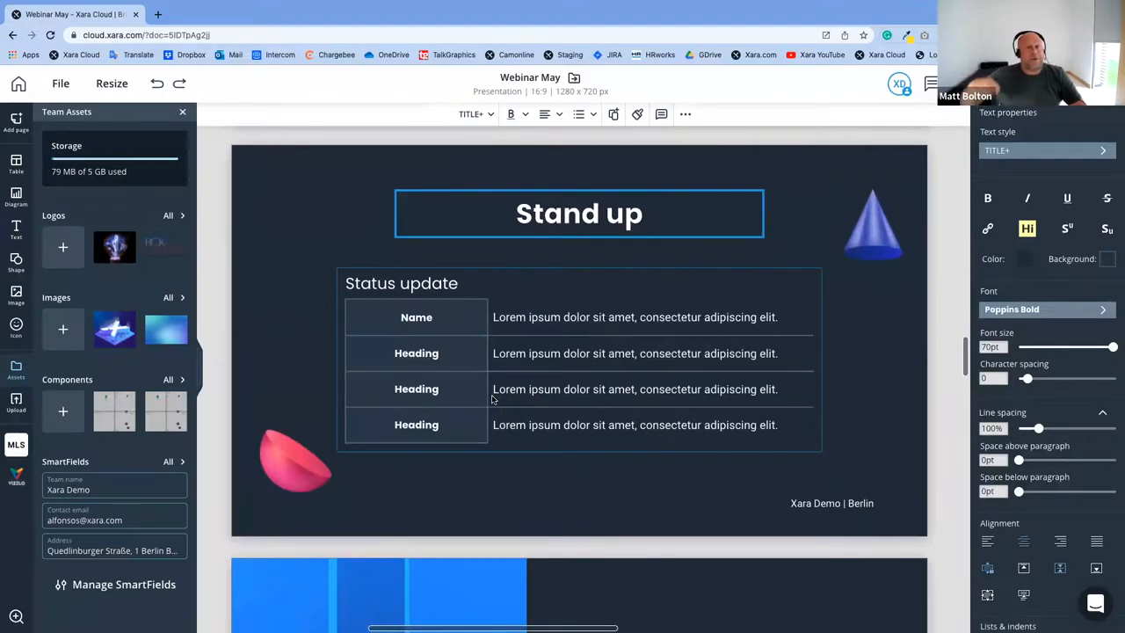
scroll(down, 3)
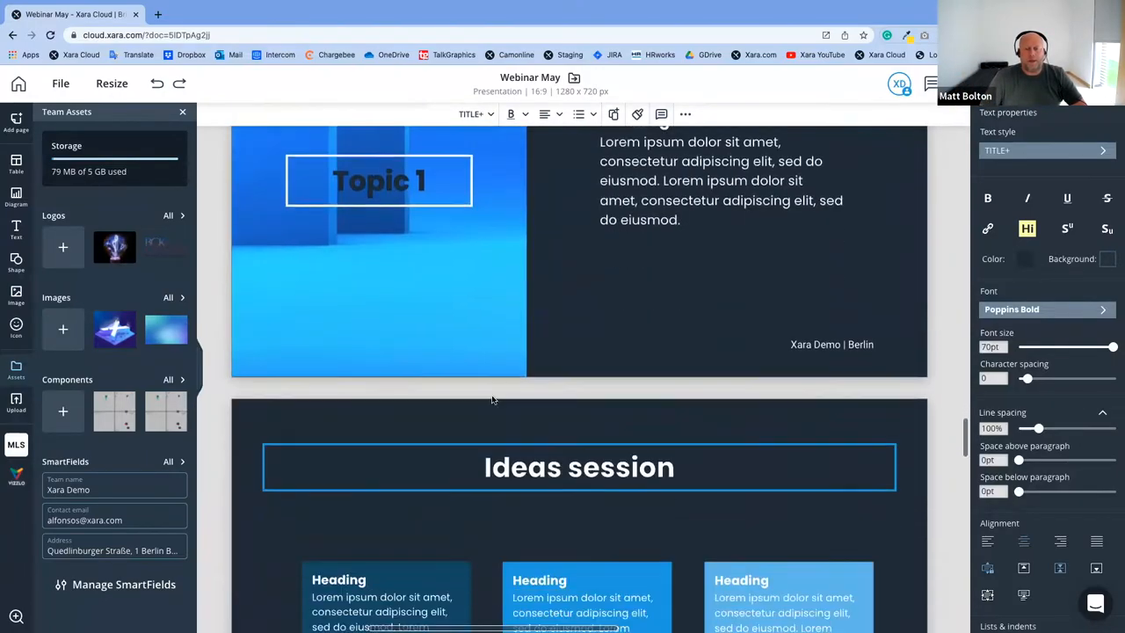
scroll(down, 3)
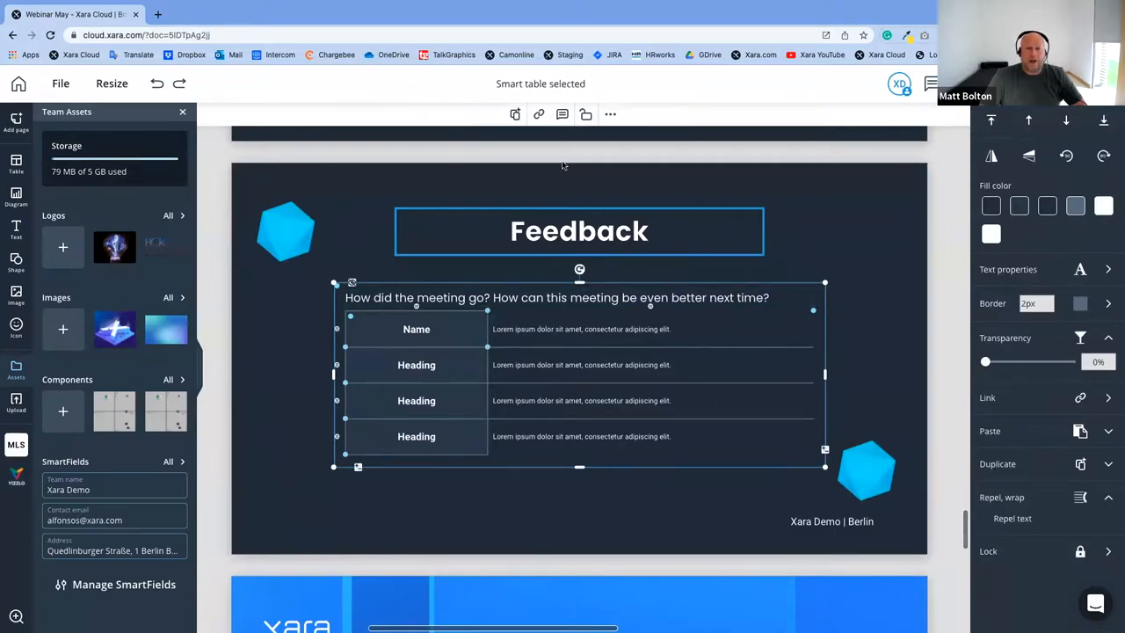
click(610, 114)
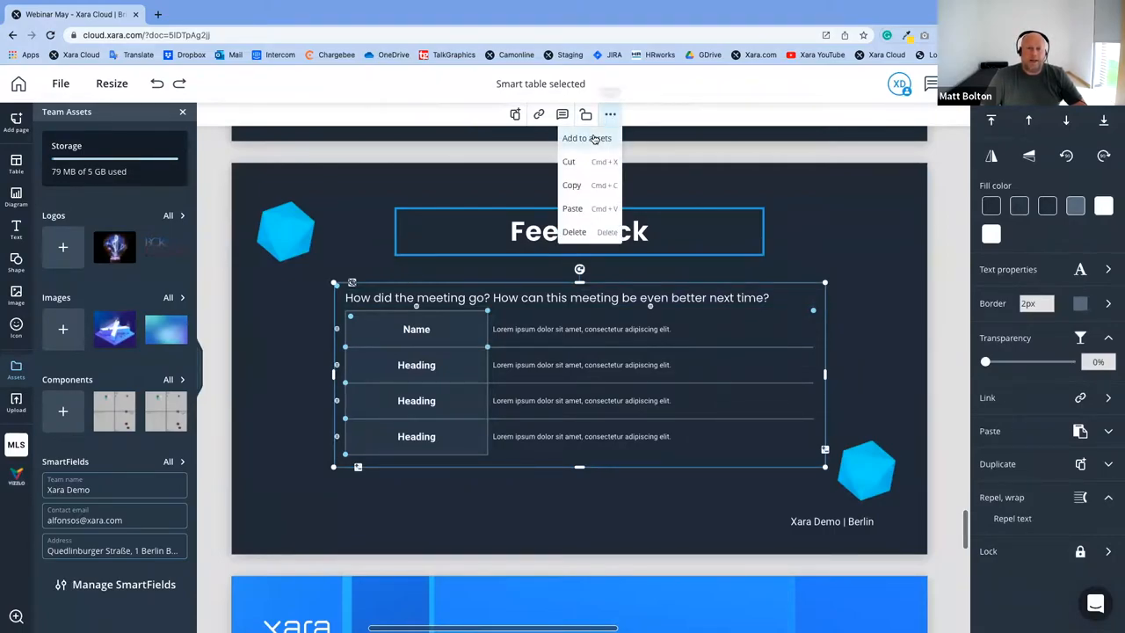
click(586, 138)
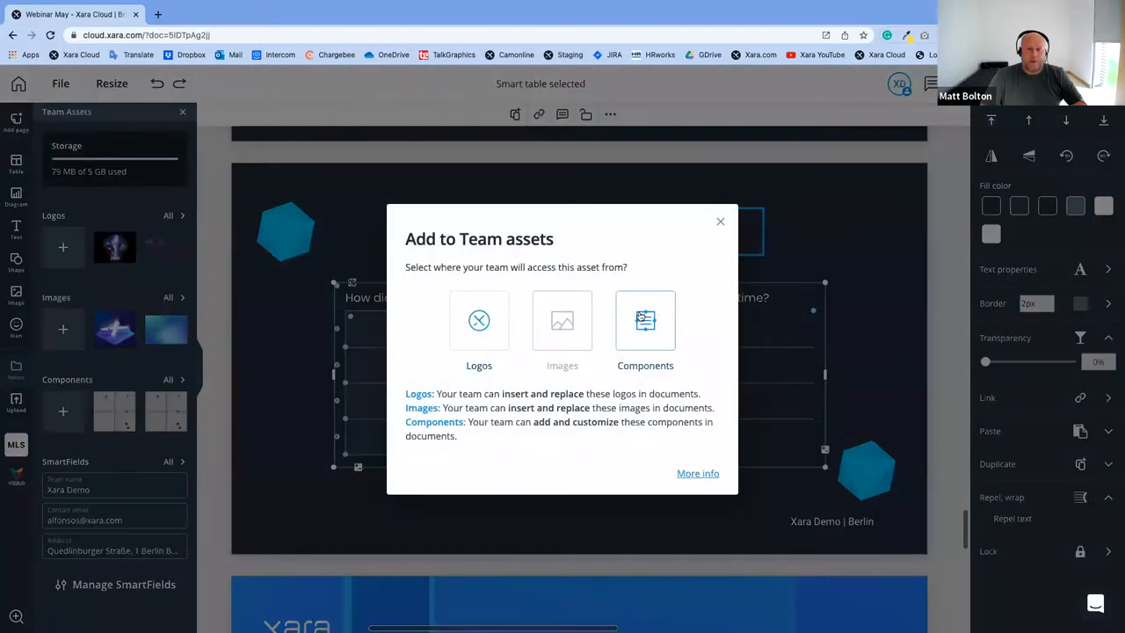
click(644, 320)
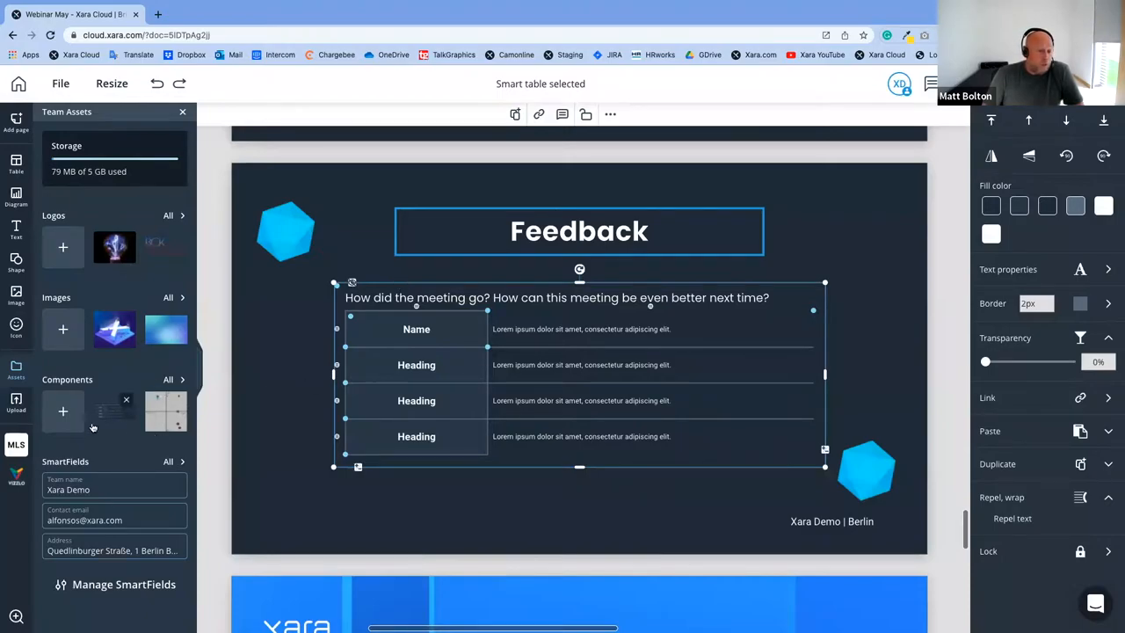
mouse_move(157, 404)
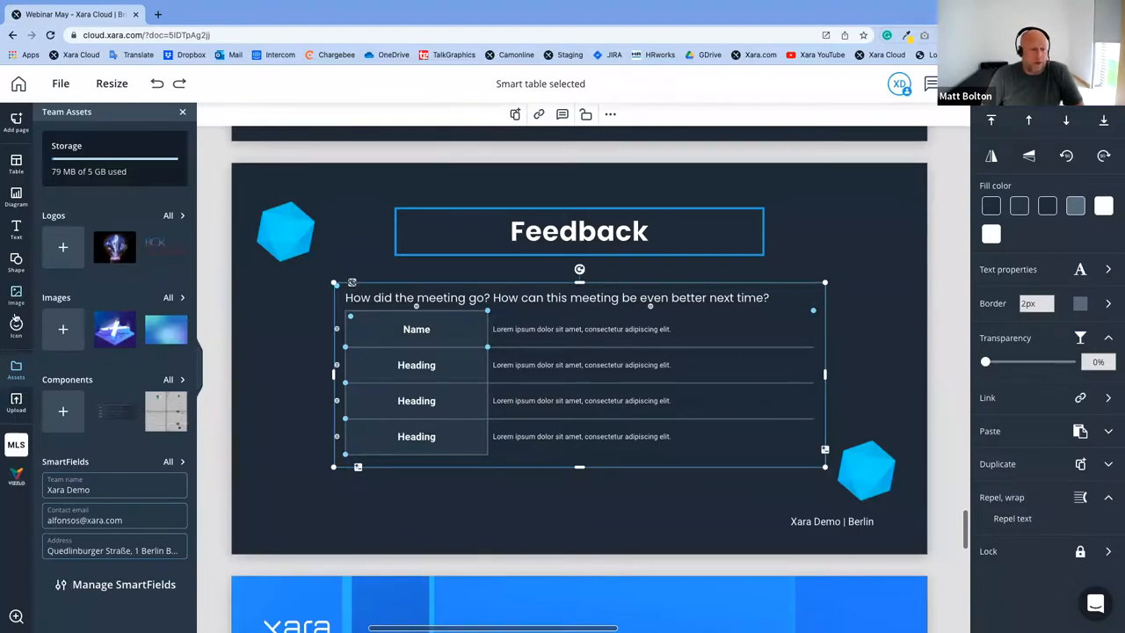
mouse_move(609, 114)
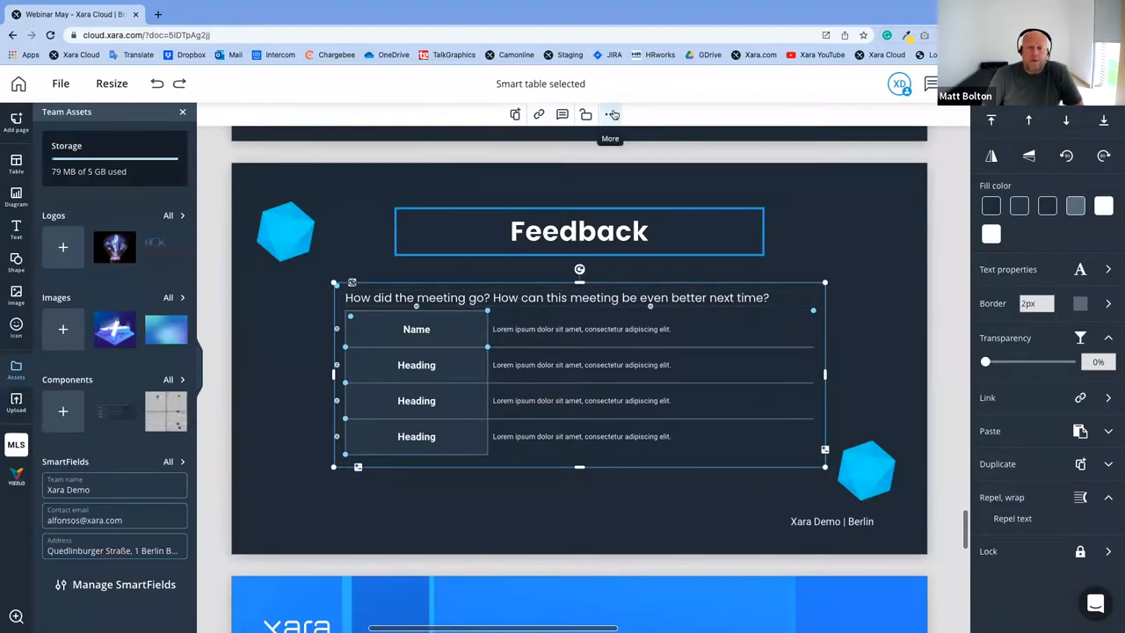
click(610, 114)
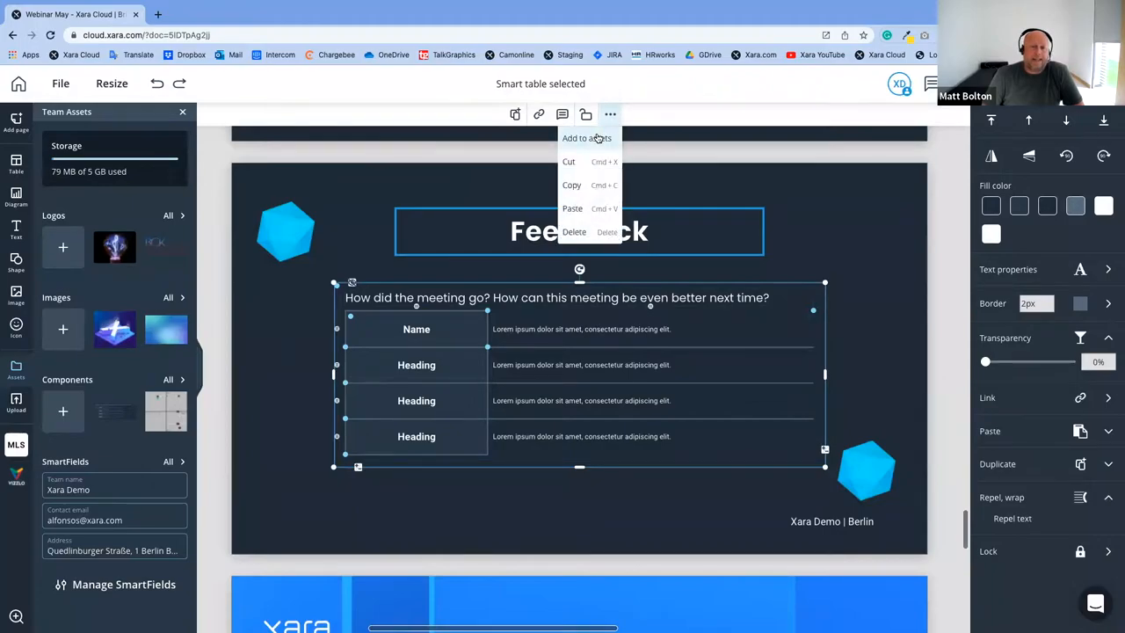
mouse_move(93, 305)
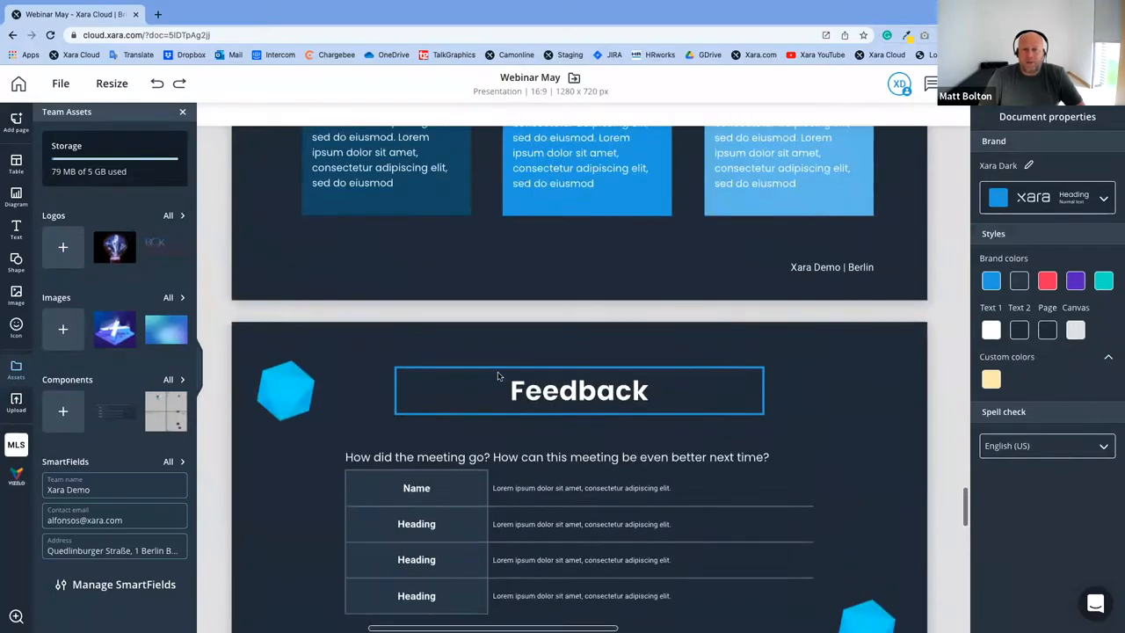
Apply the Heading 1 text style to the Feedback slide's title
click(579, 390)
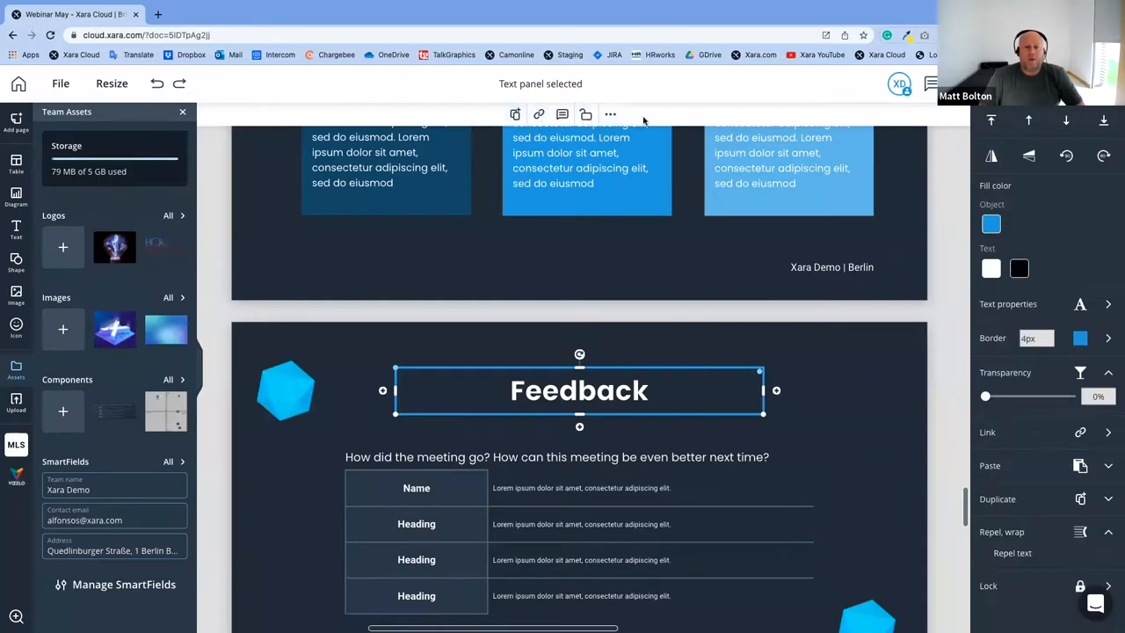
mouse_move(517, 371)
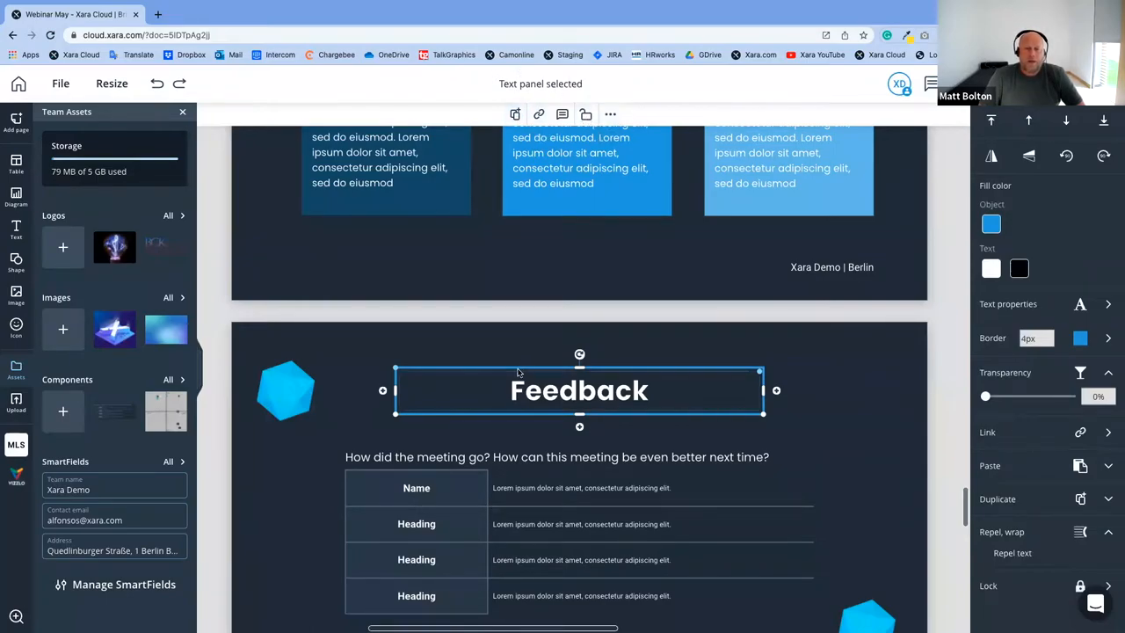
double_click(579, 390)
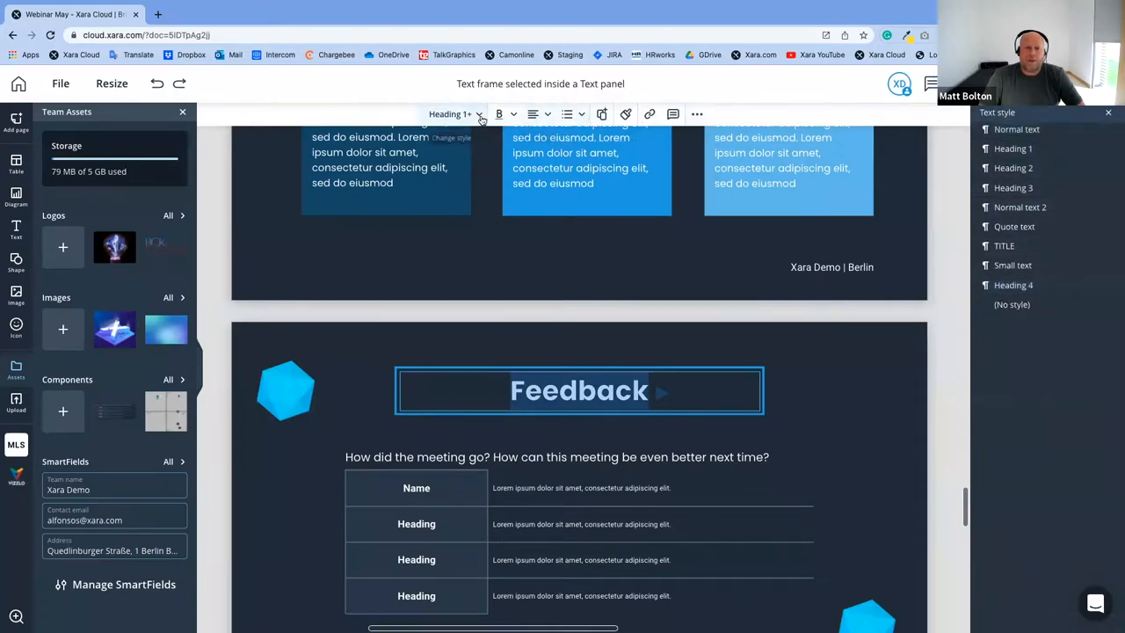
click(451, 113)
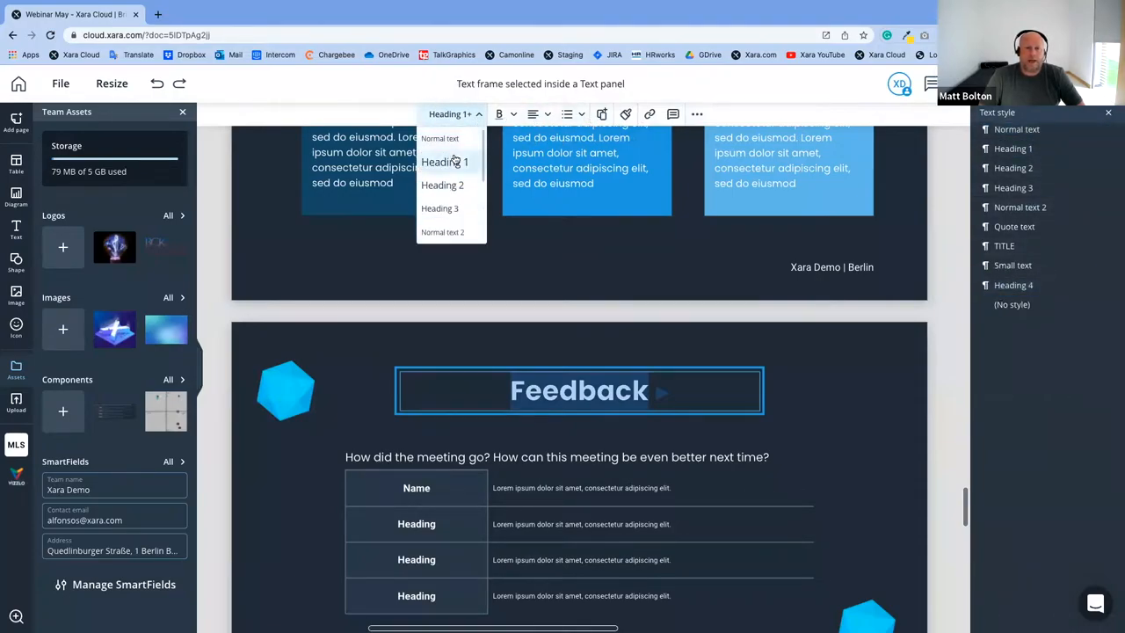
click(443, 161)
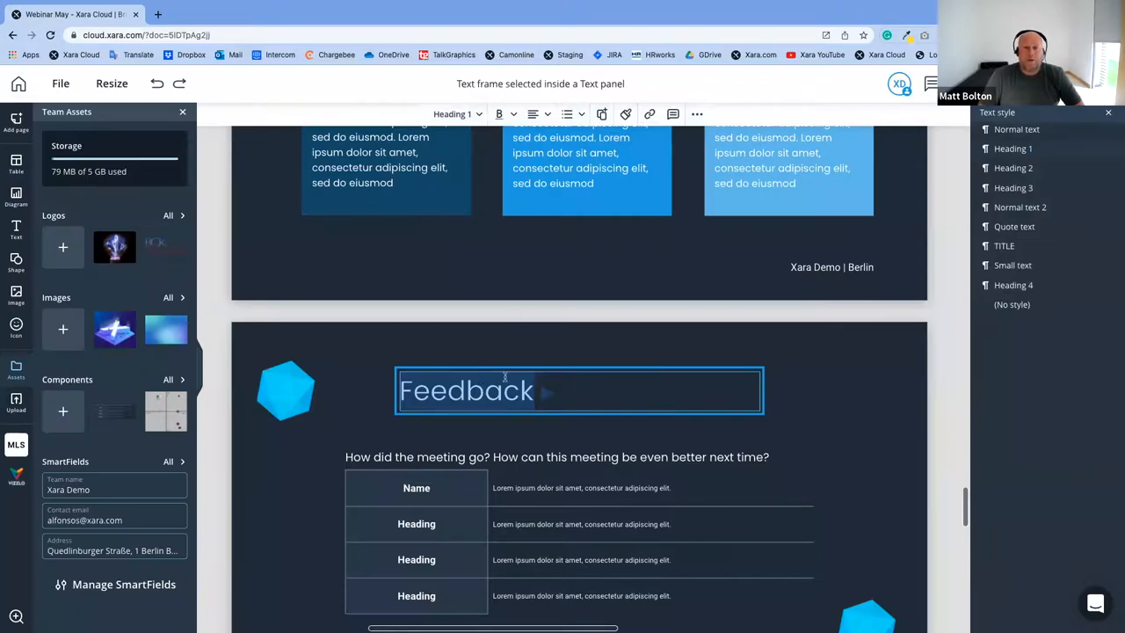
click(536, 113)
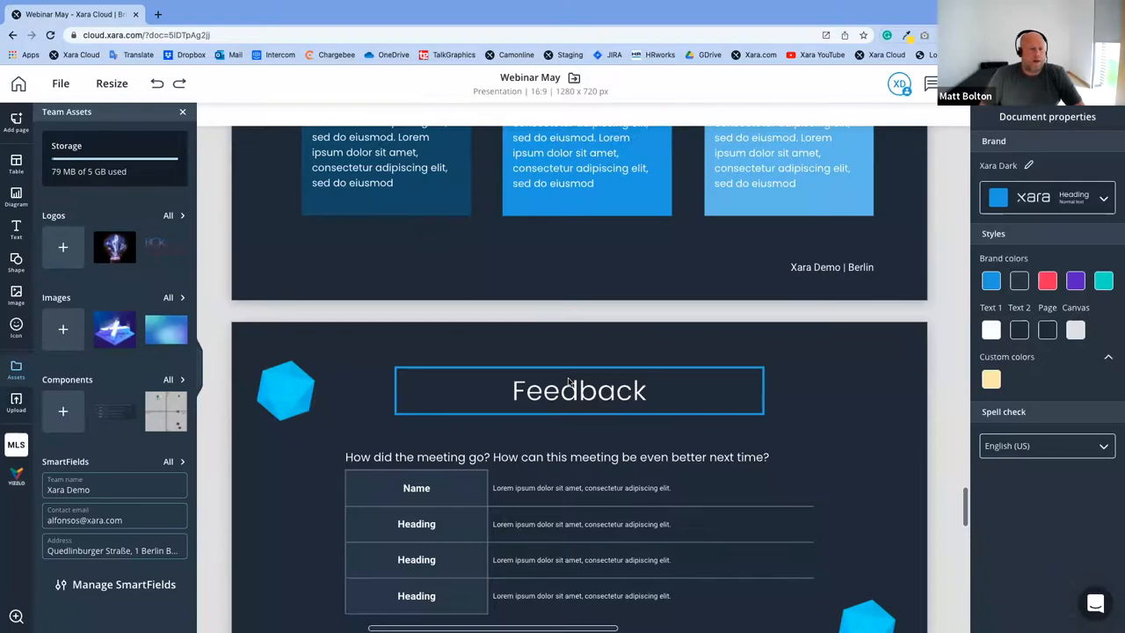
scroll(down, 3)
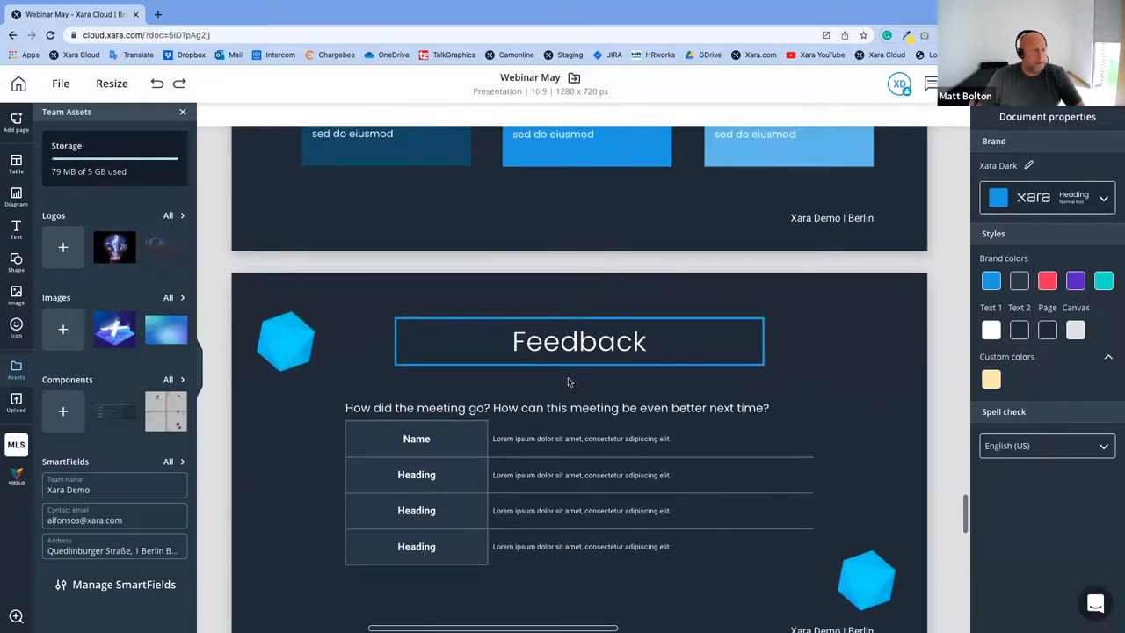
scroll(down, 3)
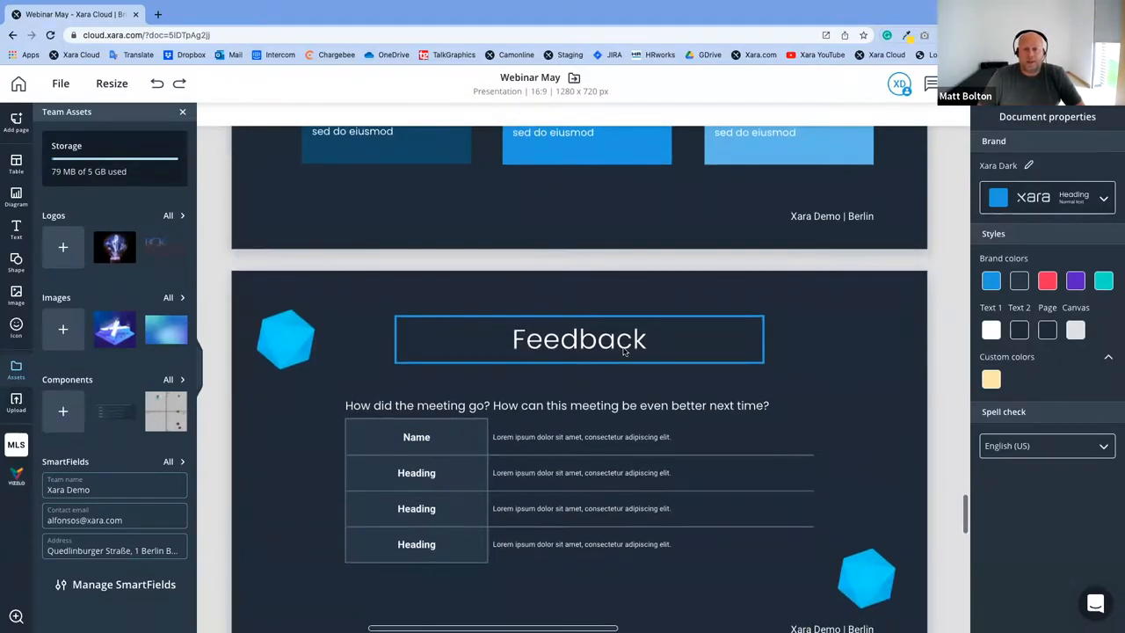
Apply Lock all to the blue hexagon on the Feedback slide
click(285, 338)
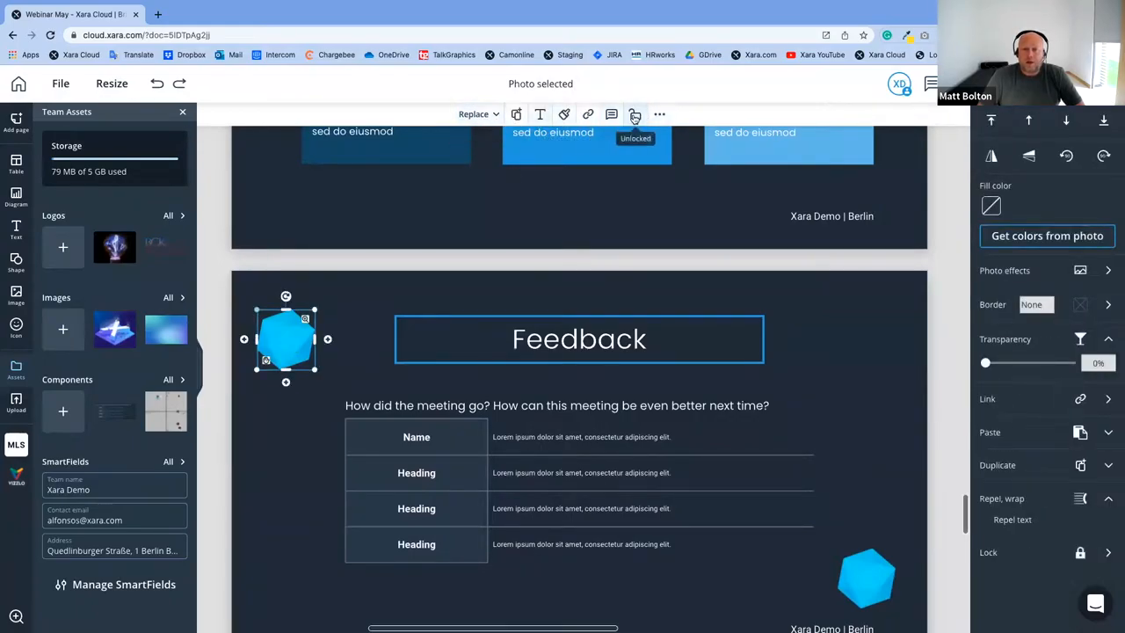
click(474, 114)
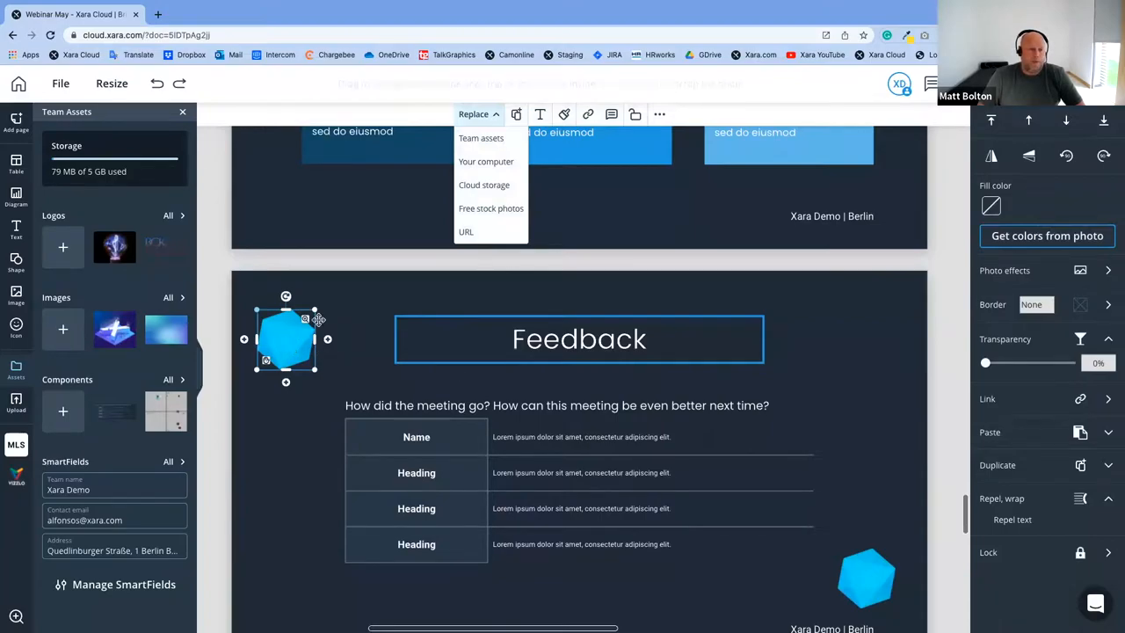
mouse_move(634, 113)
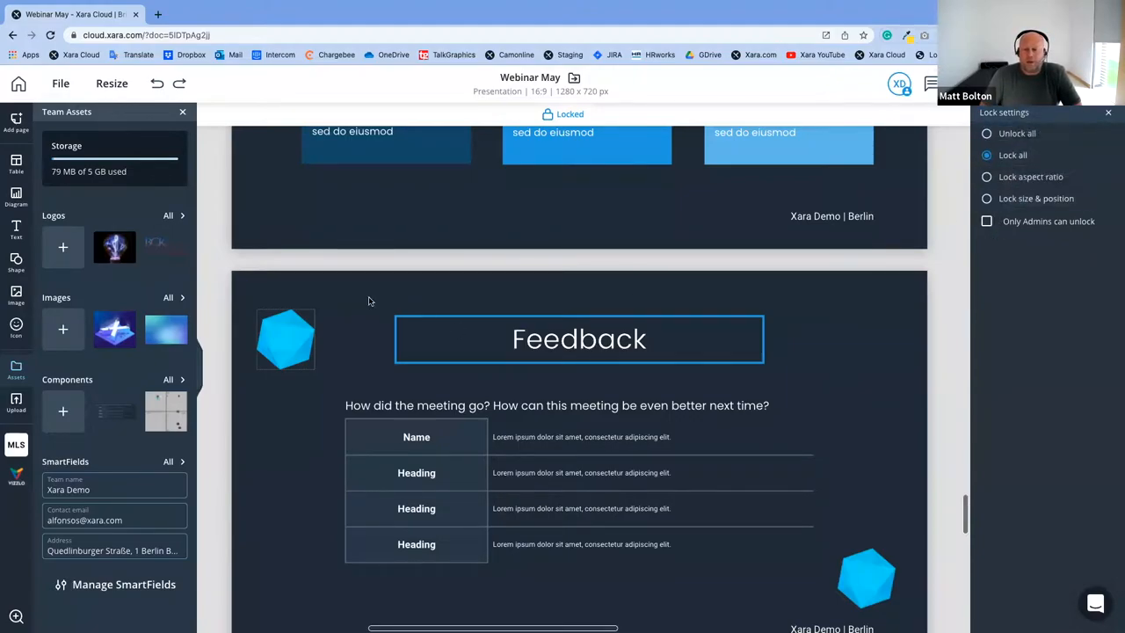
scroll(down, 3)
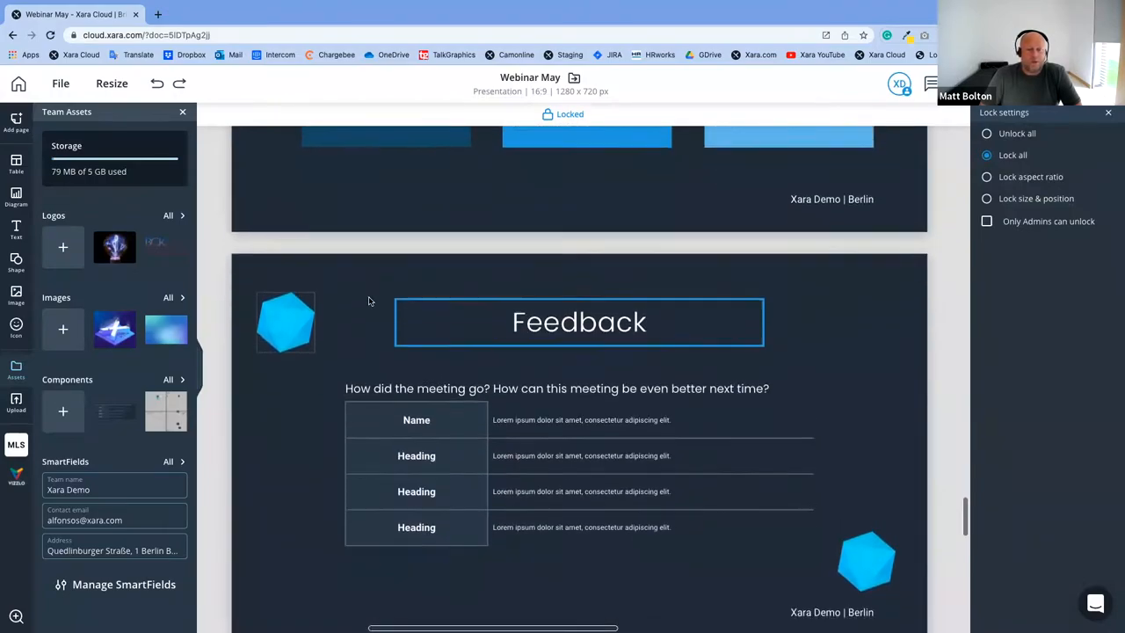
scroll(down, 3)
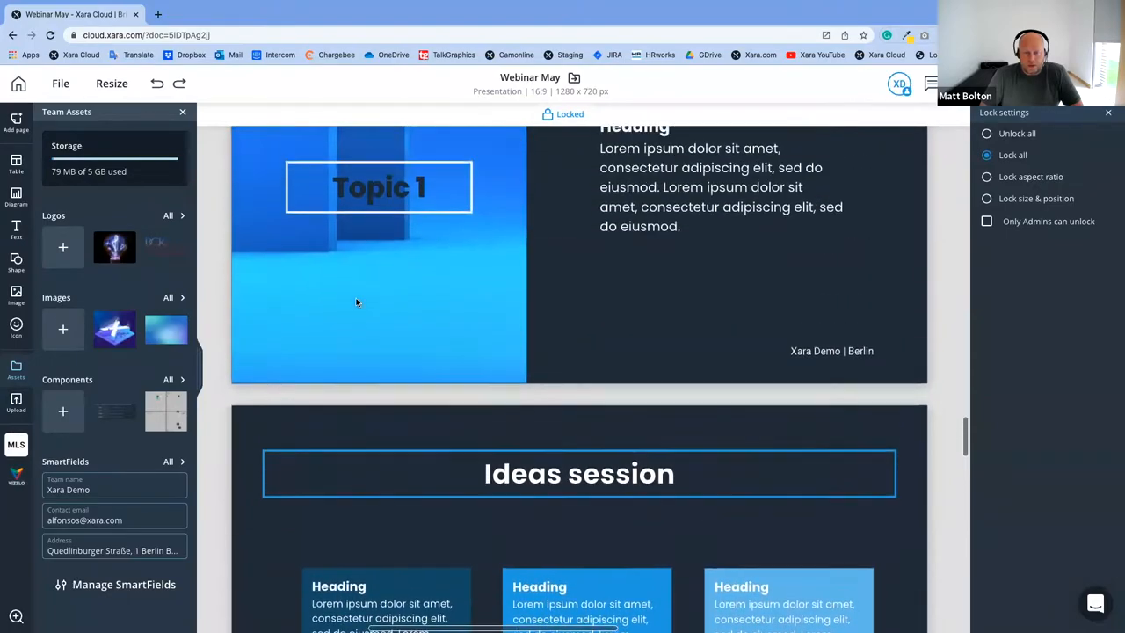
Show the page thumbnails and insert a blank page from the Topic 1 page menu
scroll(down, 3)
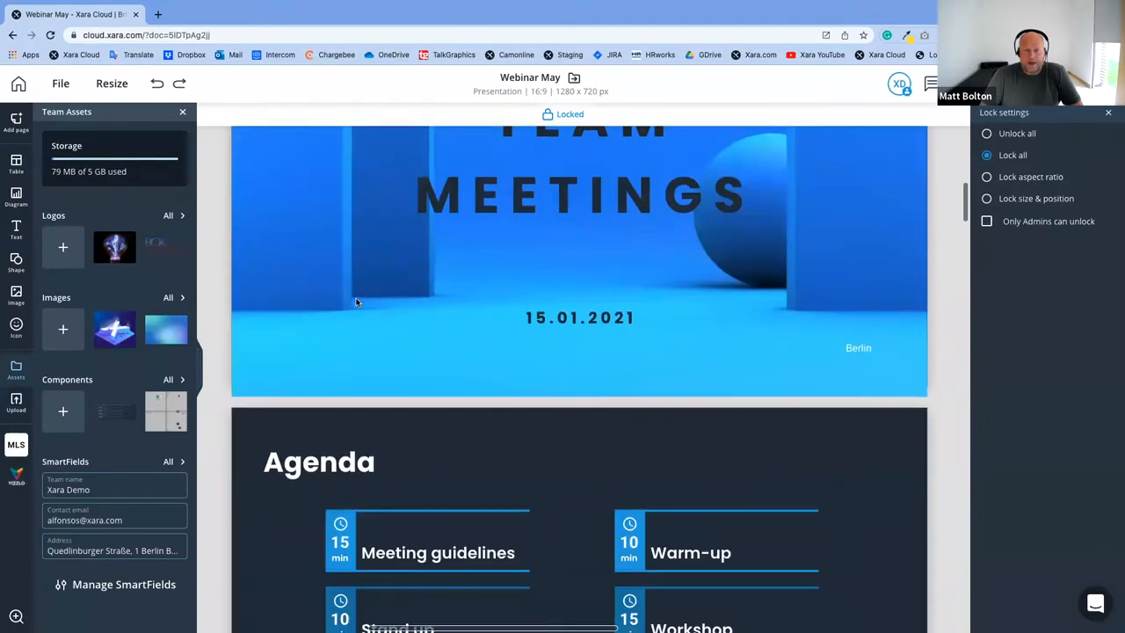
scroll(down, 3)
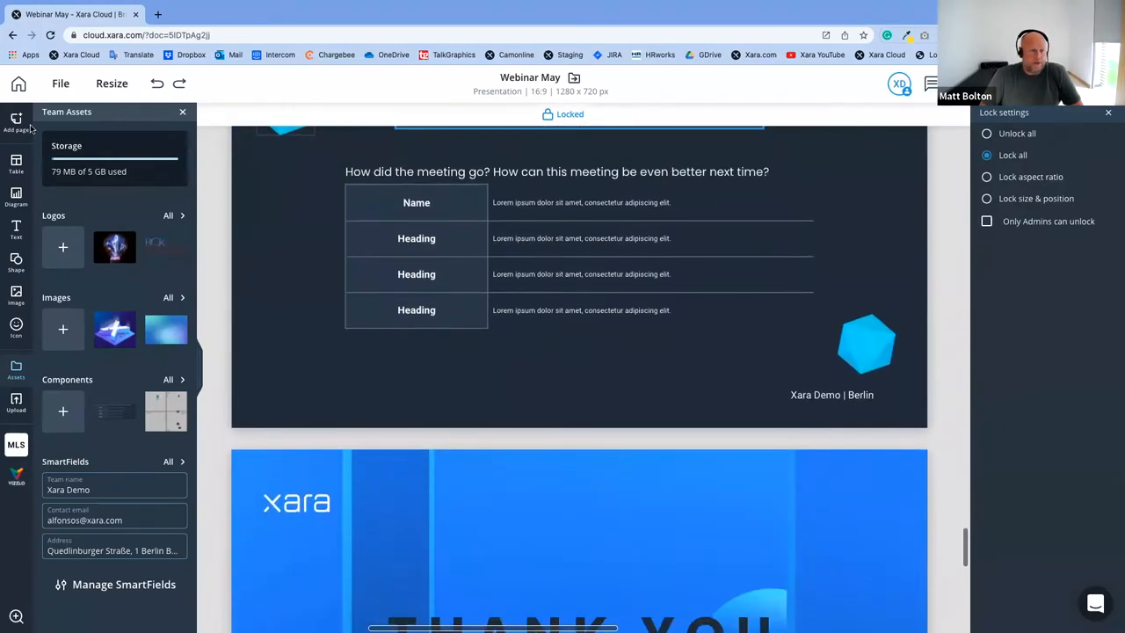
click(15, 120)
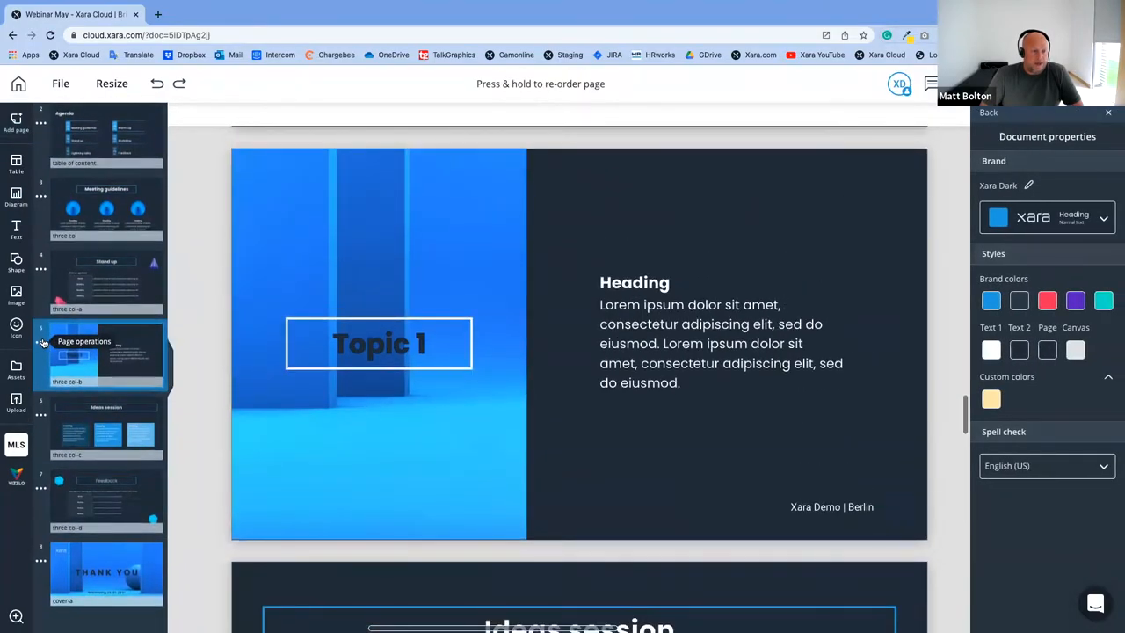
right_click(105, 343)
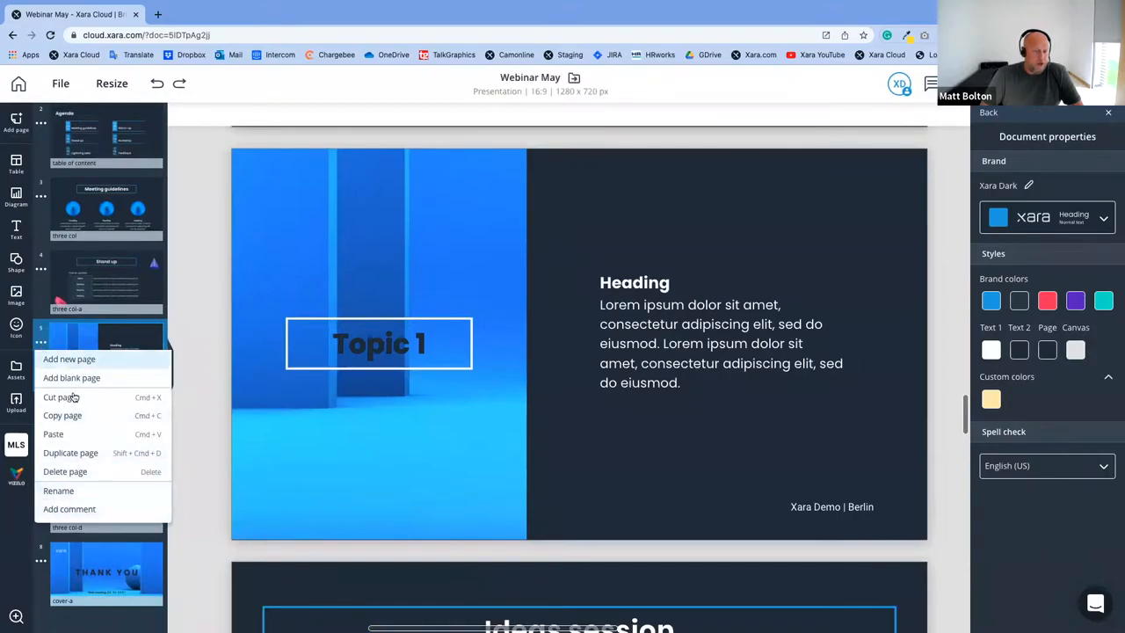
click(69, 358)
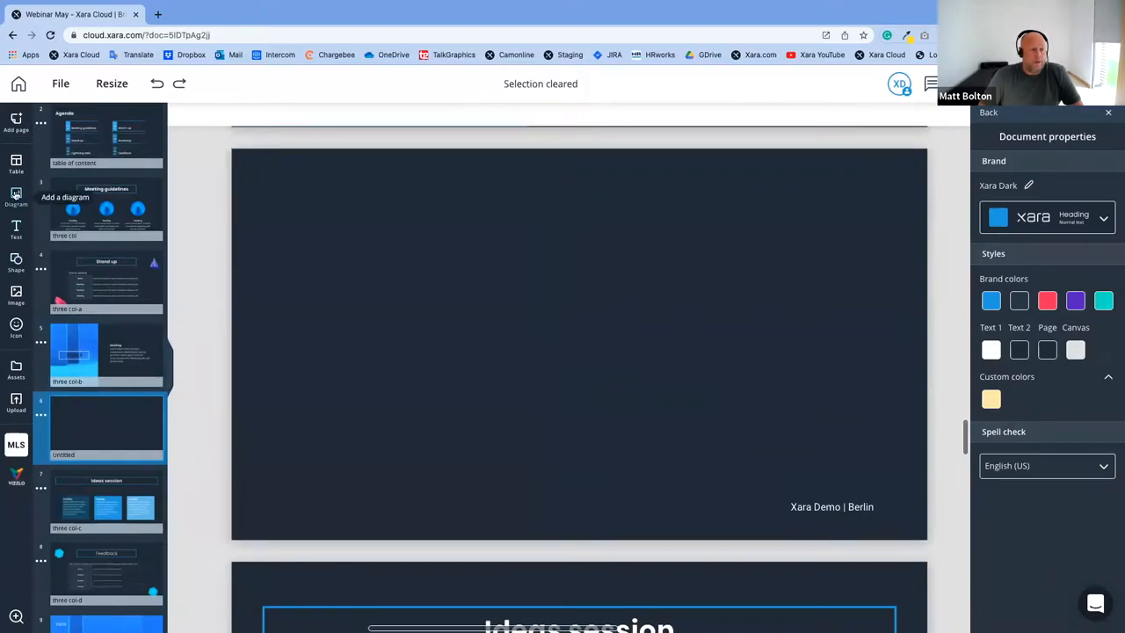
Place a Pixabay road photo, then replace it with the team X image
click(16, 294)
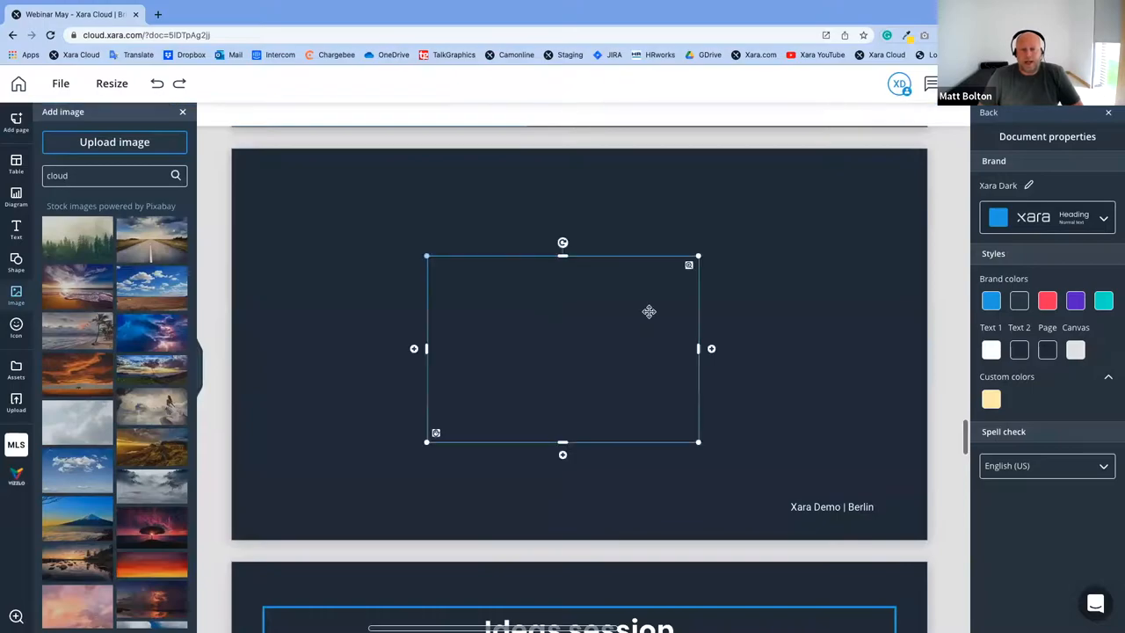
click(151, 246)
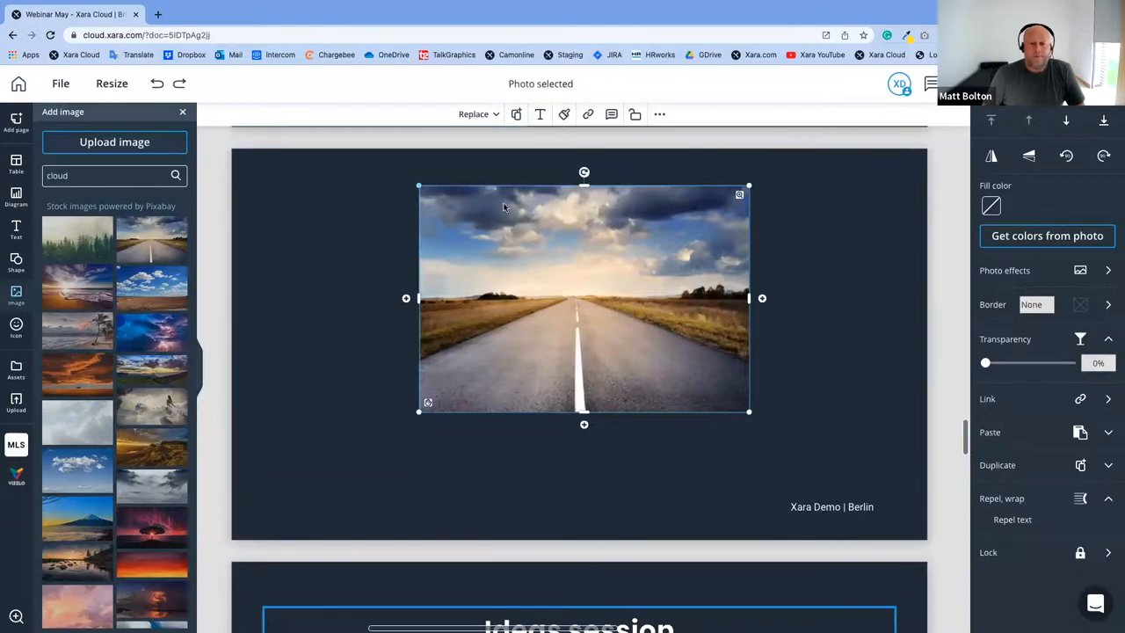
mouse_move(598, 282)
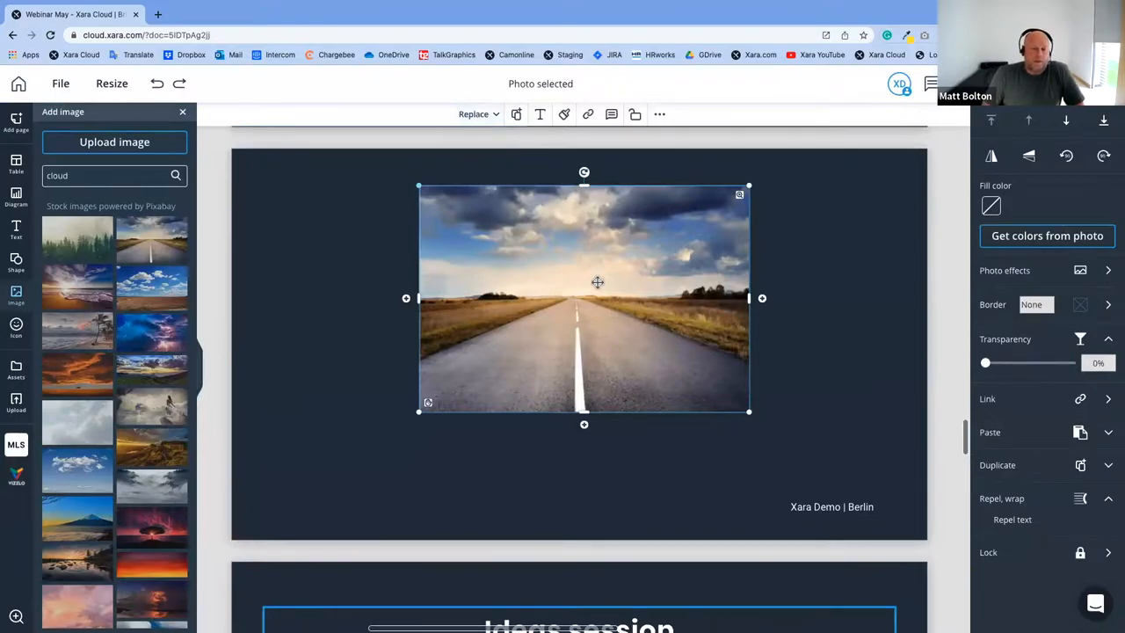
click(473, 113)
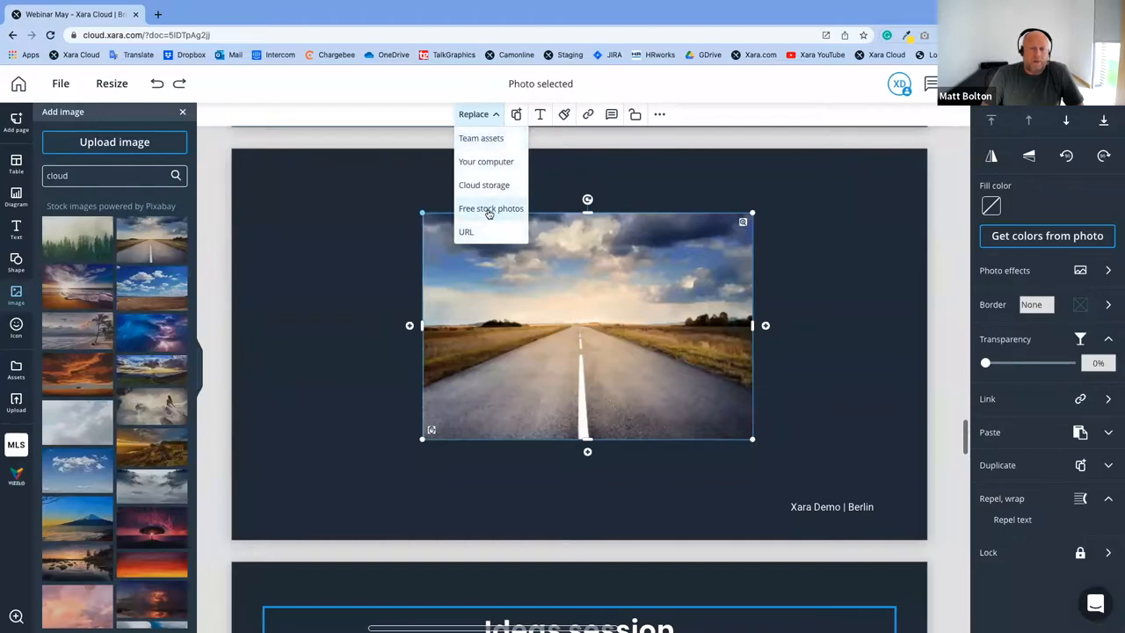
scroll(down, 3)
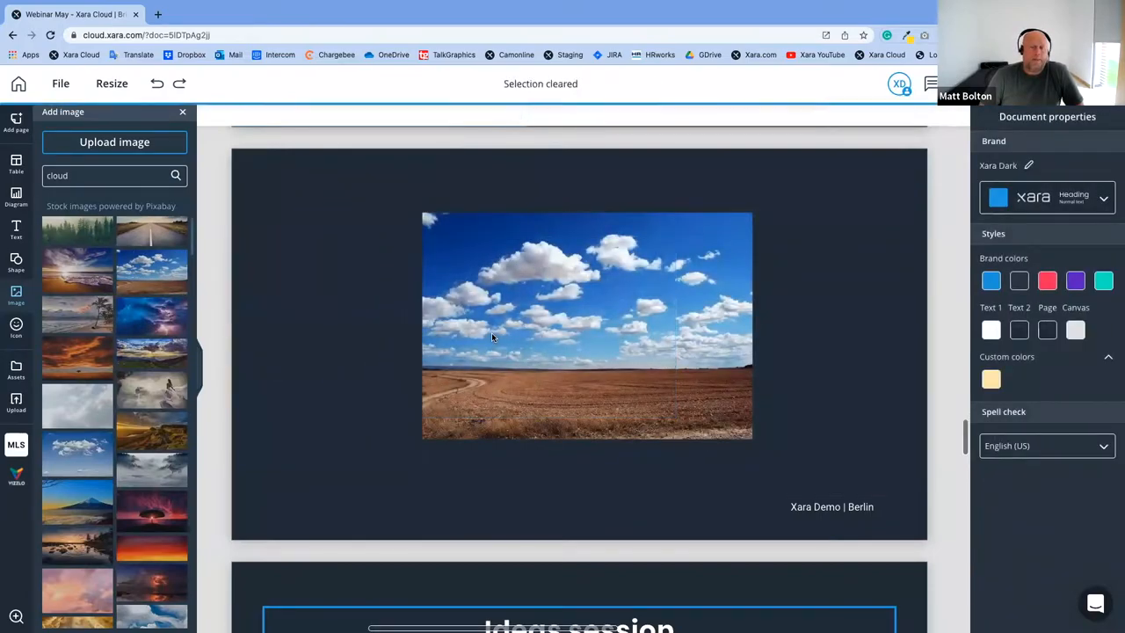
click(586, 326)
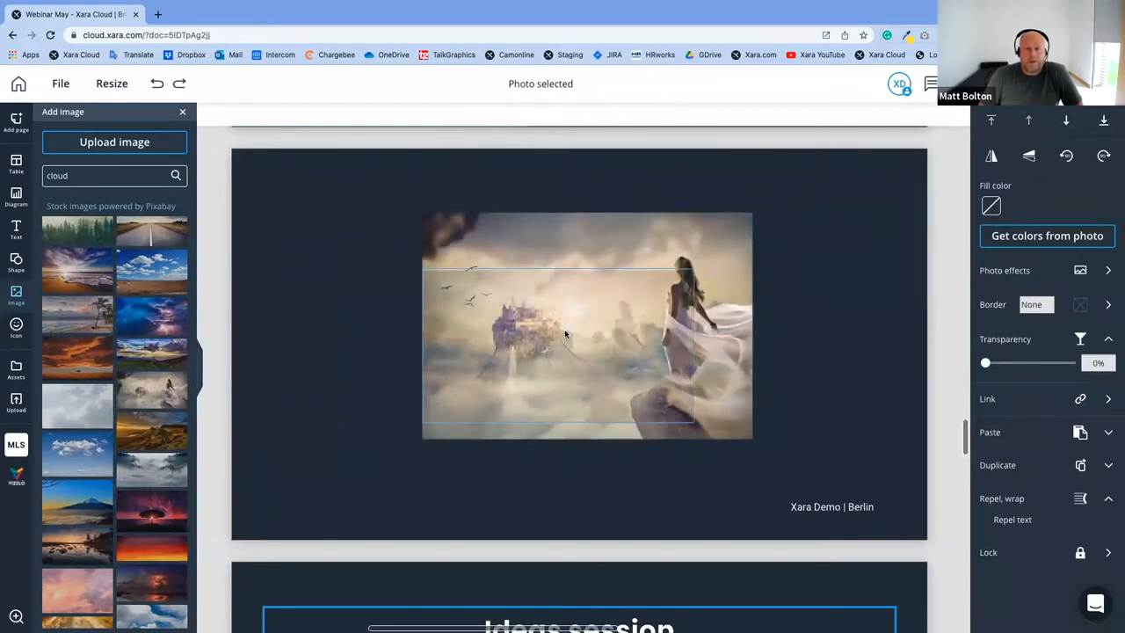
click(562, 330)
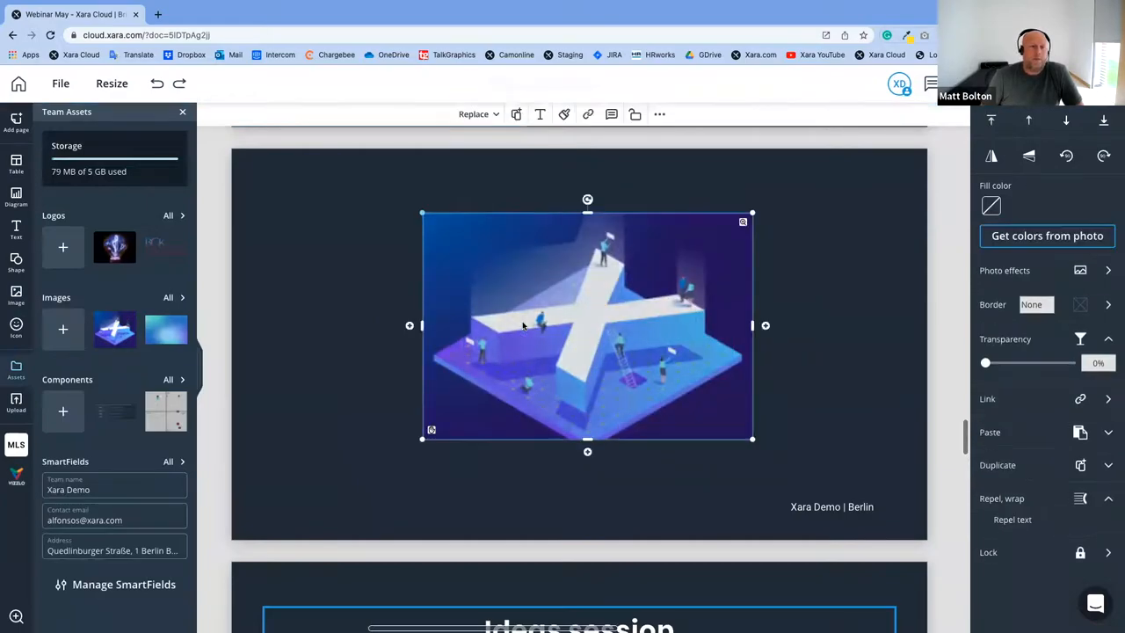
click(522, 323)
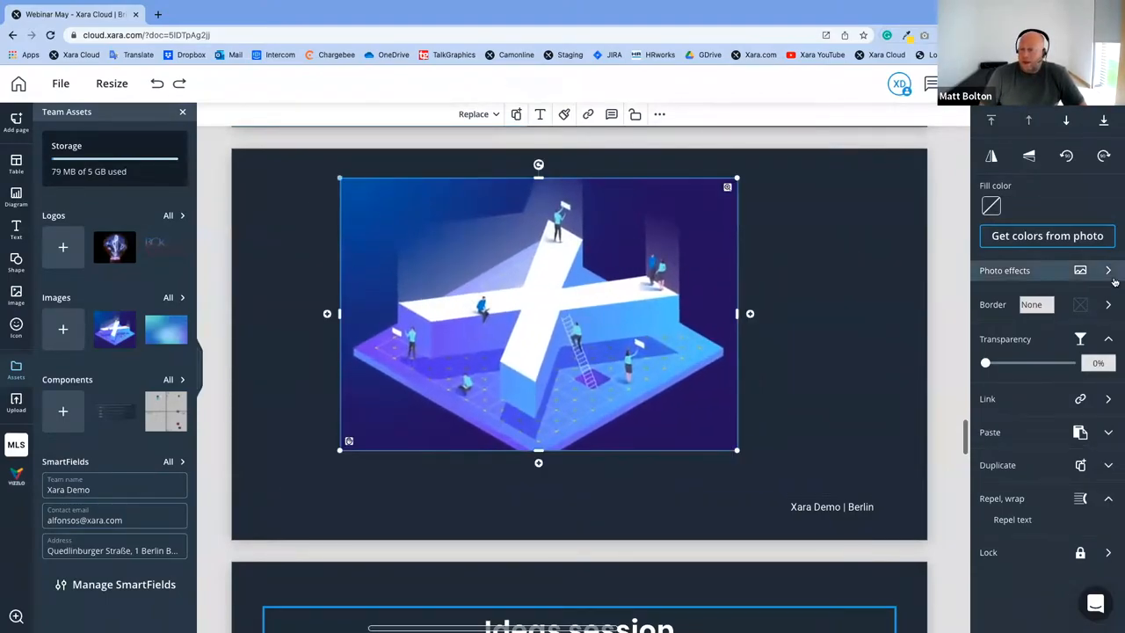
mouse_move(478, 114)
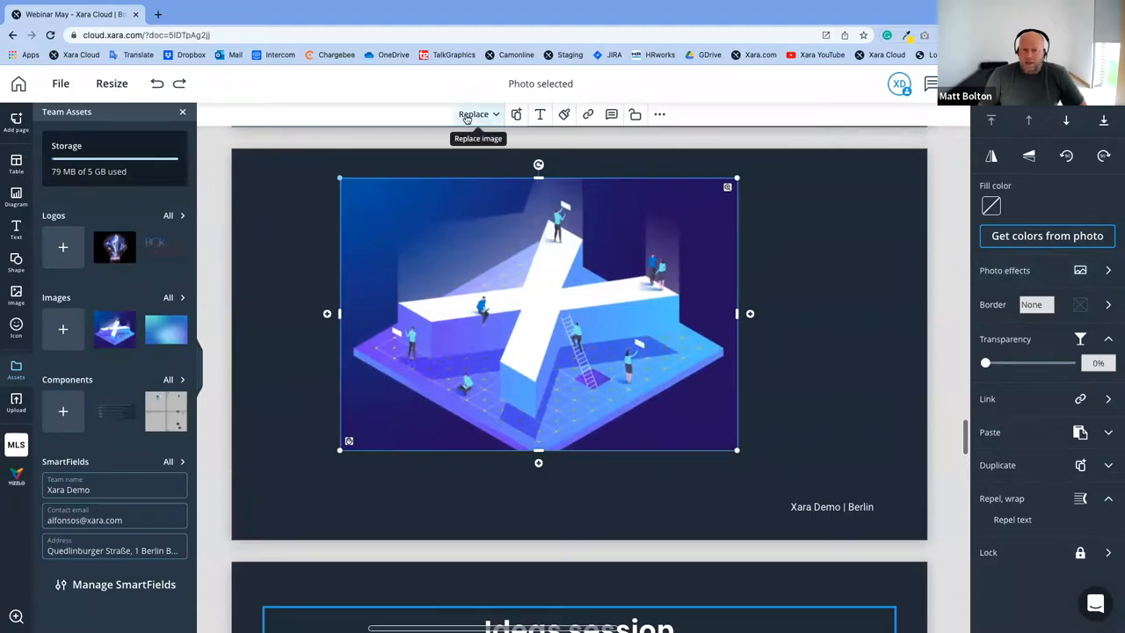
mouse_move(577, 183)
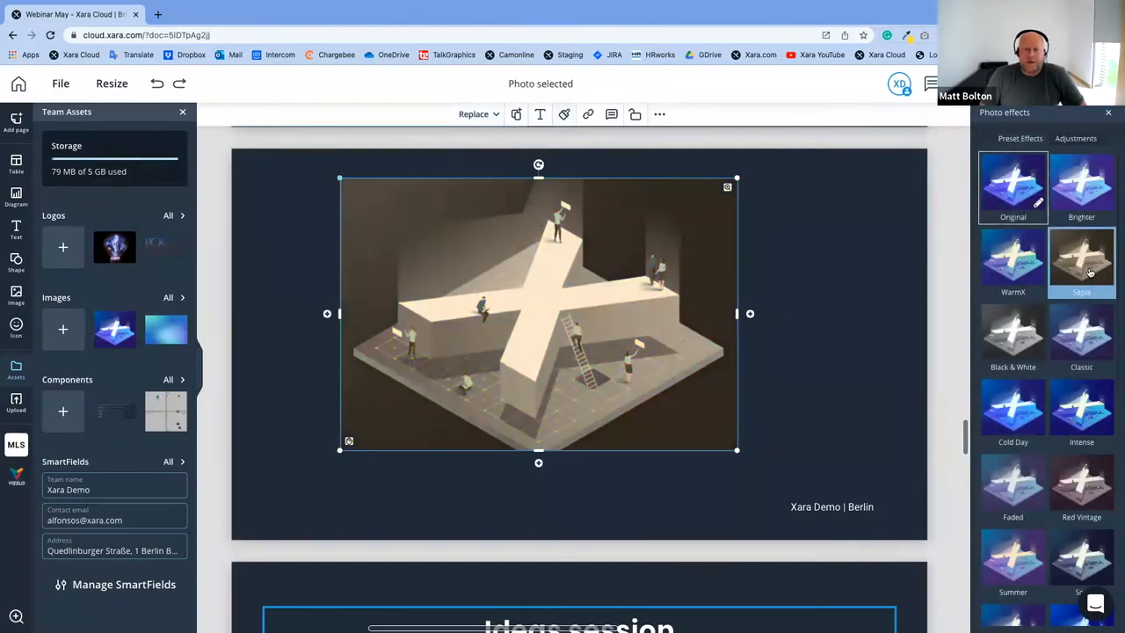
Apply the Brighter photo preset and drag an adjustment slider to tint the X pink
click(1081, 185)
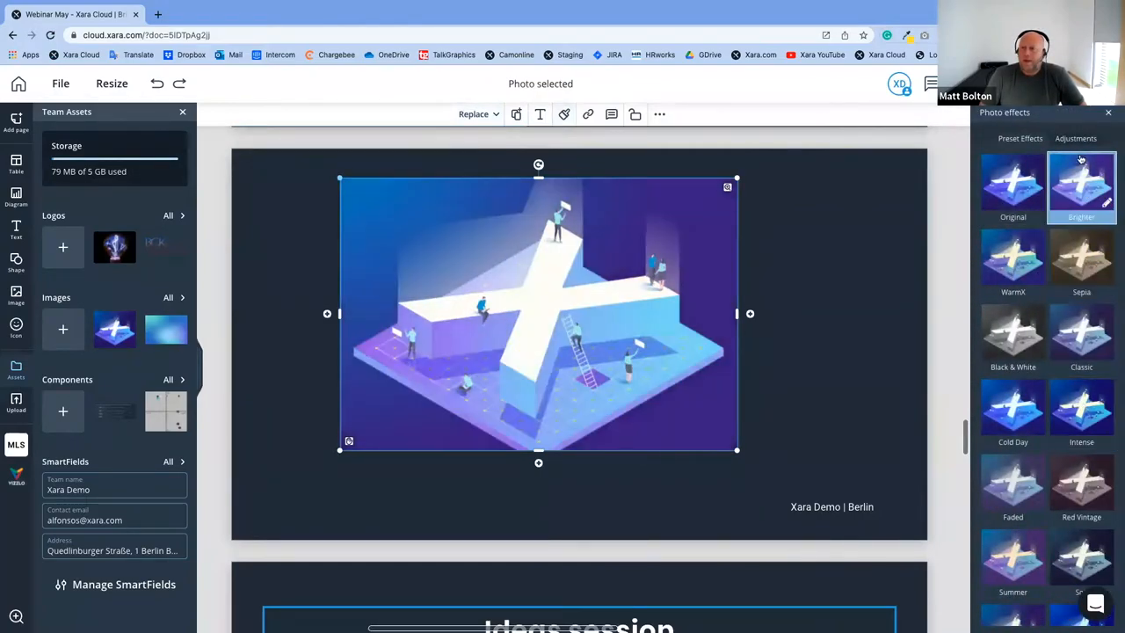
click(1075, 137)
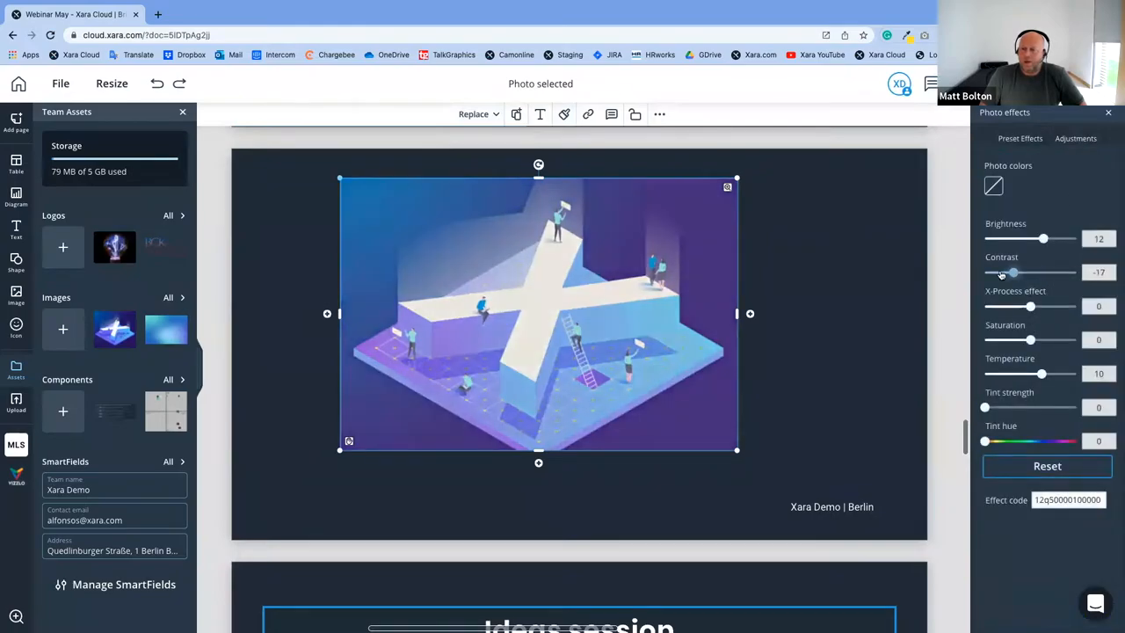
drag(1013, 272, 1020, 272)
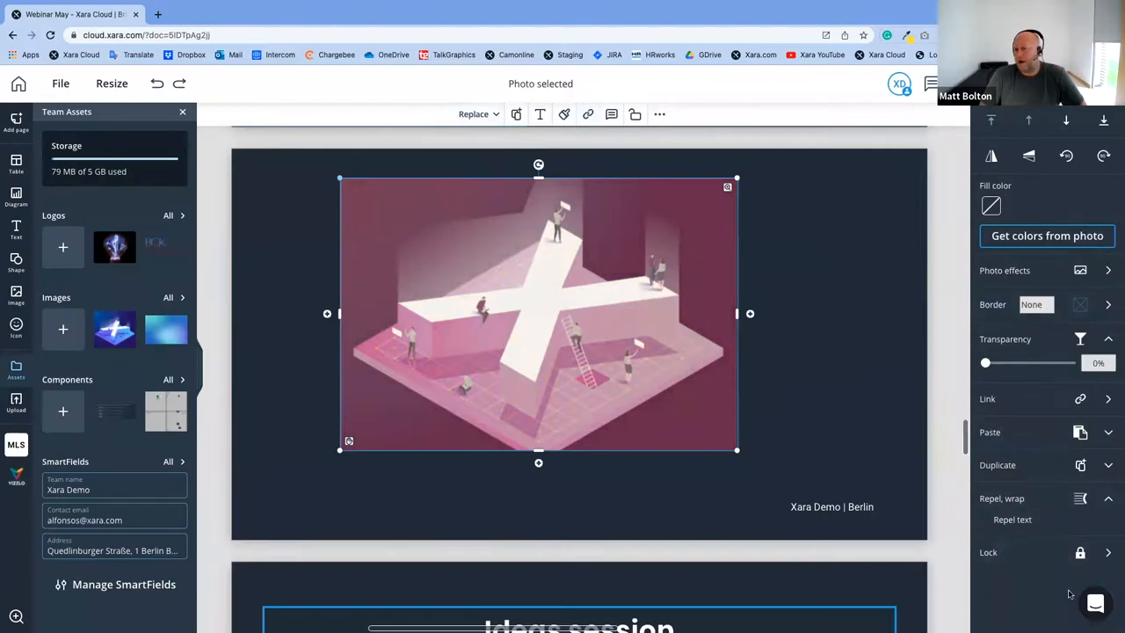
mouse_move(492, 279)
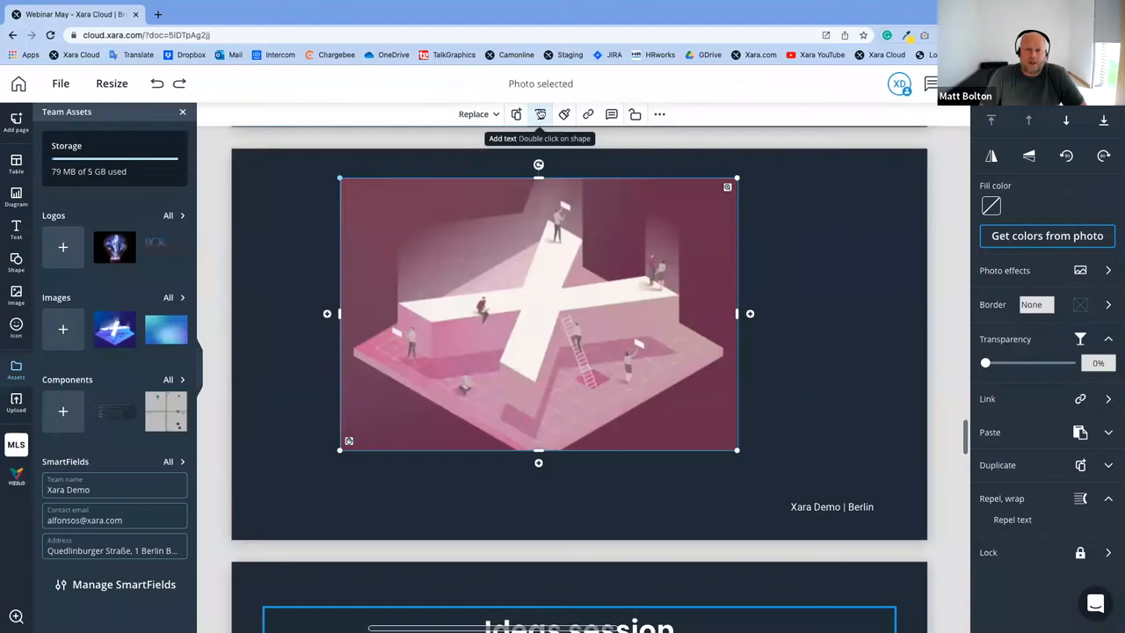
double_click(538, 314)
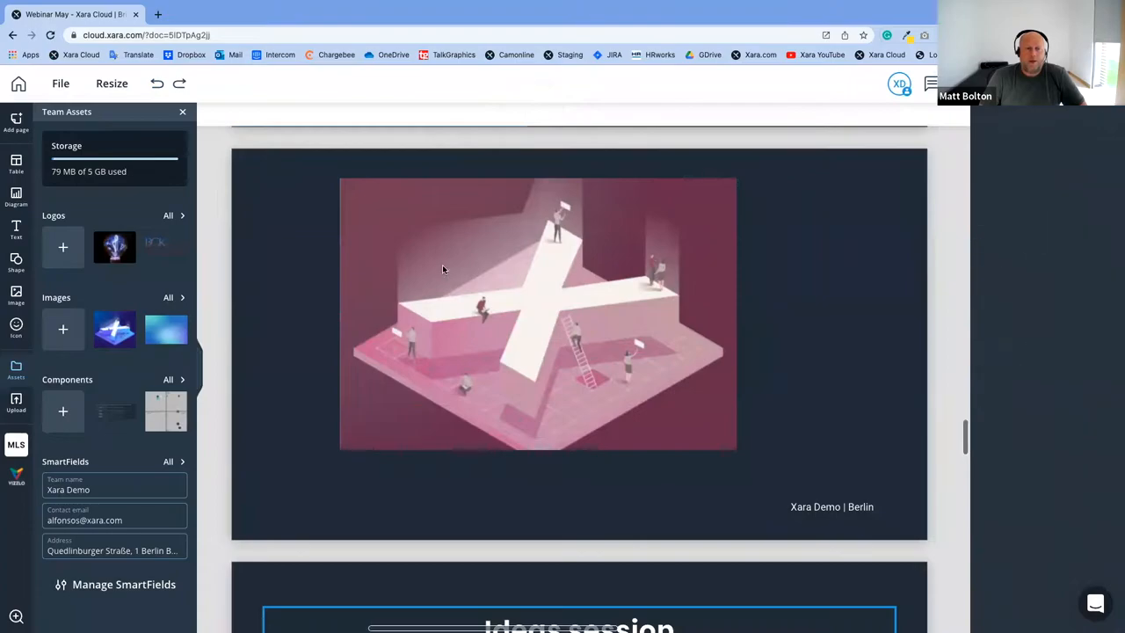
Type the line 'a;skl' over the pink X photo
text(a;skldfj alskdfj;)
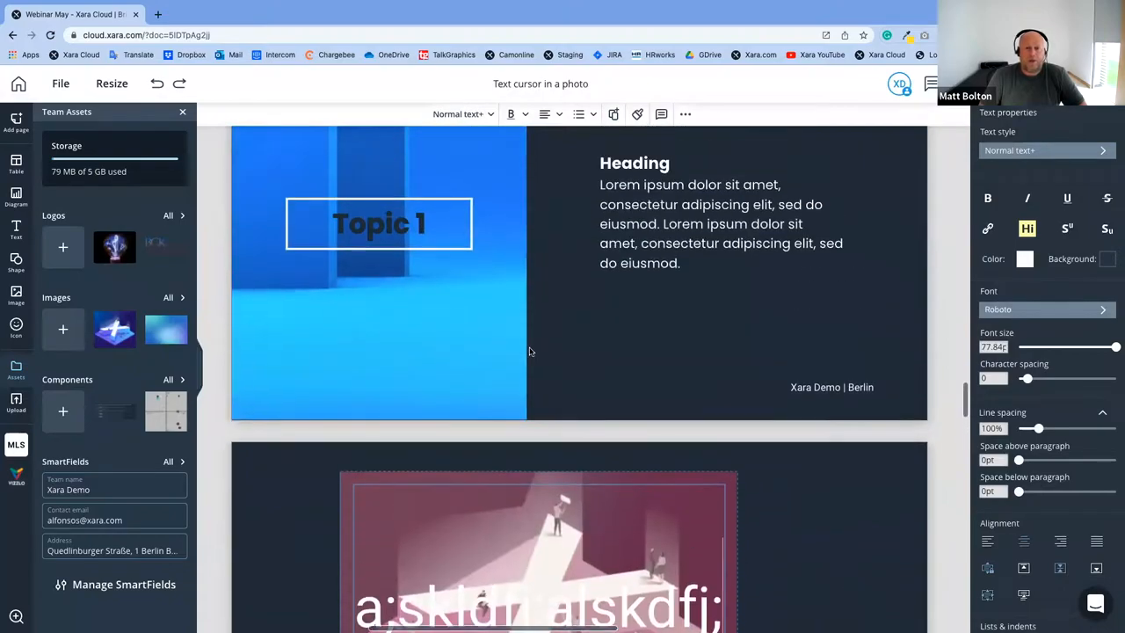
scroll(down, 3)
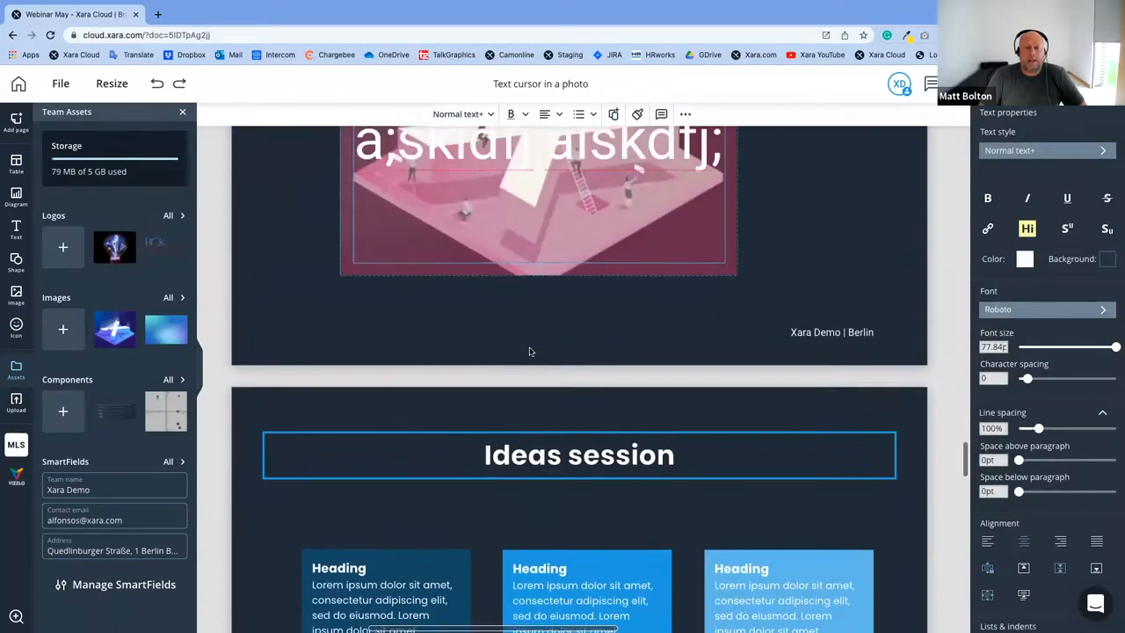
scroll(down, 3)
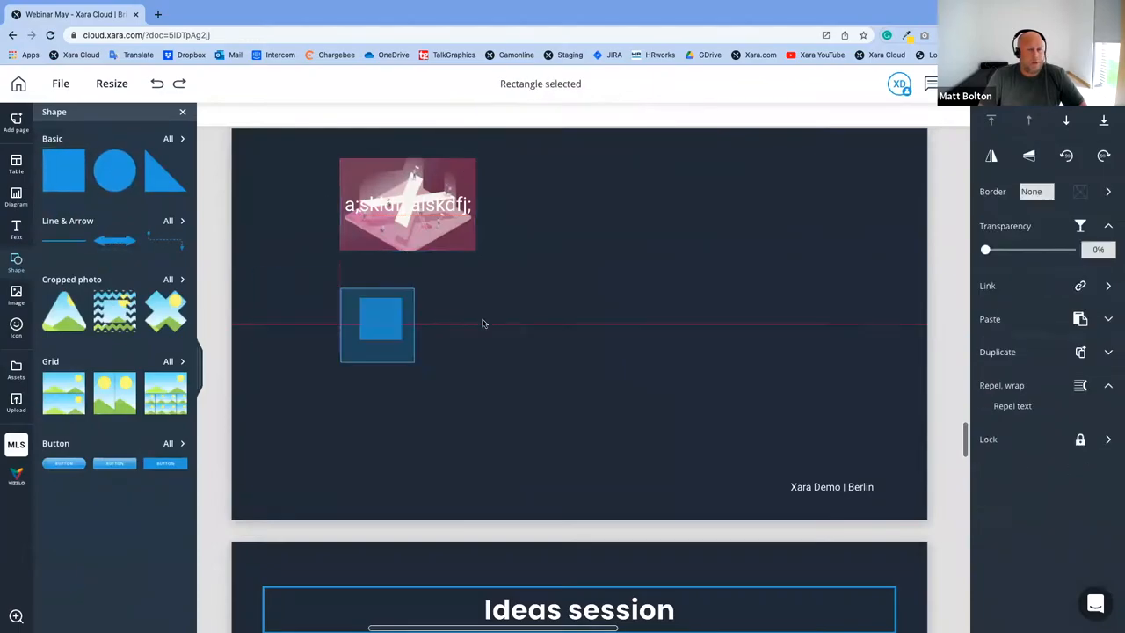
Draw a blue square, enter 'This is step 1 of the process', and shrink it
drag(377, 324, 653, 218)
text(Th)
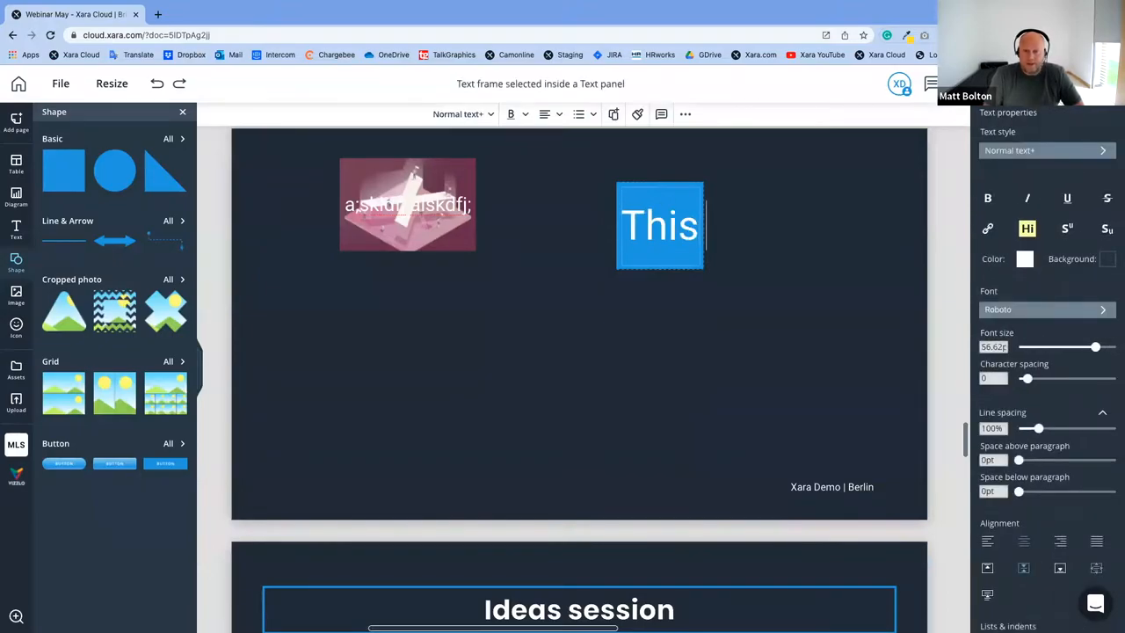
text(is step 1 of the)
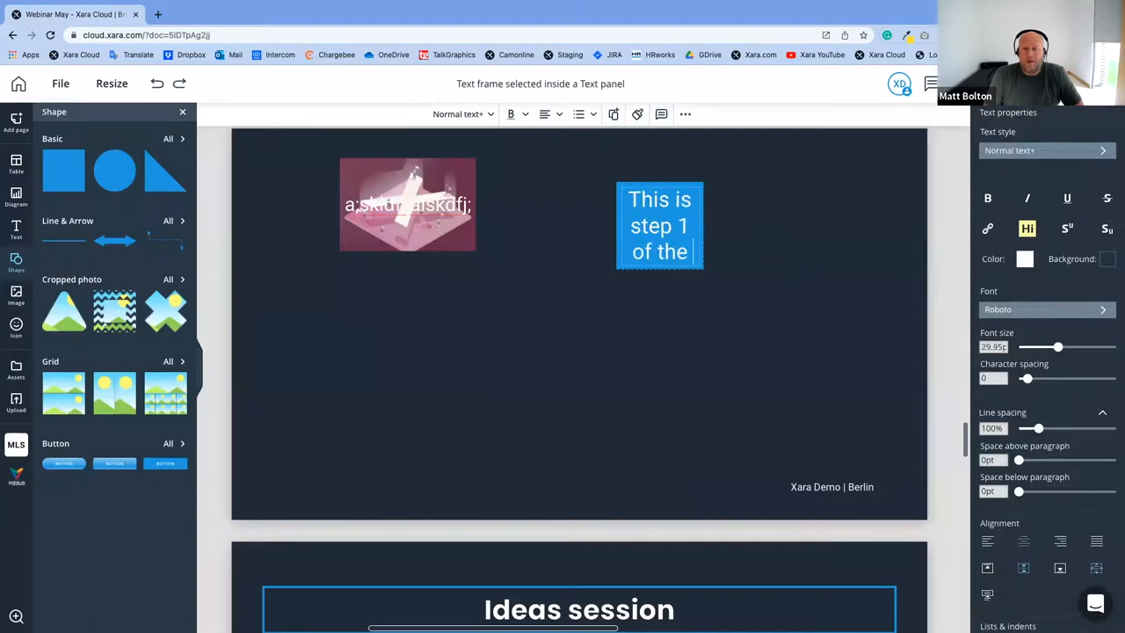
text(process)
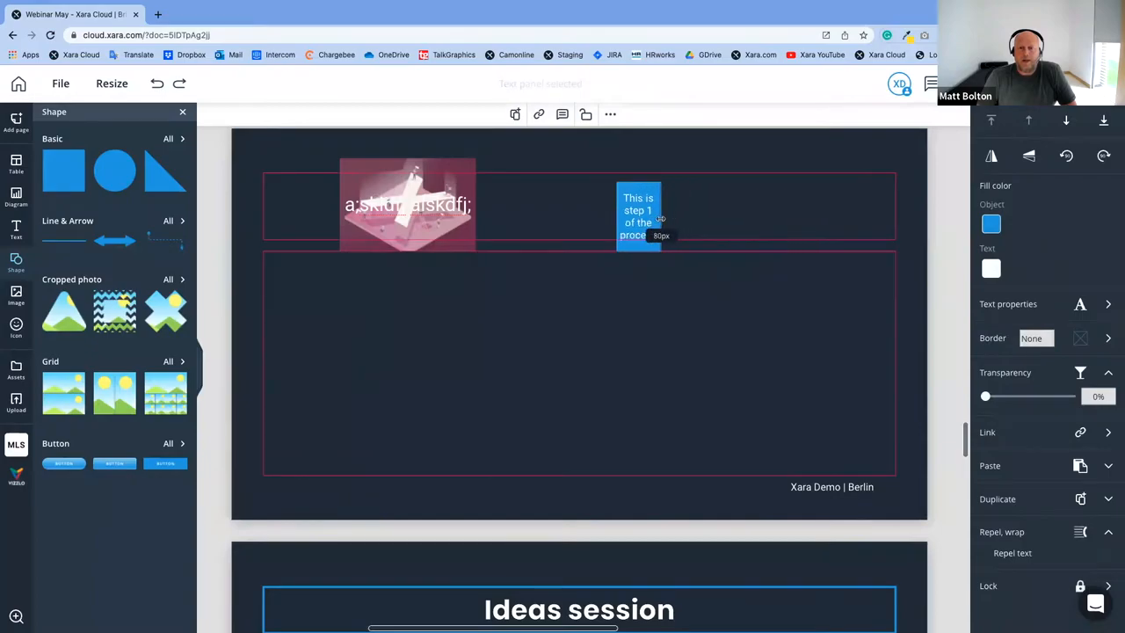
drag(661, 215, 689, 216)
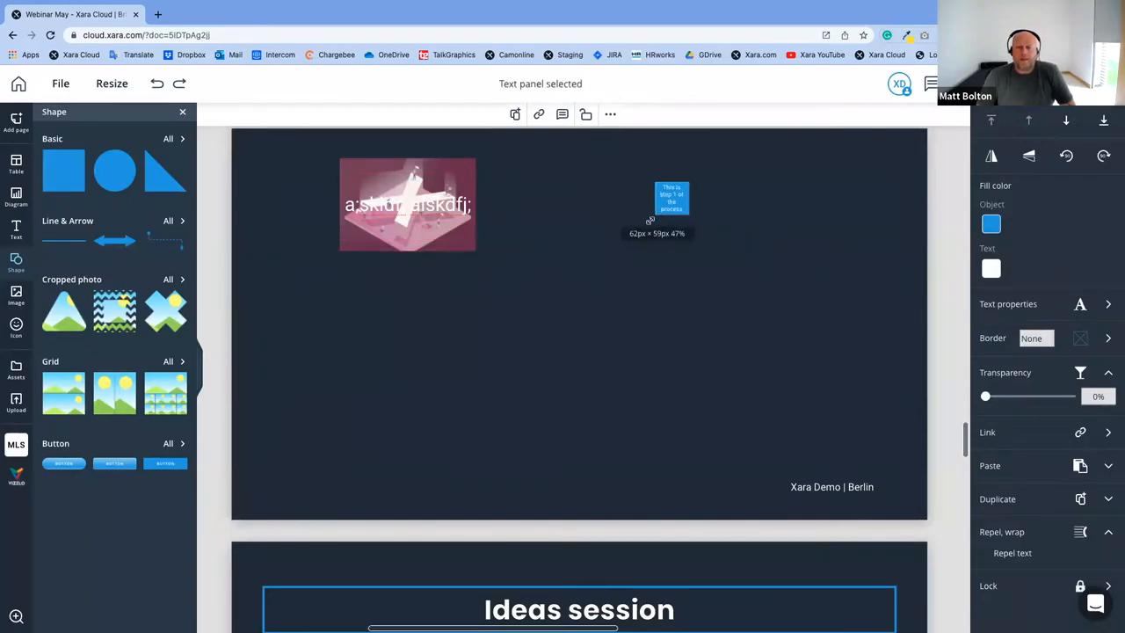
click(670, 200)
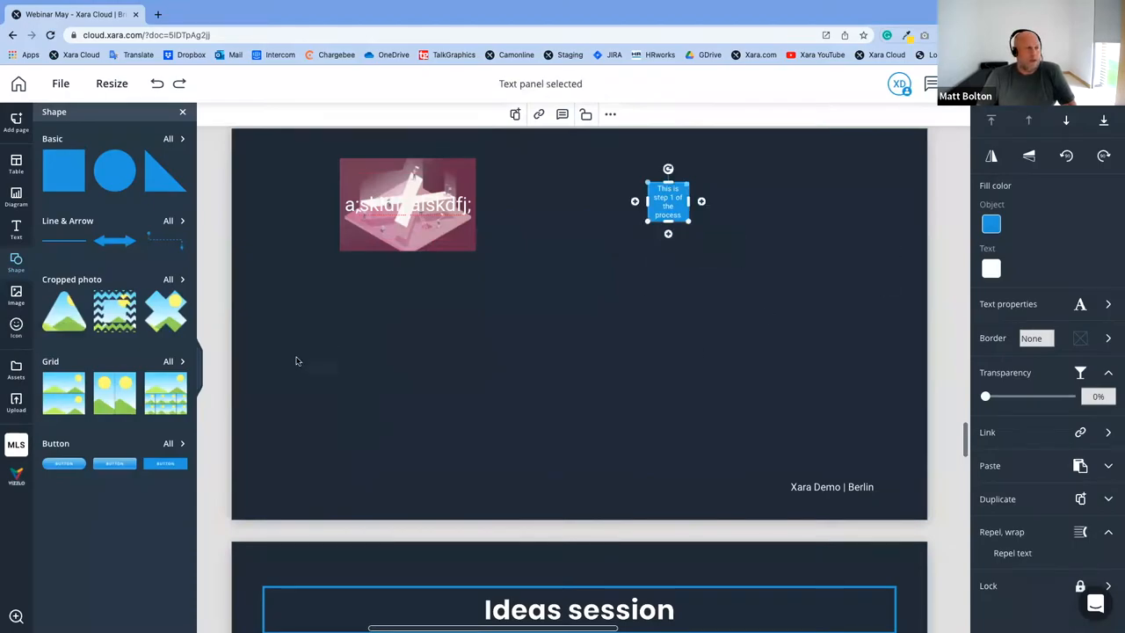
mouse_move(615, 260)
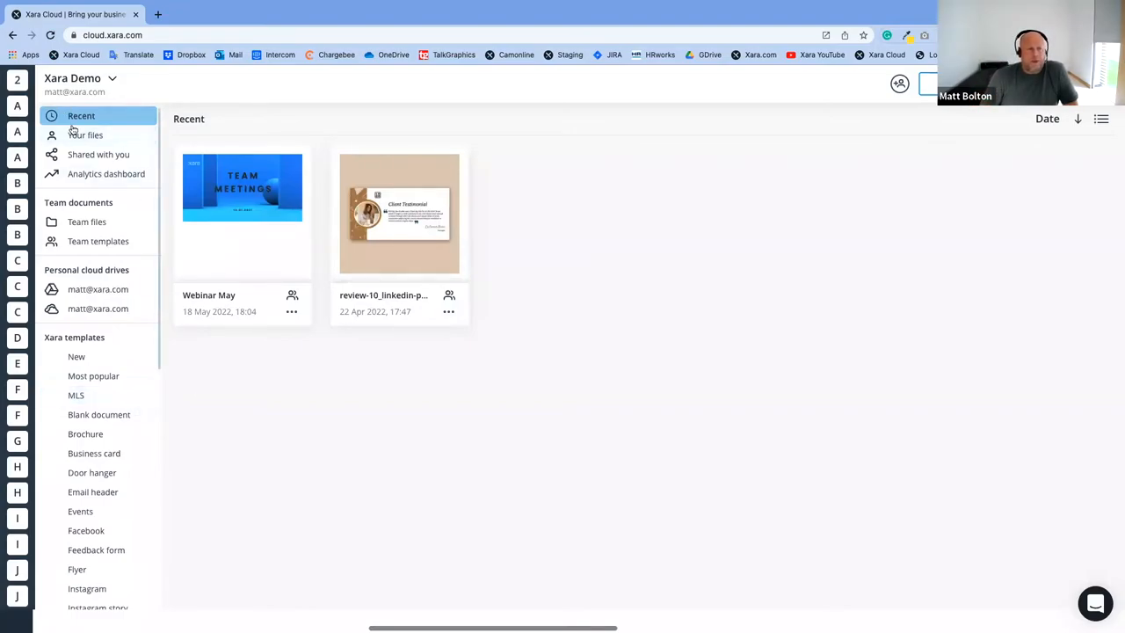
mouse_move(512, 202)
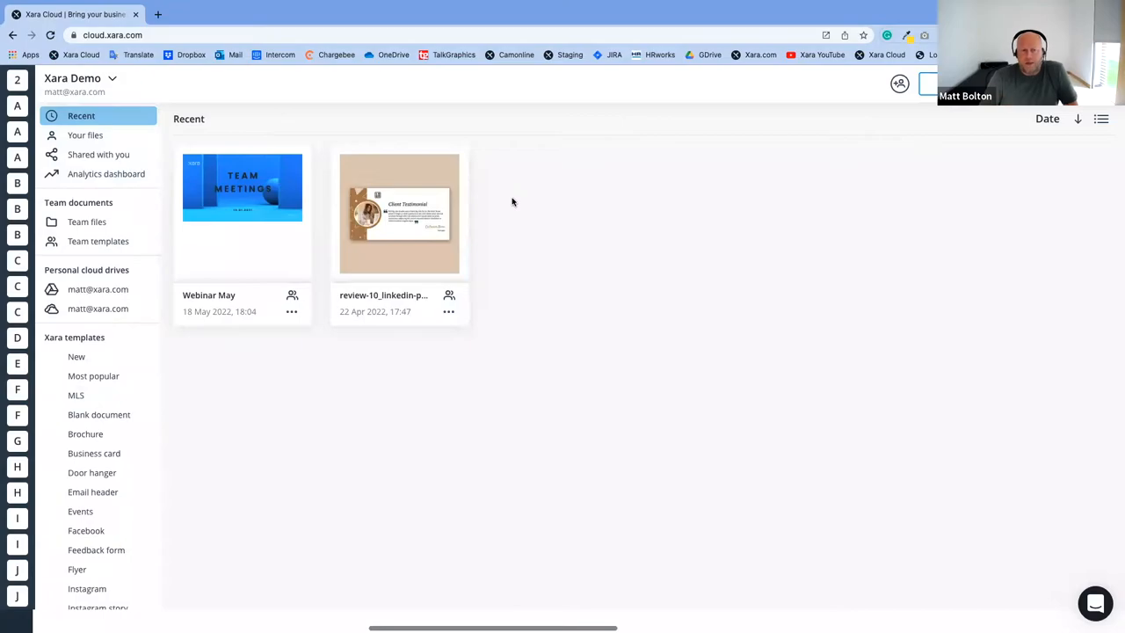
Browse My files and the blank document templates, then return to Recent documents
click(86, 134)
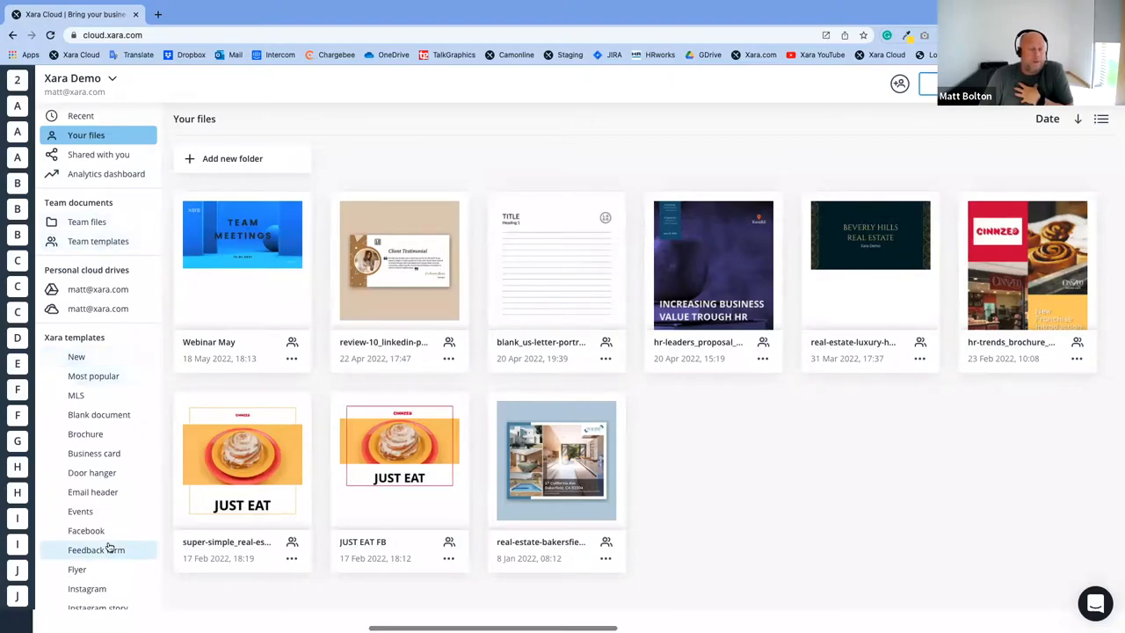
click(100, 414)
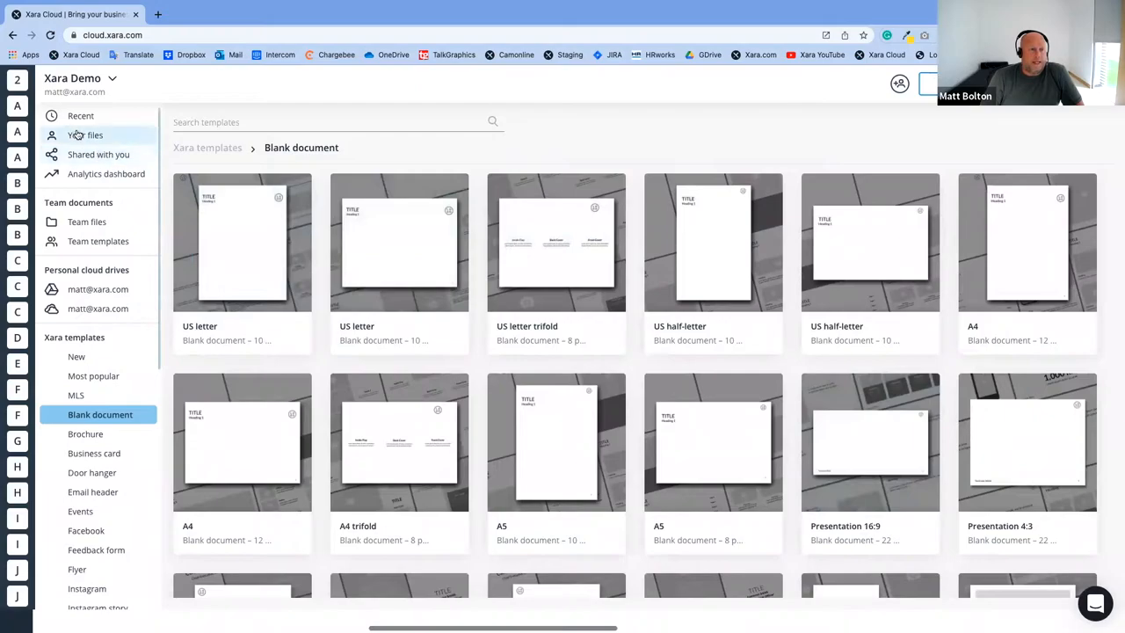
click(81, 116)
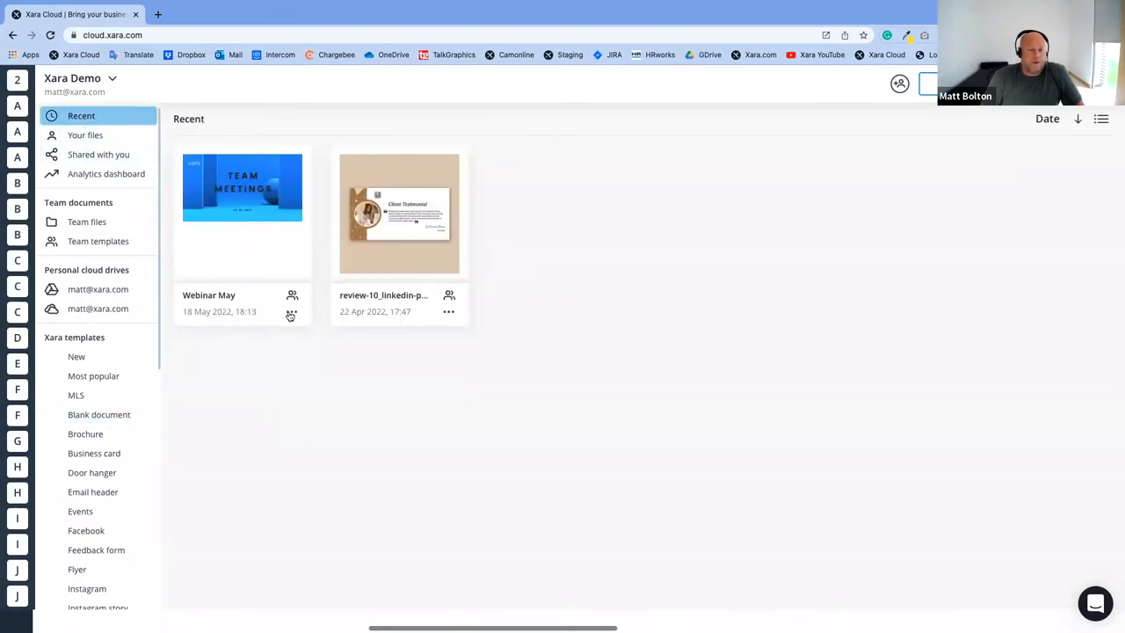
Move Webinar May to Team files, then view the documents shared with you
click(291, 315)
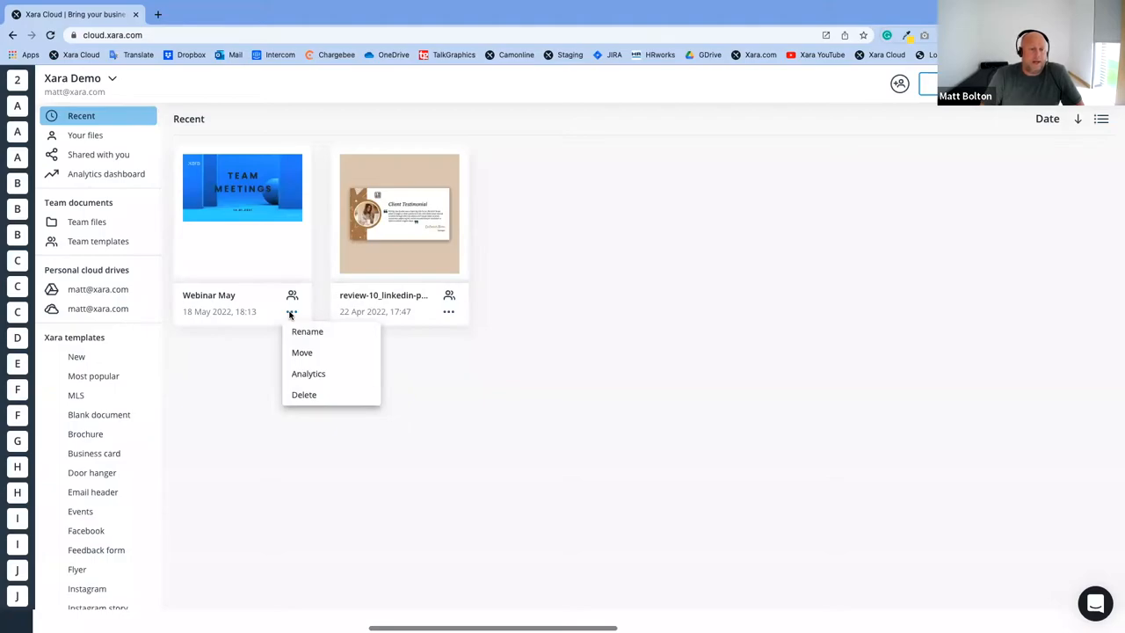
mouse_move(327, 334)
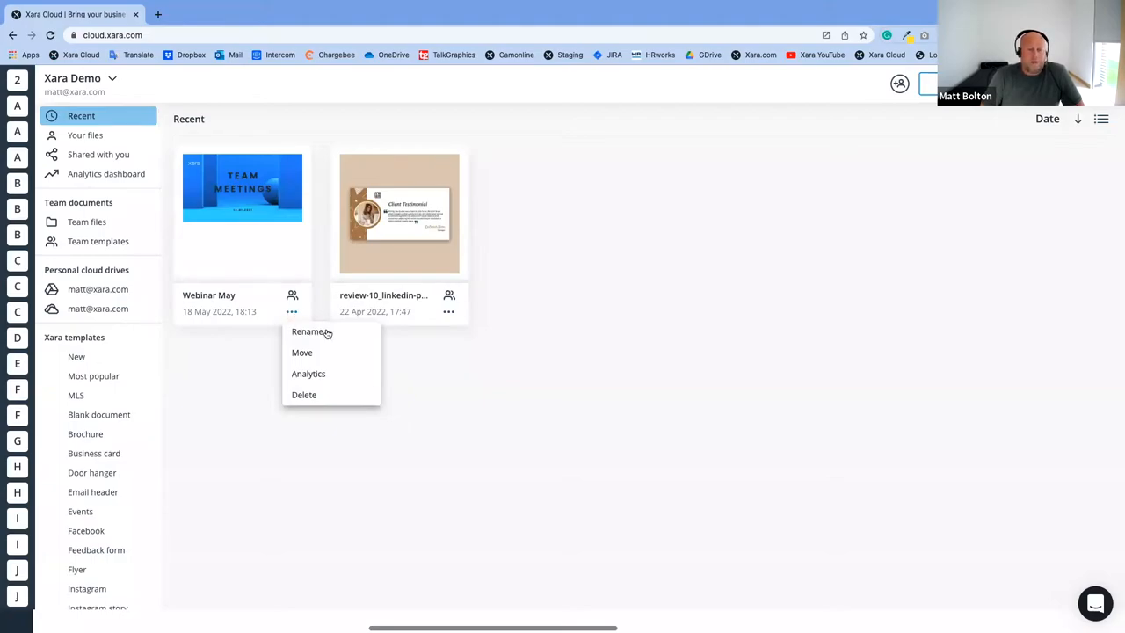
click(301, 353)
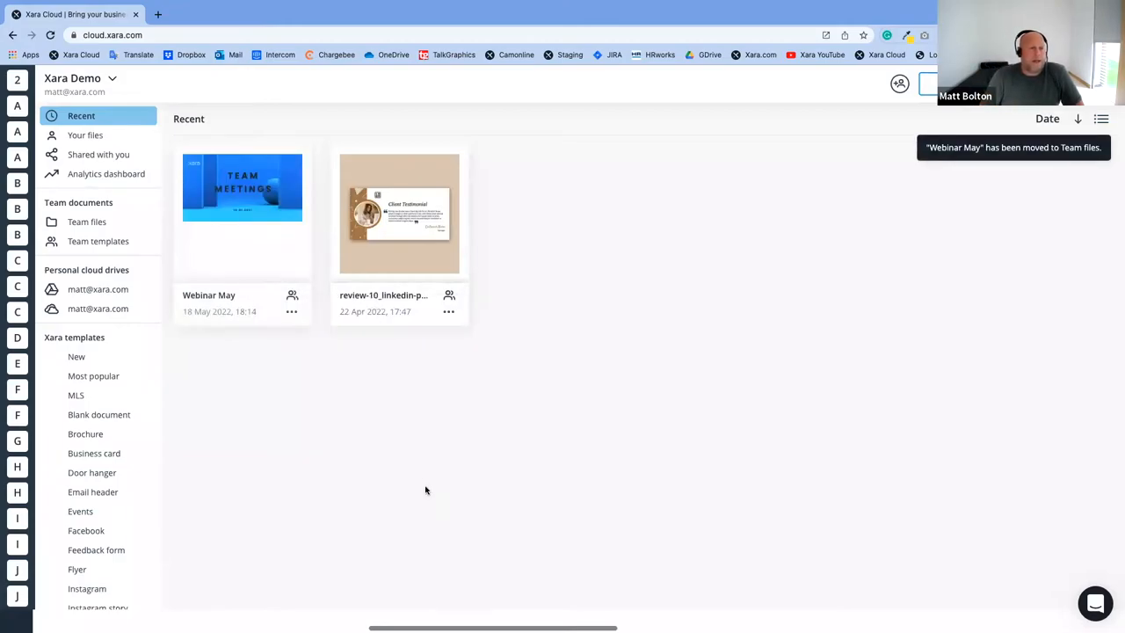
click(87, 221)
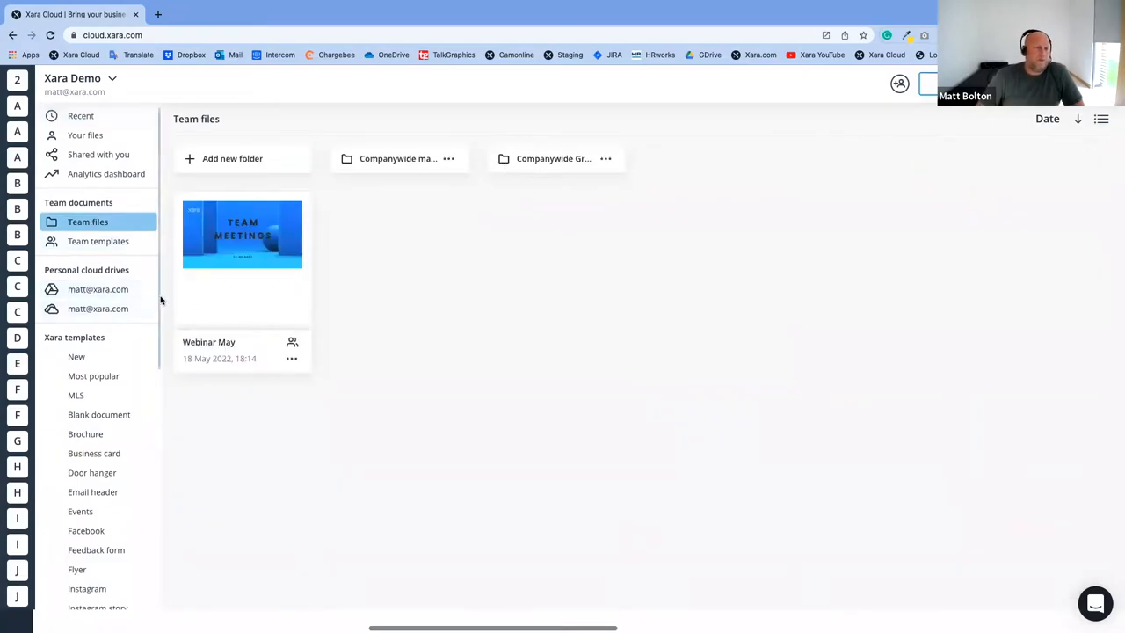
click(98, 154)
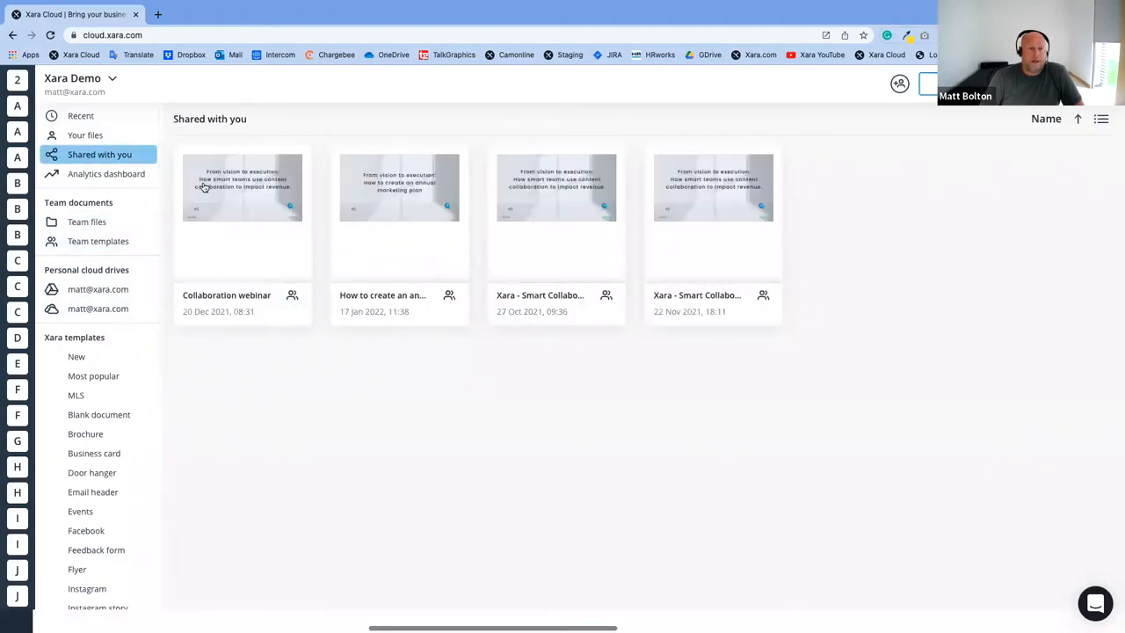
mouse_move(568, 339)
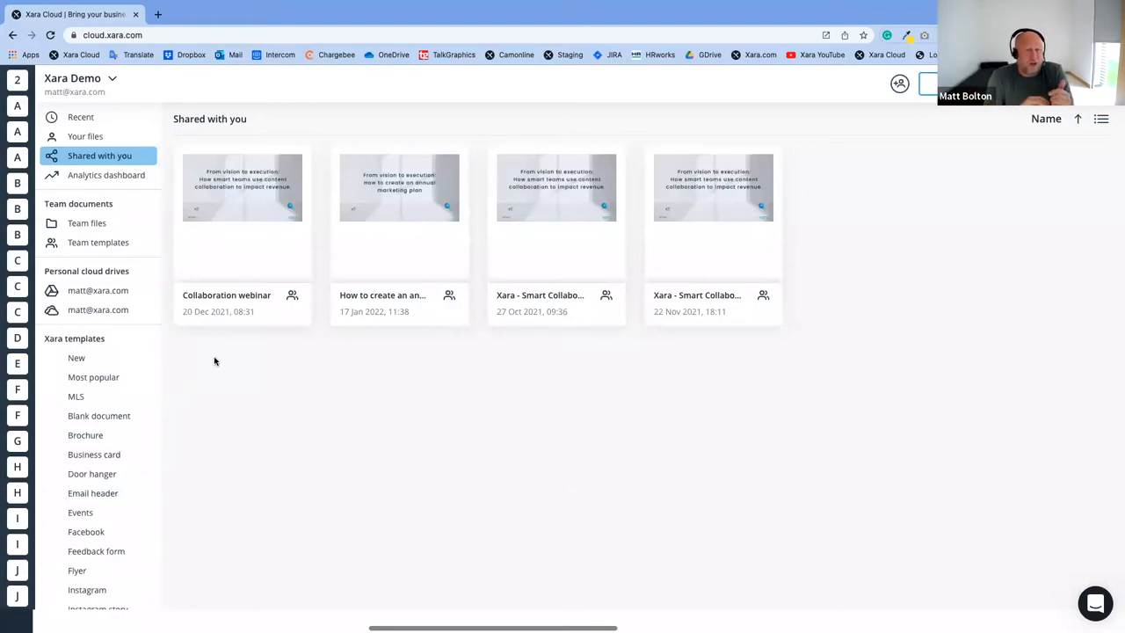
mouse_move(228, 203)
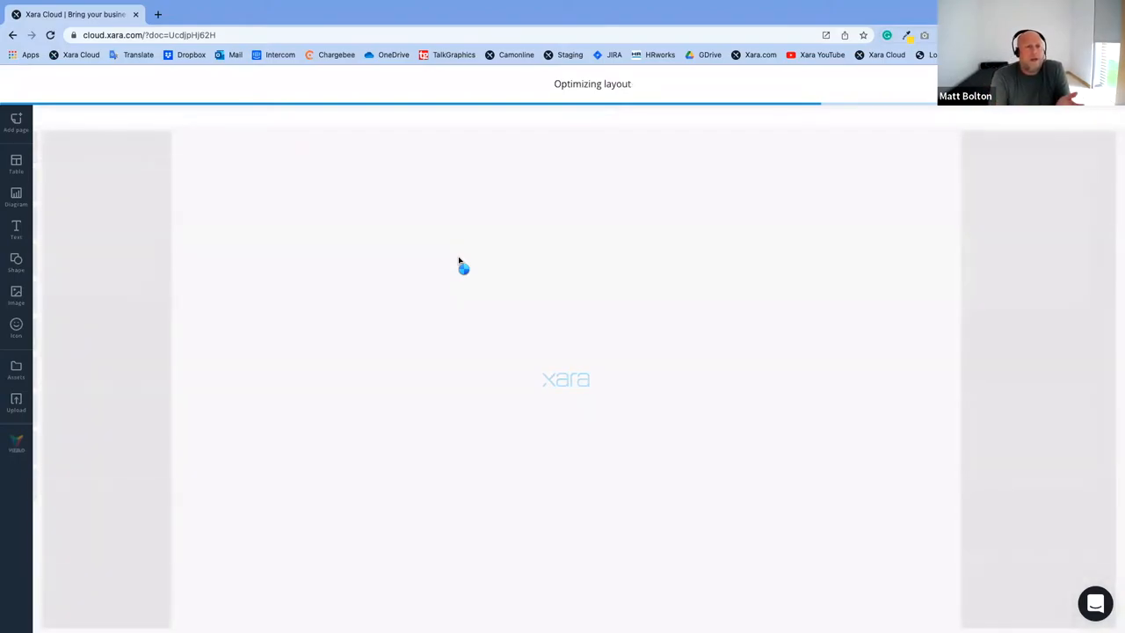
Open the Share with others dialog, type 'aDAs', and close it
click(149, 35)
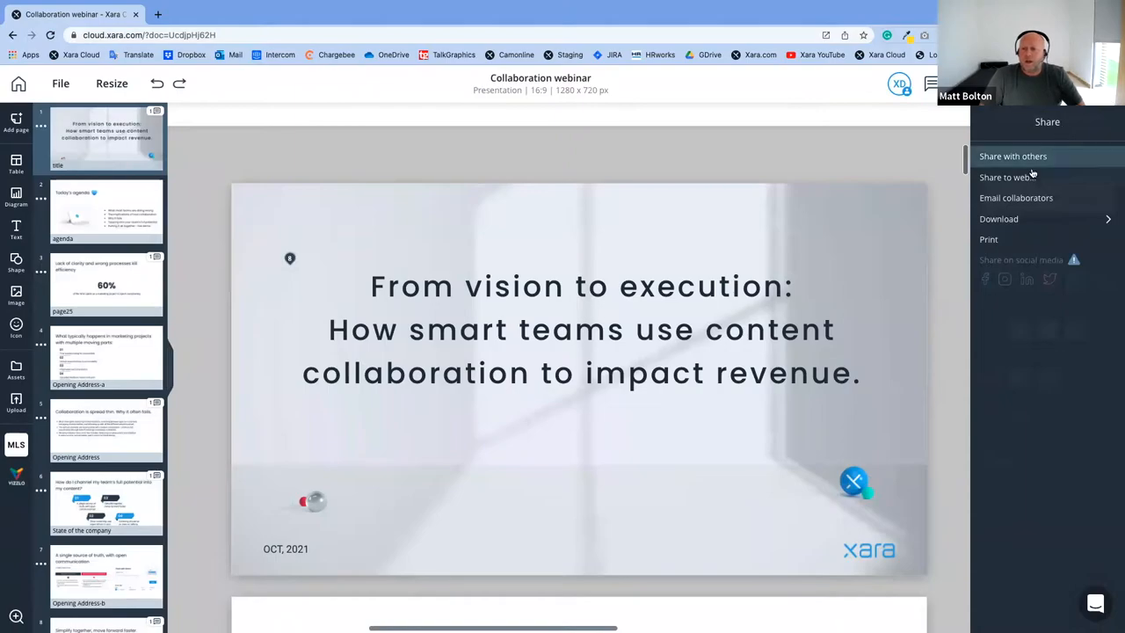
click(1012, 156)
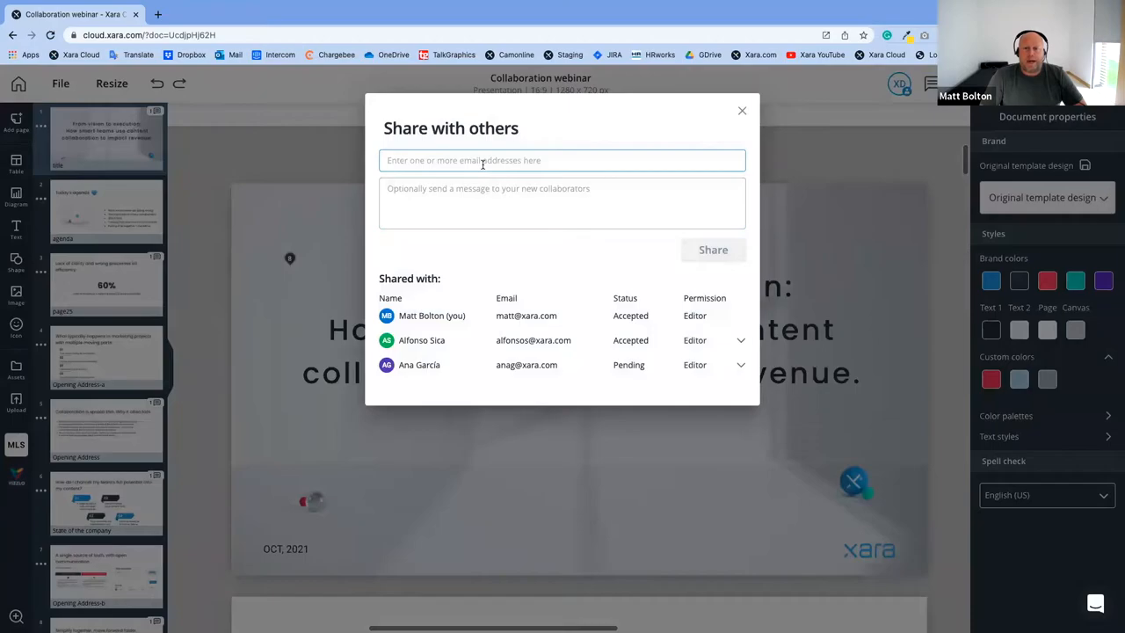
text(aDAs)
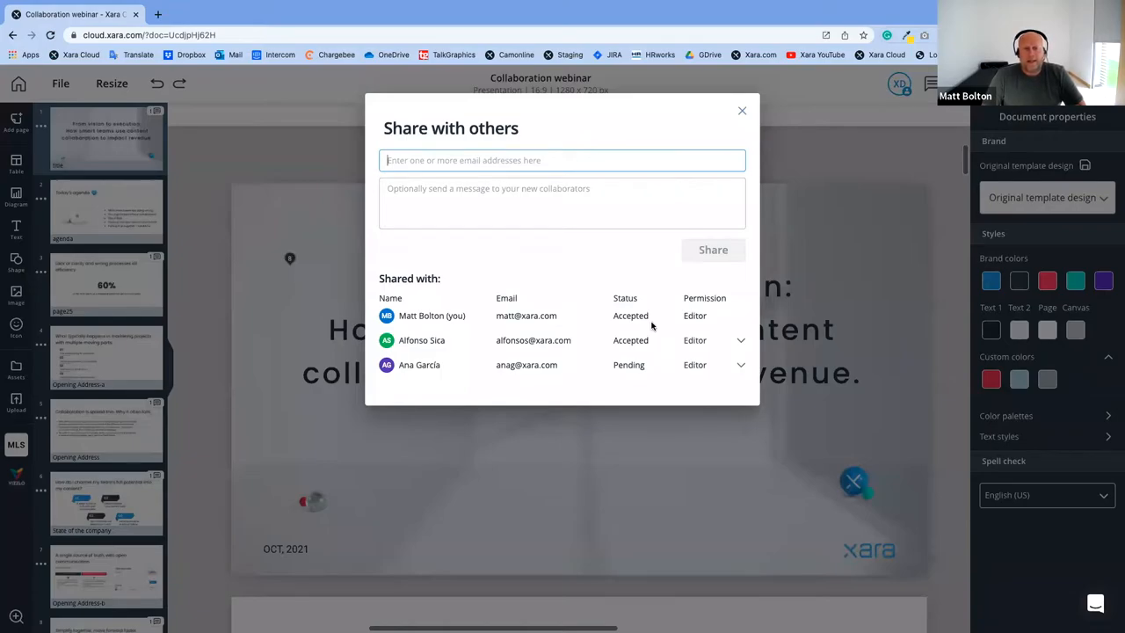
mouse_move(750, 207)
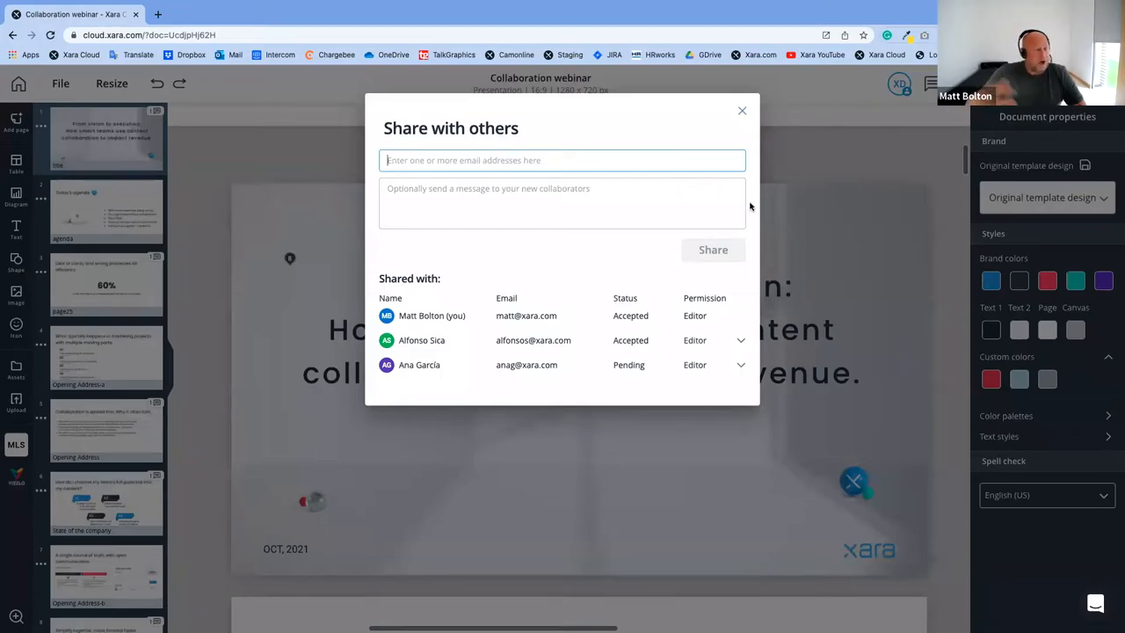
mouse_move(752, 114)
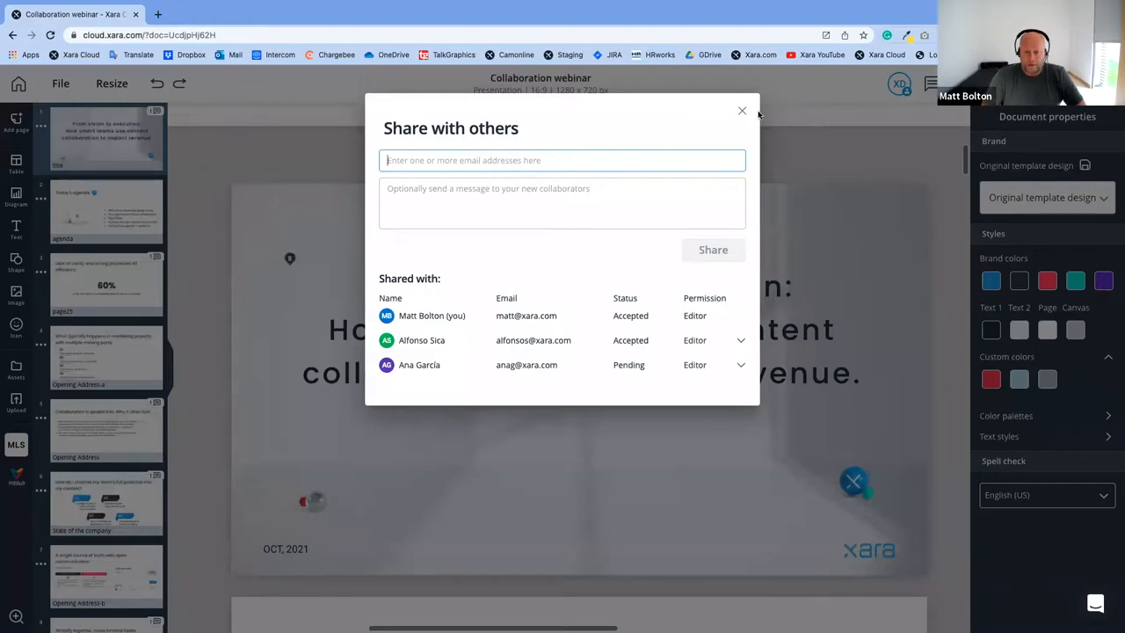
click(742, 111)
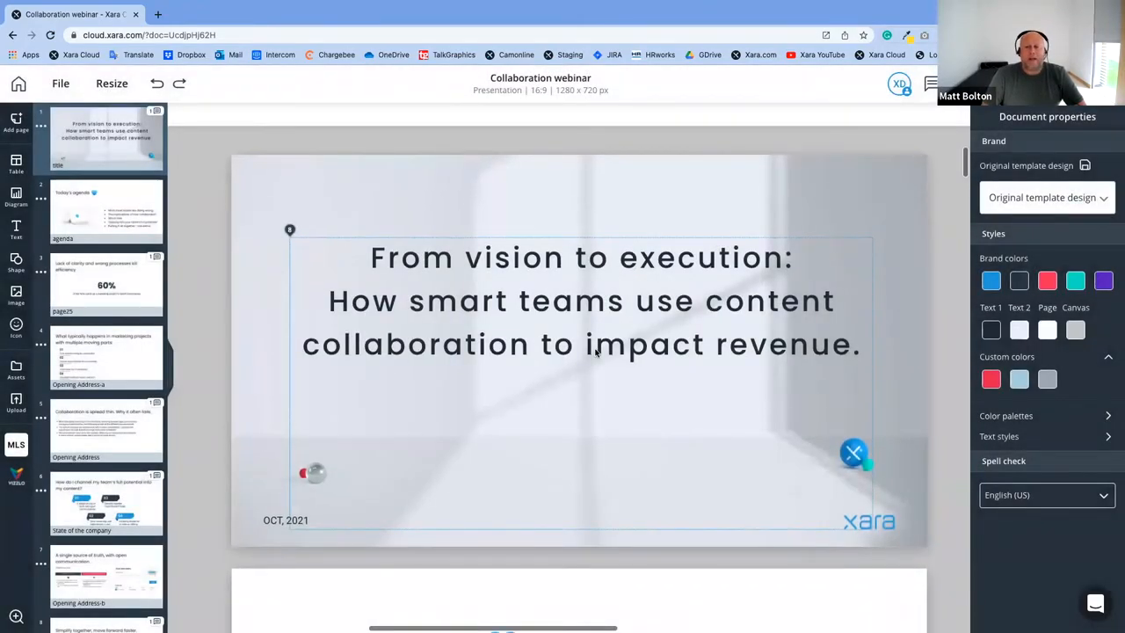
Select the title heading, then the agenda bullet list and tablet photo
scroll(down, 3)
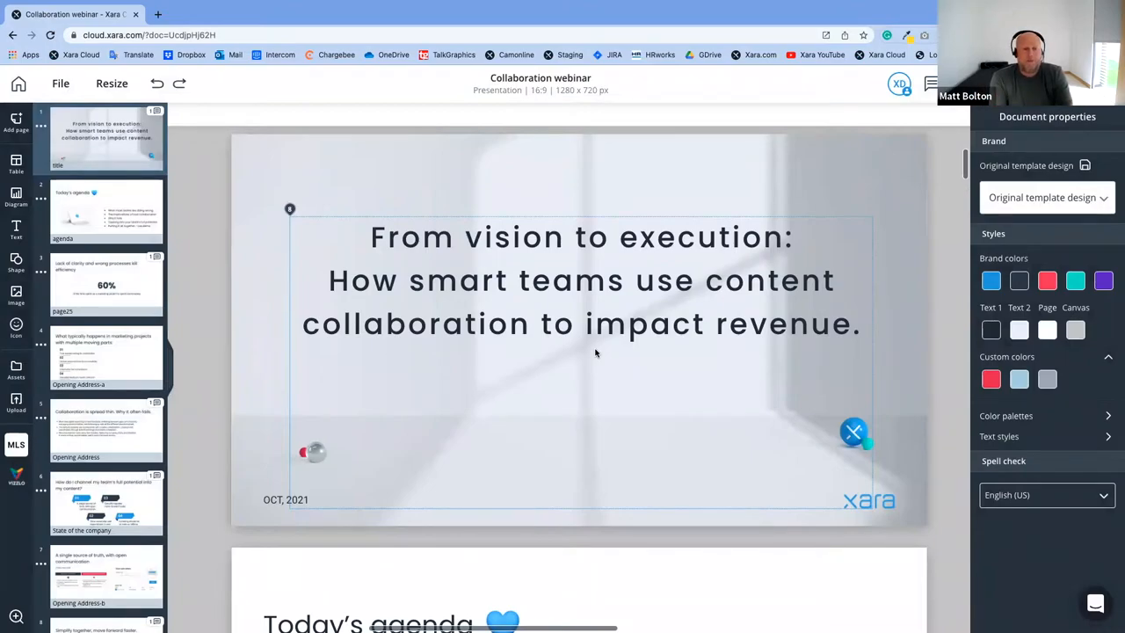
click(580, 369)
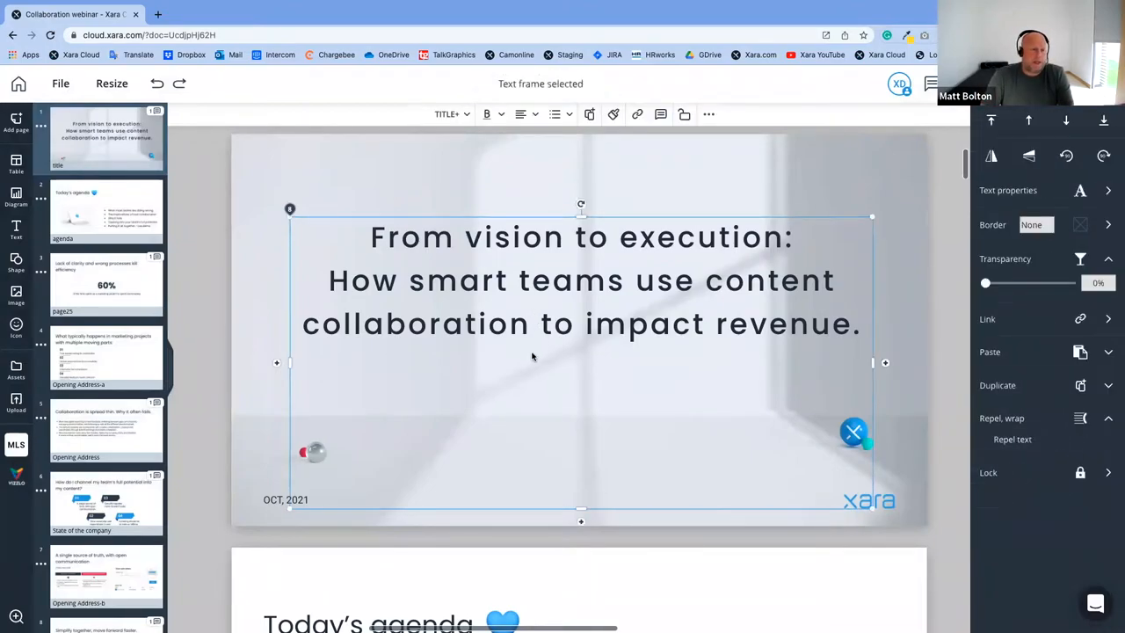
scroll(down, 3)
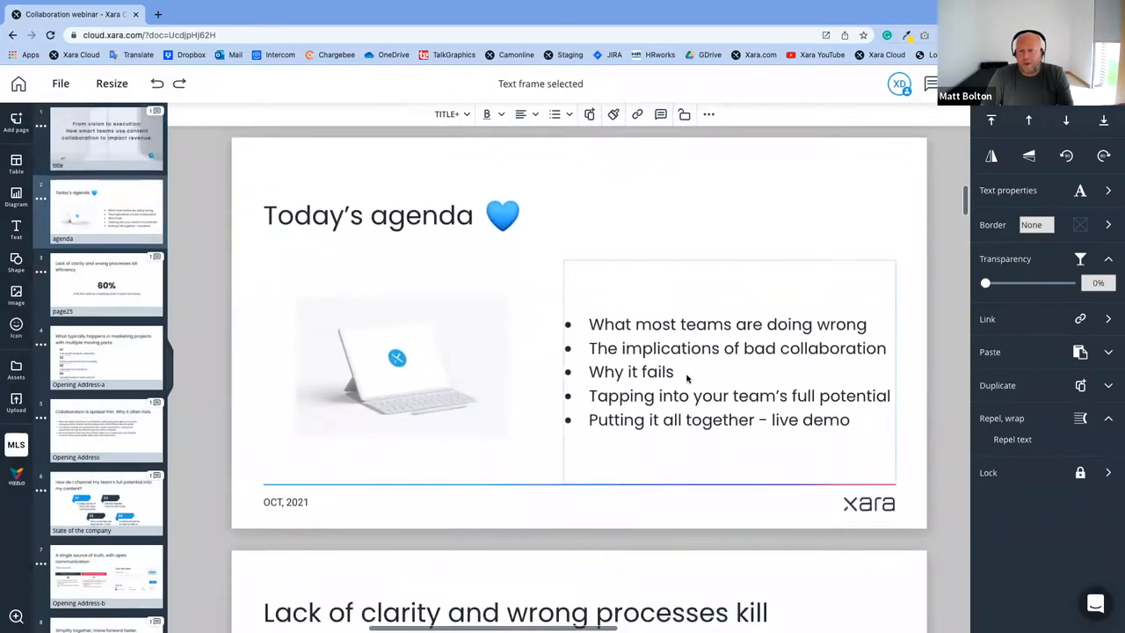
click(686, 371)
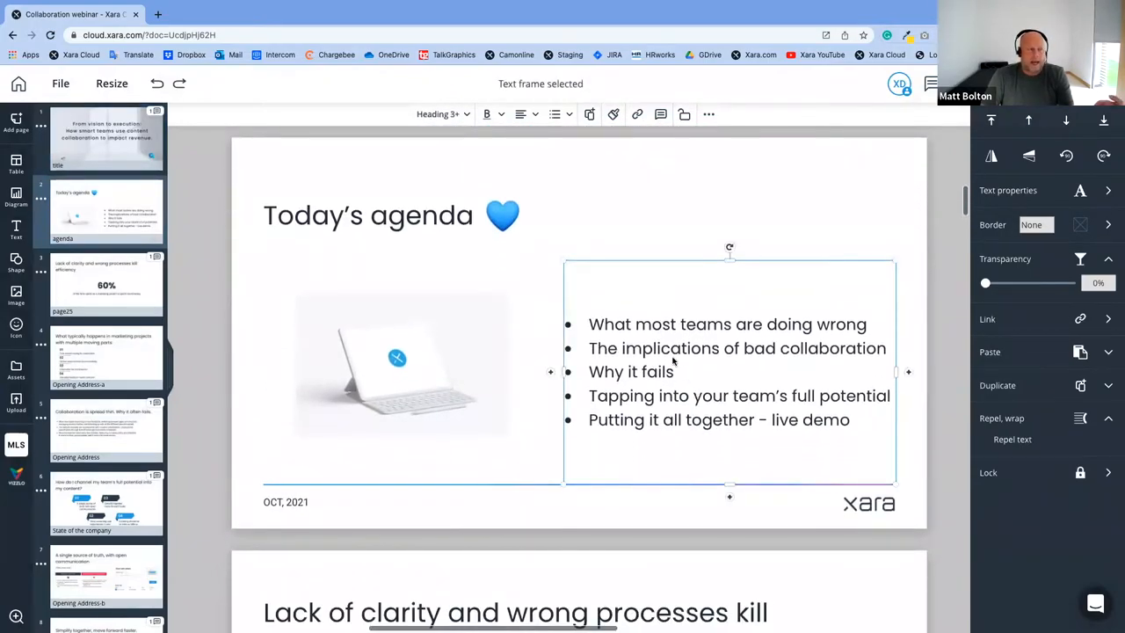
click(400, 364)
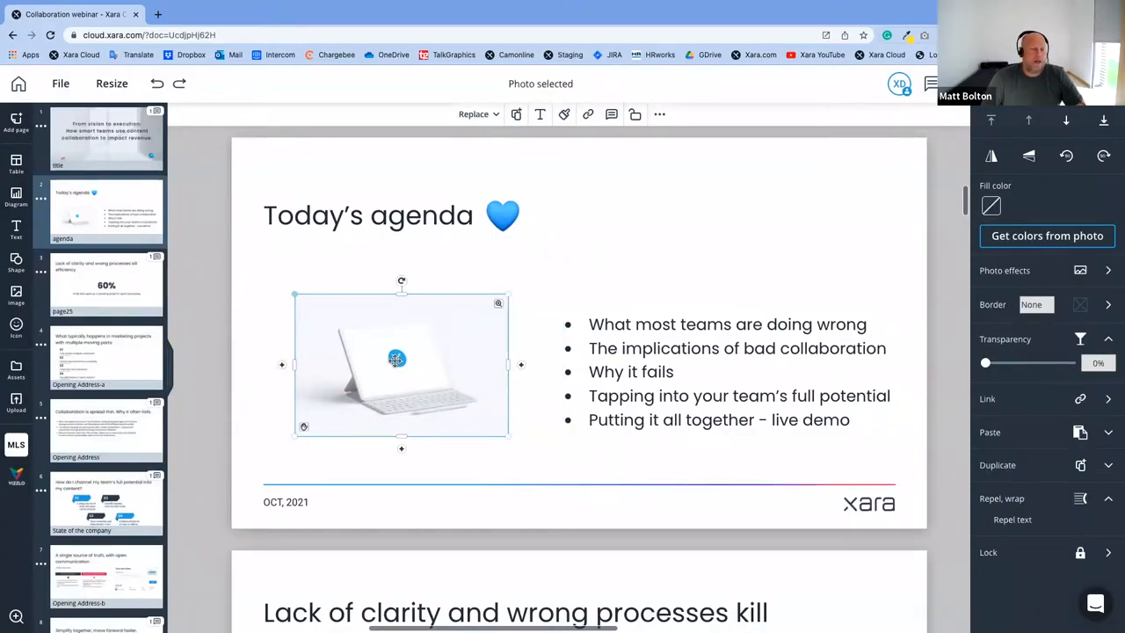
Type '@' in the comment thread, then jump to slide 7, 'A single source of truth'
scroll(up, 3)
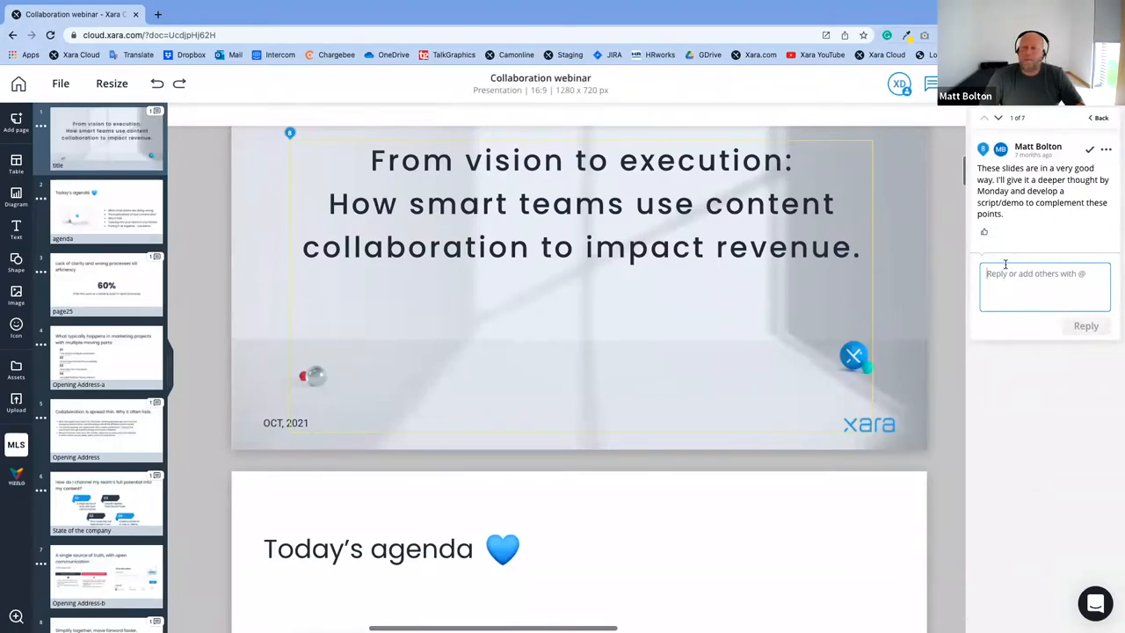
text(@)
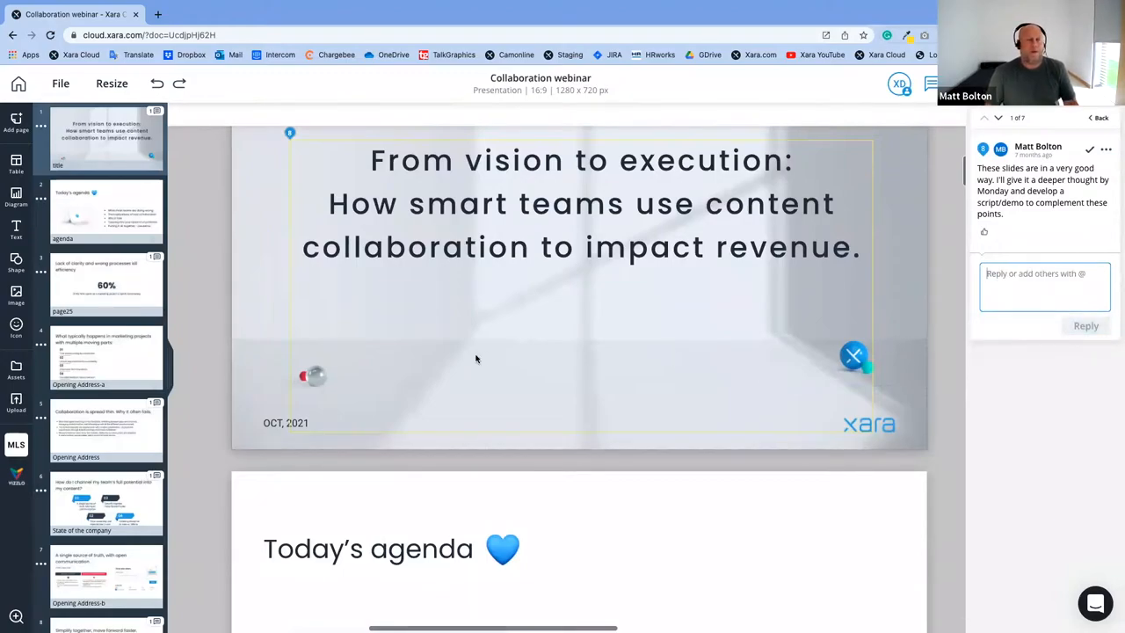
mouse_move(623, 343)
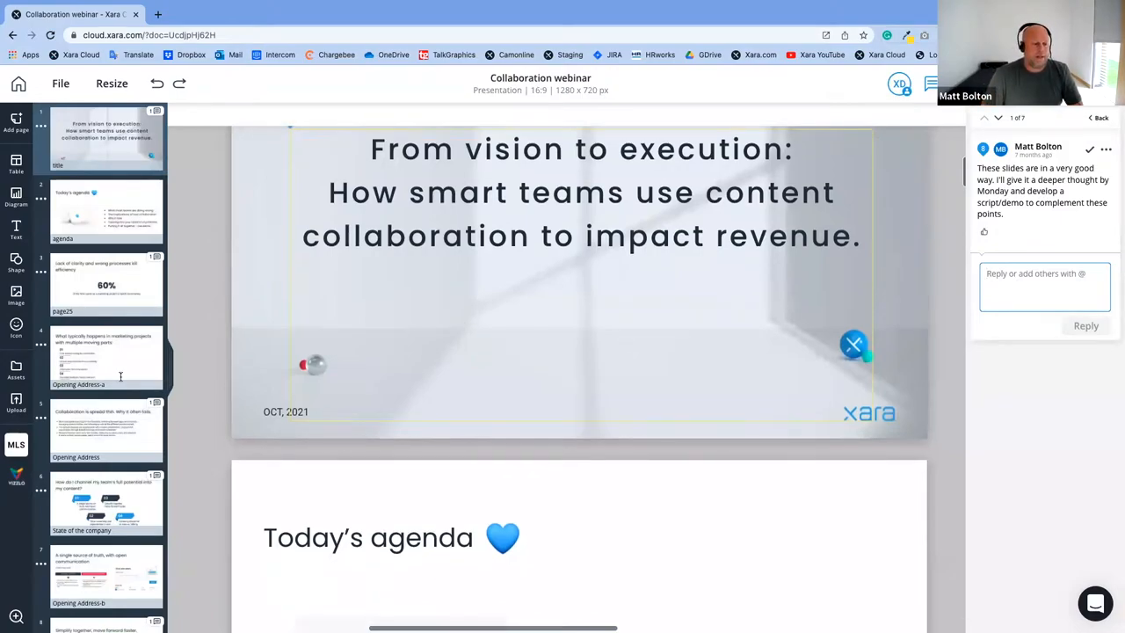
click(106, 576)
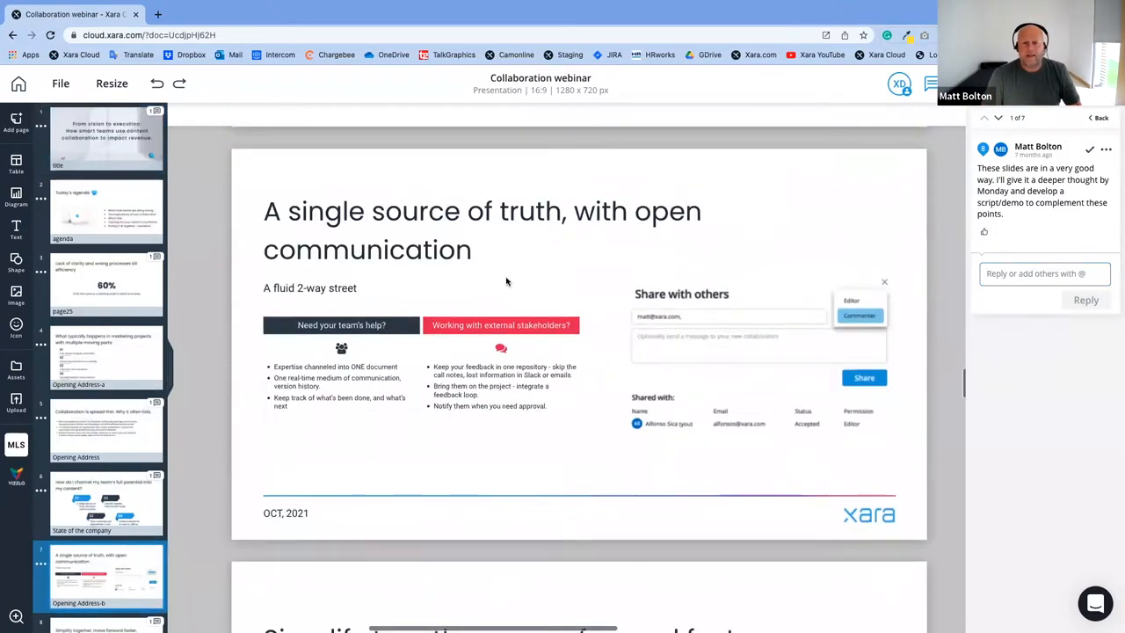
scroll(down, 3)
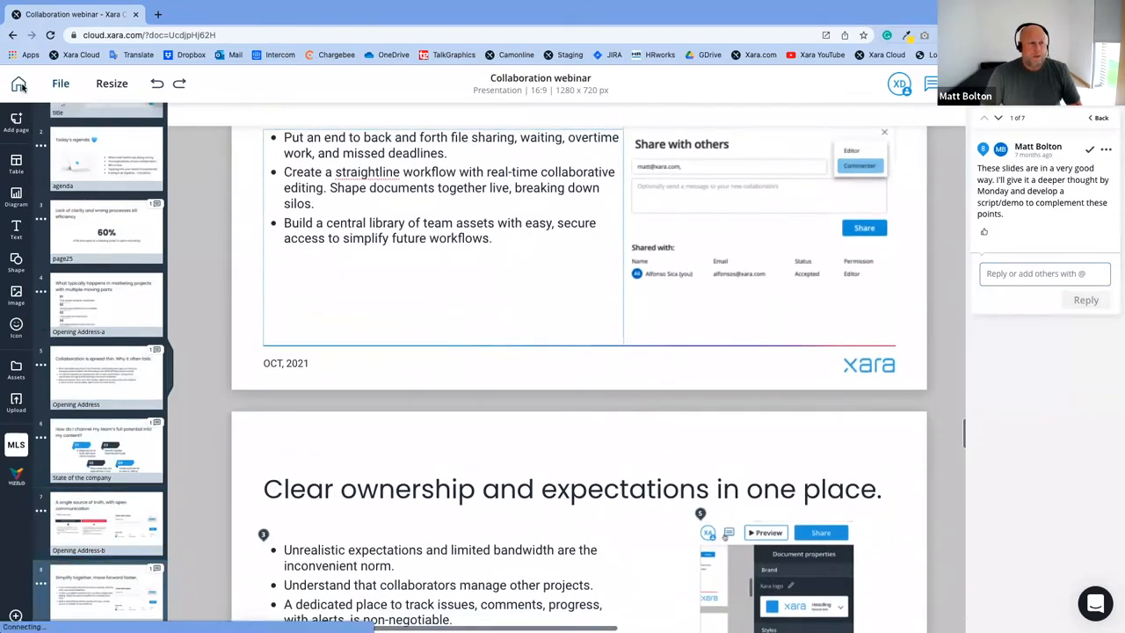
Go back to the Home dashboard from the presentation editor
click(15, 83)
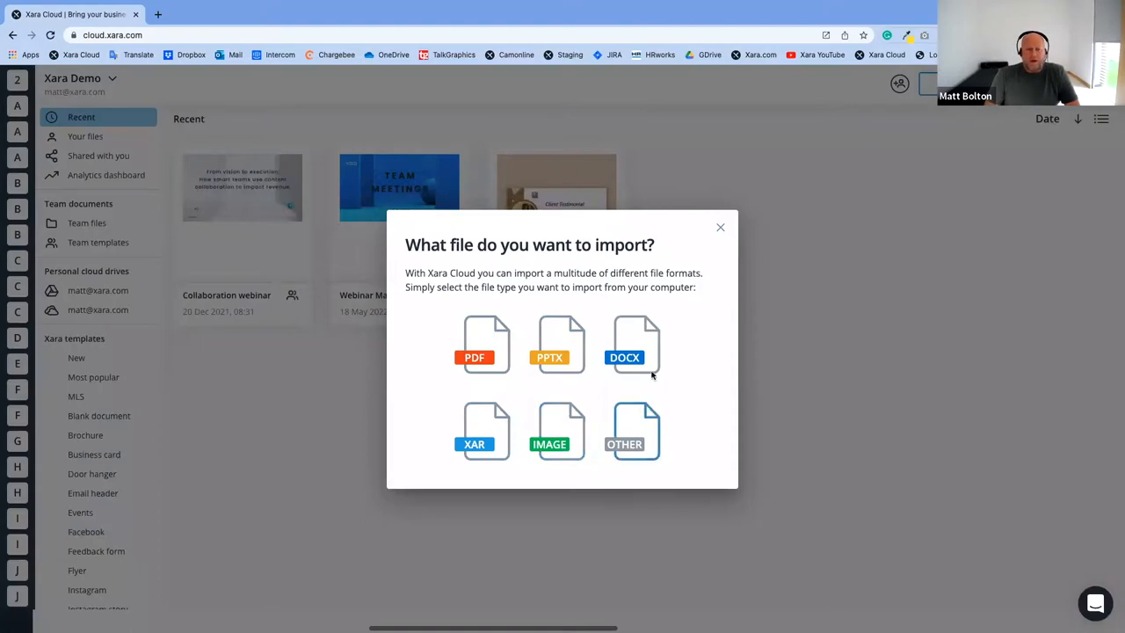
mouse_move(561, 342)
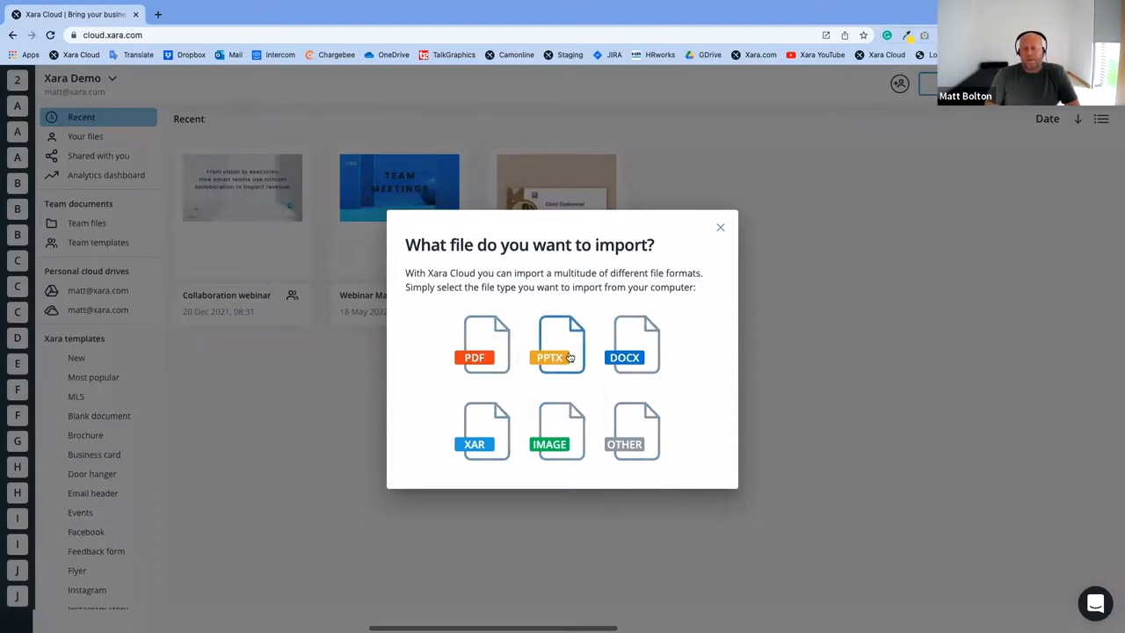
mouse_move(596, 413)
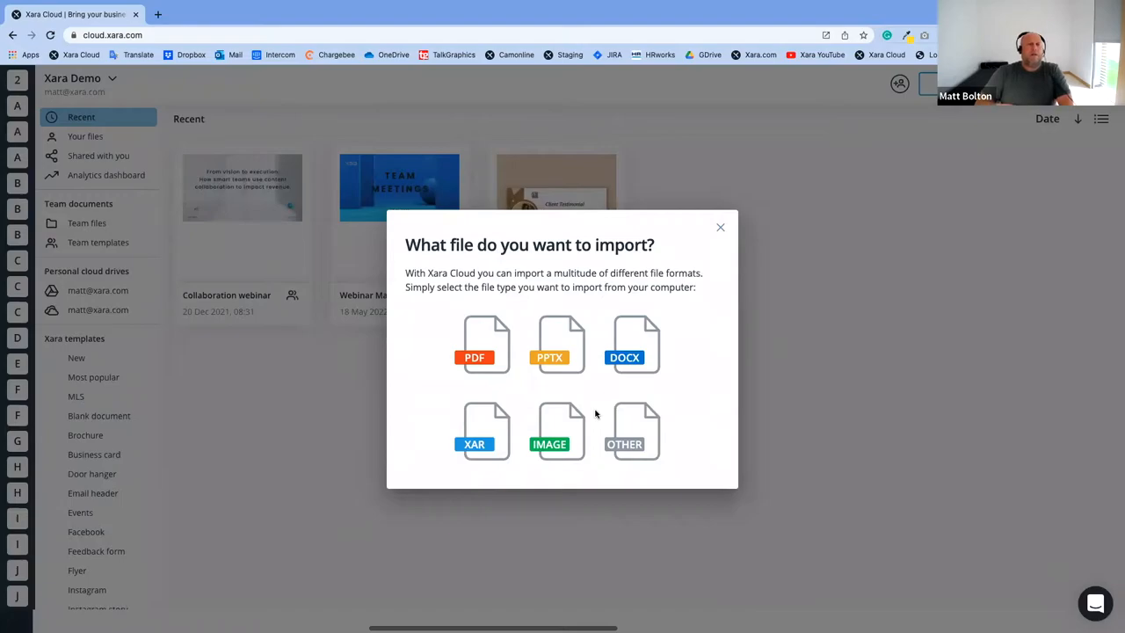
mouse_move(607, 420)
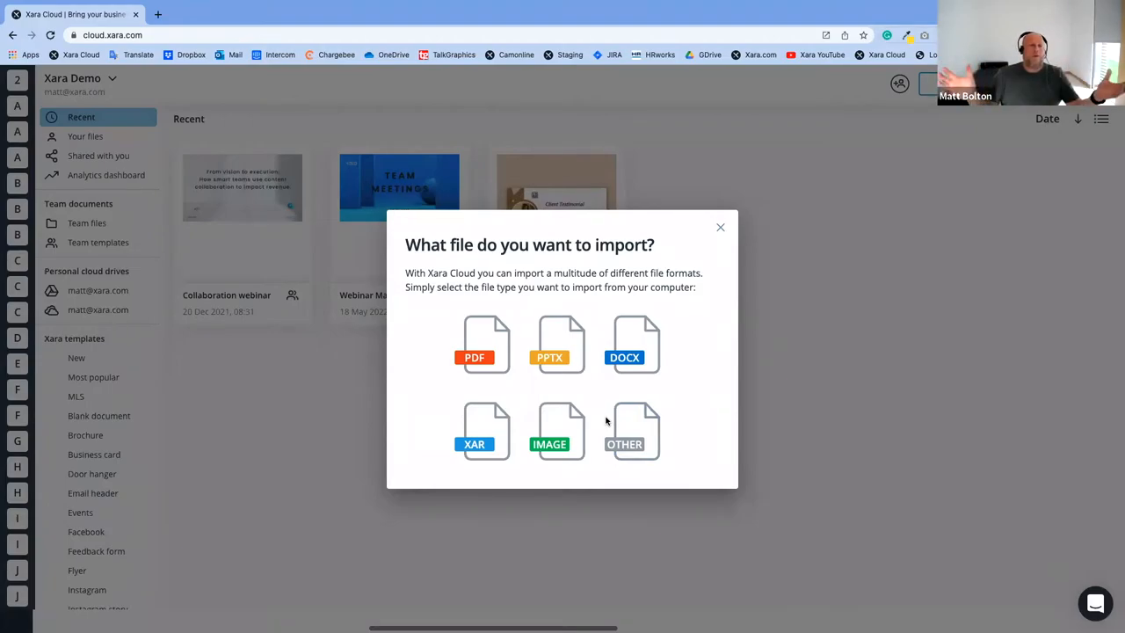
mouse_move(825, 241)
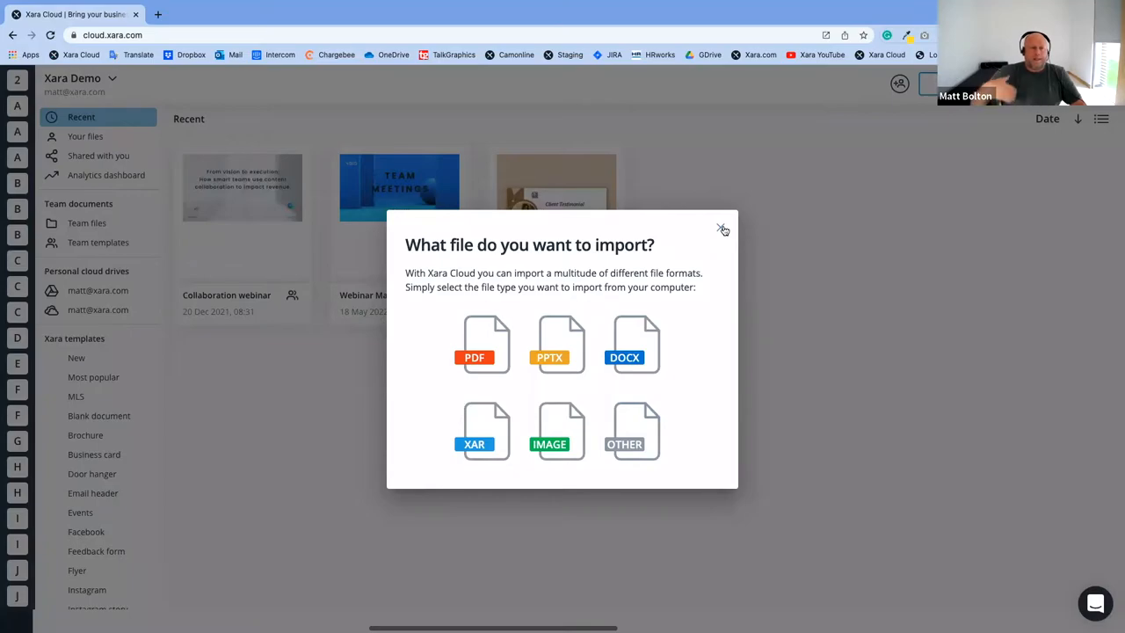
Close the import dialog, then open the Plain JUST SOLD Instagram post template
click(722, 228)
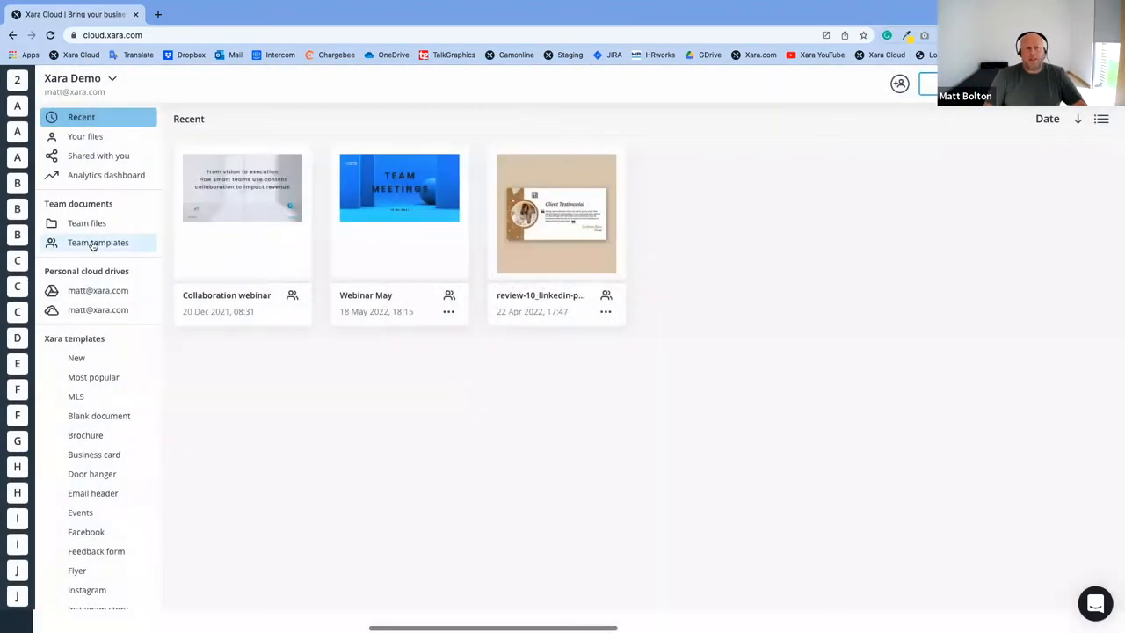
mouse_move(384, 381)
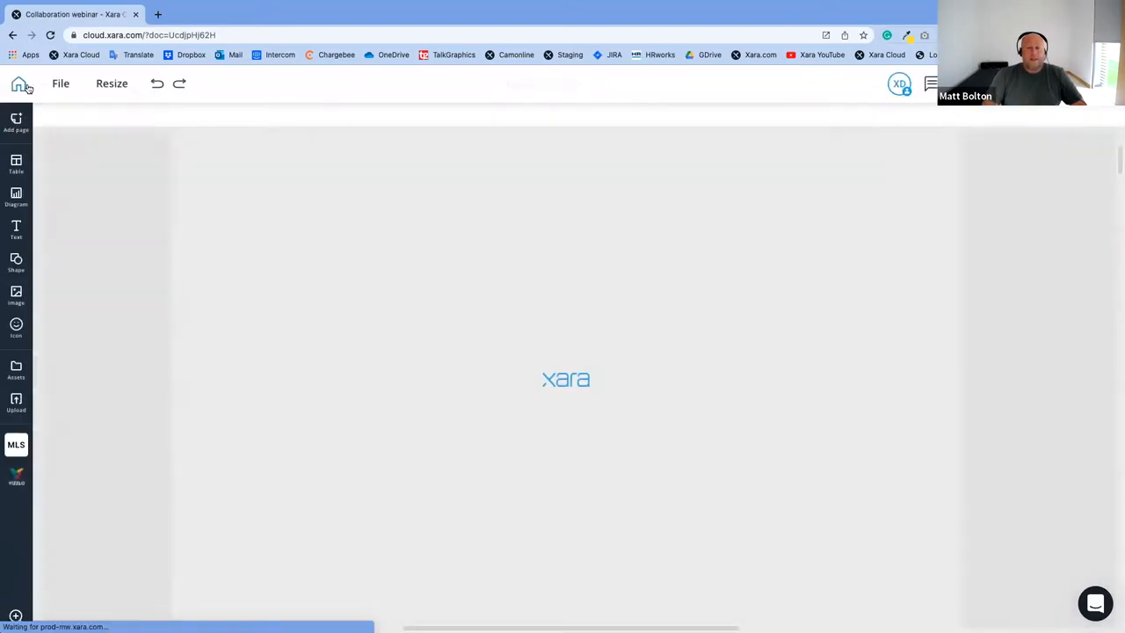
click(16, 84)
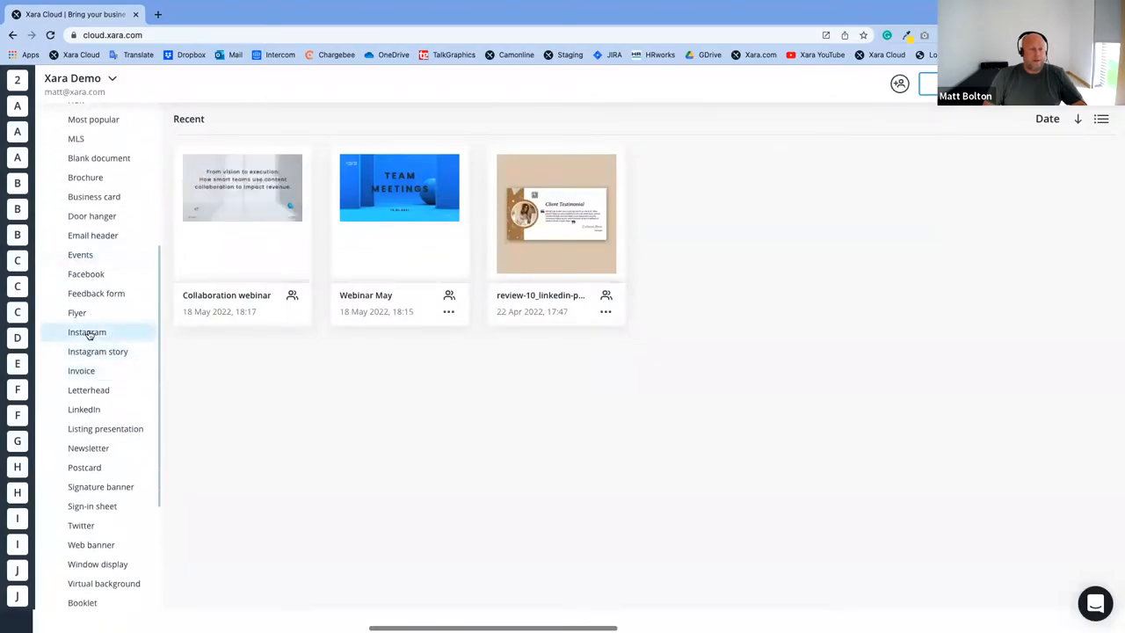
click(87, 332)
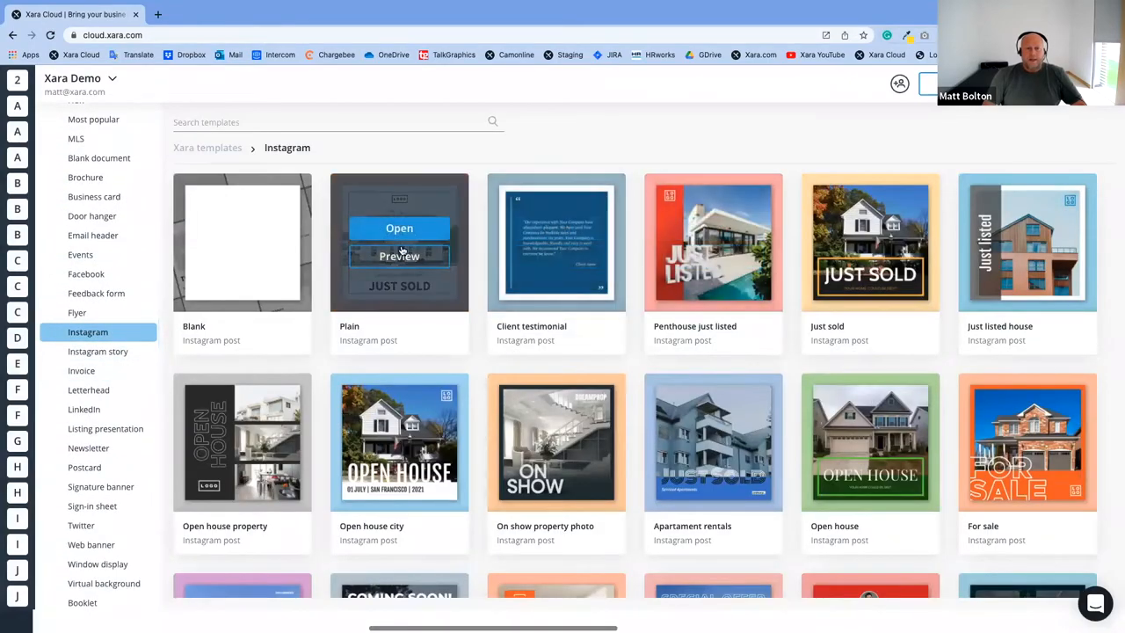
click(399, 228)
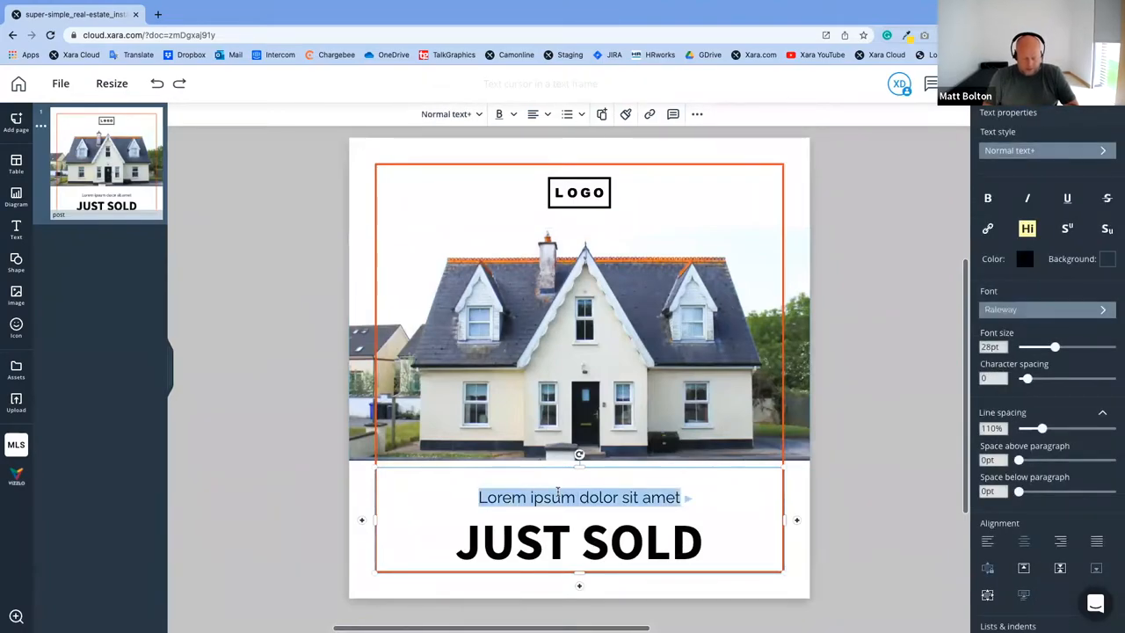
Change the post's subtitle to read "$1,000,000 over asking!"
text($1M)
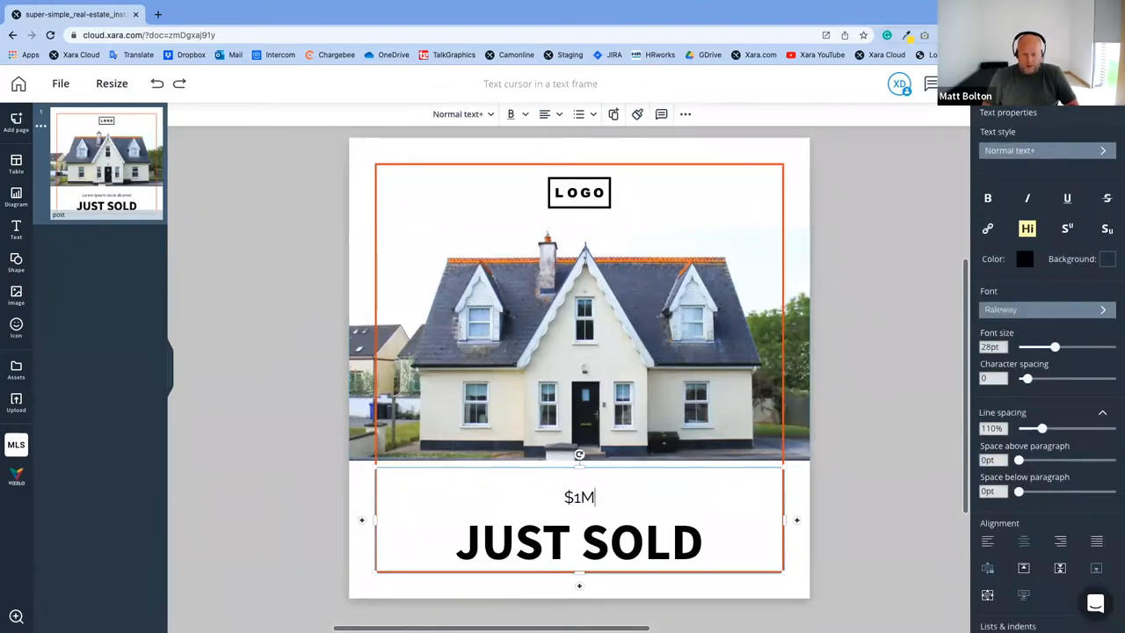
key(Backspace)
text(,000,000 over a)
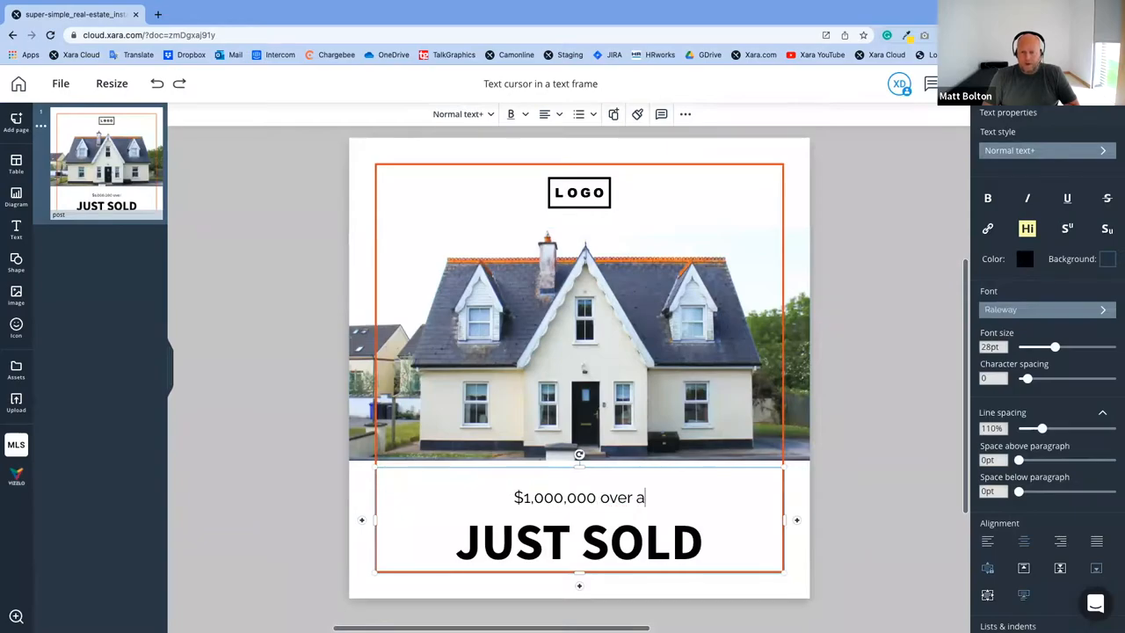
text(sking)
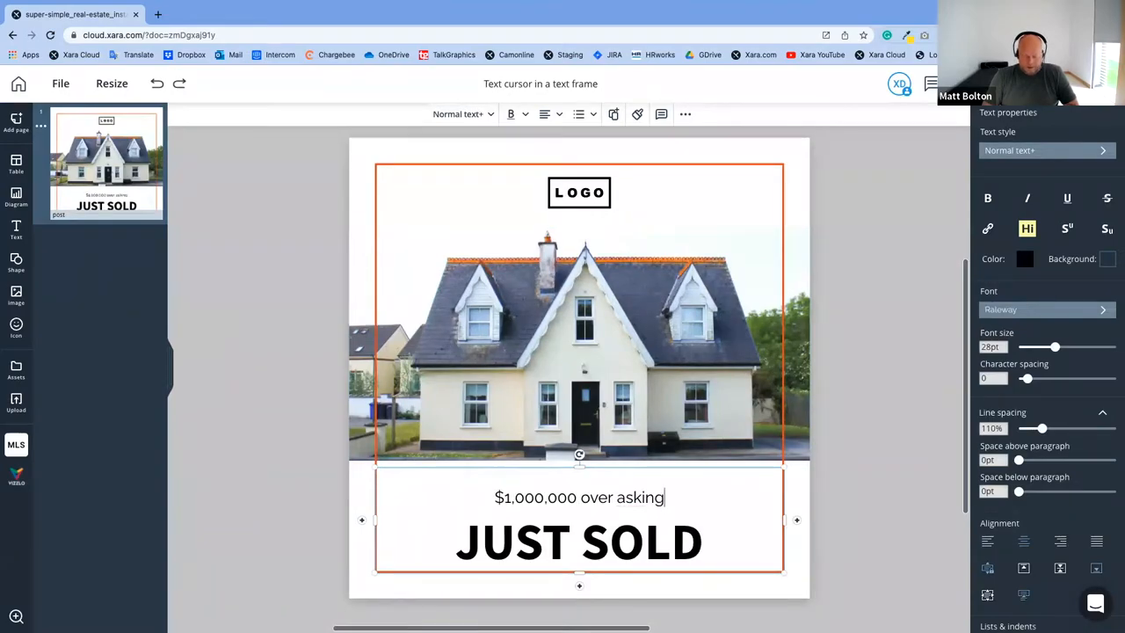
text(!)
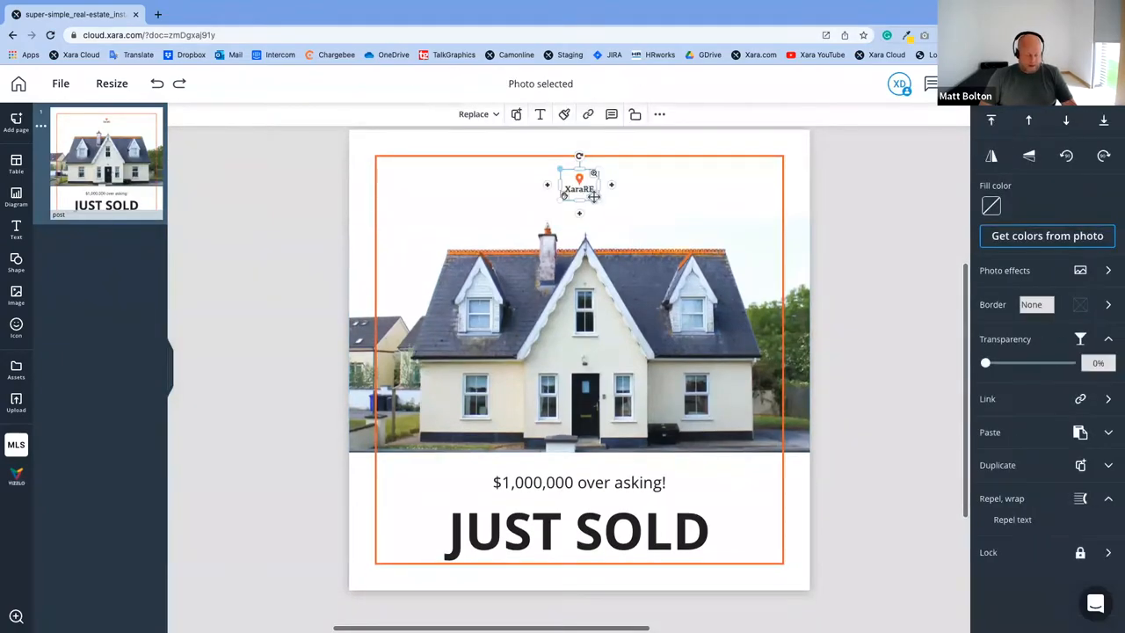
Enlarge the XaraRE logo above the house, then reselect it
drag(594, 197, 619, 210)
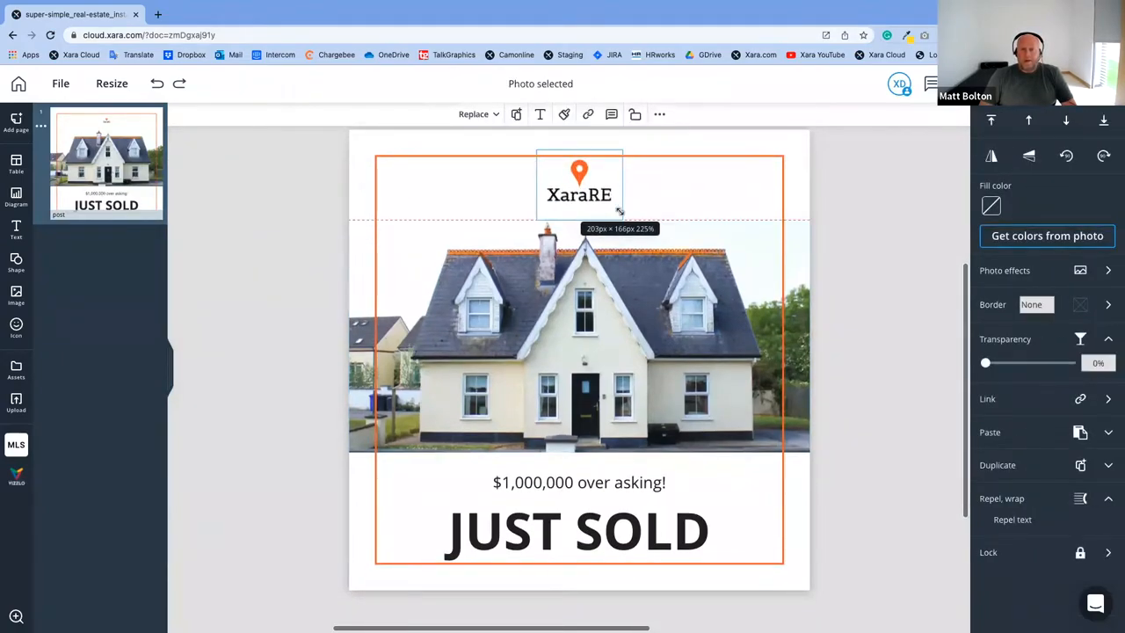
click(835, 215)
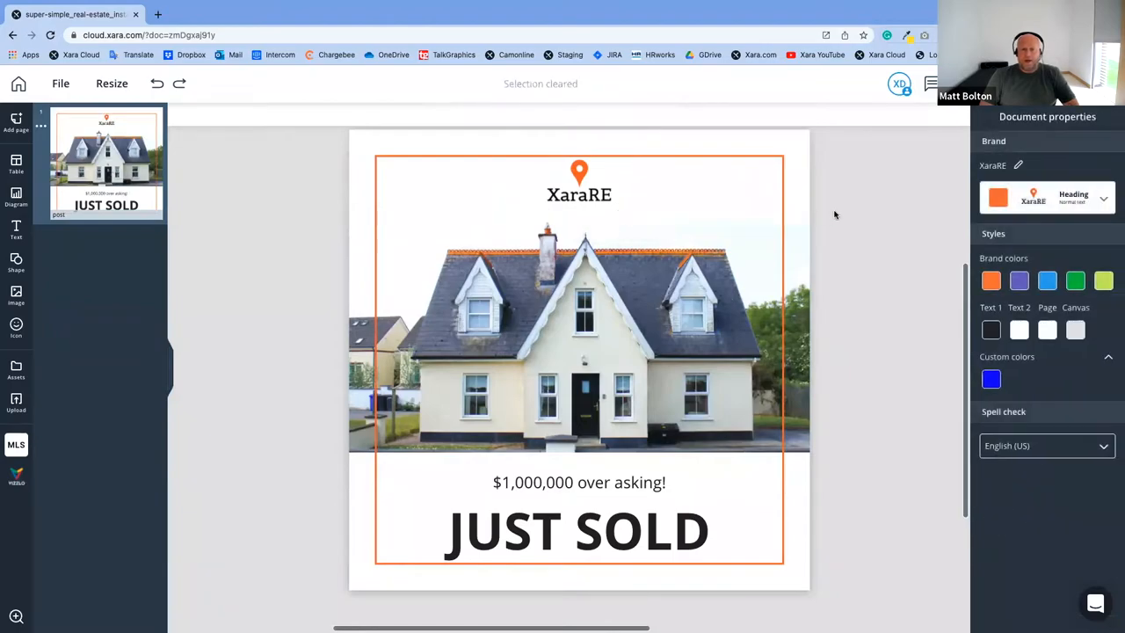
click(579, 184)
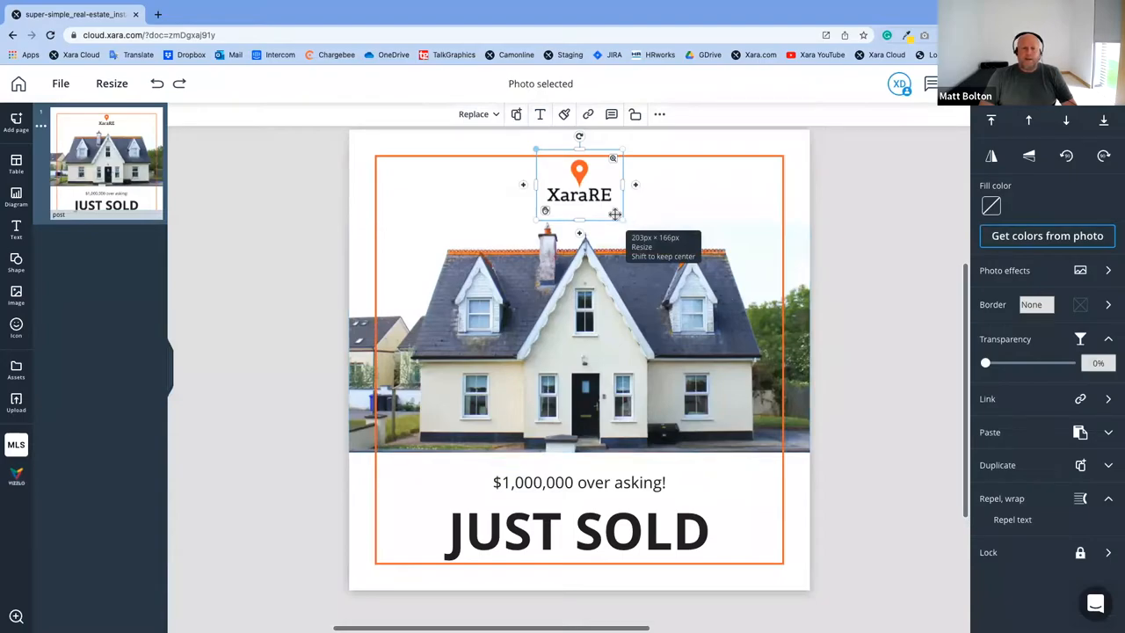
mouse_move(543, 209)
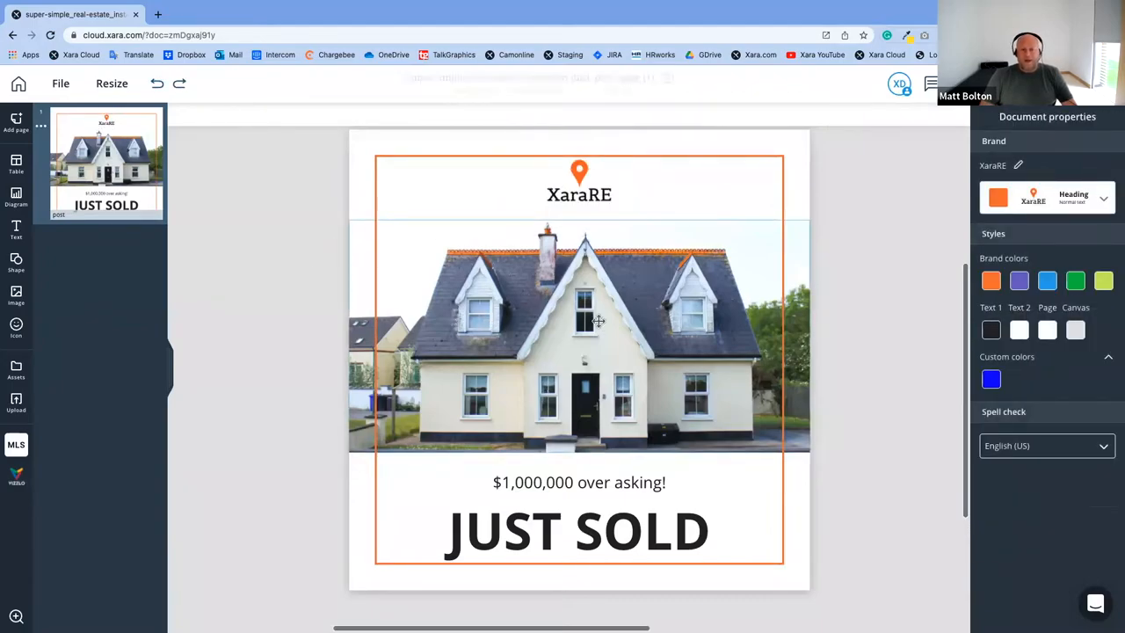
Select the cottage photo and search stock images for 'house' to replace it
click(578, 336)
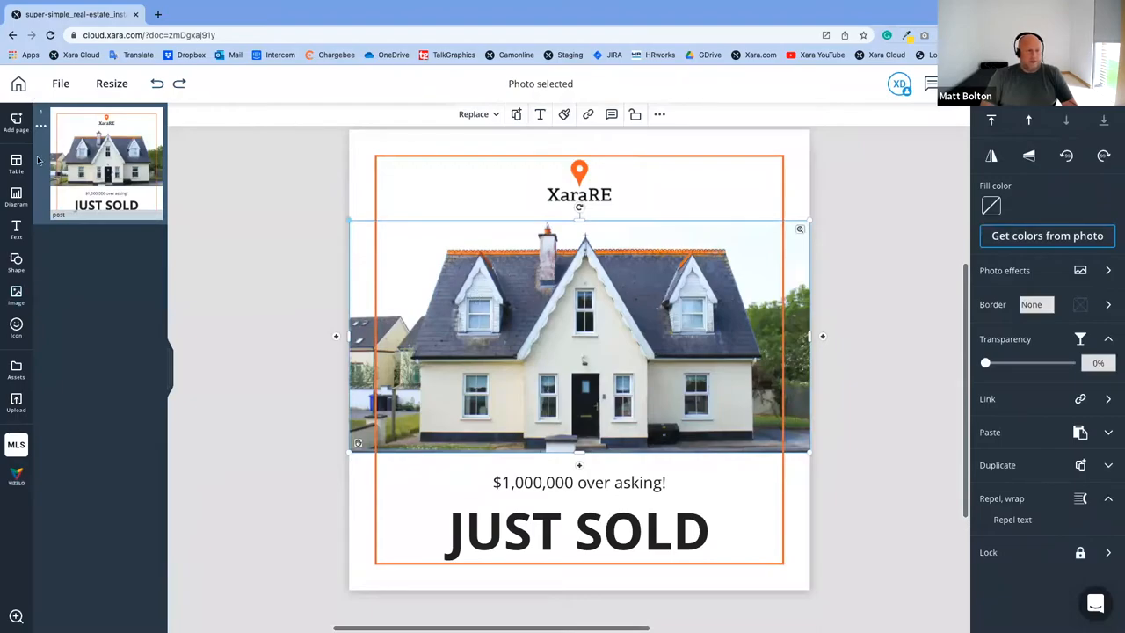
mouse_move(16, 297)
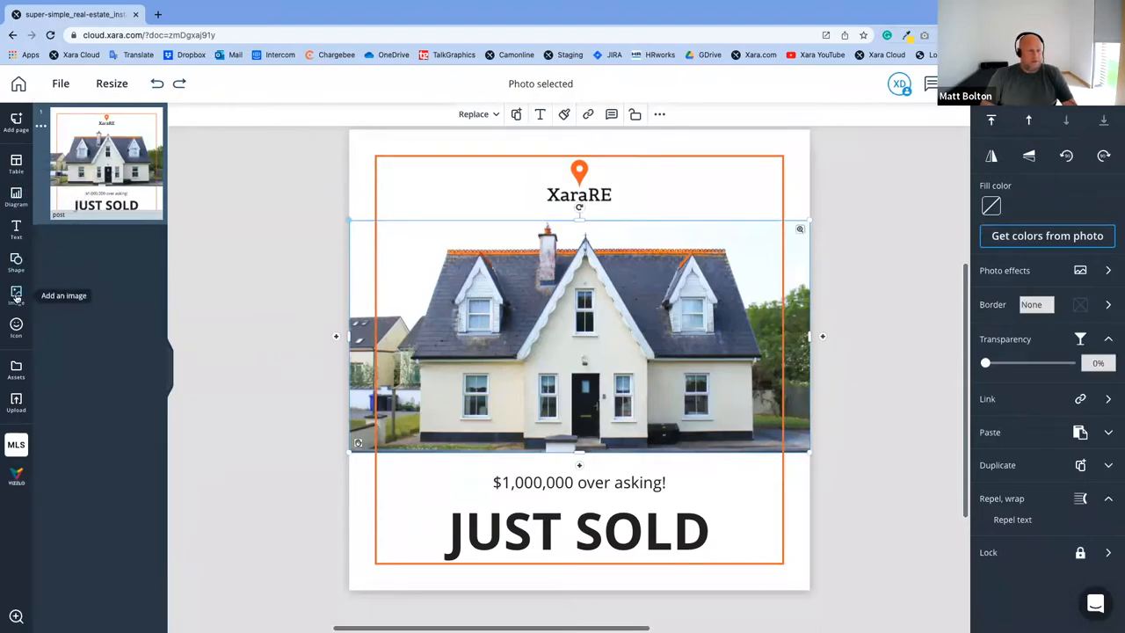
click(16, 295)
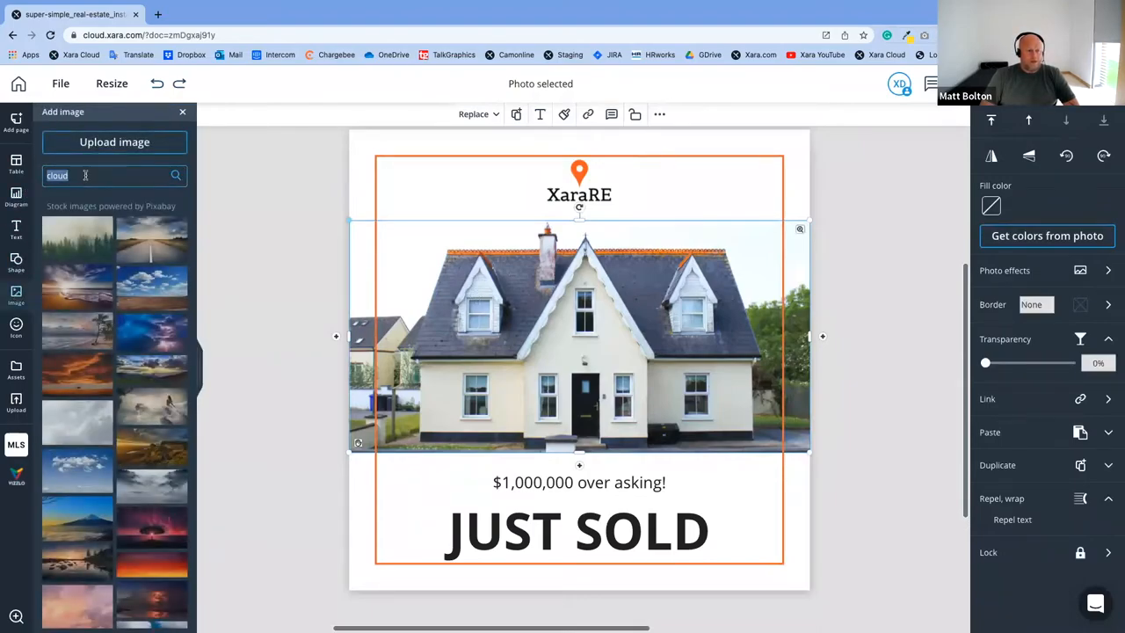
text(house)
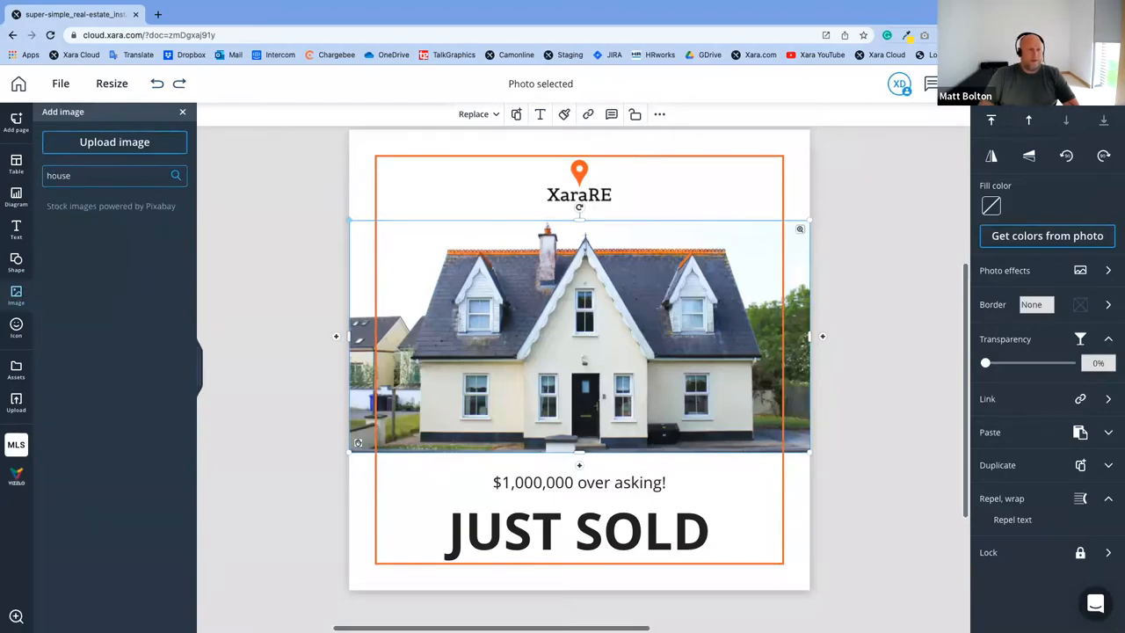
click(176, 175)
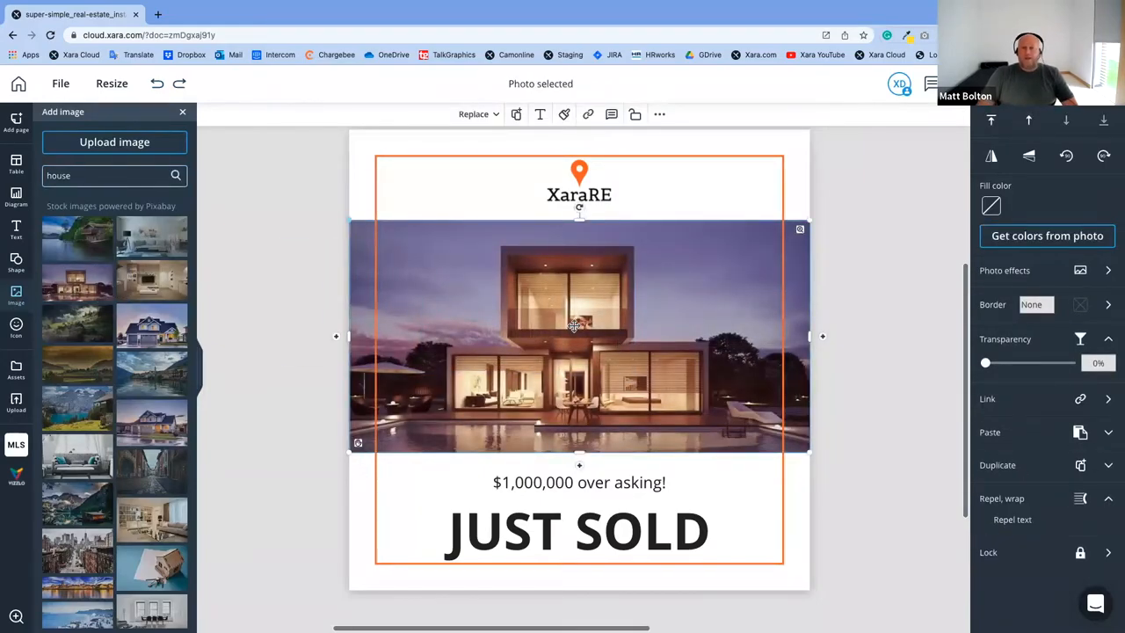
mouse_move(635, 367)
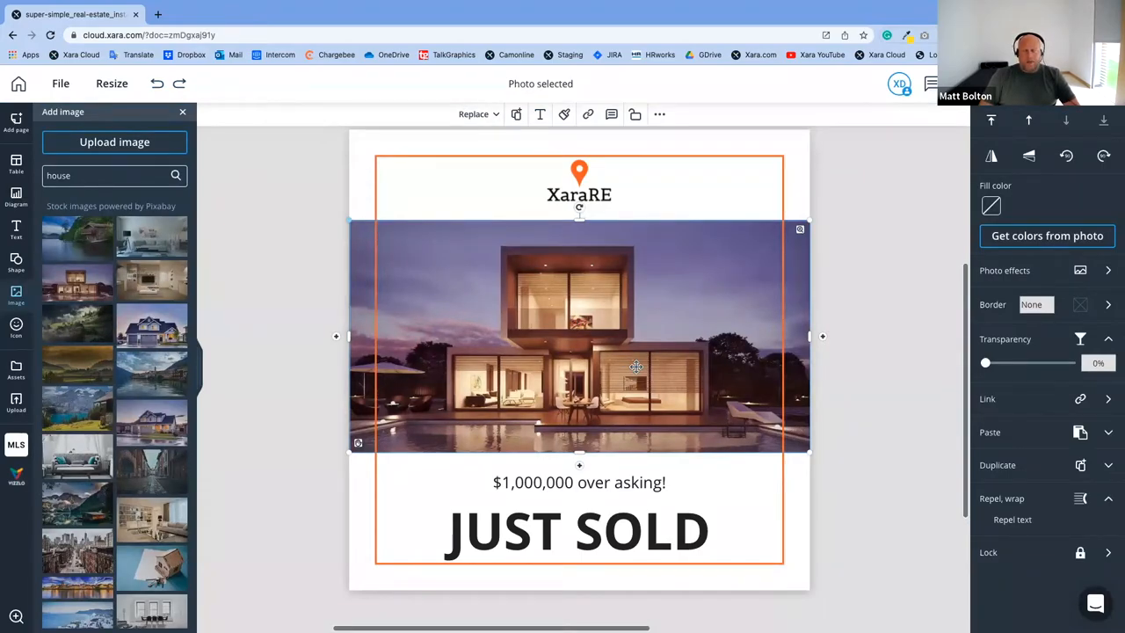
mouse_move(475, 157)
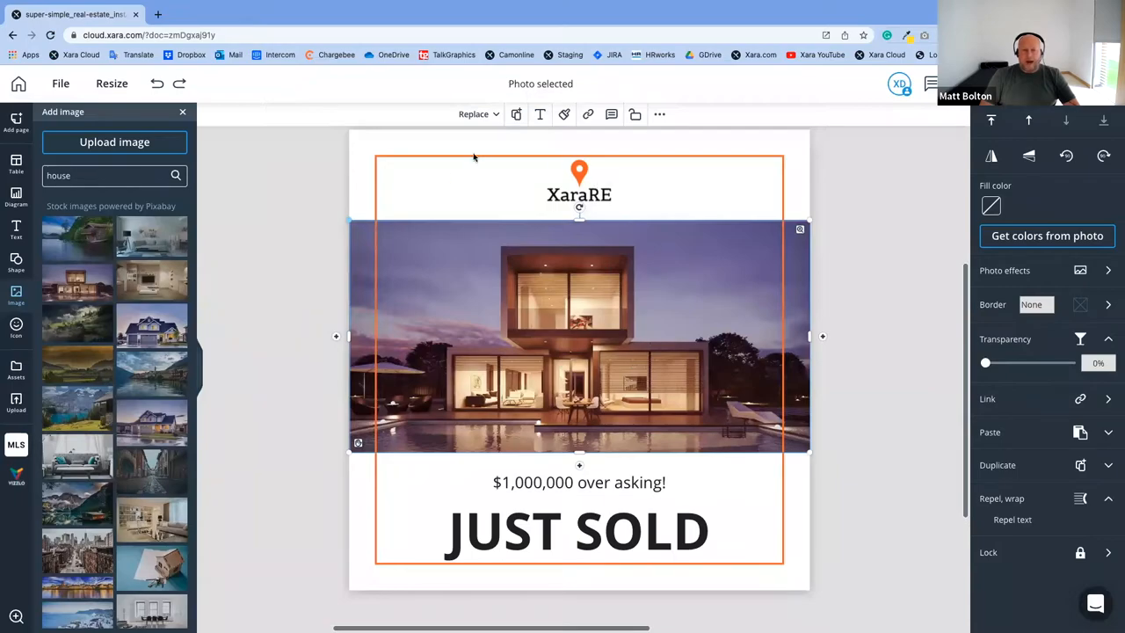
mouse_move(564, 346)
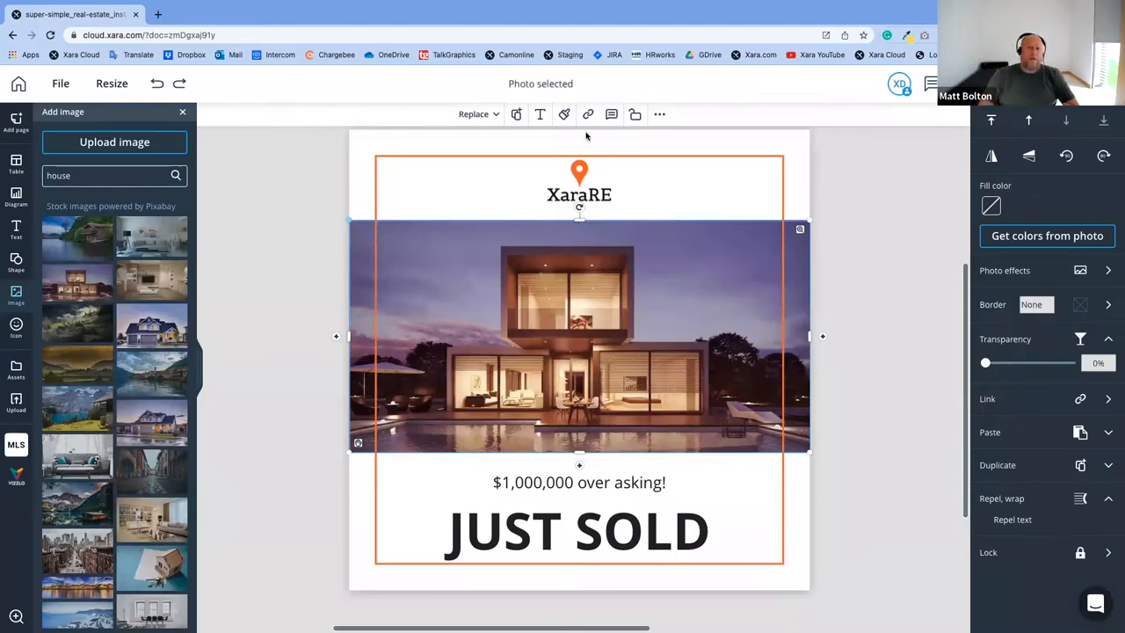
mouse_move(477, 358)
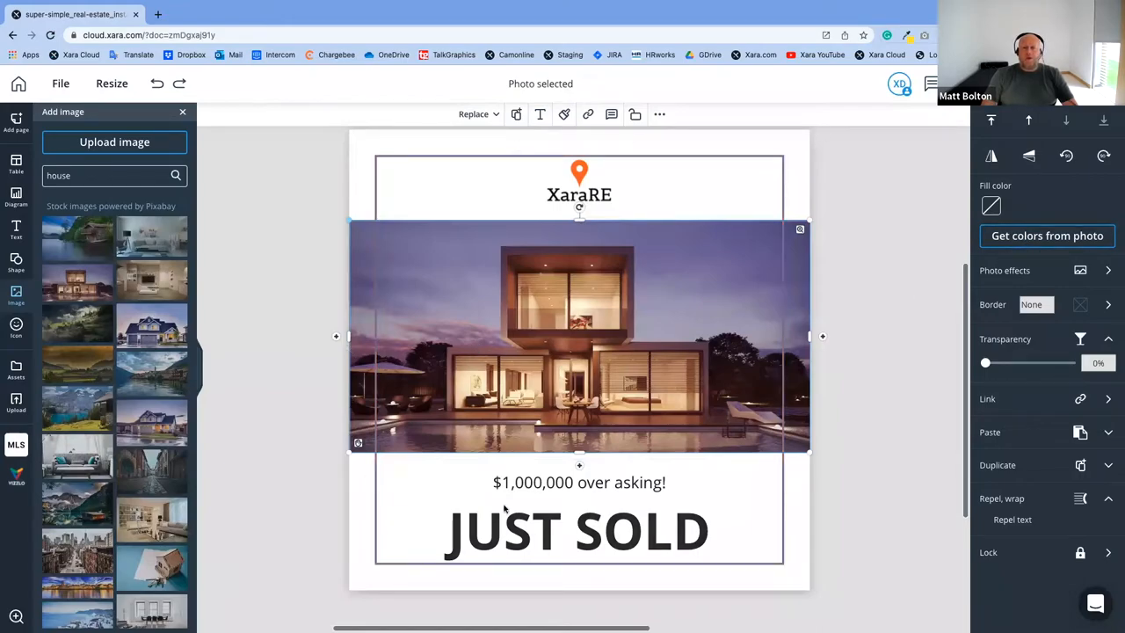
mouse_move(663, 566)
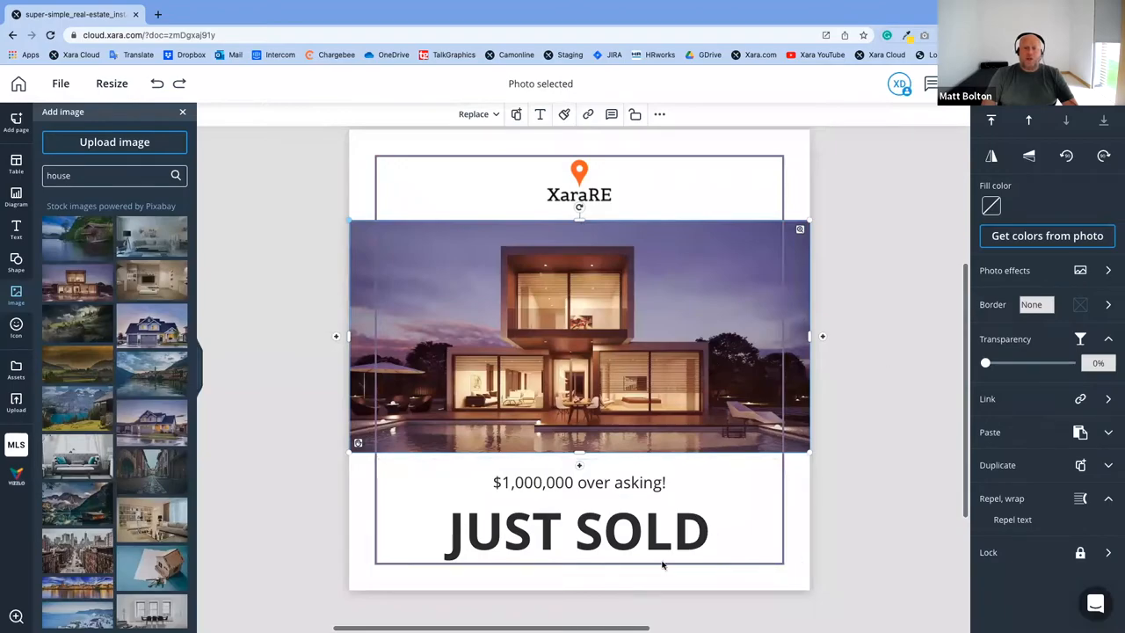
mouse_move(514, 369)
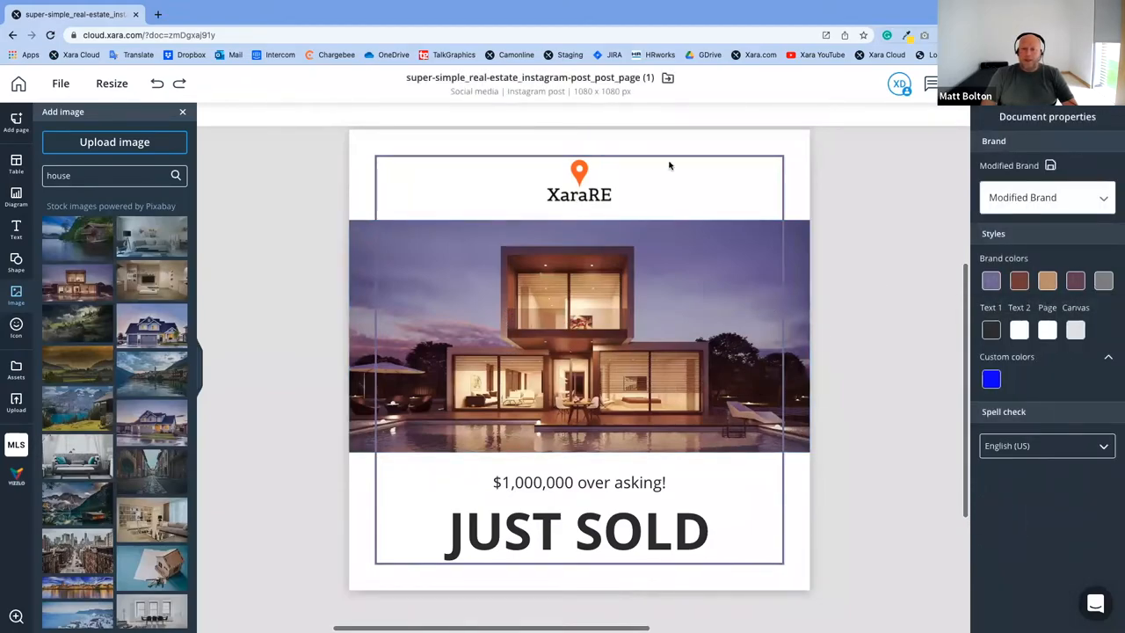
Make the JUST SOLD headline brown with Theme Color 2
double_click(641, 530)
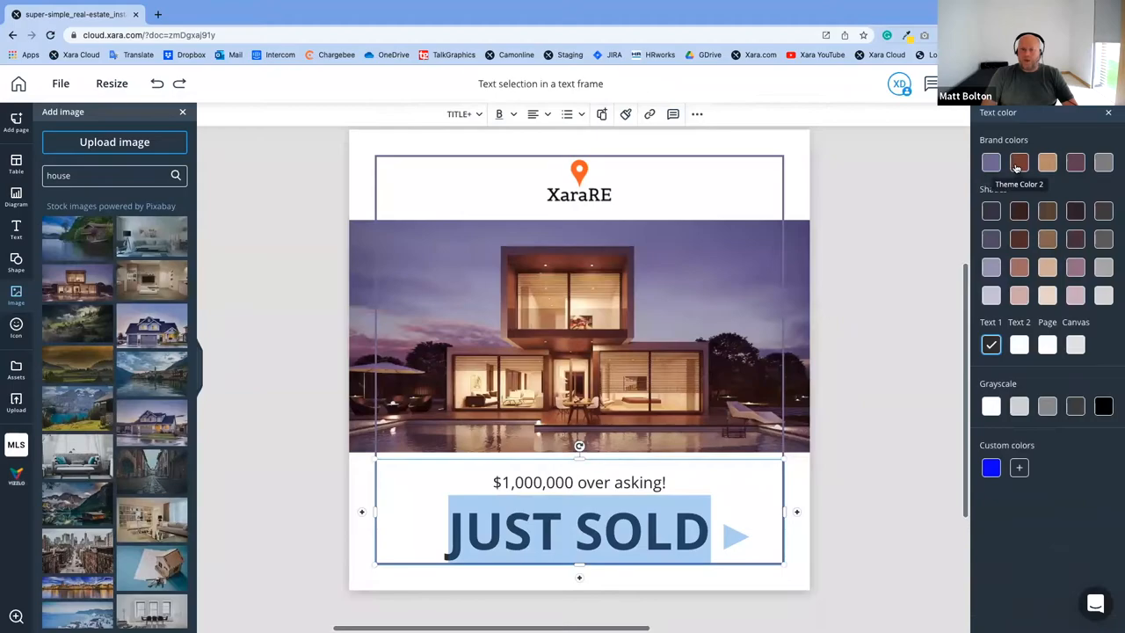
click(1018, 162)
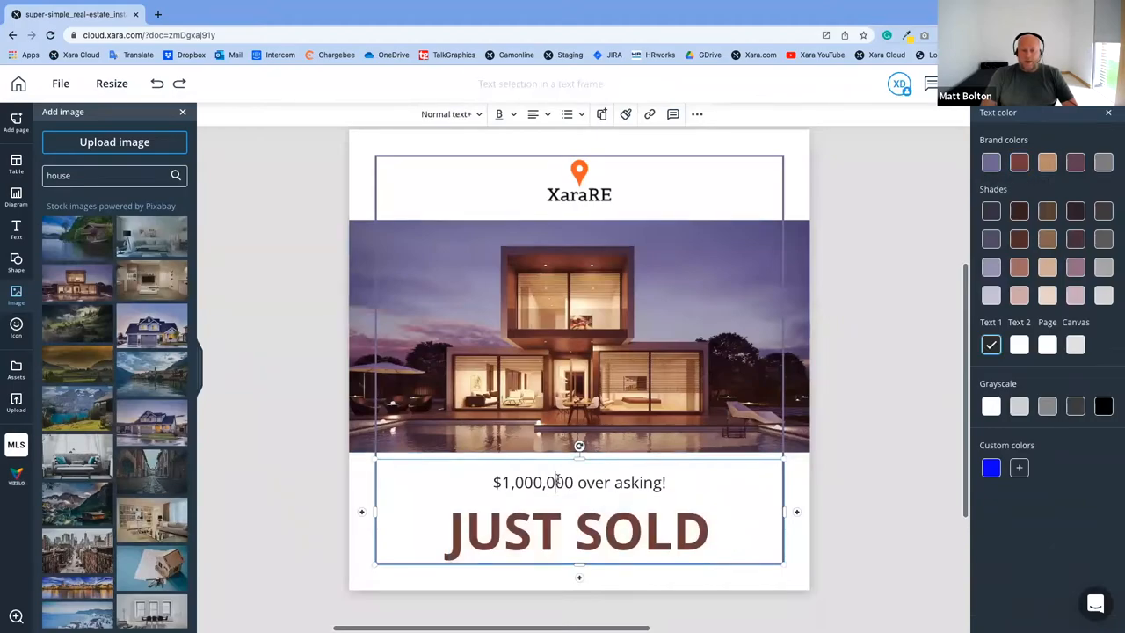
triple_click(578, 482)
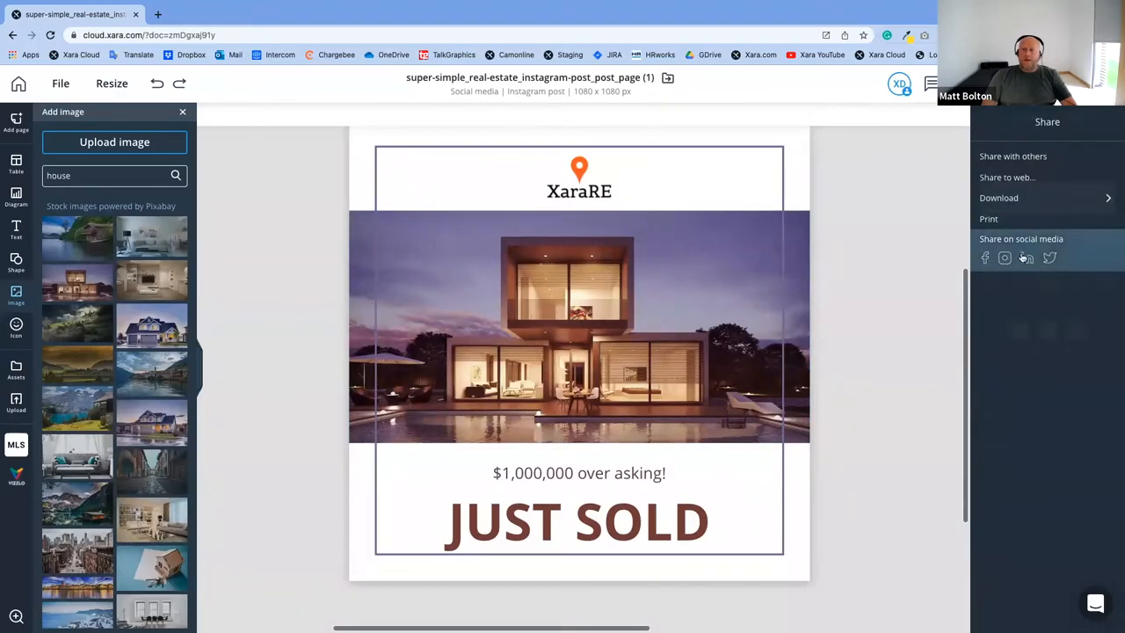
Starting from the Instagram share, add Facebook, LinkedIn and Twitter copies of the post
click(1004, 257)
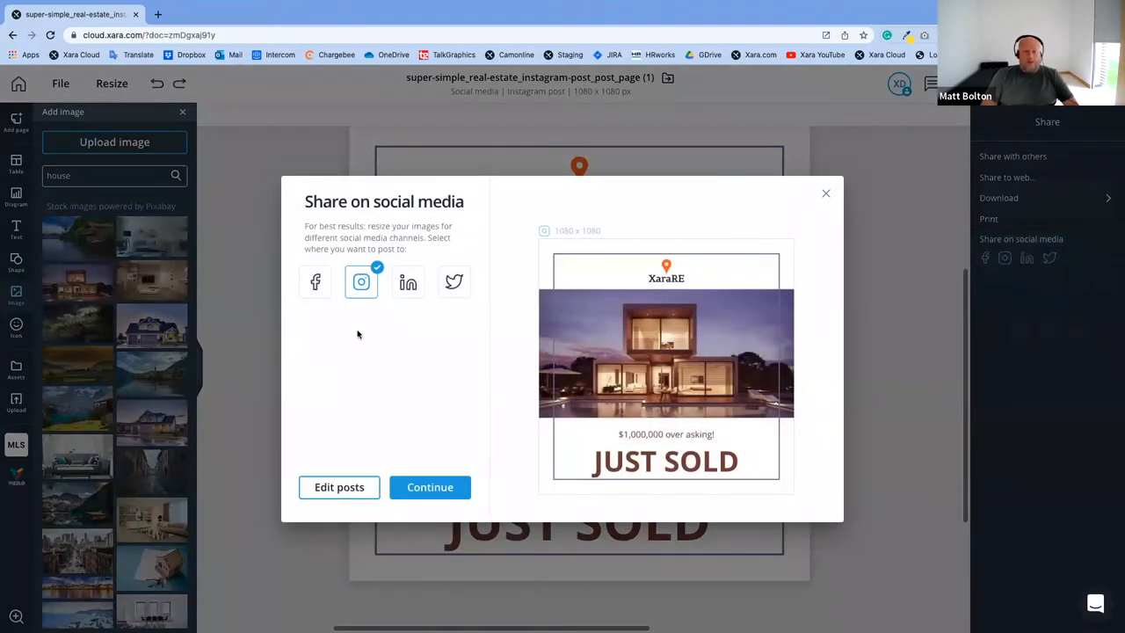
mouse_move(564, 321)
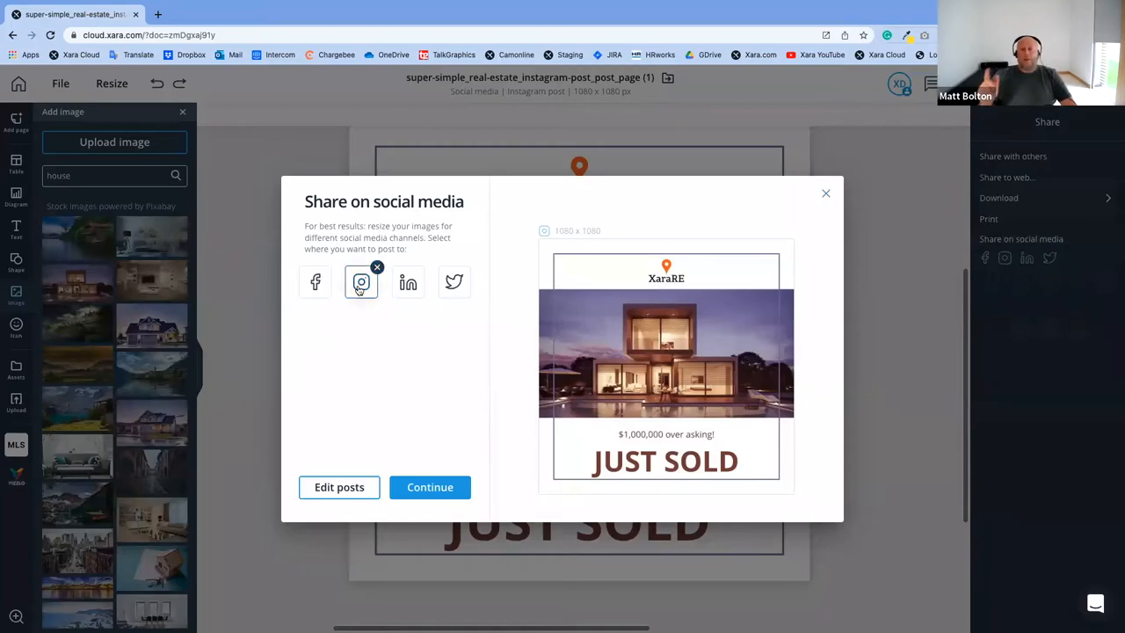
click(315, 281)
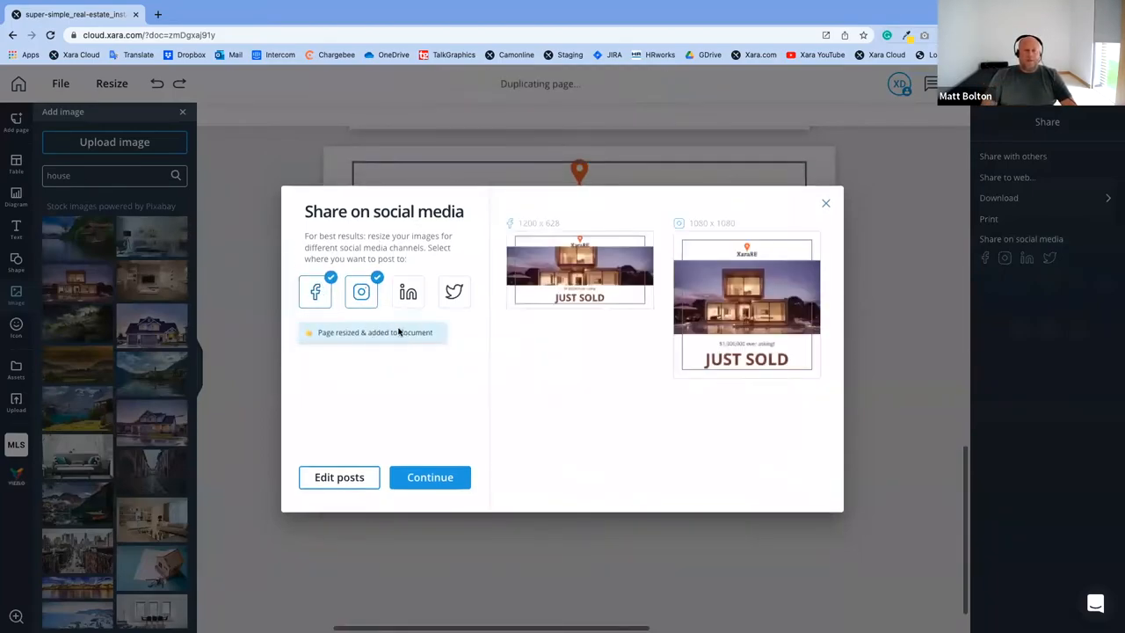
click(408, 291)
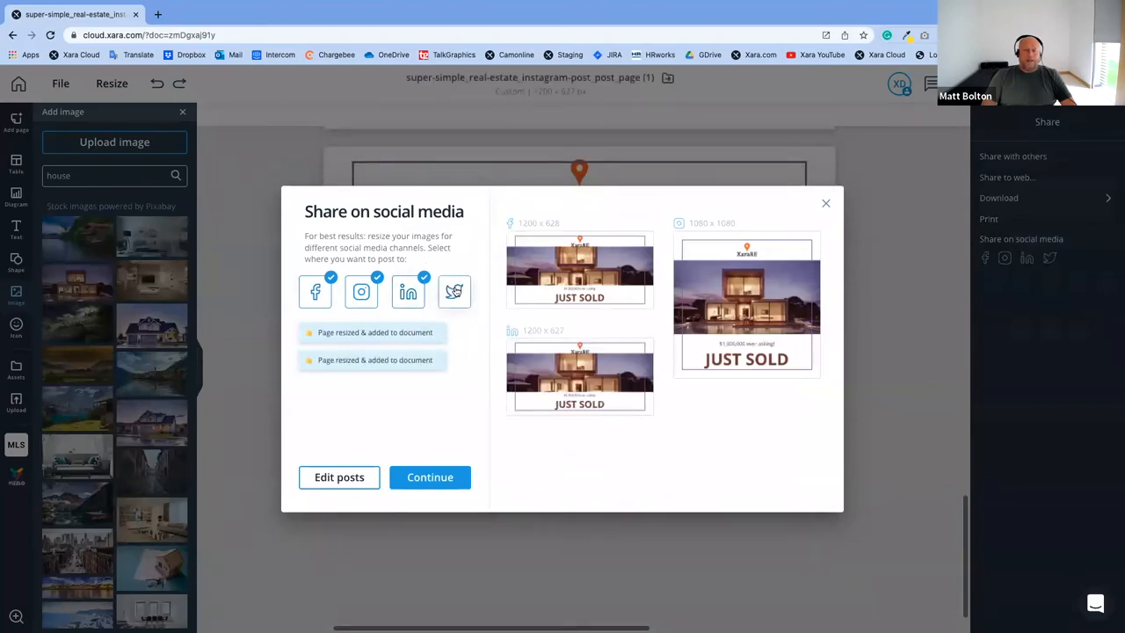
click(453, 290)
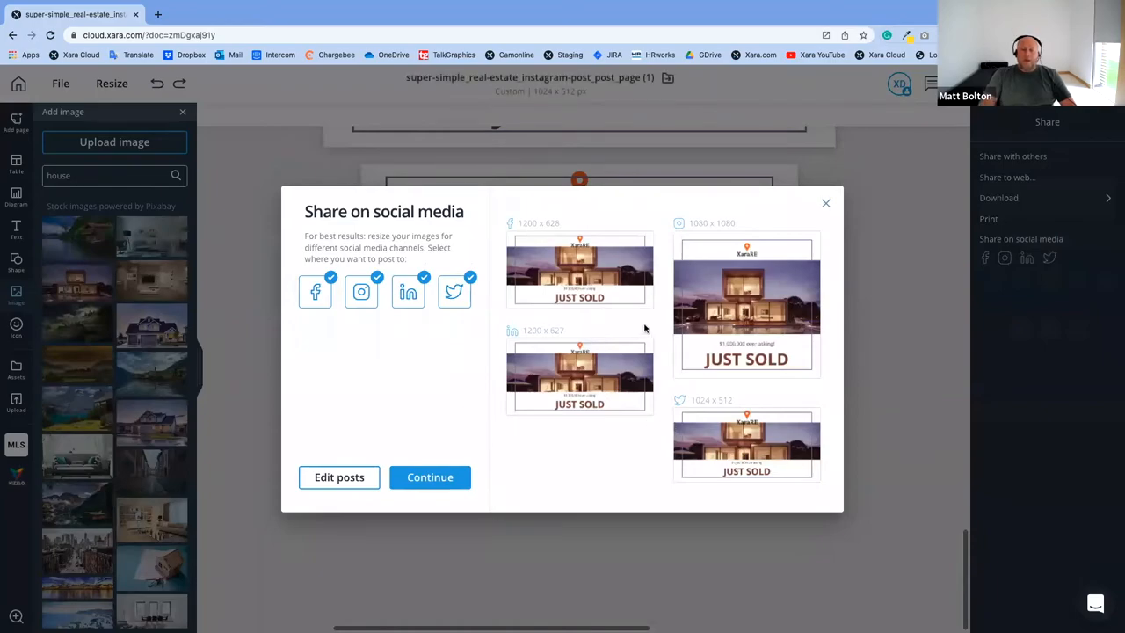
mouse_move(580, 358)
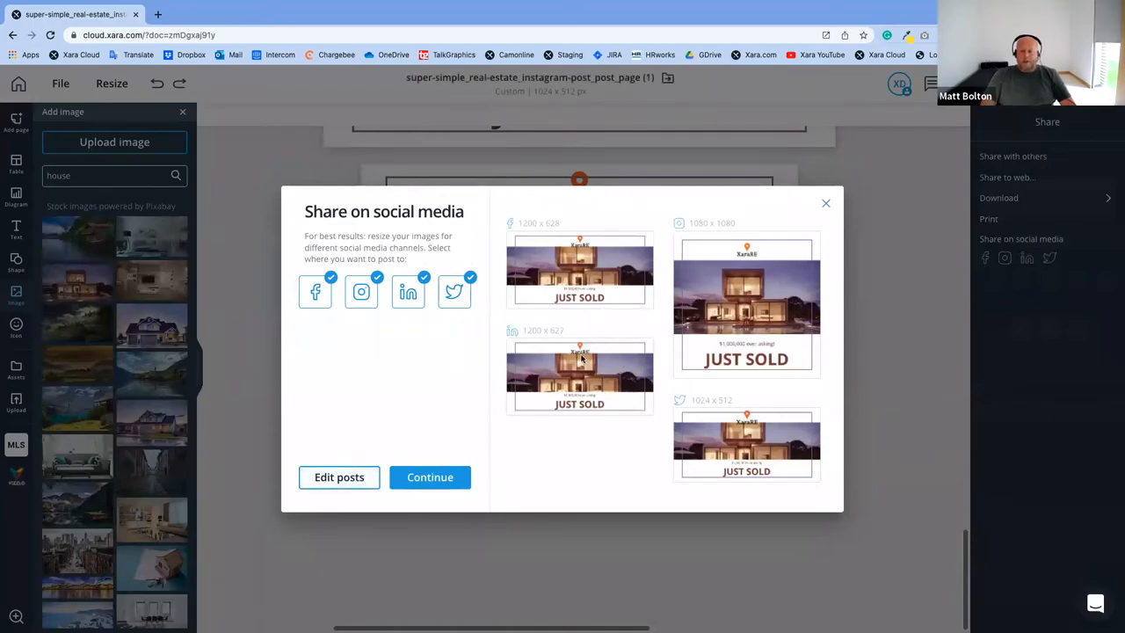
mouse_move(595, 373)
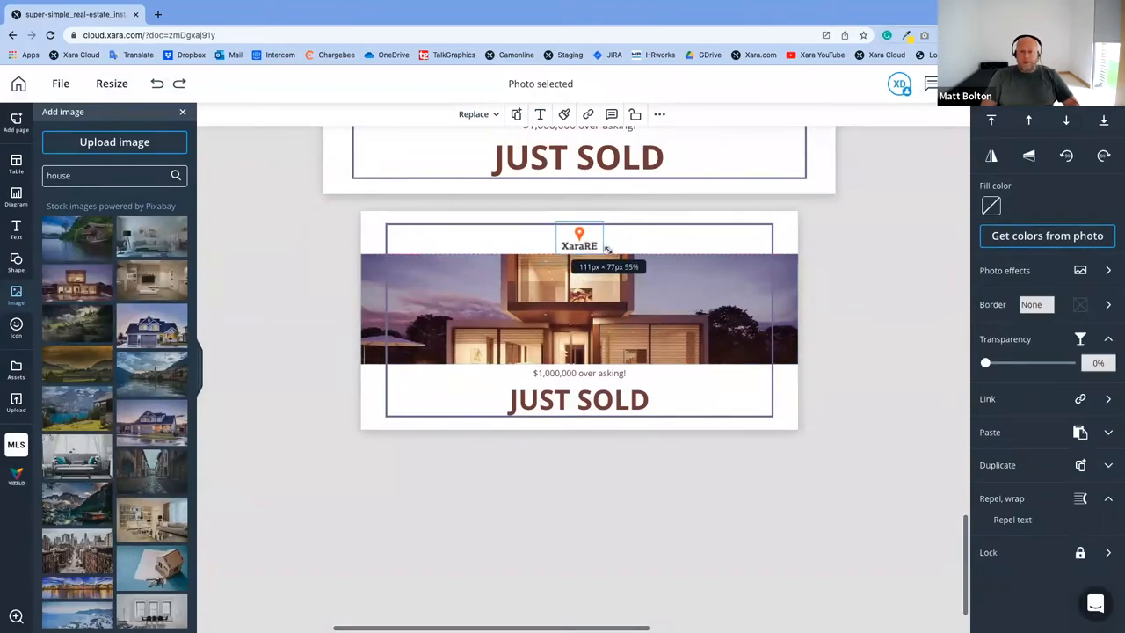
Scroll down through the wide resized social-media pages of the post
scroll(down, 3)
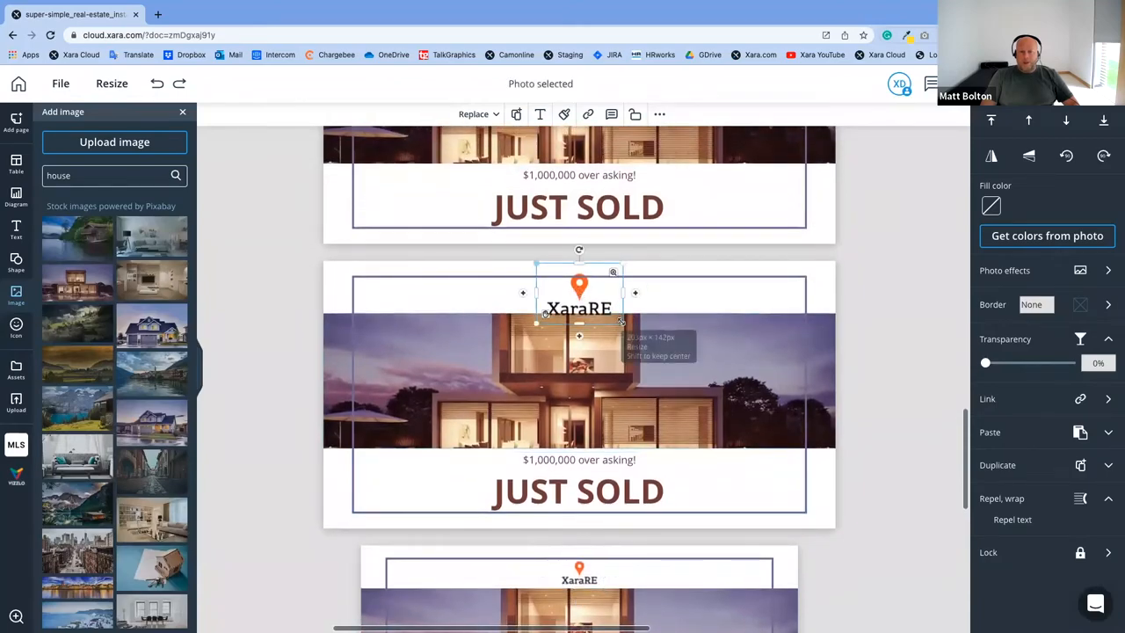
scroll(down, 3)
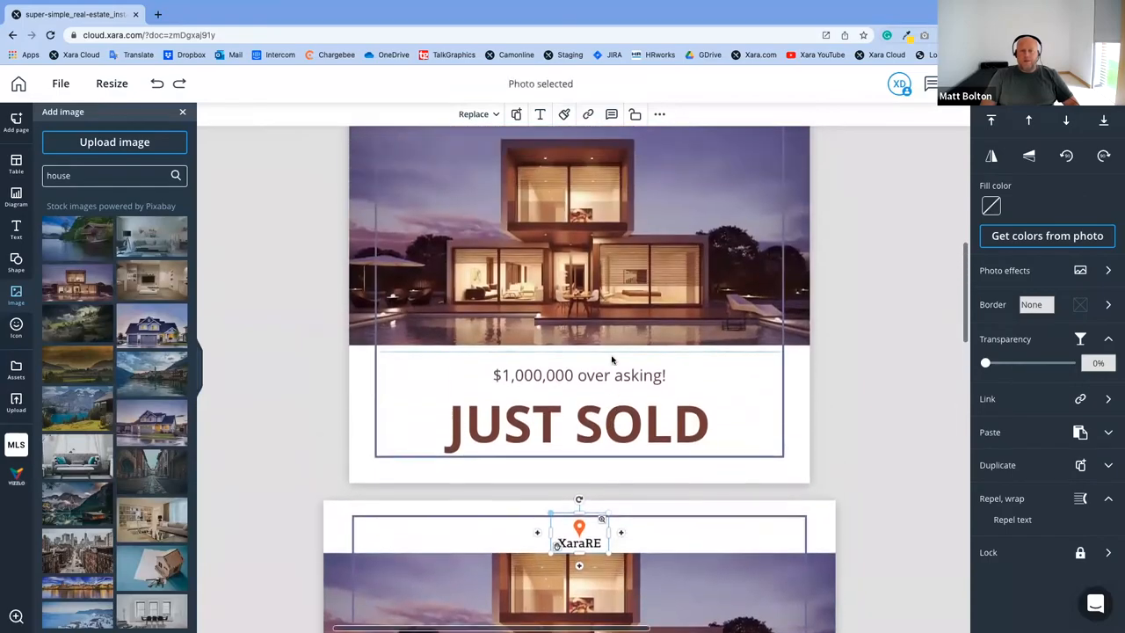
scroll(down, 3)
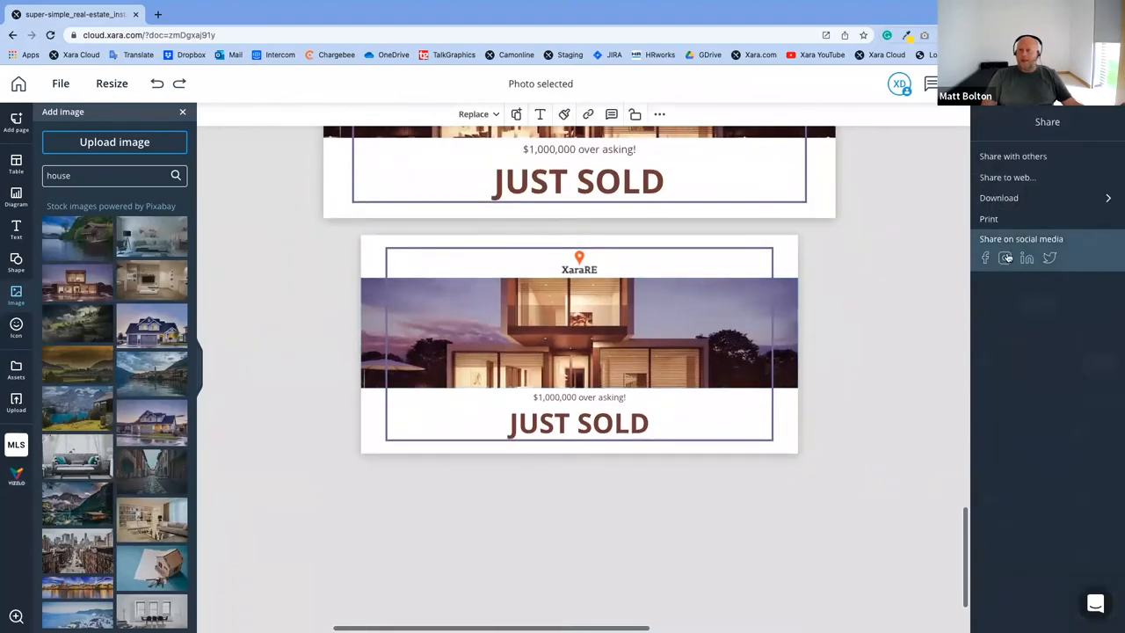
click(1021, 238)
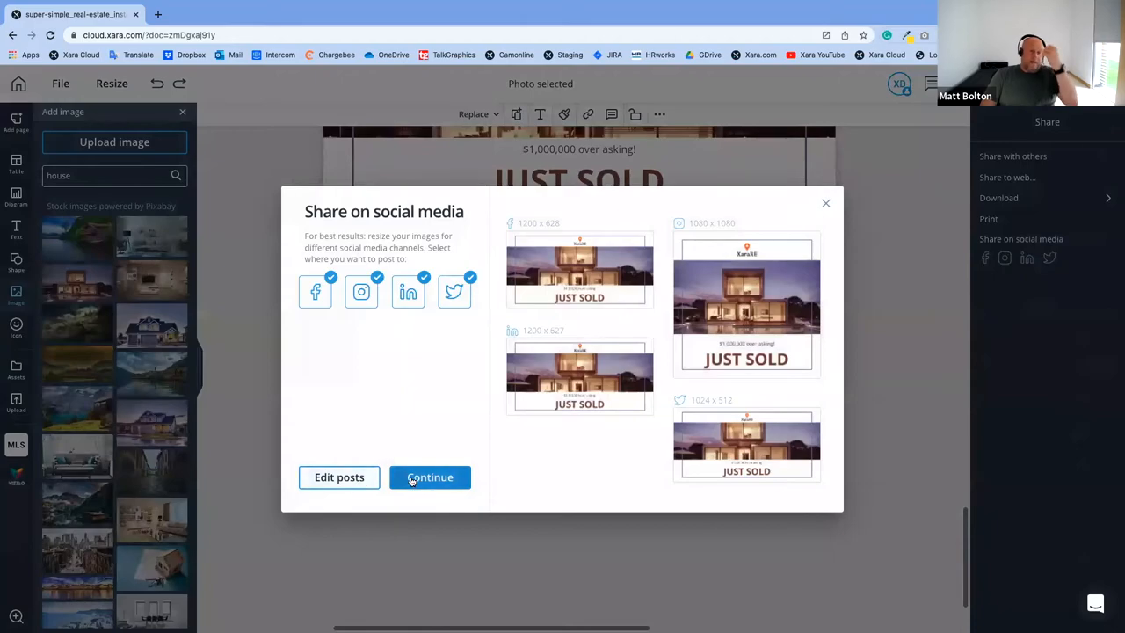
click(429, 476)
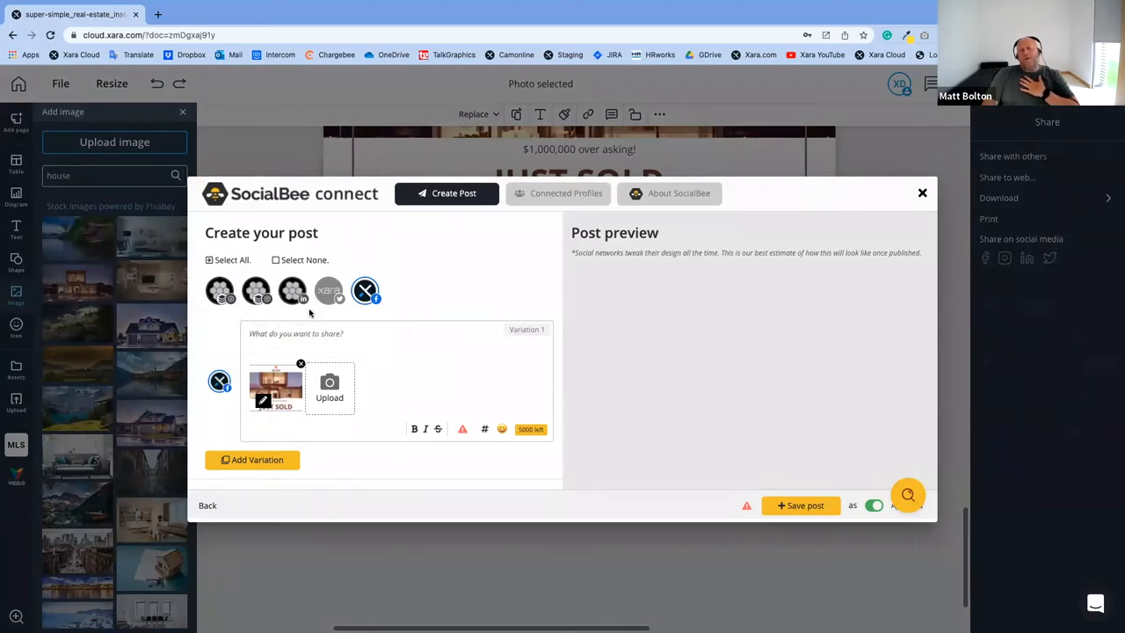
click(299, 345)
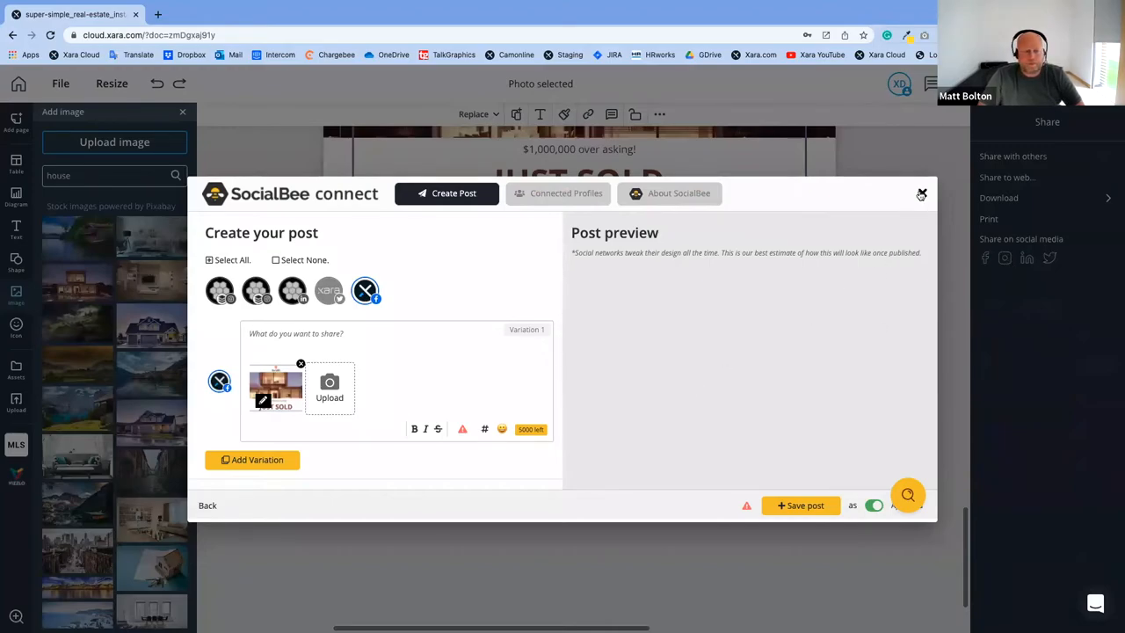
click(921, 194)
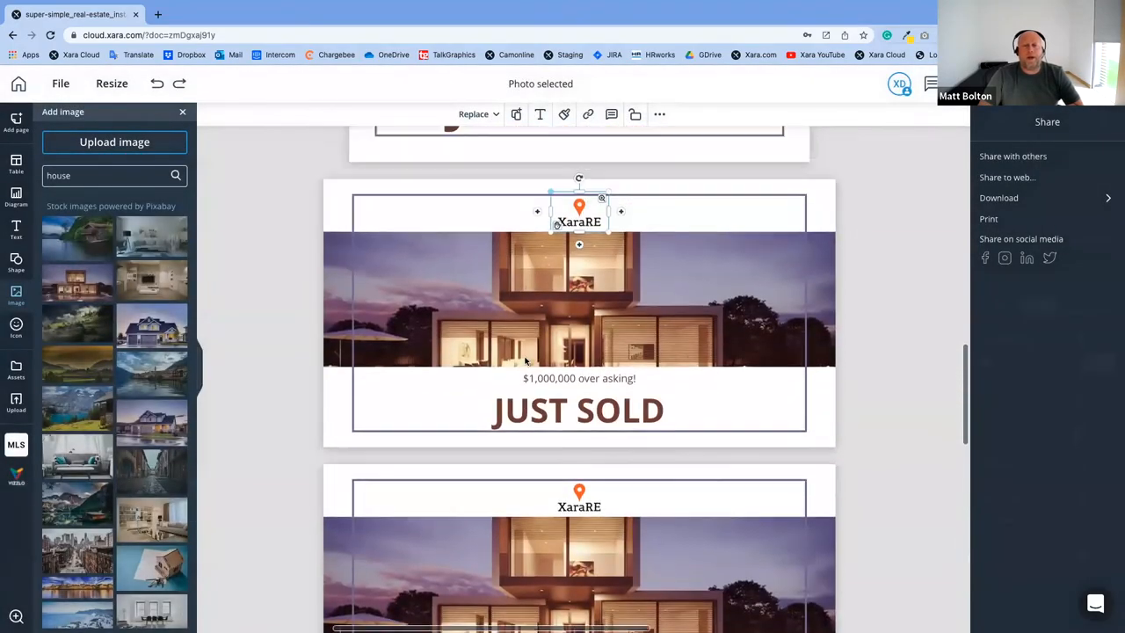
Scroll the JUST SOLD document and go back to the Xara Cloud home page
scroll(down, 3)
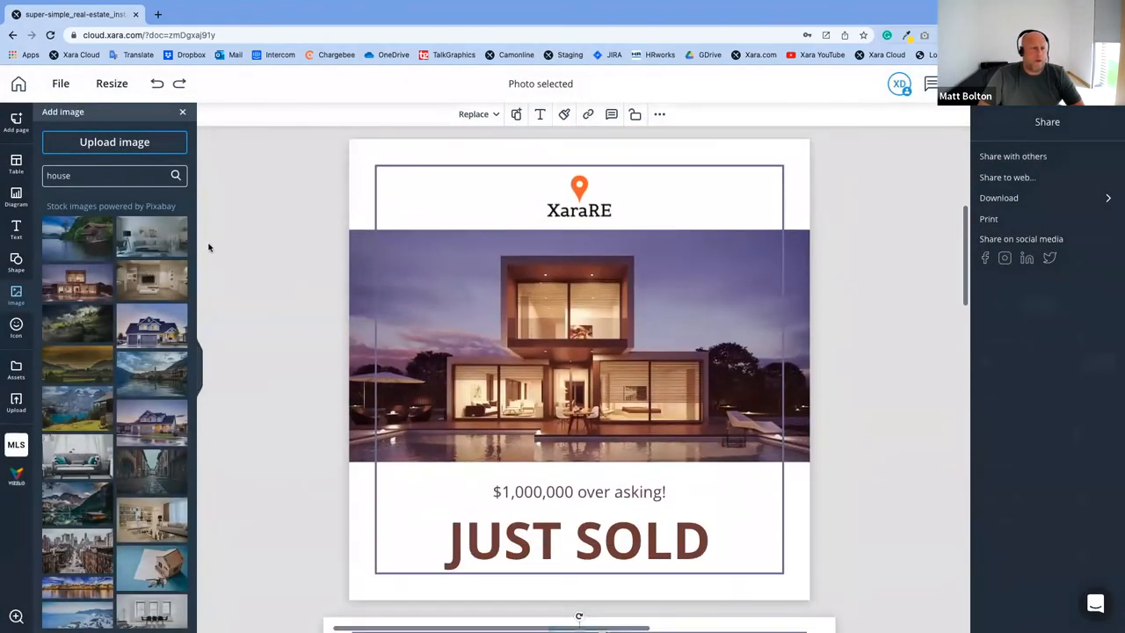
mouse_move(945, 209)
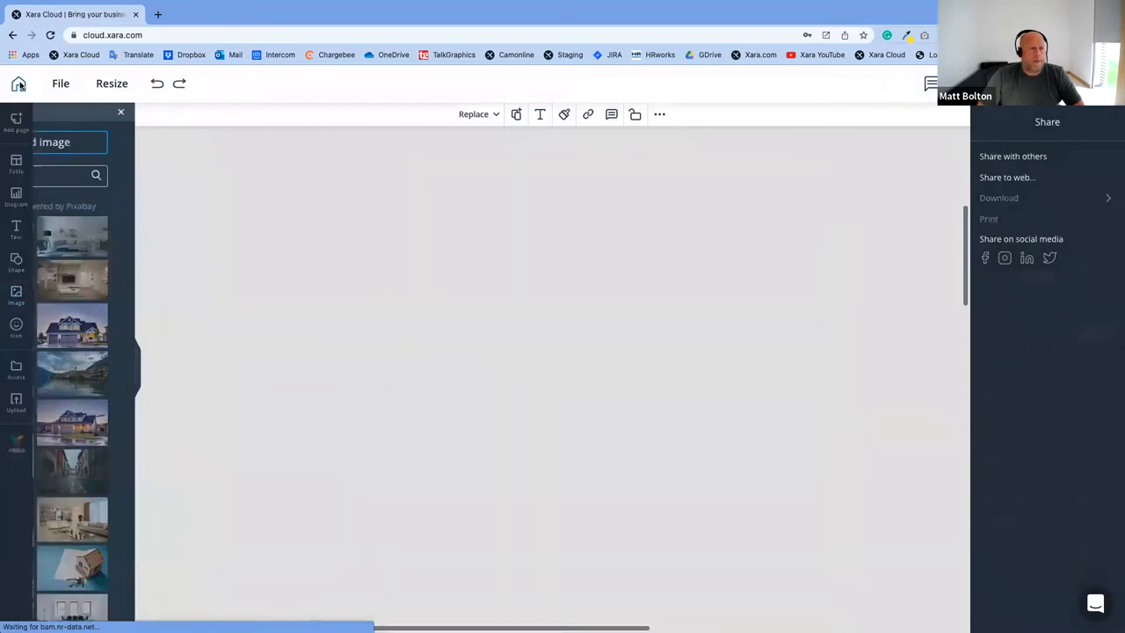
click(19, 83)
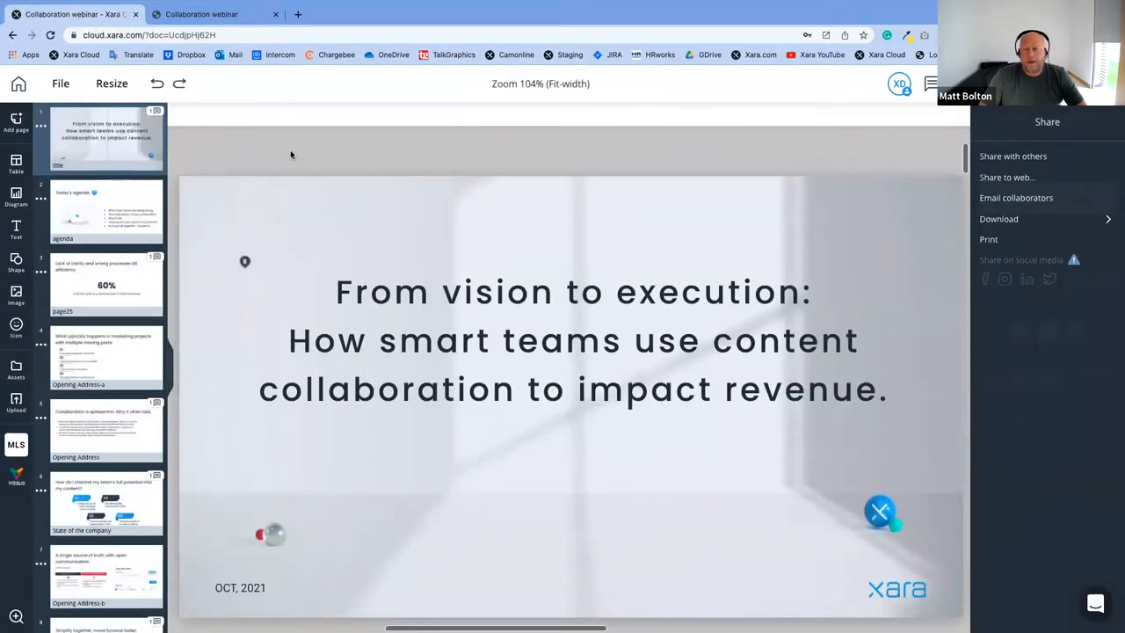
mouse_move(416, 125)
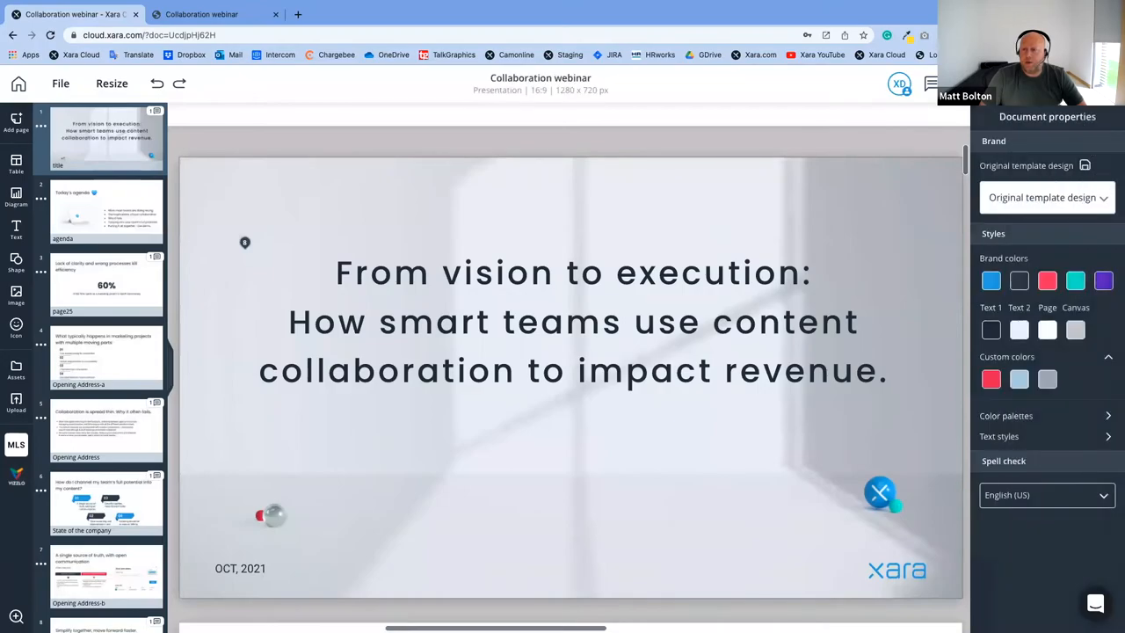
Slow the Share-to-web Cube transition speed slightly, then close and answer the unsaved-changes prompt
click(930, 83)
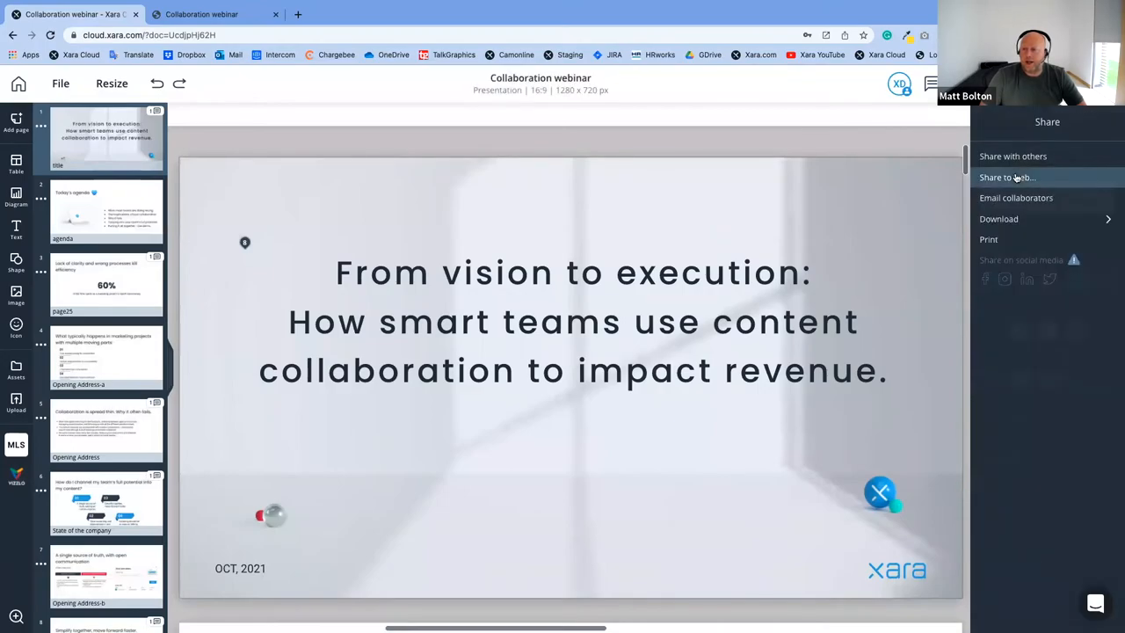
click(1007, 176)
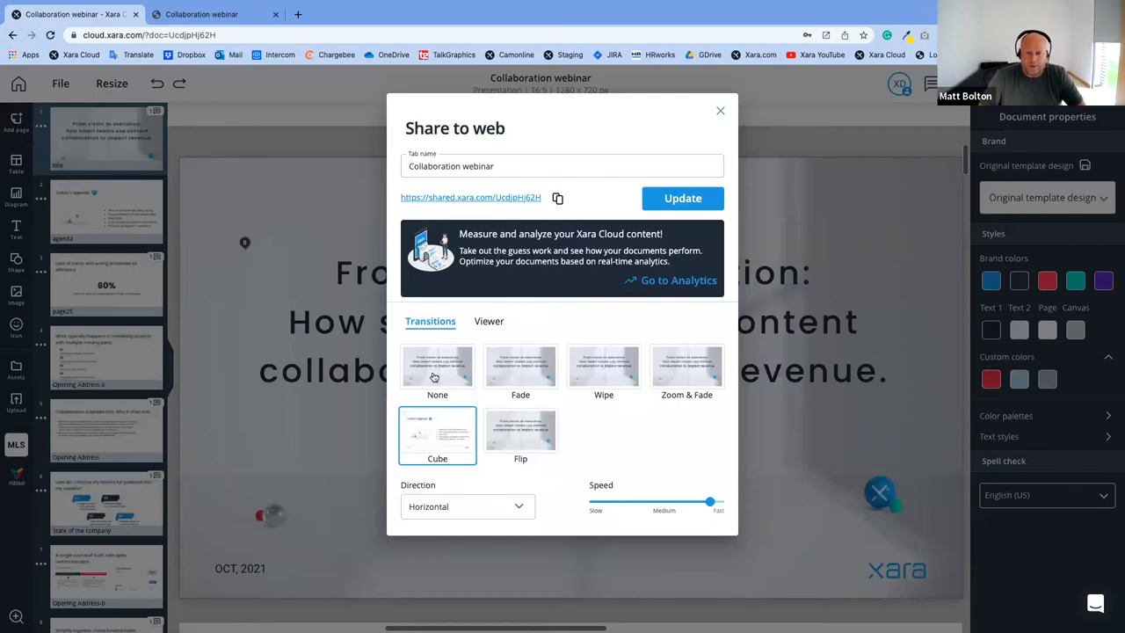
mouse_move(513, 401)
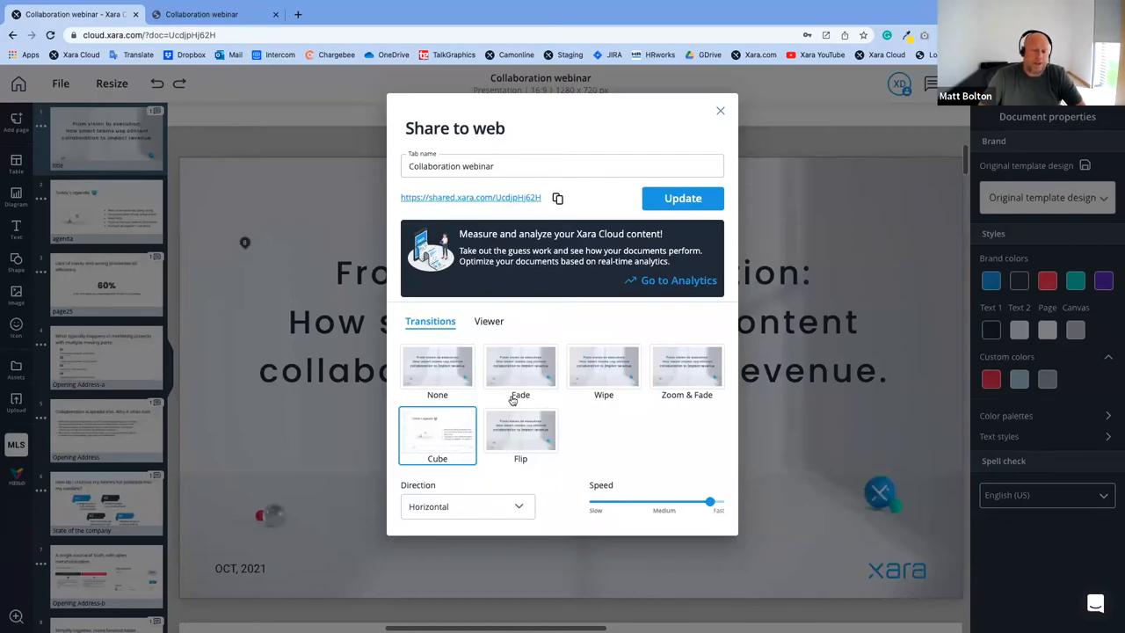
drag(710, 500, 710, 501)
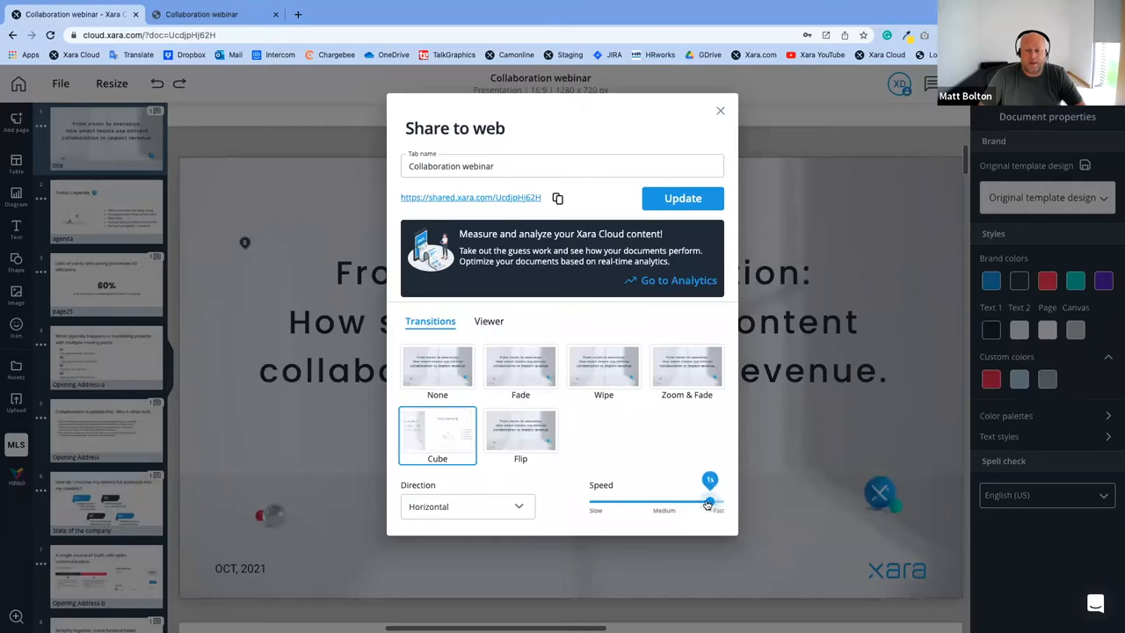
drag(707, 502, 694, 502)
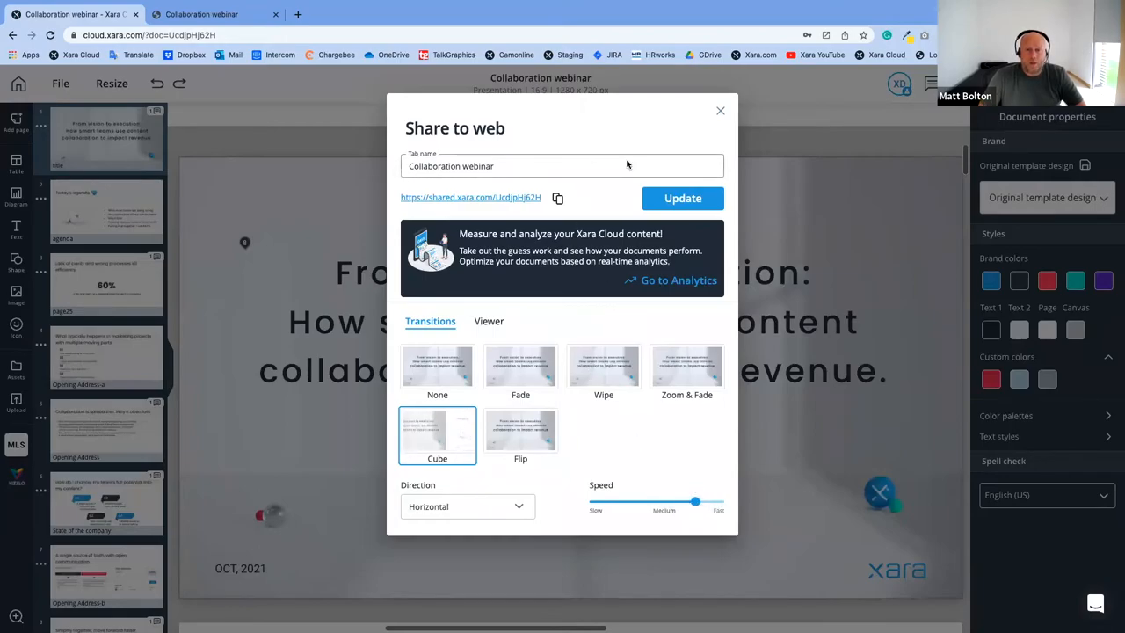
click(719, 111)
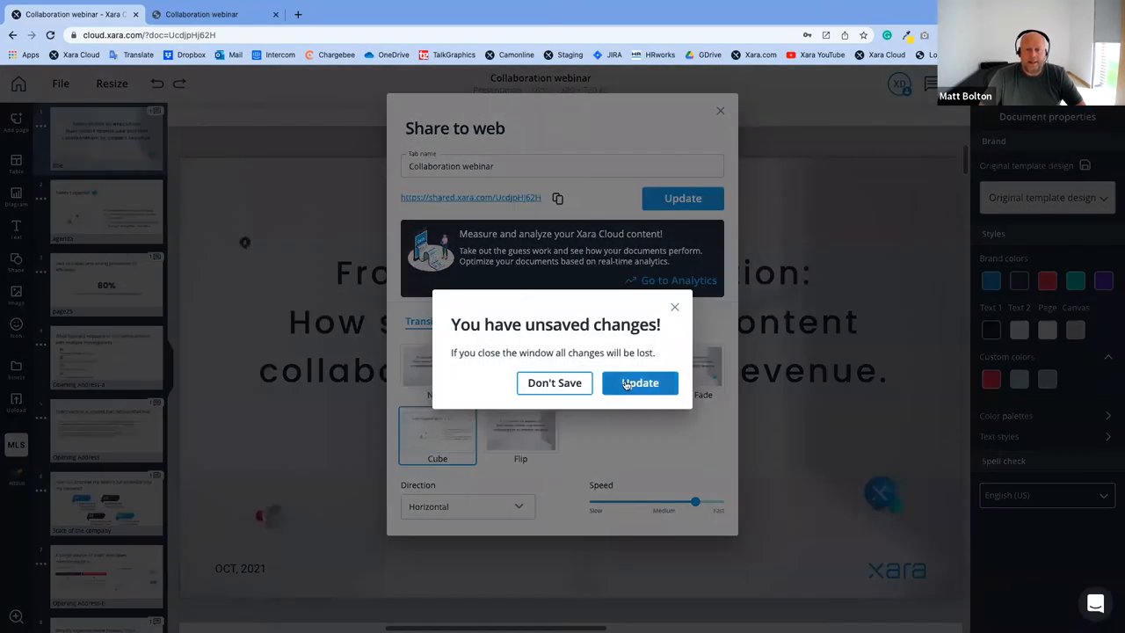
click(555, 382)
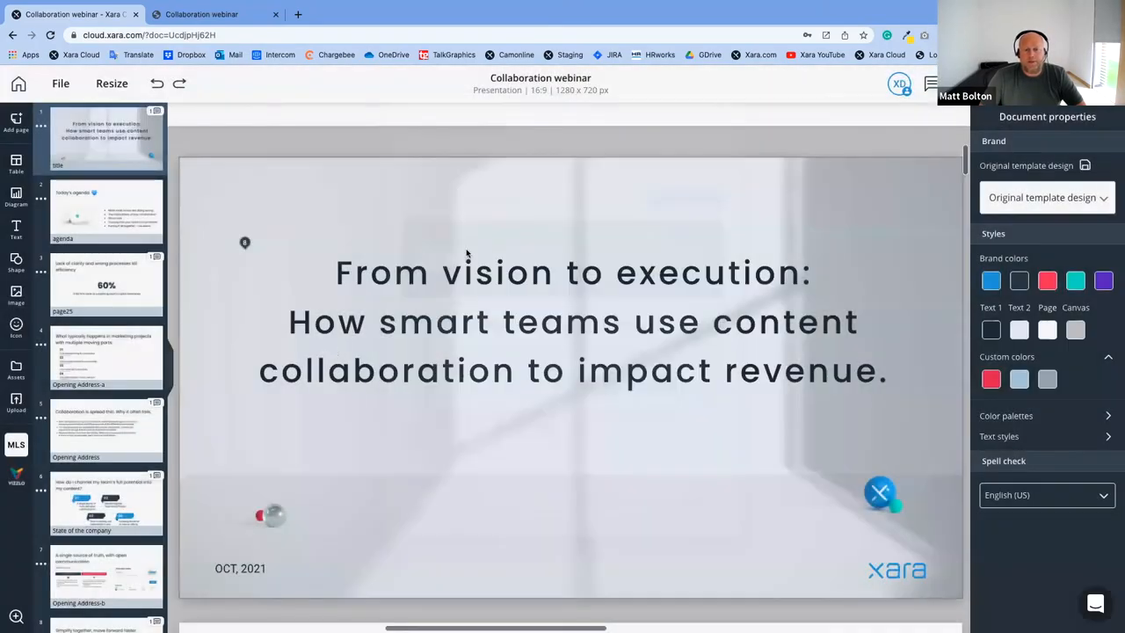
On the agenda slide, lower the tablet photo's brightness in Photo effects
click(571, 321)
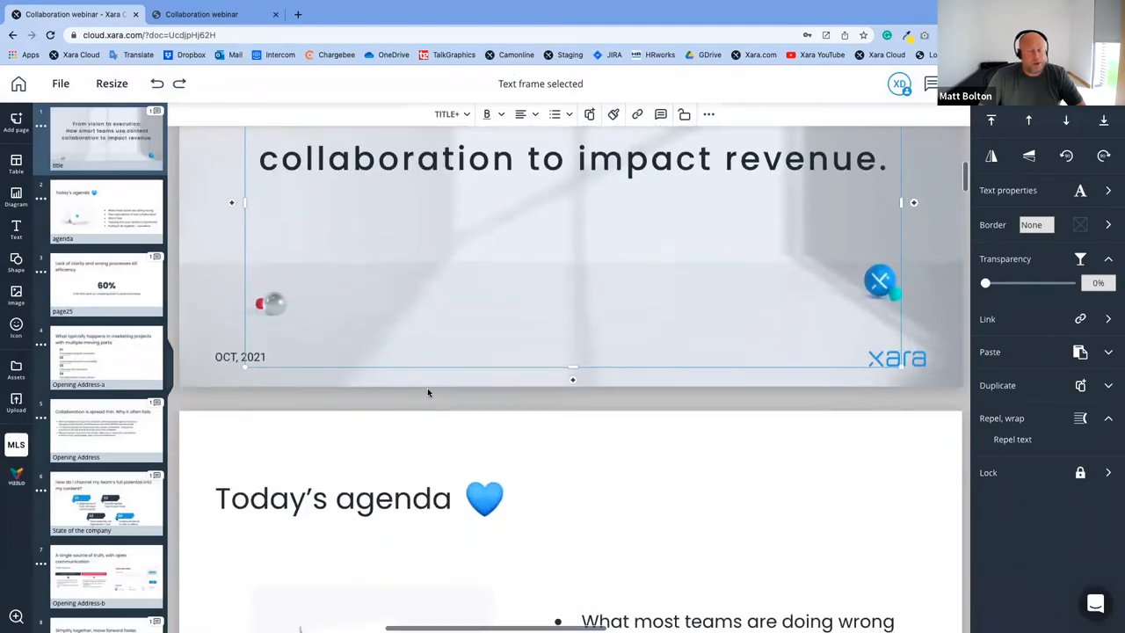
scroll(down, 3)
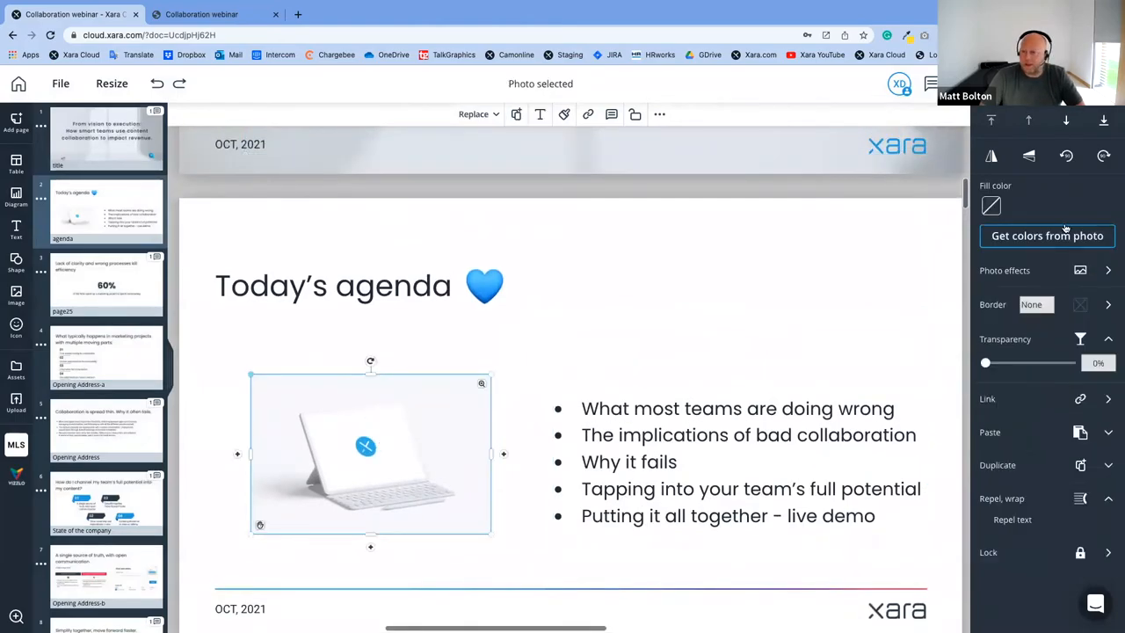
click(1108, 270)
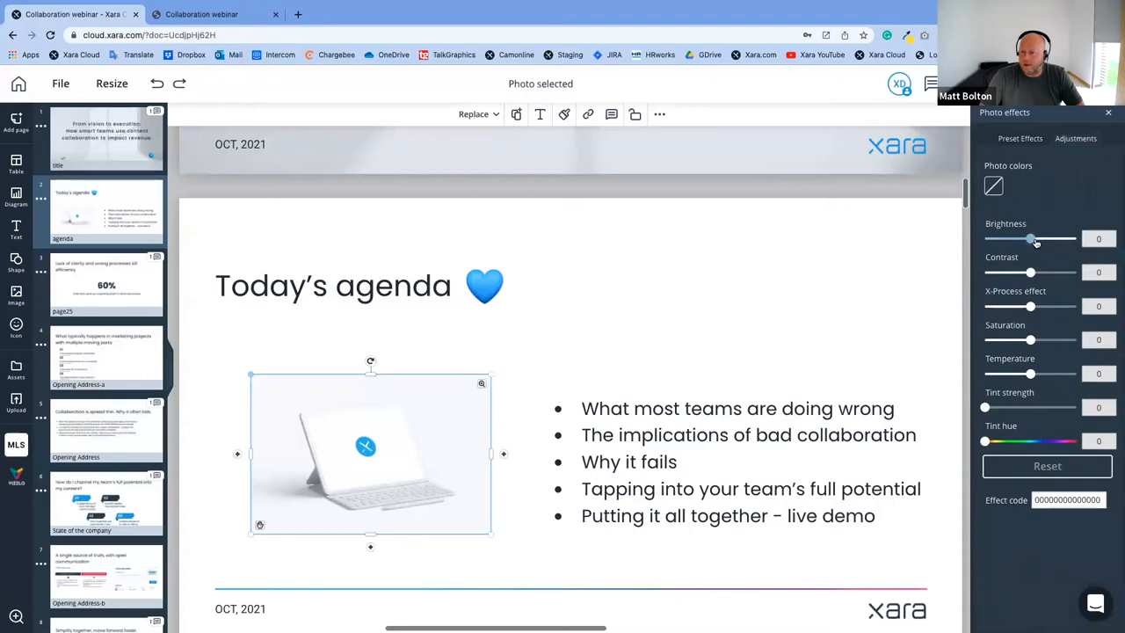
drag(1029, 238, 1011, 238)
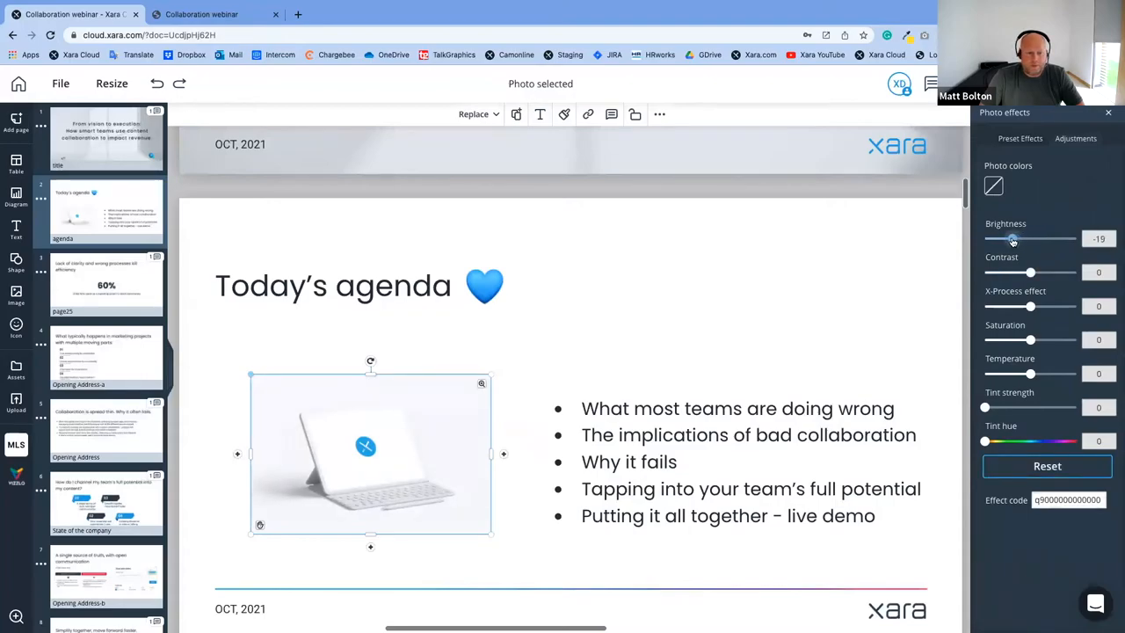
drag(1011, 238, 997, 238)
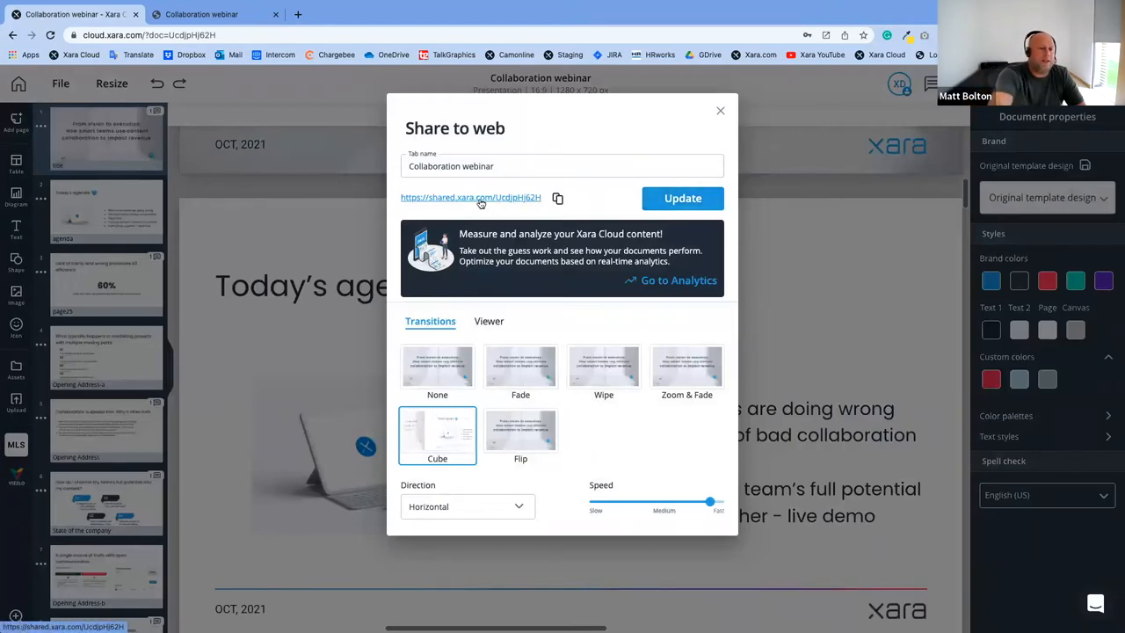
mouse_move(542, 211)
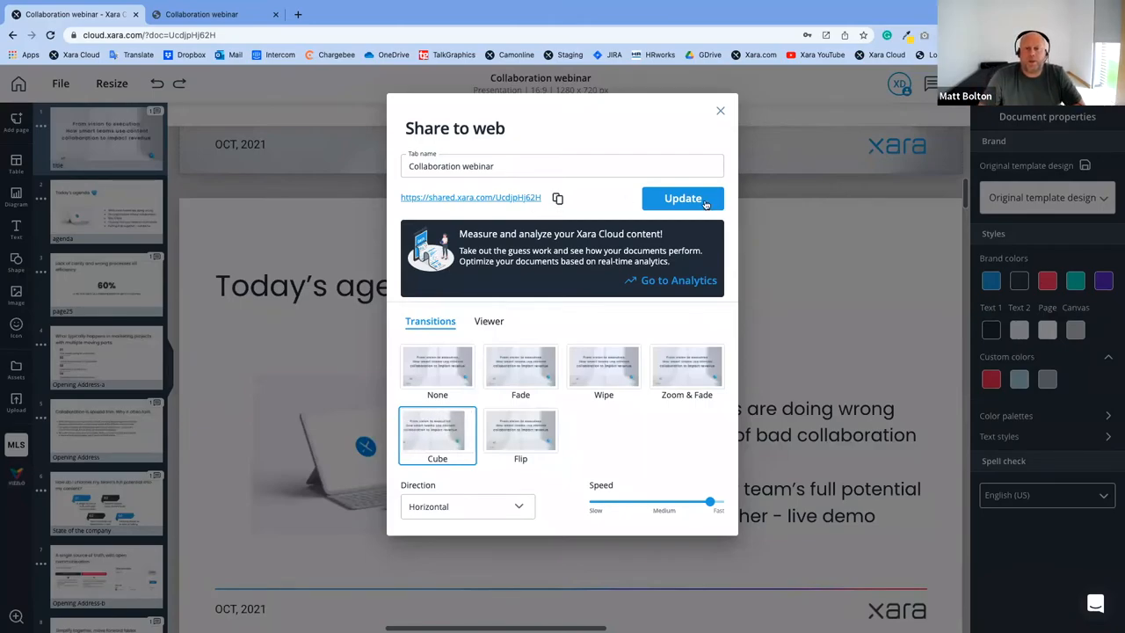
Publish the updates to the shared webinar and open its shared.xara.com link
click(683, 198)
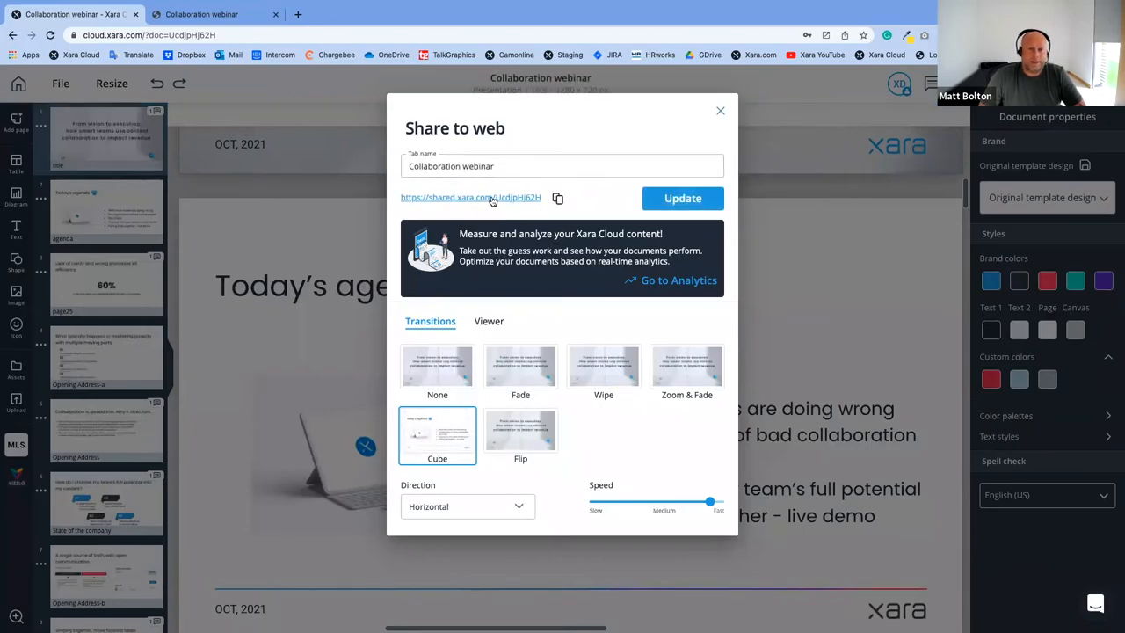
click(470, 197)
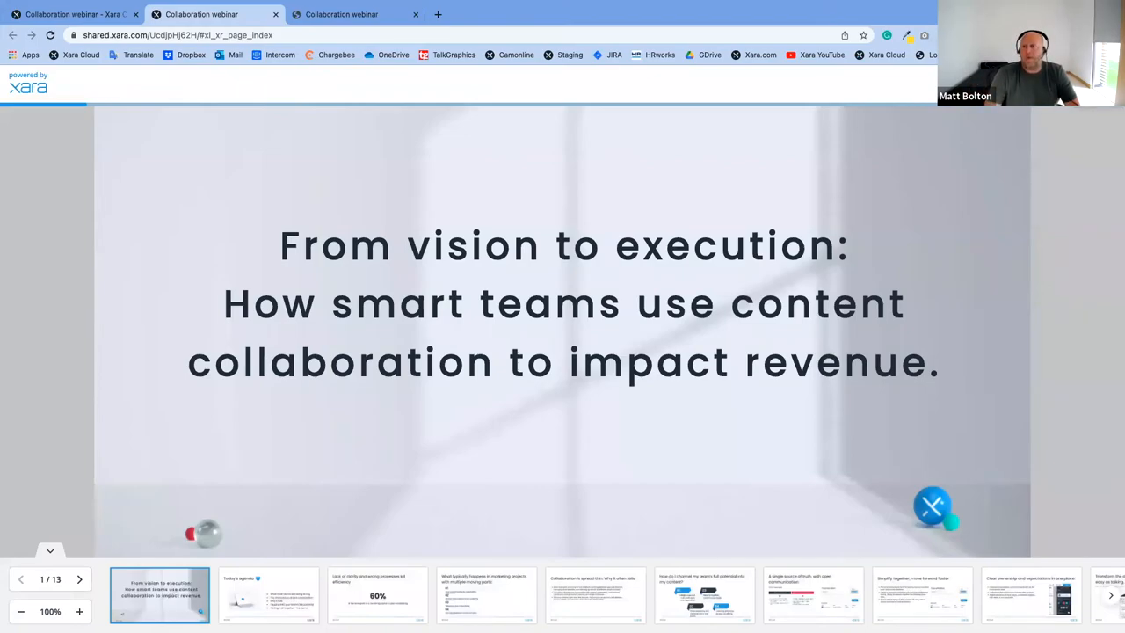
Browse the published Collaboration webinar presentation in the new tab
click(932, 506)
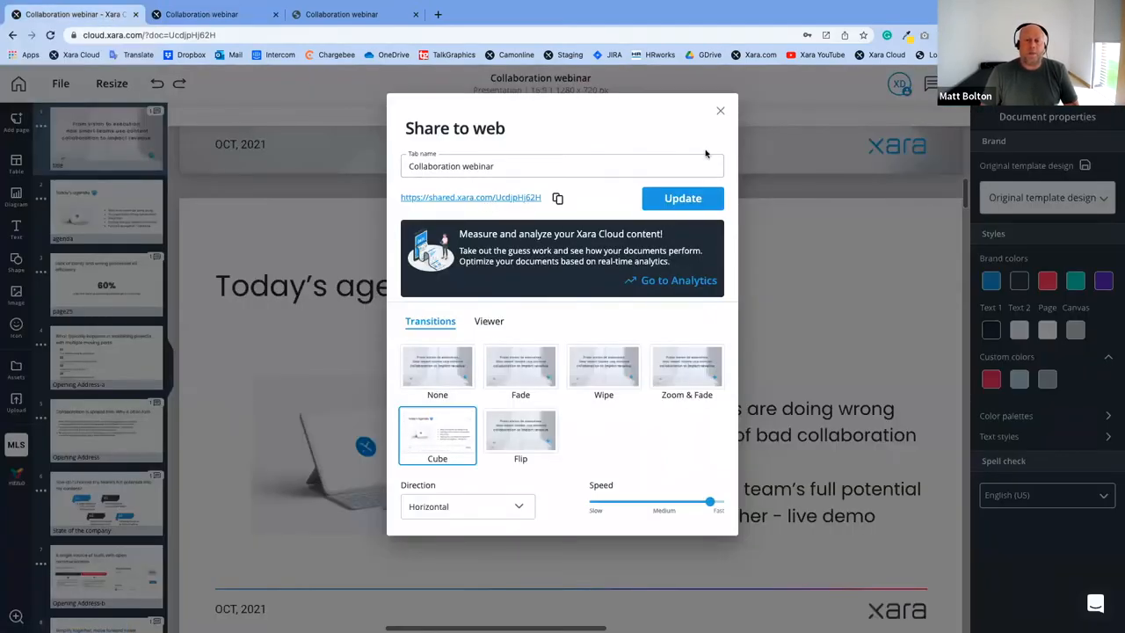
Open the Analytics dashboard and sort shared documents by share date, newest first
click(720, 111)
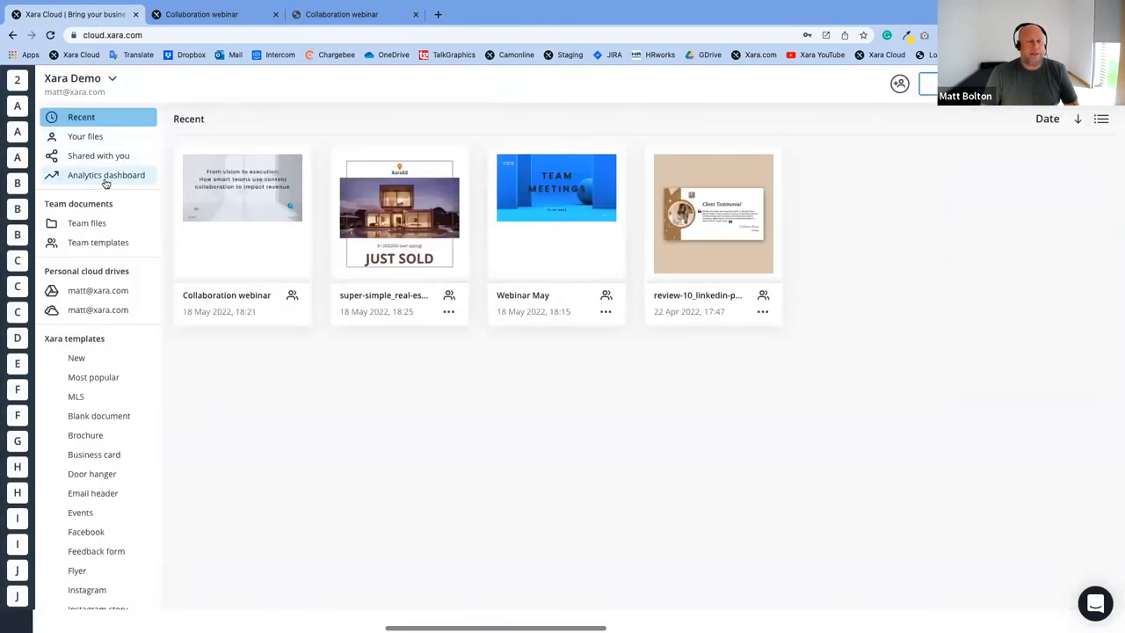
click(105, 175)
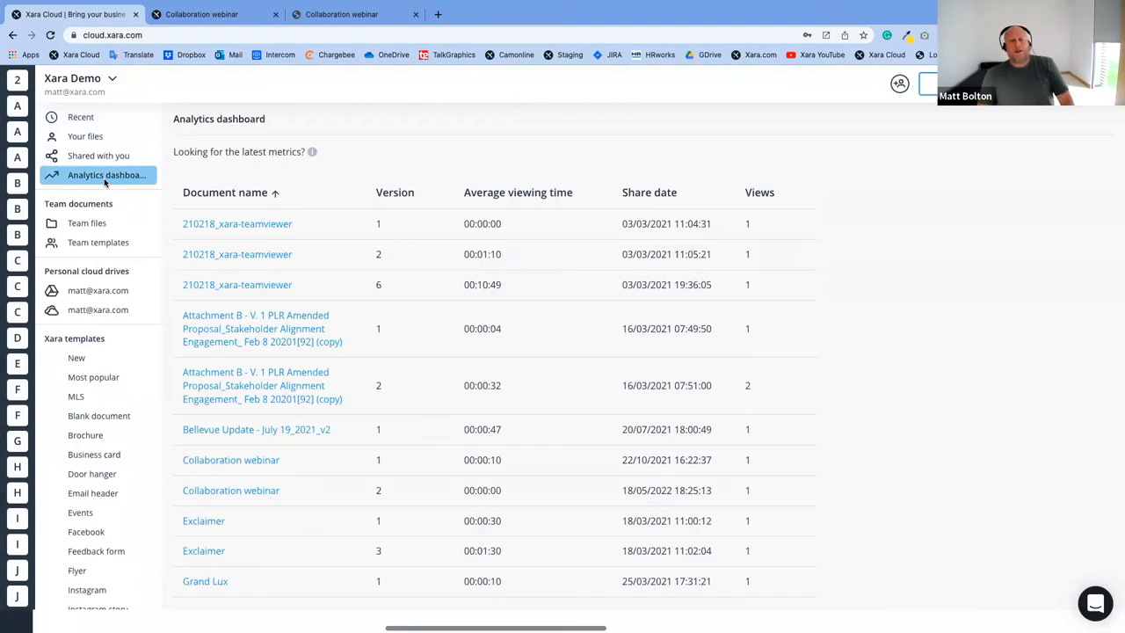
click(650, 192)
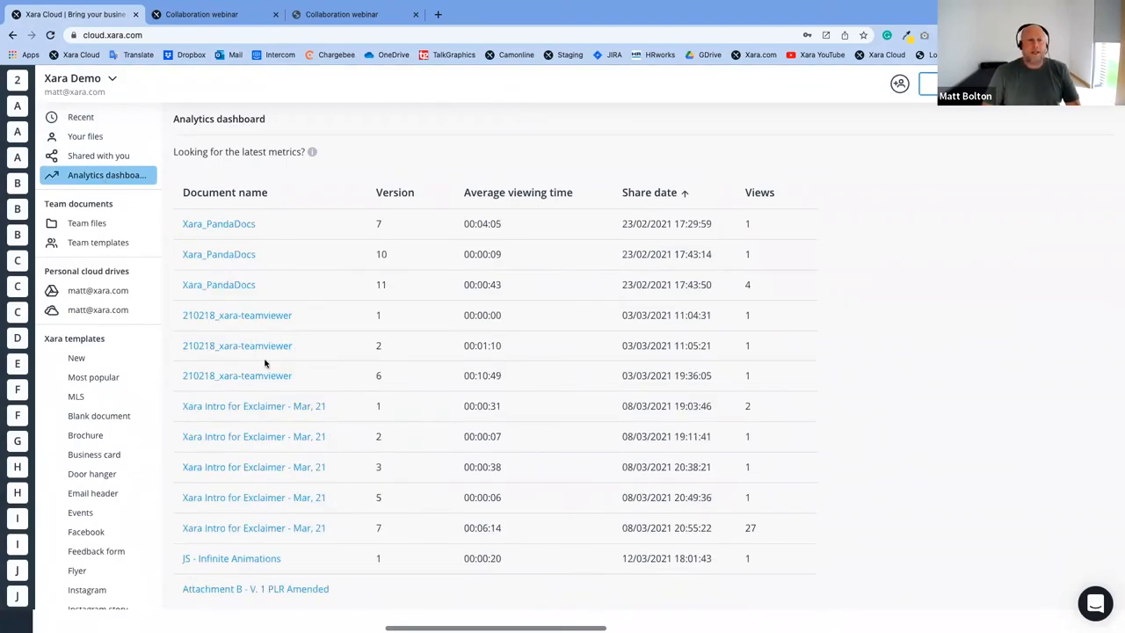
scroll(down, 3)
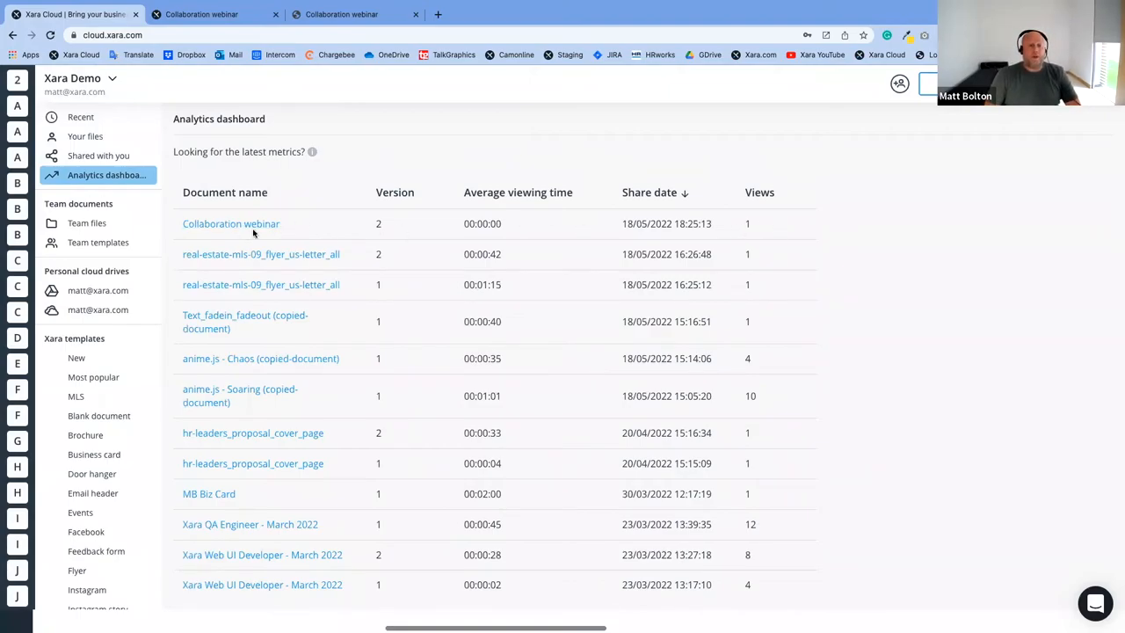
click(230, 223)
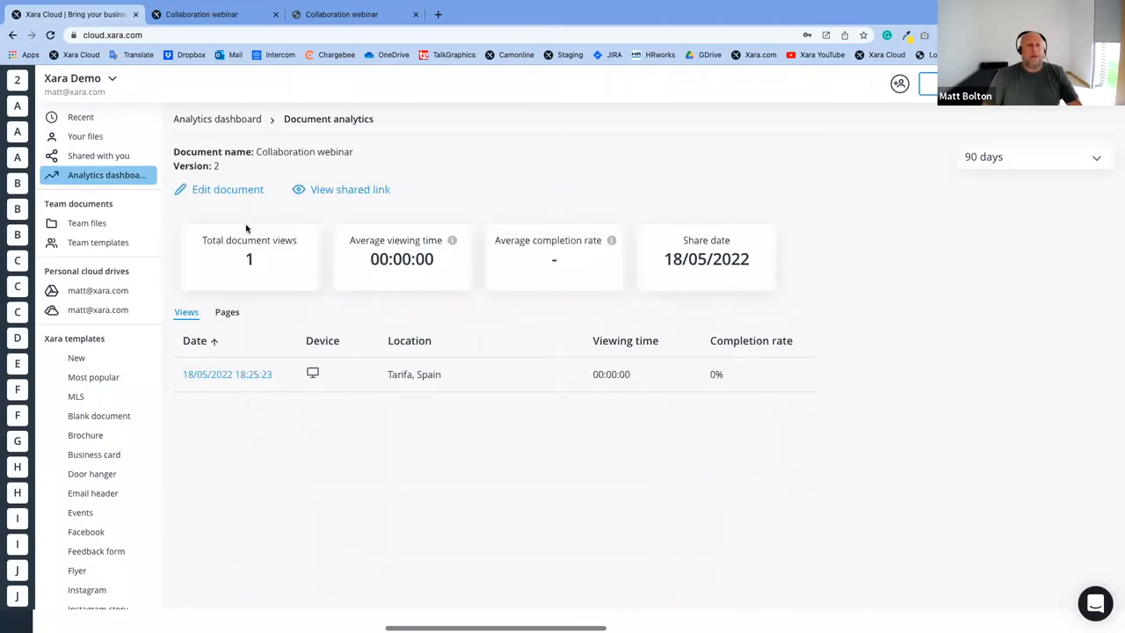
mouse_move(373, 384)
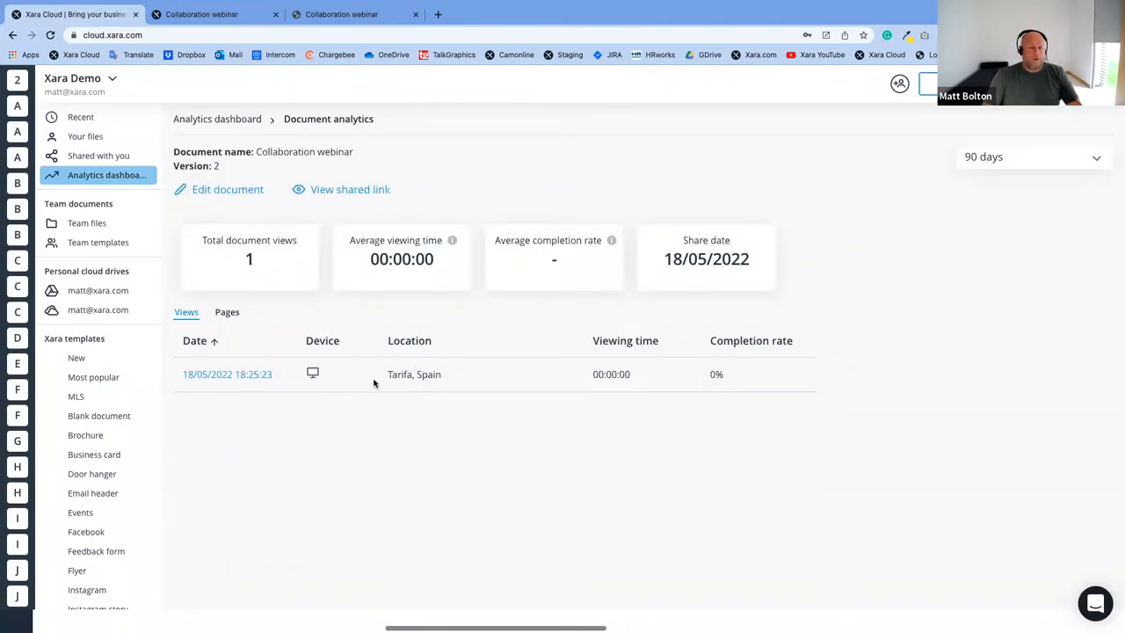
mouse_move(404, 390)
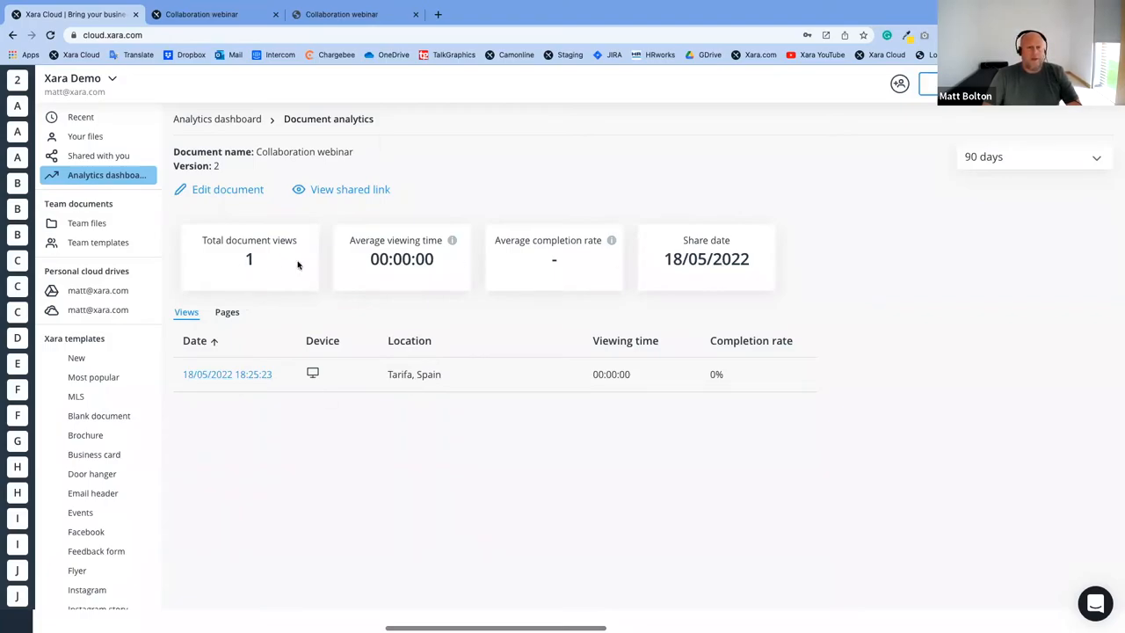
click(226, 374)
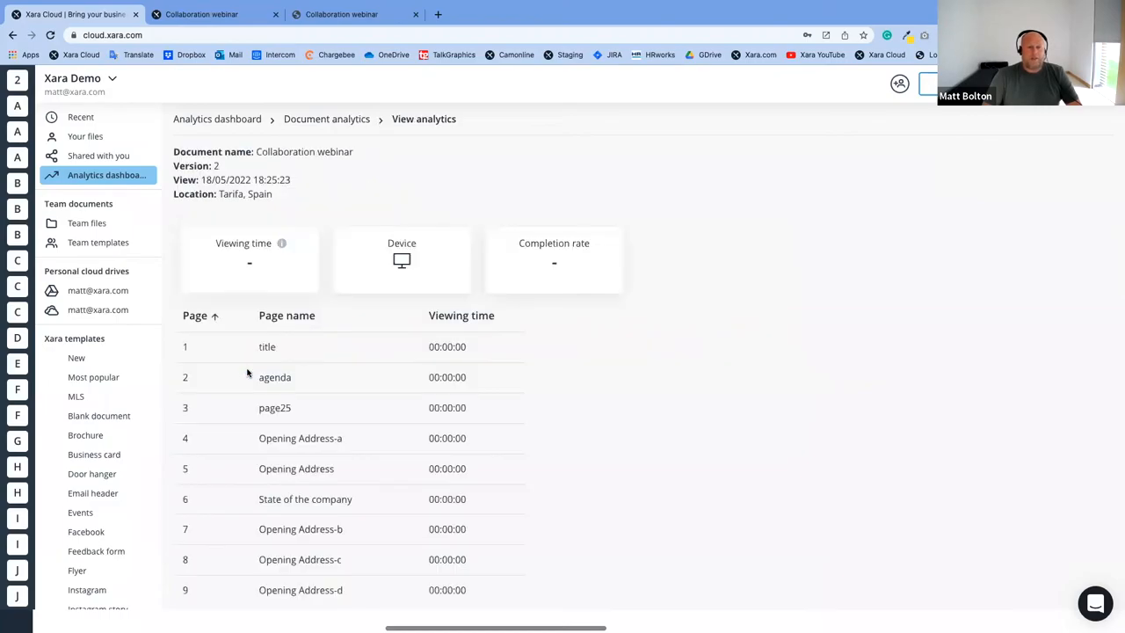
scroll(down, 3)
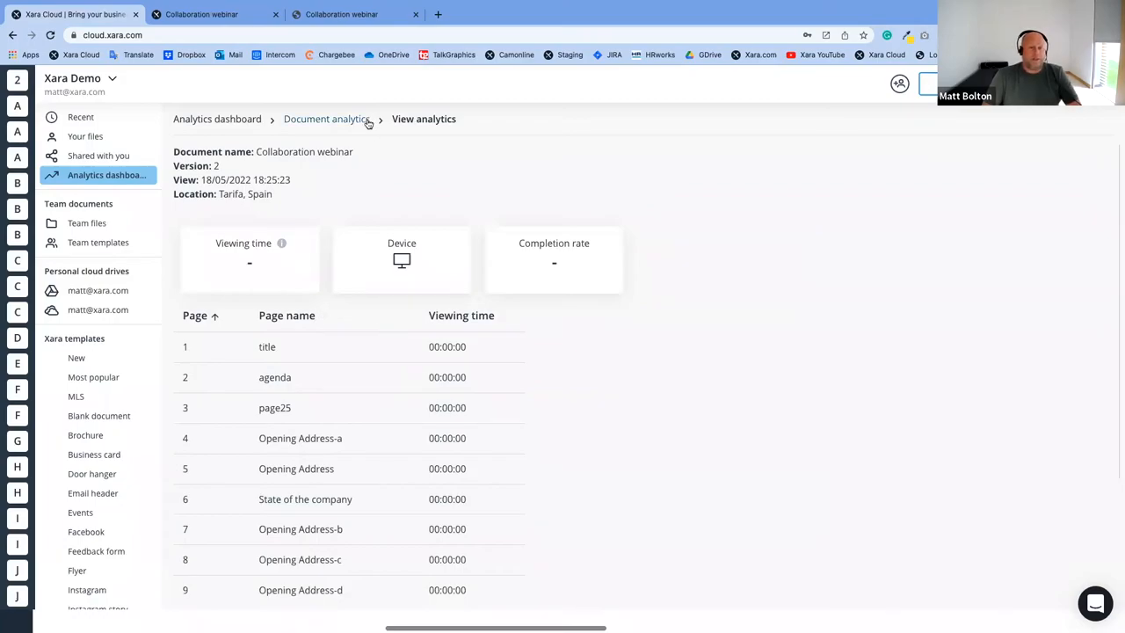
click(328, 119)
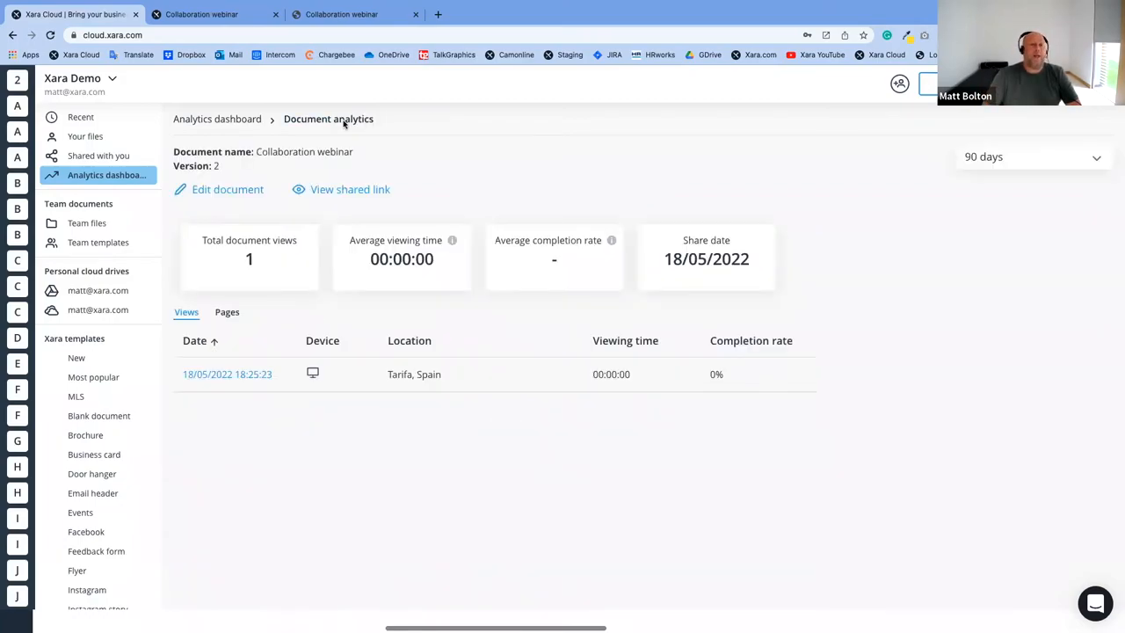
click(217, 118)
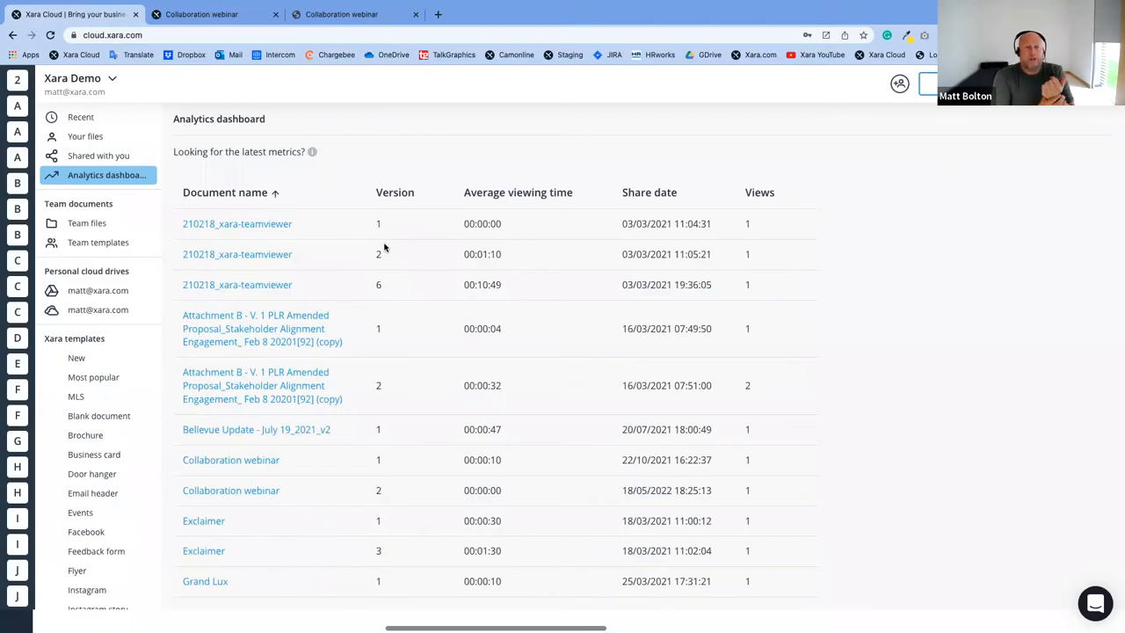
click(649, 191)
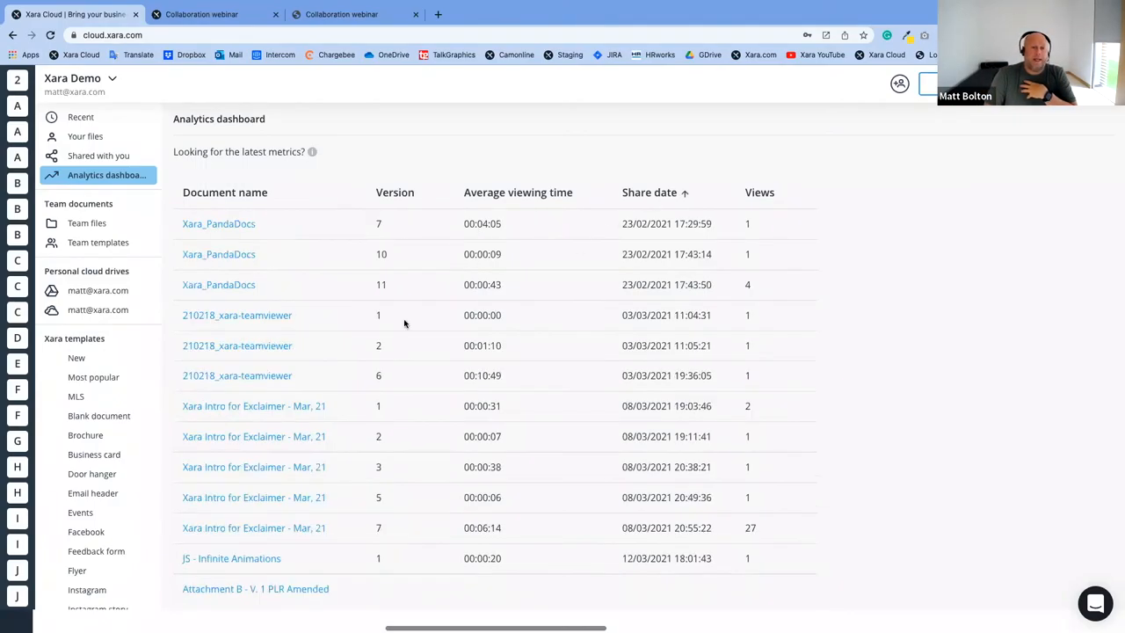
click(649, 192)
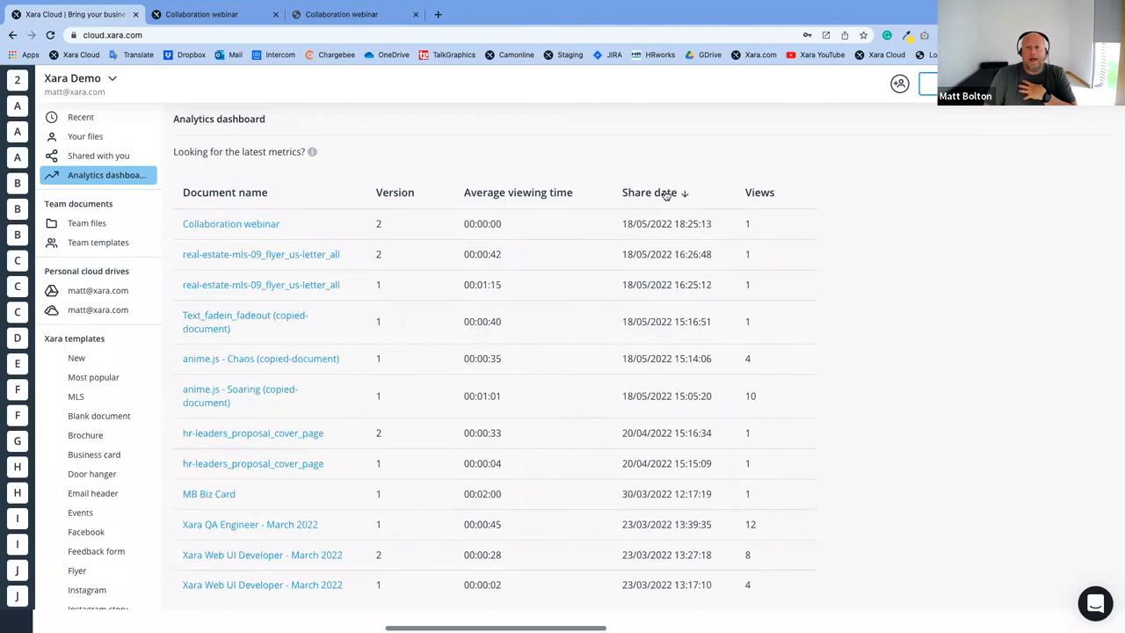
mouse_move(516, 273)
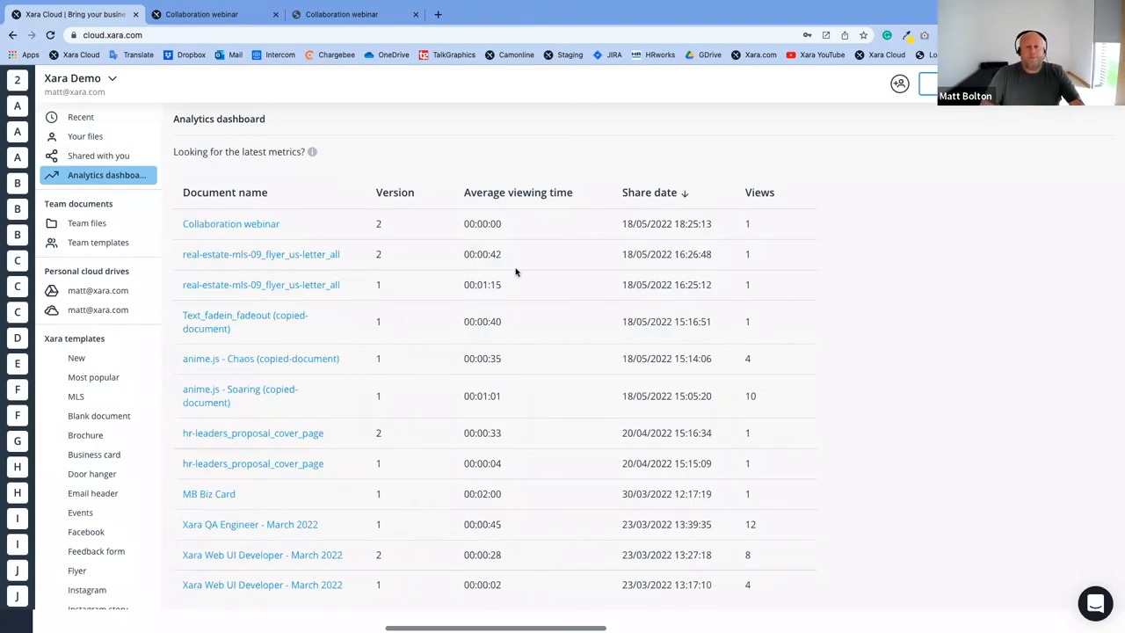
scroll(down, 3)
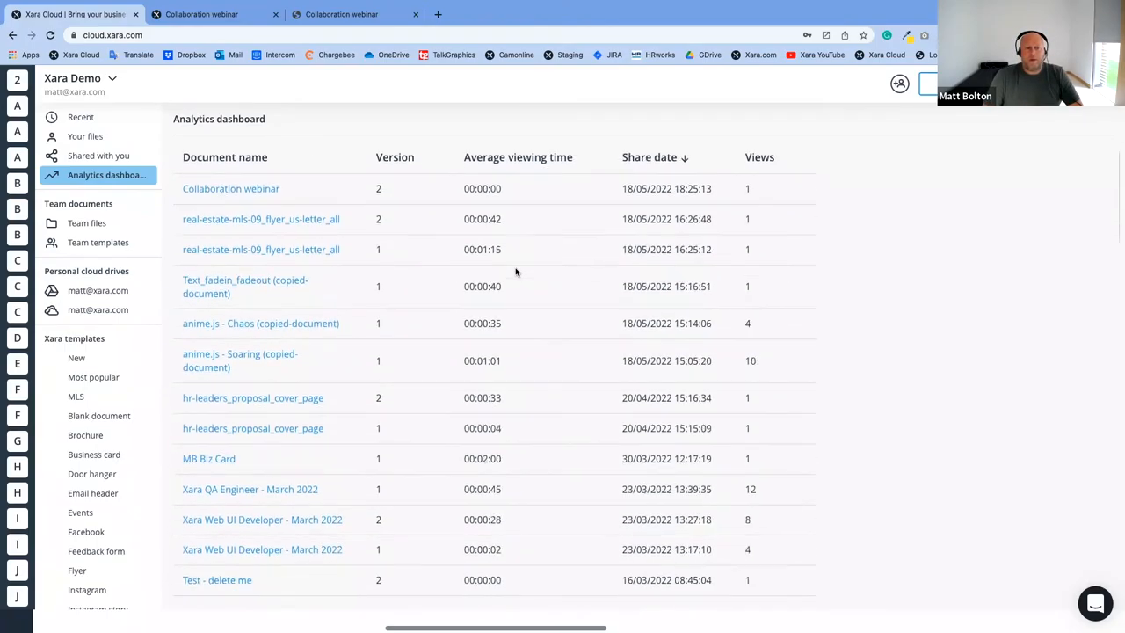
scroll(down, 3)
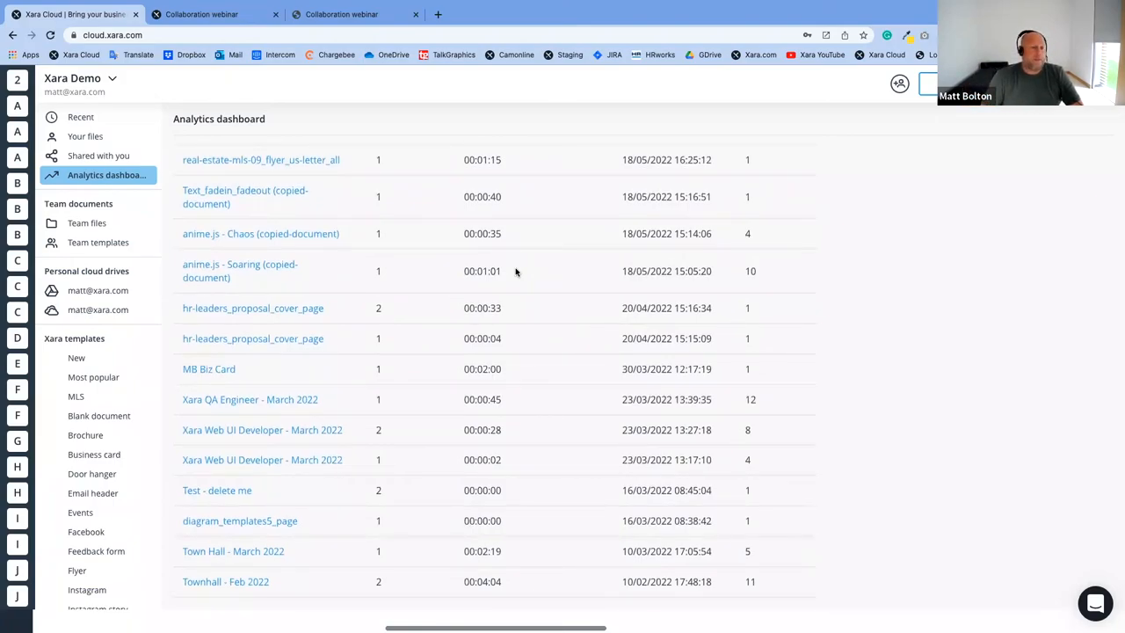
mouse_move(653, 250)
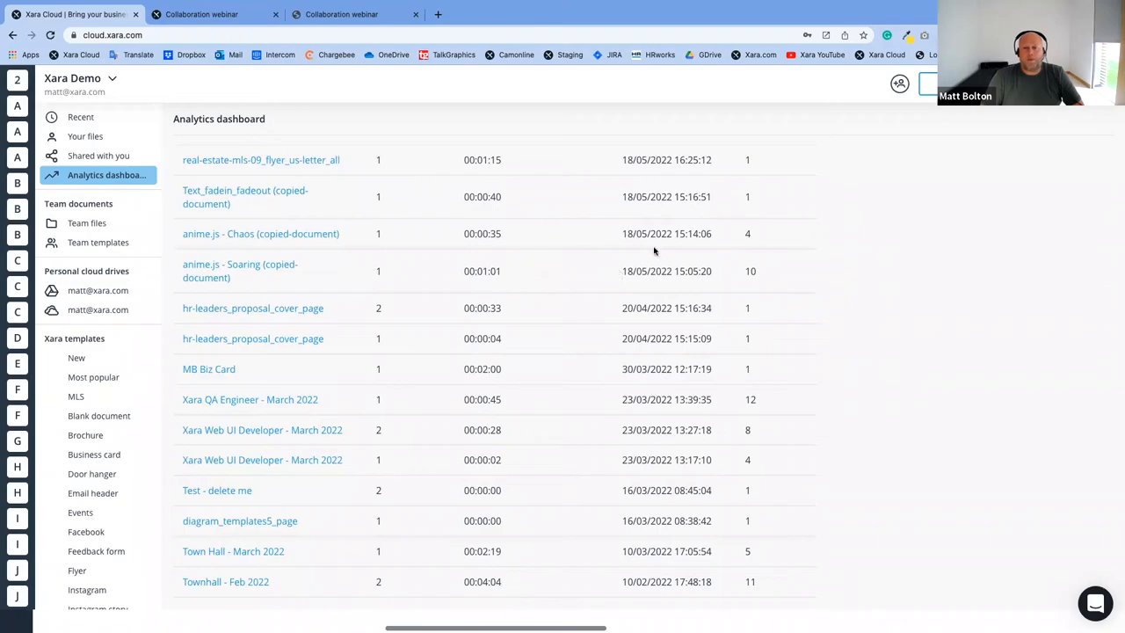
mouse_move(488, 277)
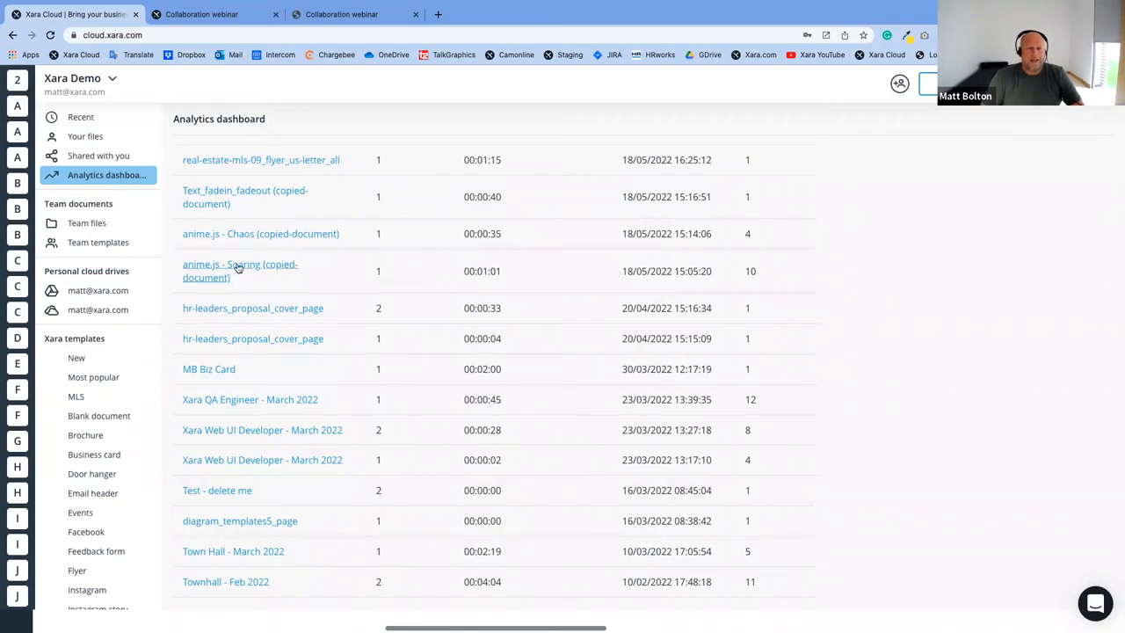
Review anime.js - Soaring analytics (10 views, 80% completion, locations), then return to Recent
click(240, 271)
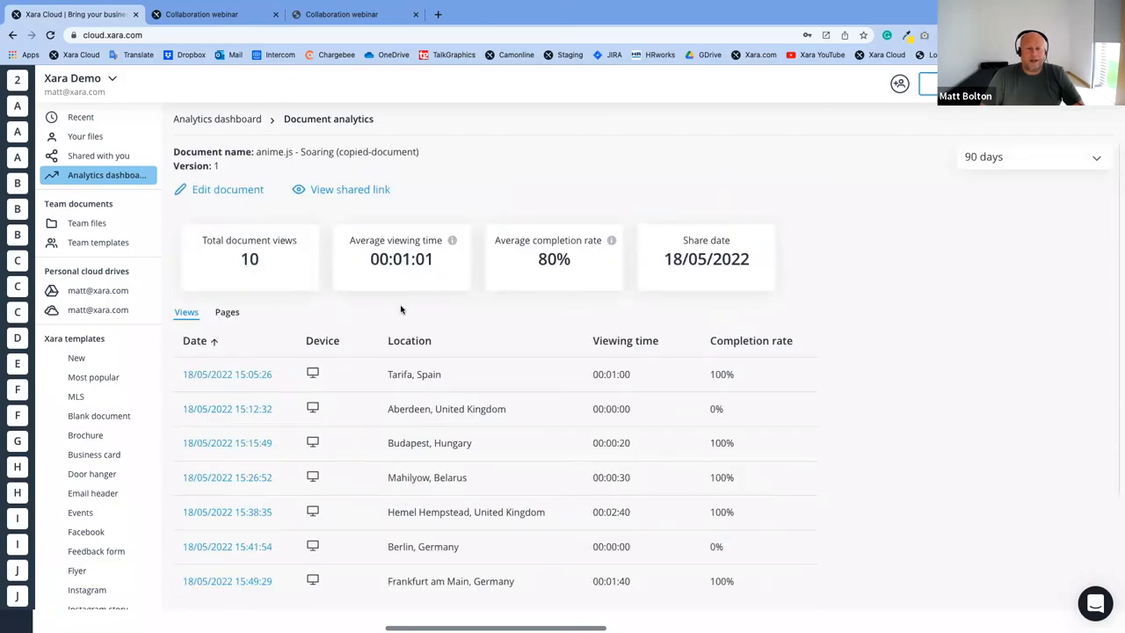
scroll(down, 3)
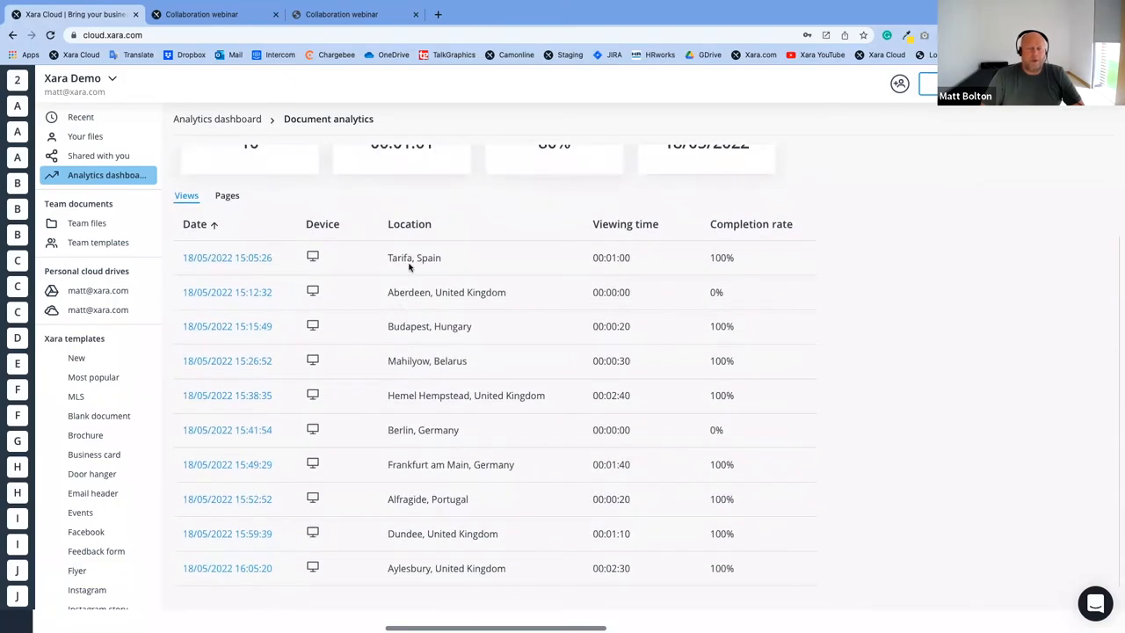
mouse_move(464, 539)
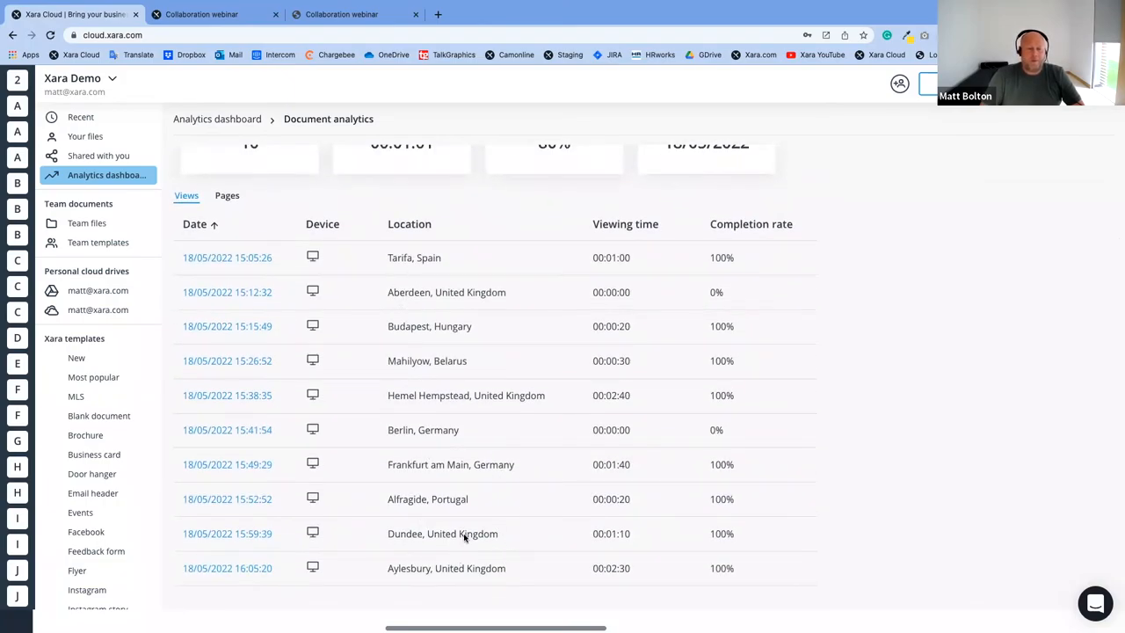
mouse_move(442, 443)
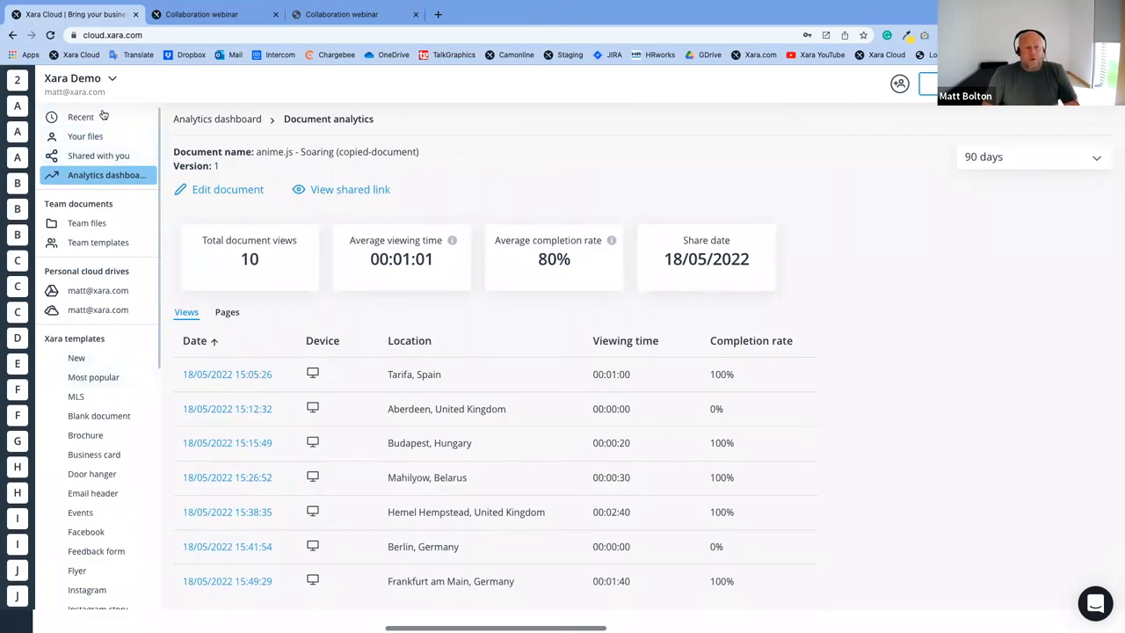
click(81, 116)
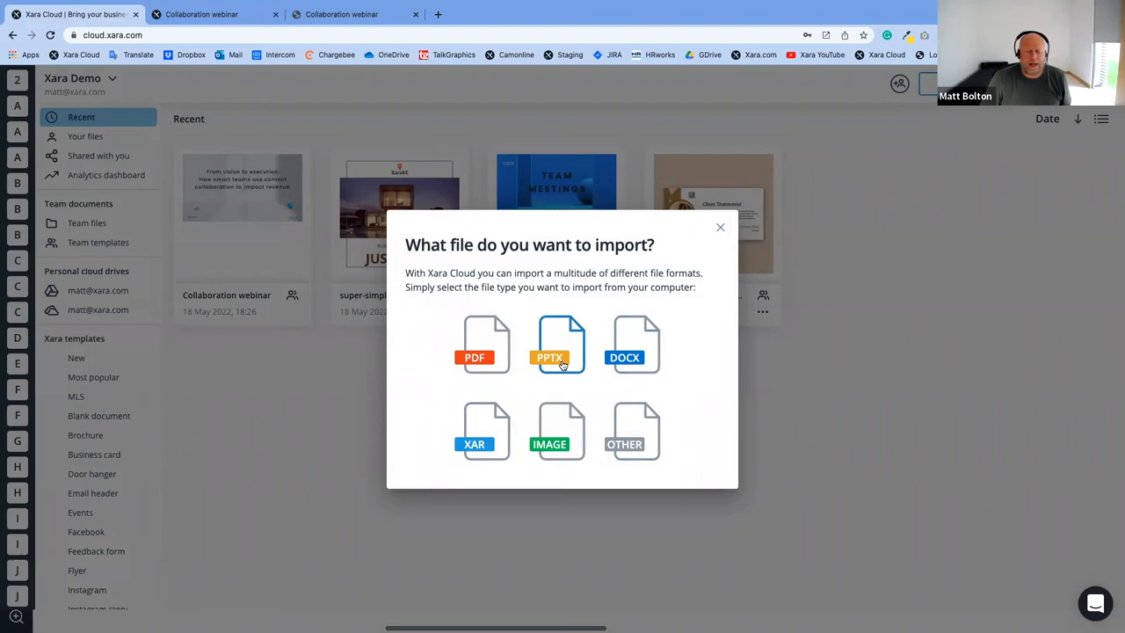
mouse_move(635, 343)
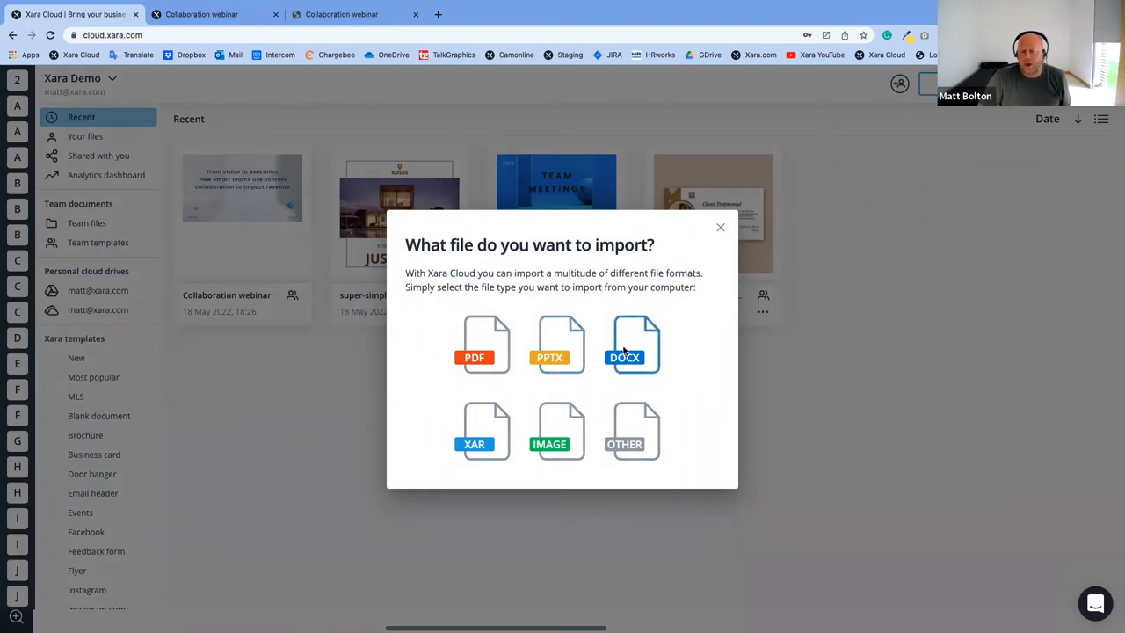
mouse_move(664, 398)
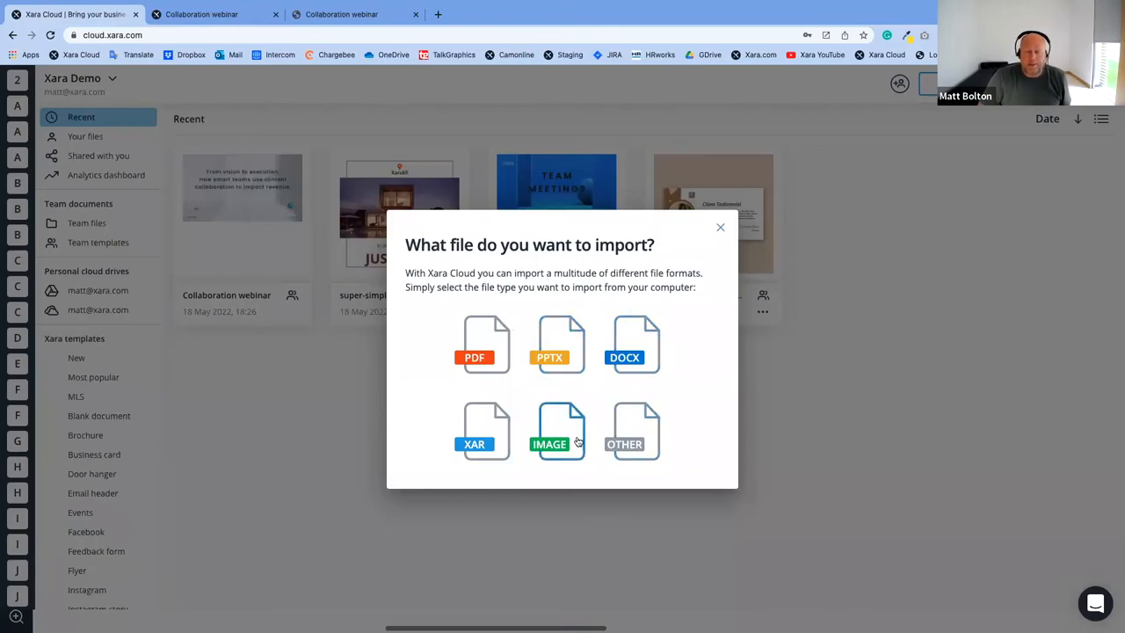
mouse_move(634, 430)
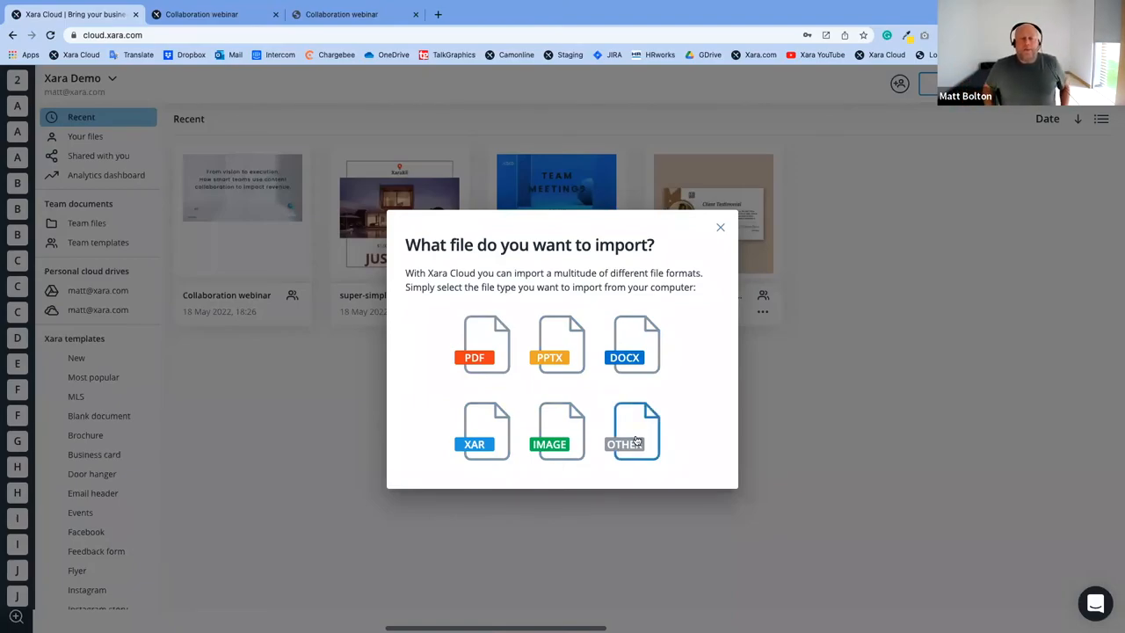
mouse_move(487, 343)
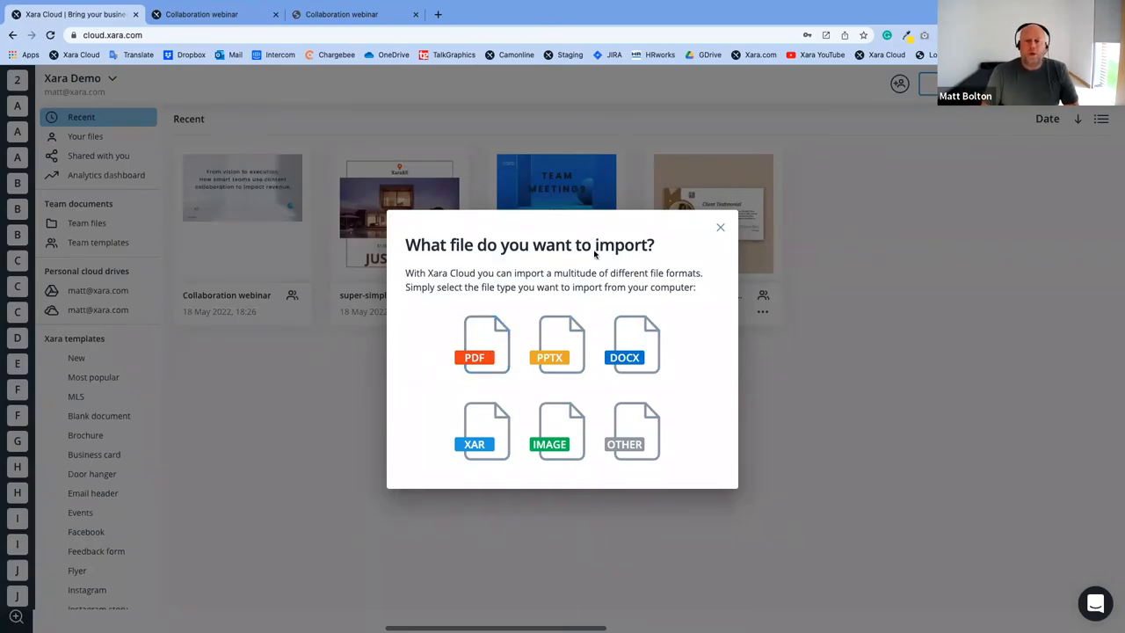
Open the Collaboration webinar presentation from the import file-type choices in Recent
click(719, 228)
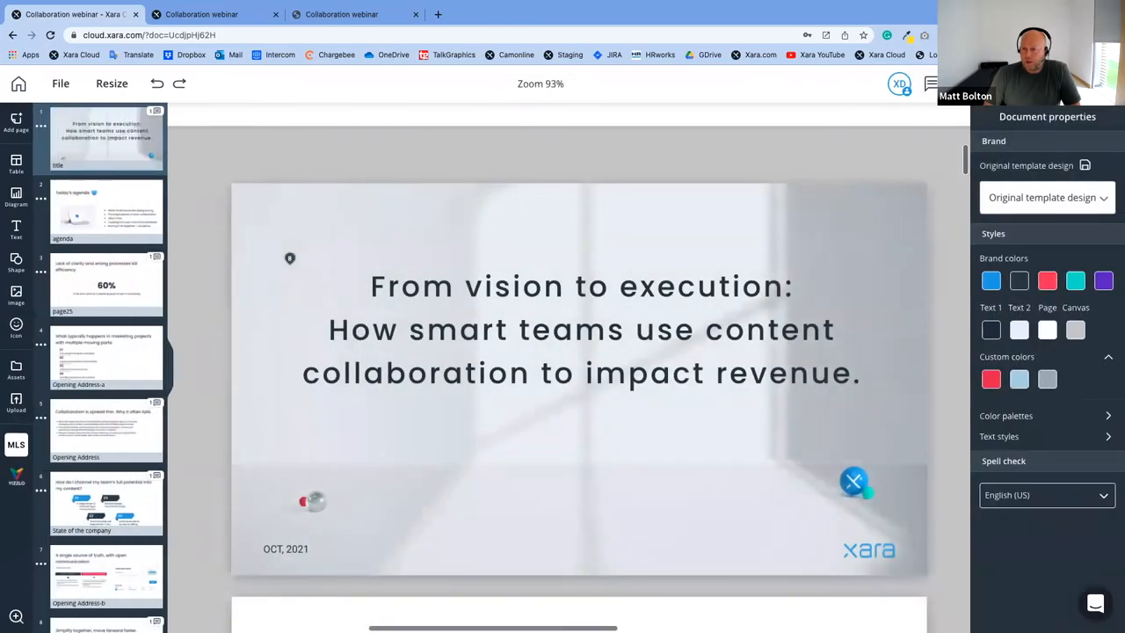
Show the Collaboration webinar's PDF download options at high quality, then close them
click(60, 83)
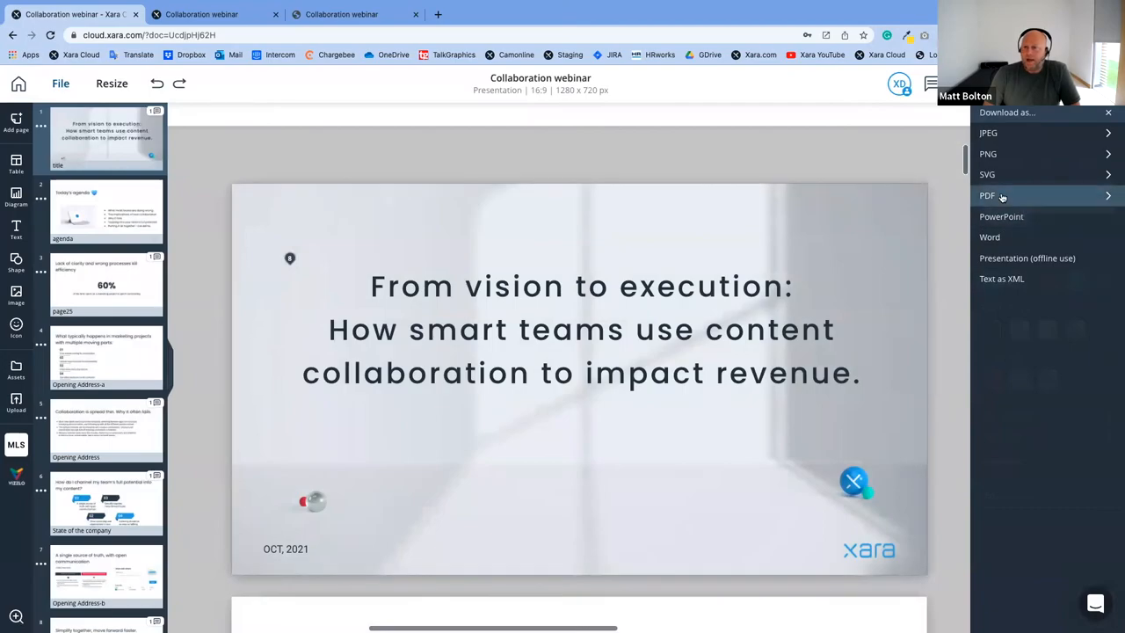
click(987, 195)
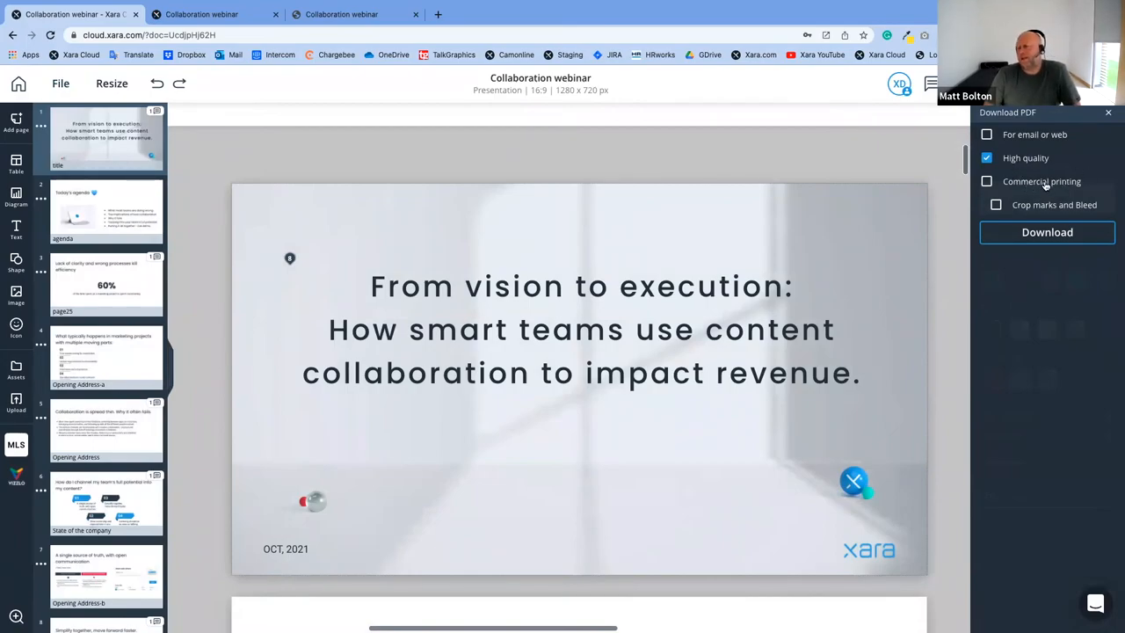
click(986, 181)
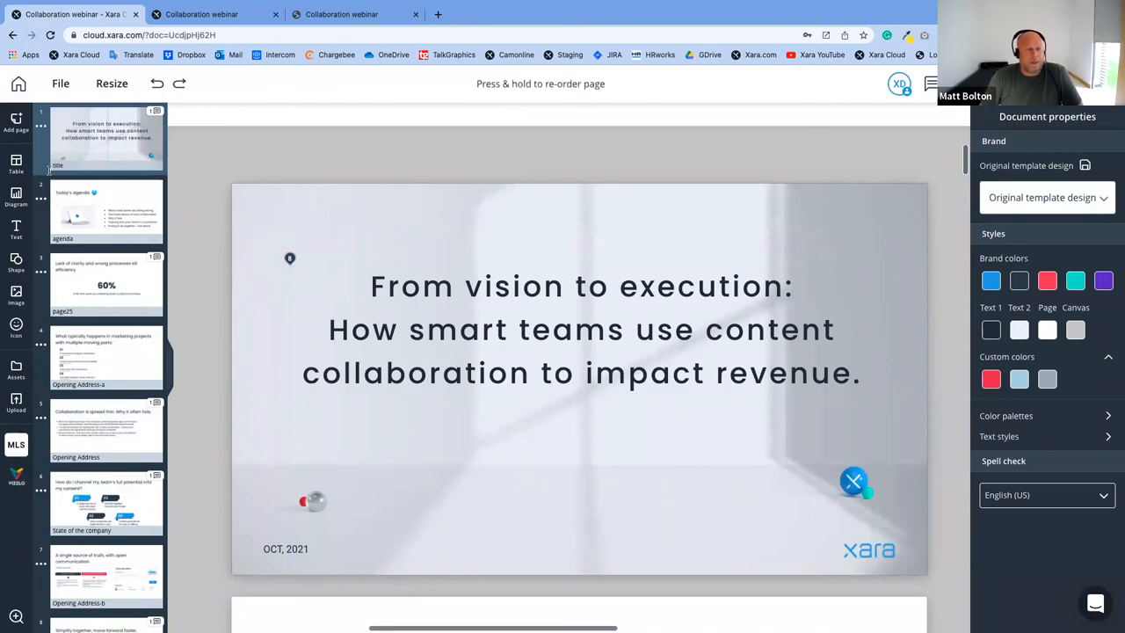
mouse_move(409, 209)
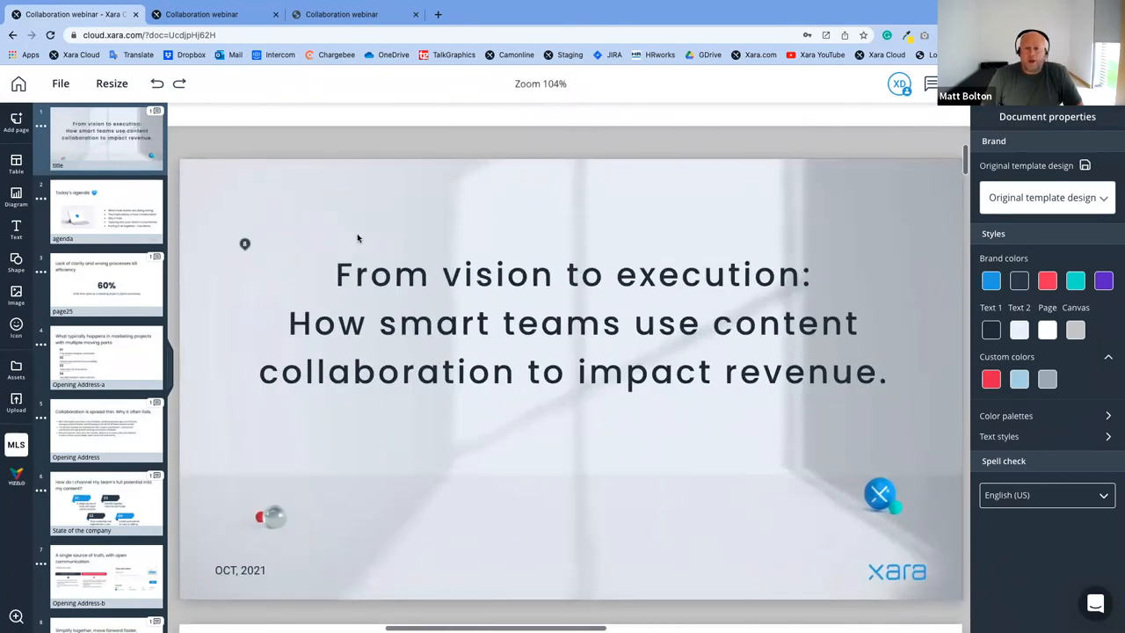
Select the Today's agenda slide thumbnail and scroll through its bullets and tablet photo
scroll(down, 3)
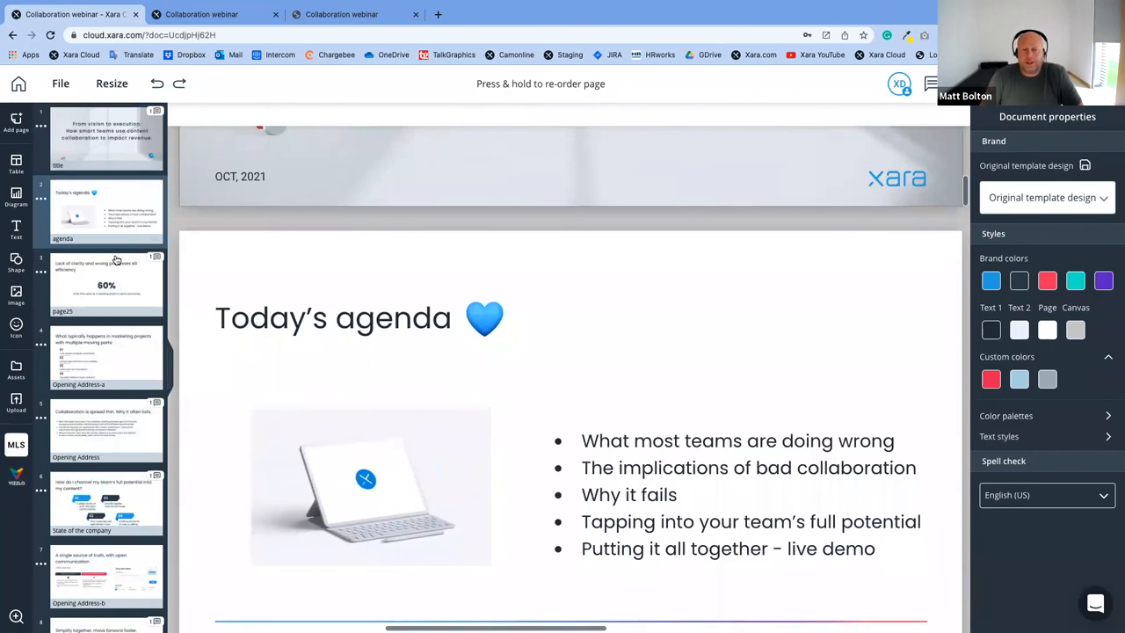
click(351, 317)
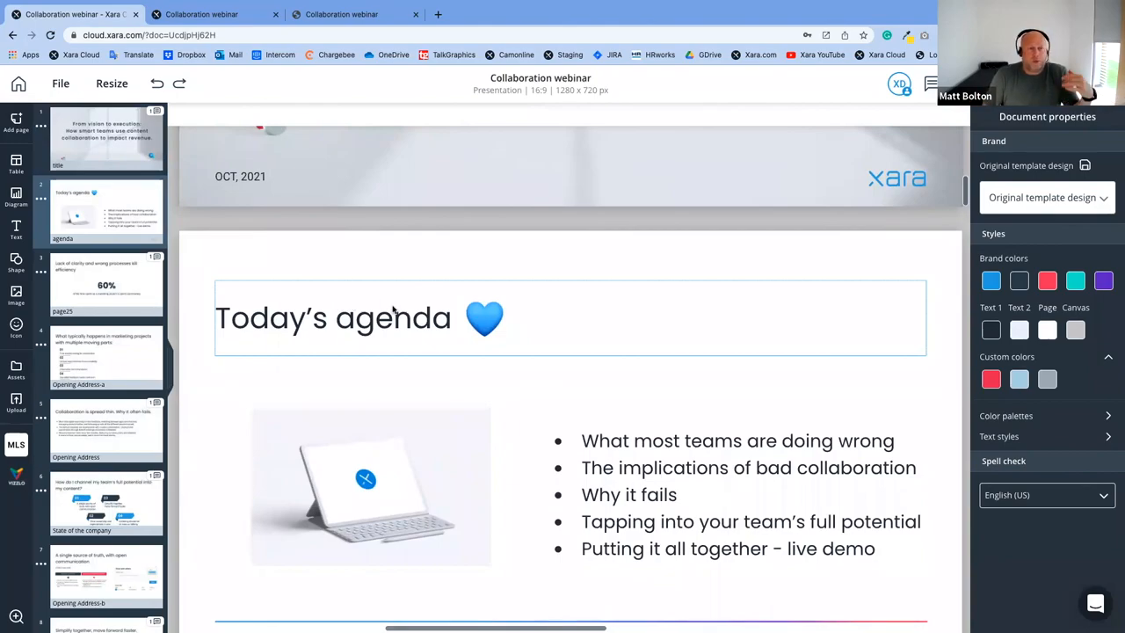
mouse_move(430, 329)
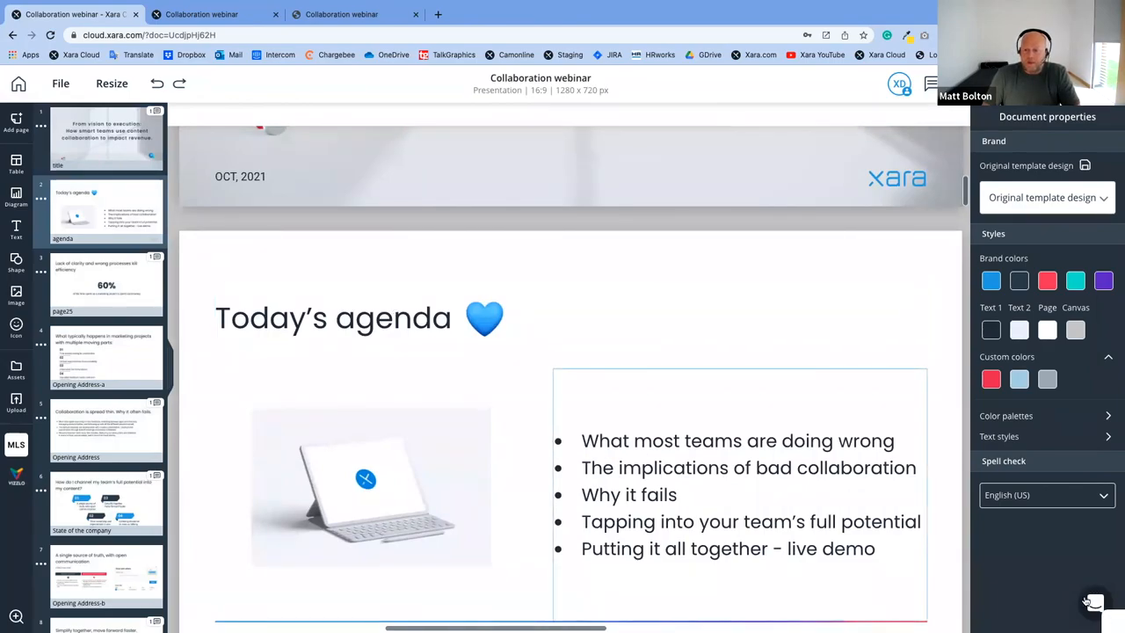
click(1092, 603)
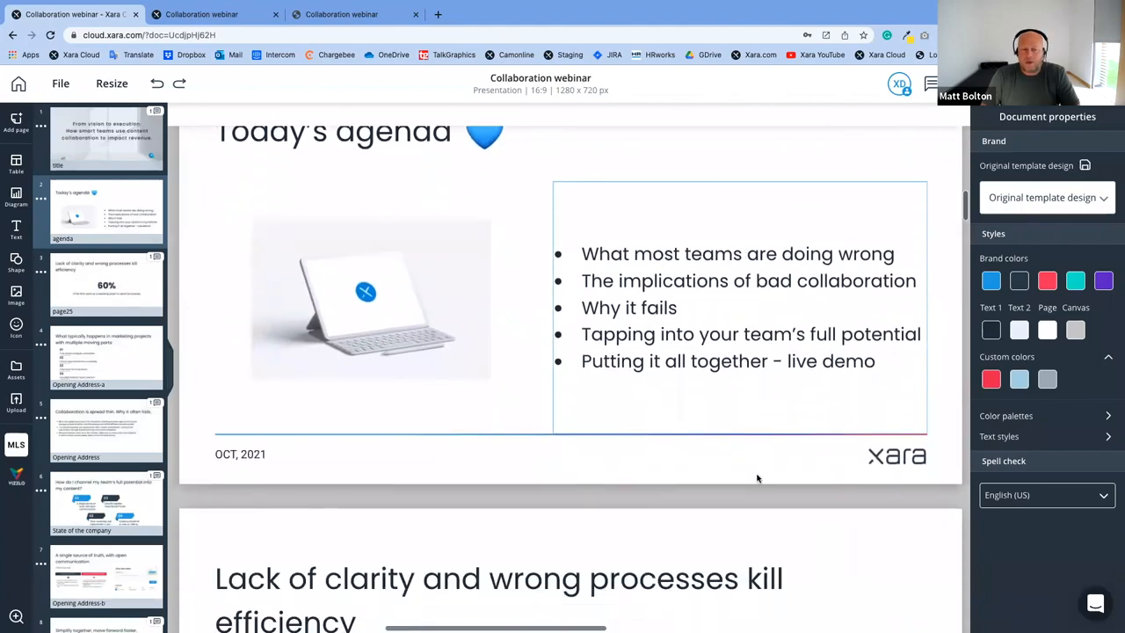
scroll(down, 3)
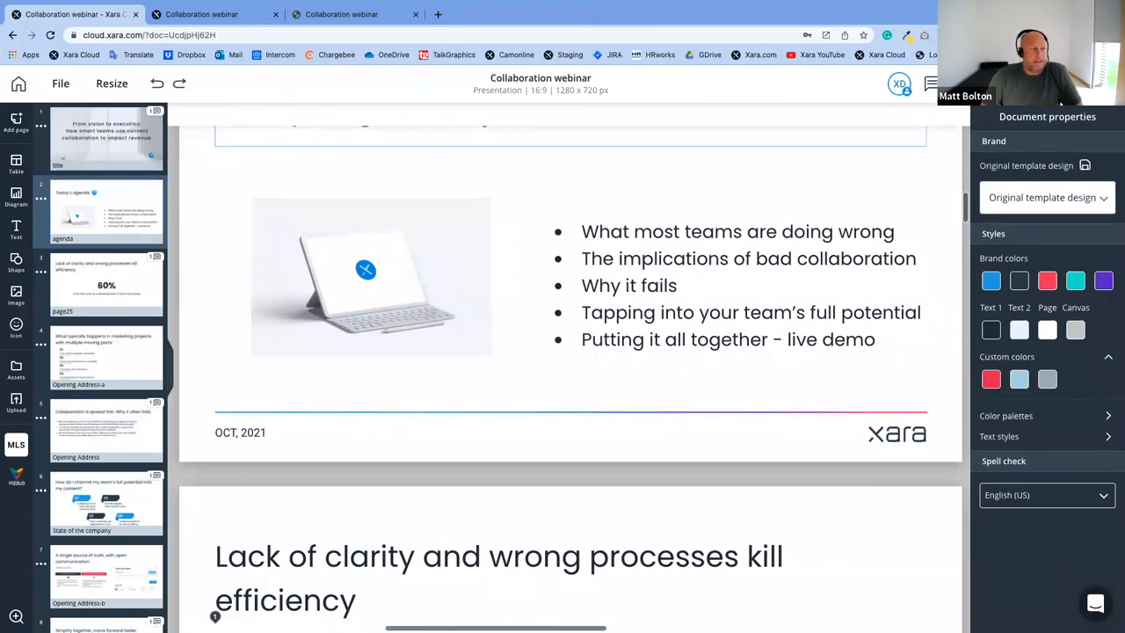
mouse_move(483, 145)
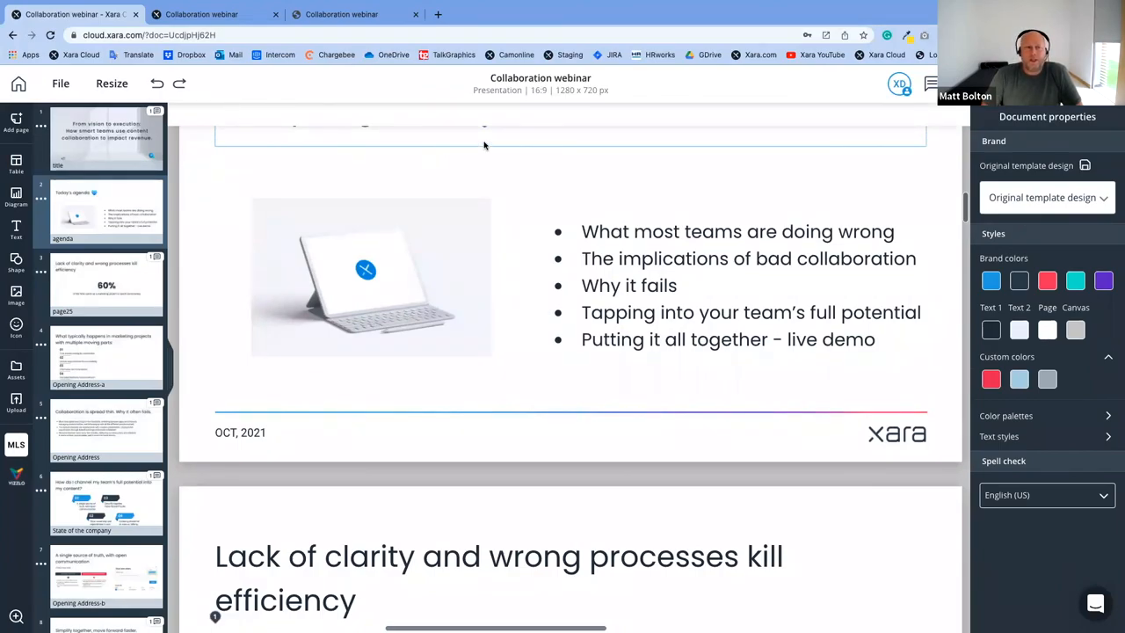
mouse_move(799, 21)
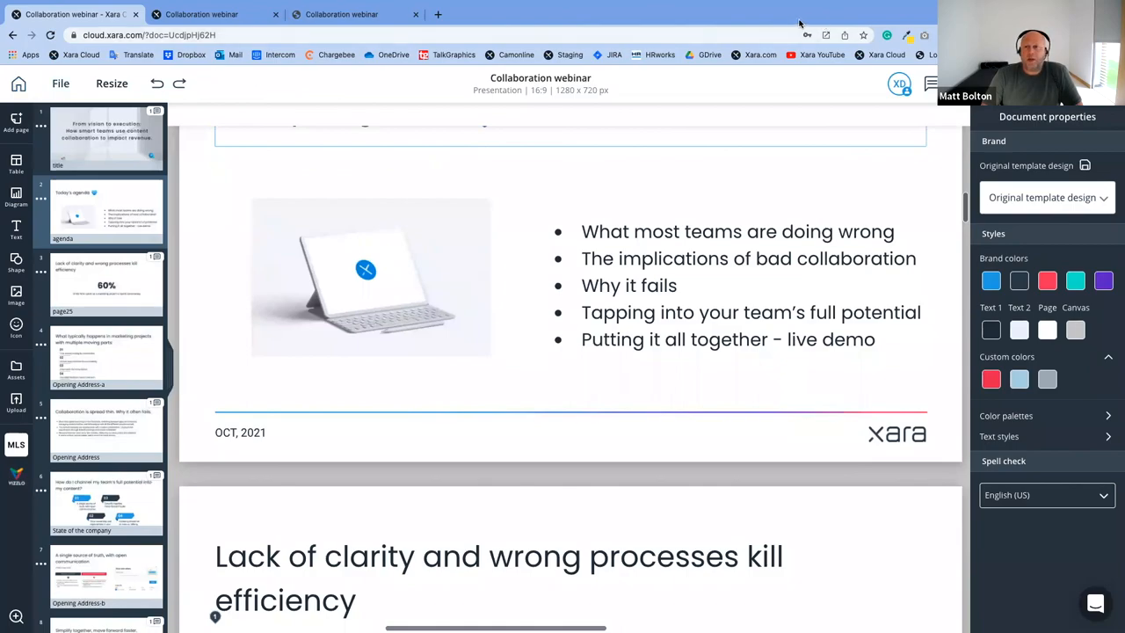